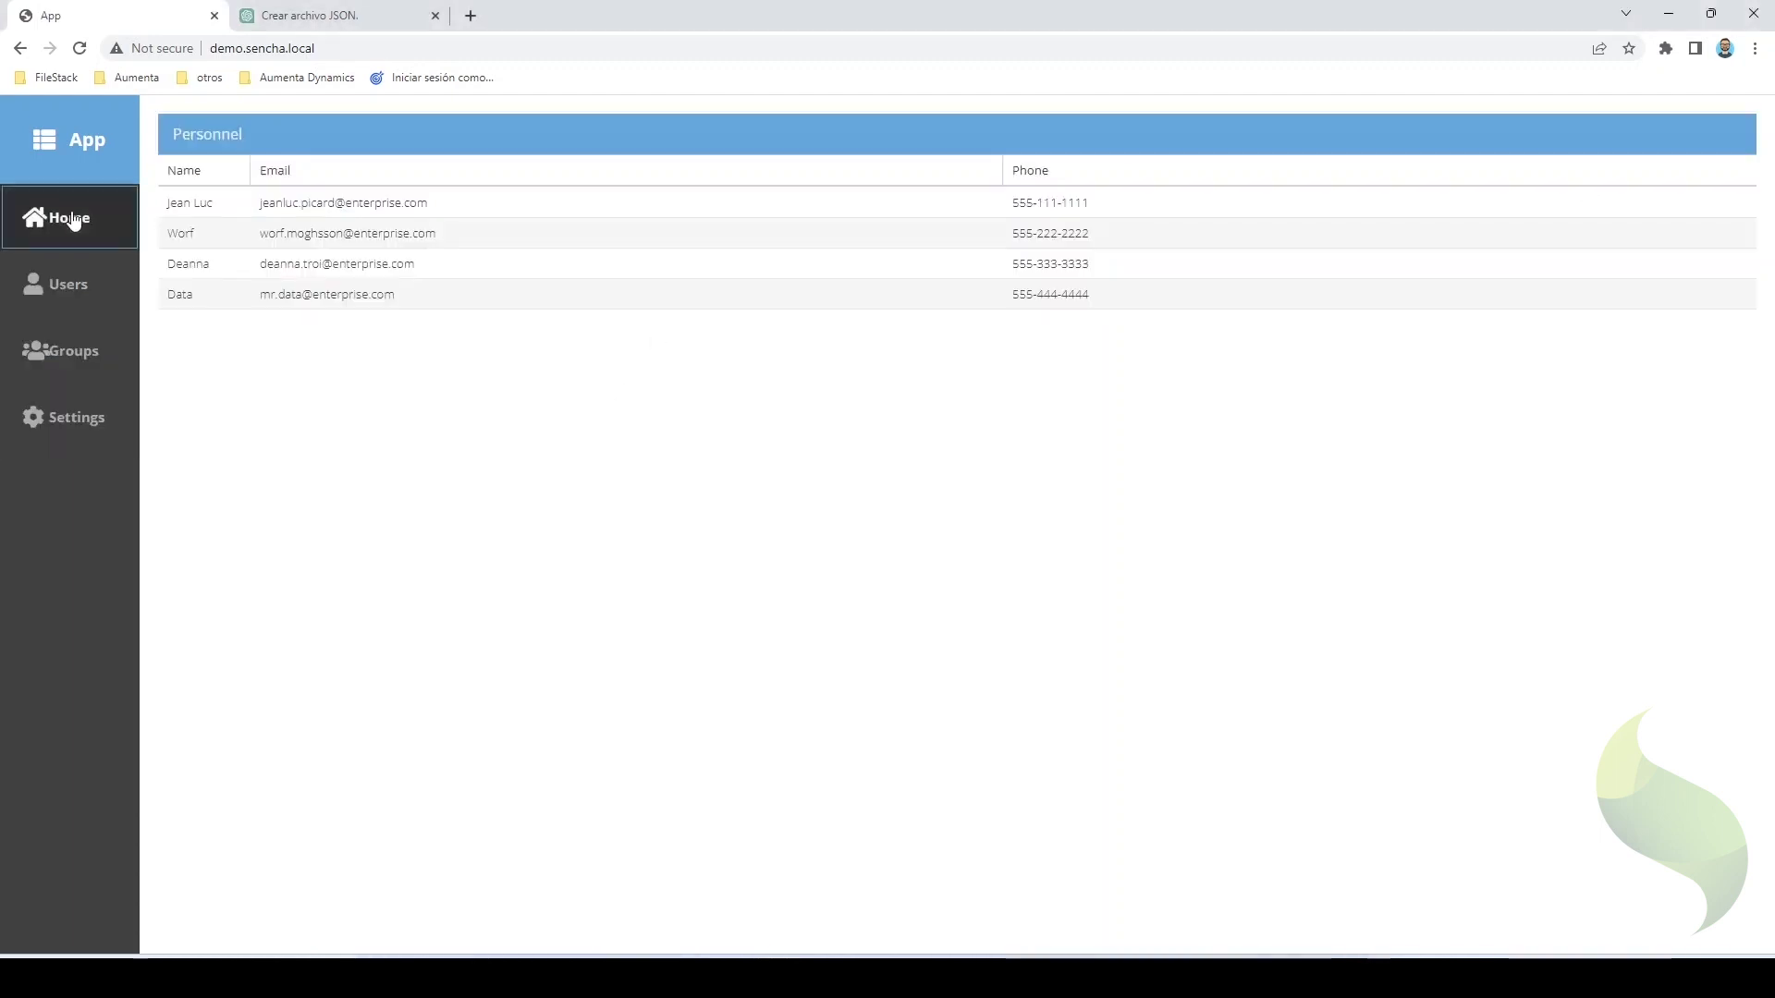
mouse_move(507, 375)
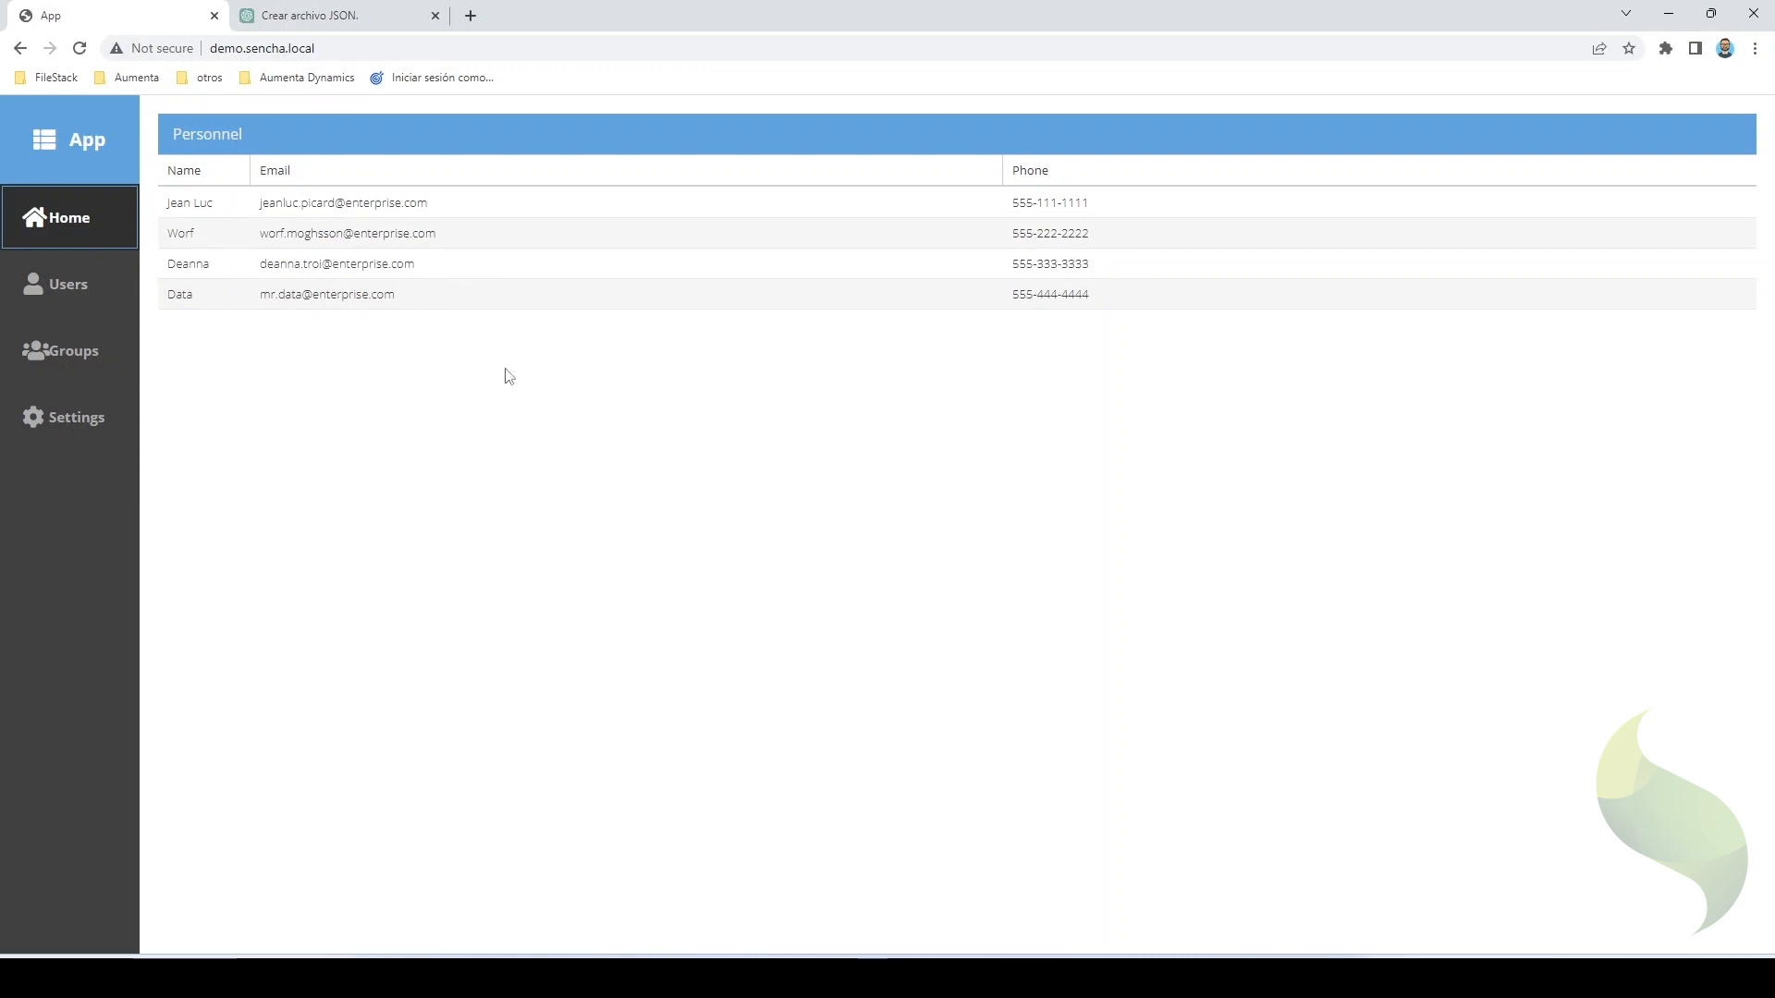
- Start a ChatGPT prompt for a JSON file of 10 registers with id, non-repeating country and matching name
click(329, 15)
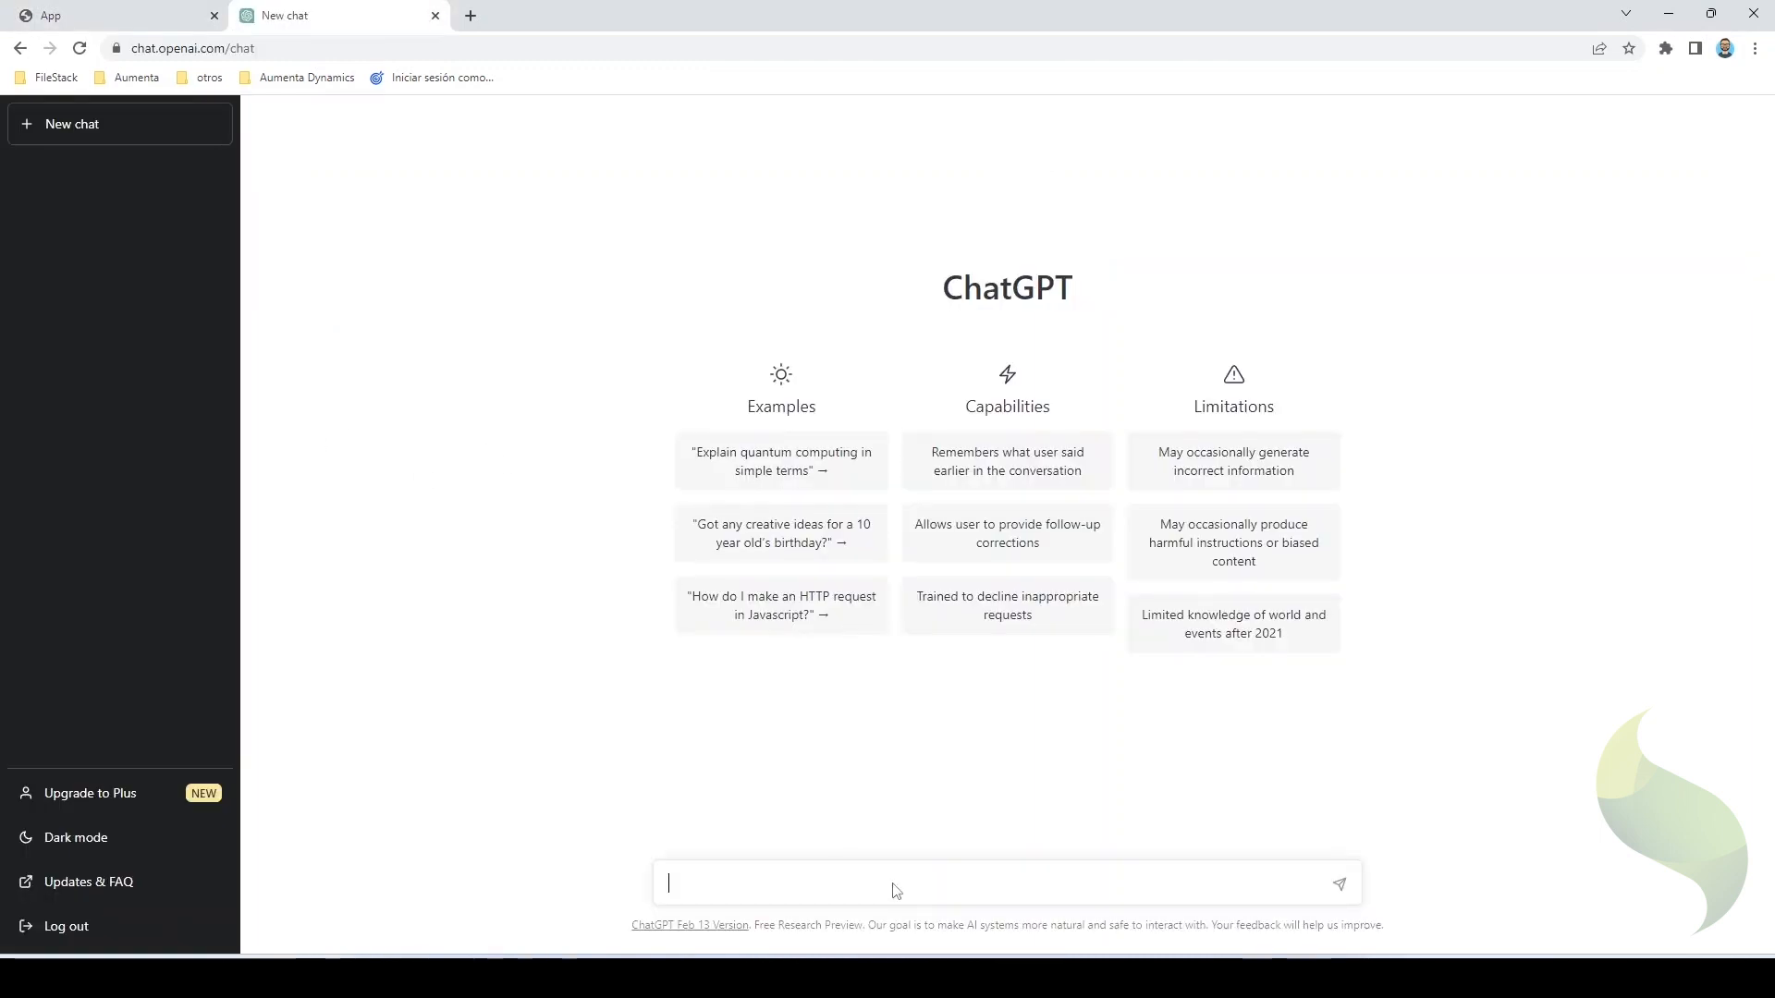
mouse_move(767, 885)
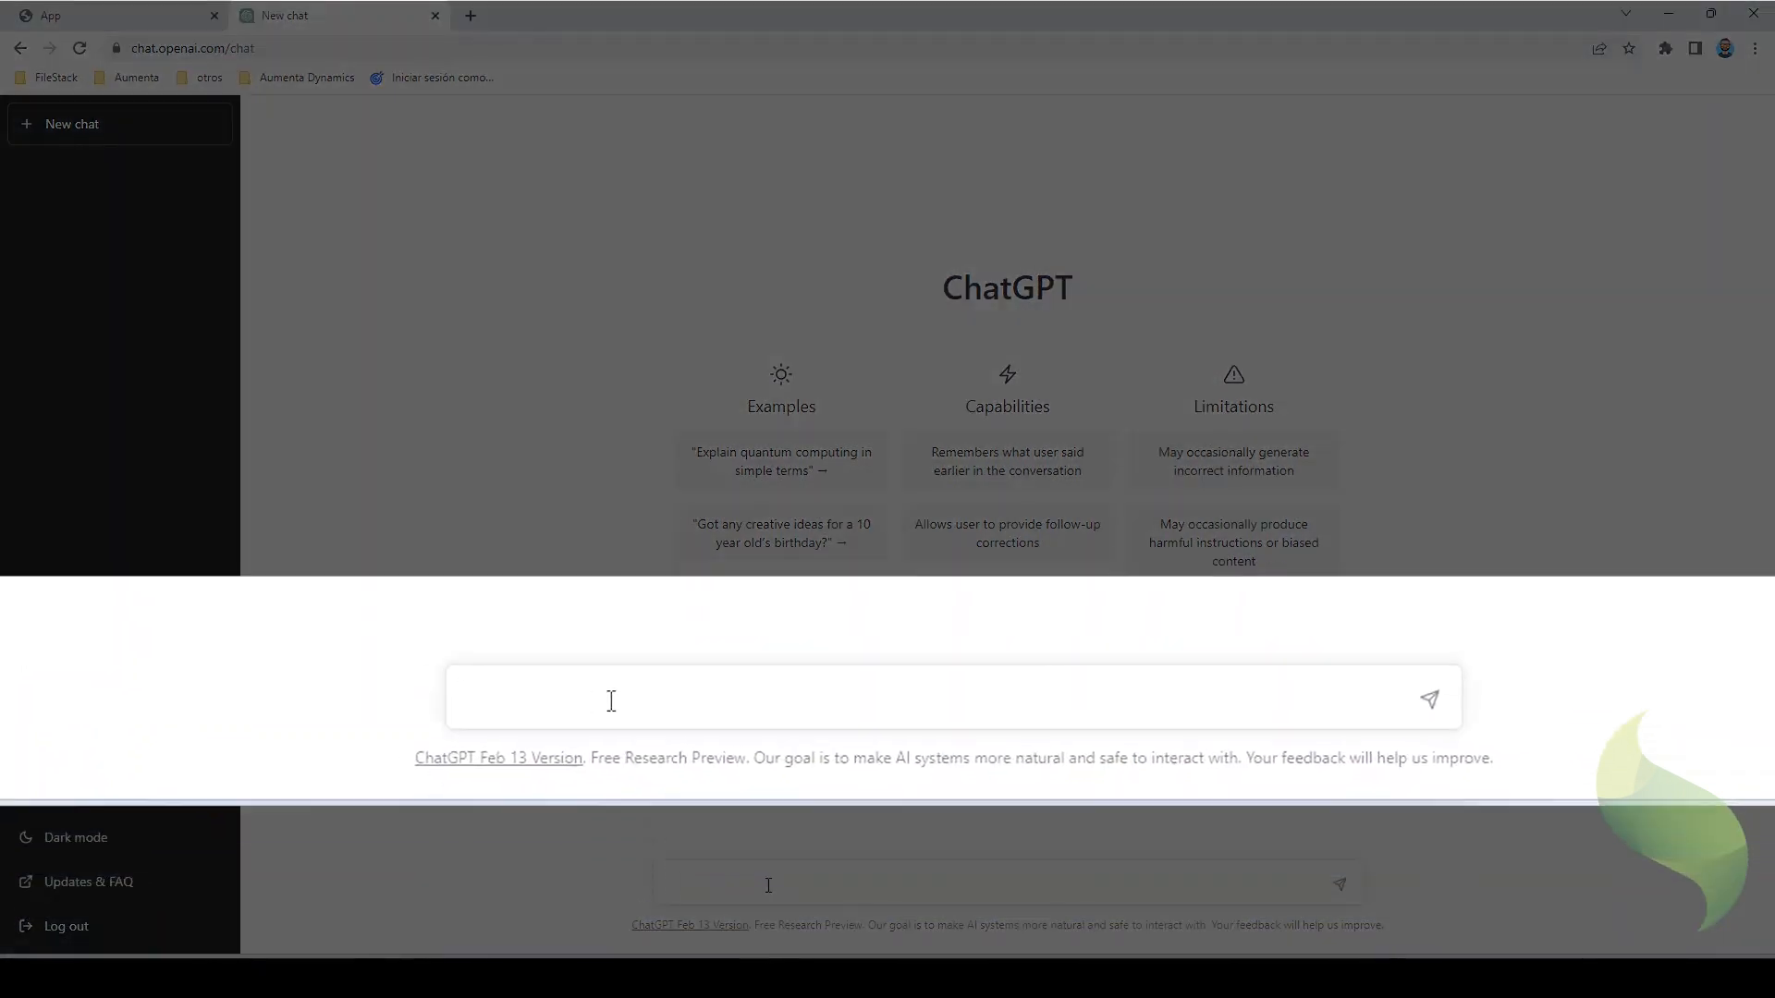
text(Create a)
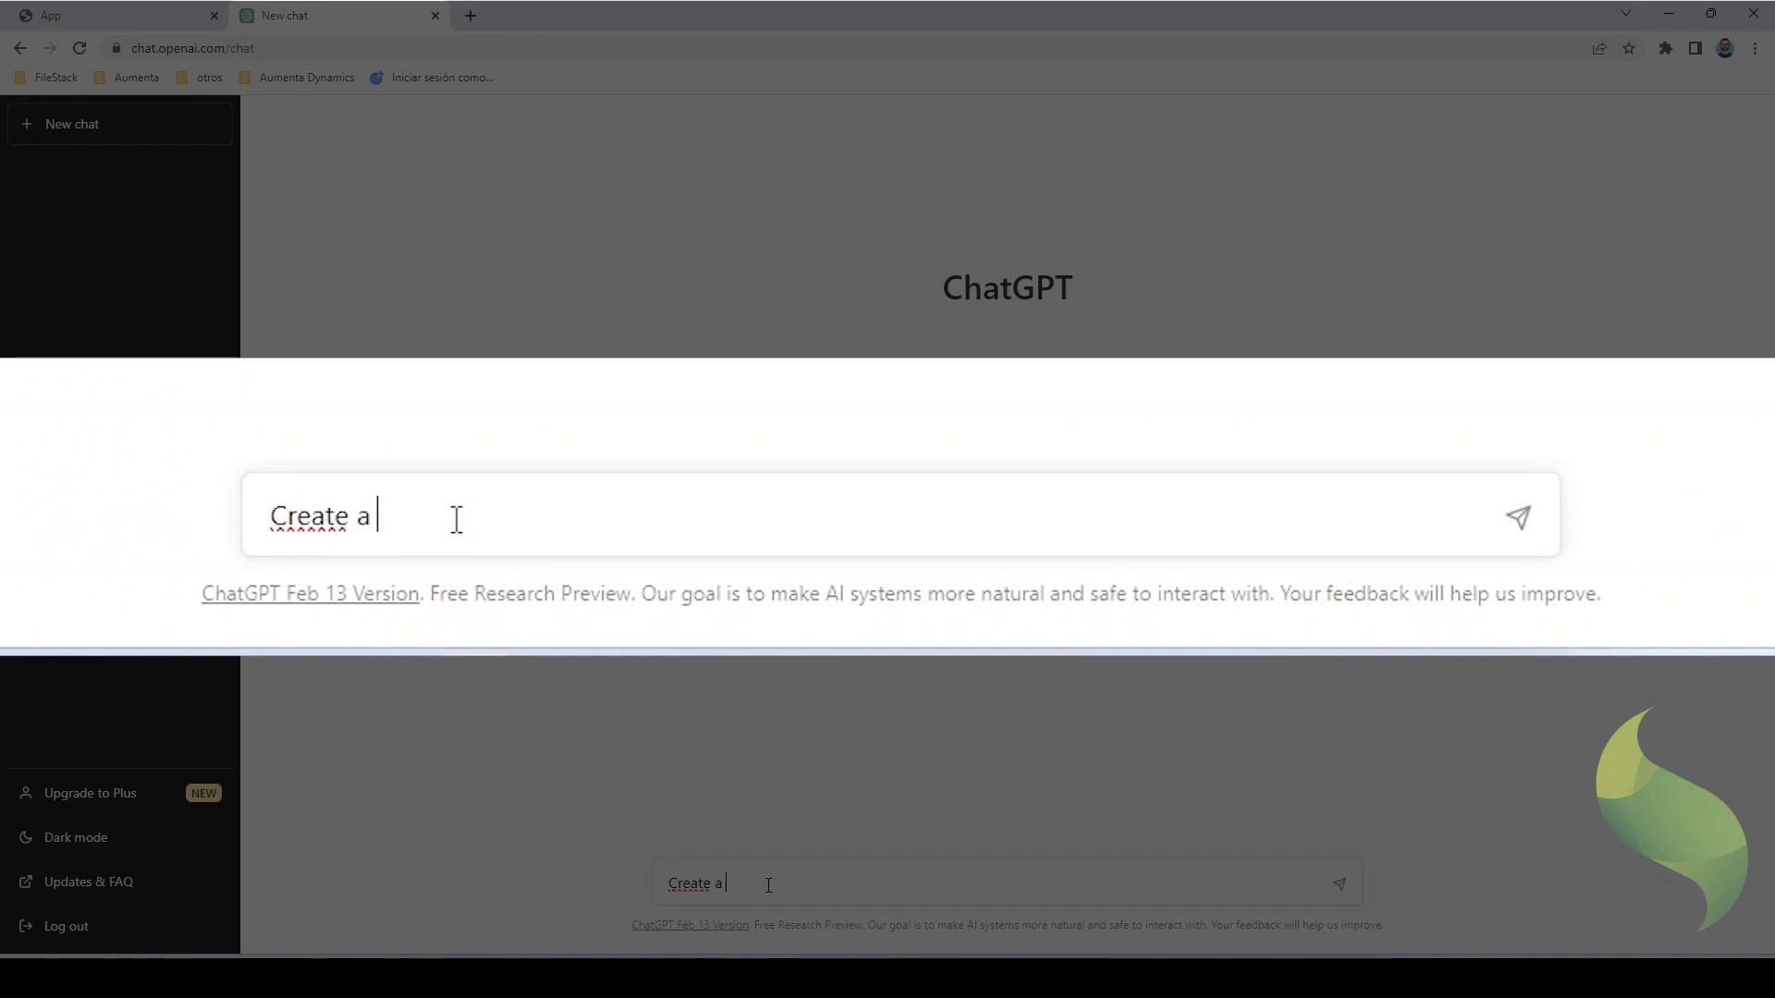
text(json file with 1)
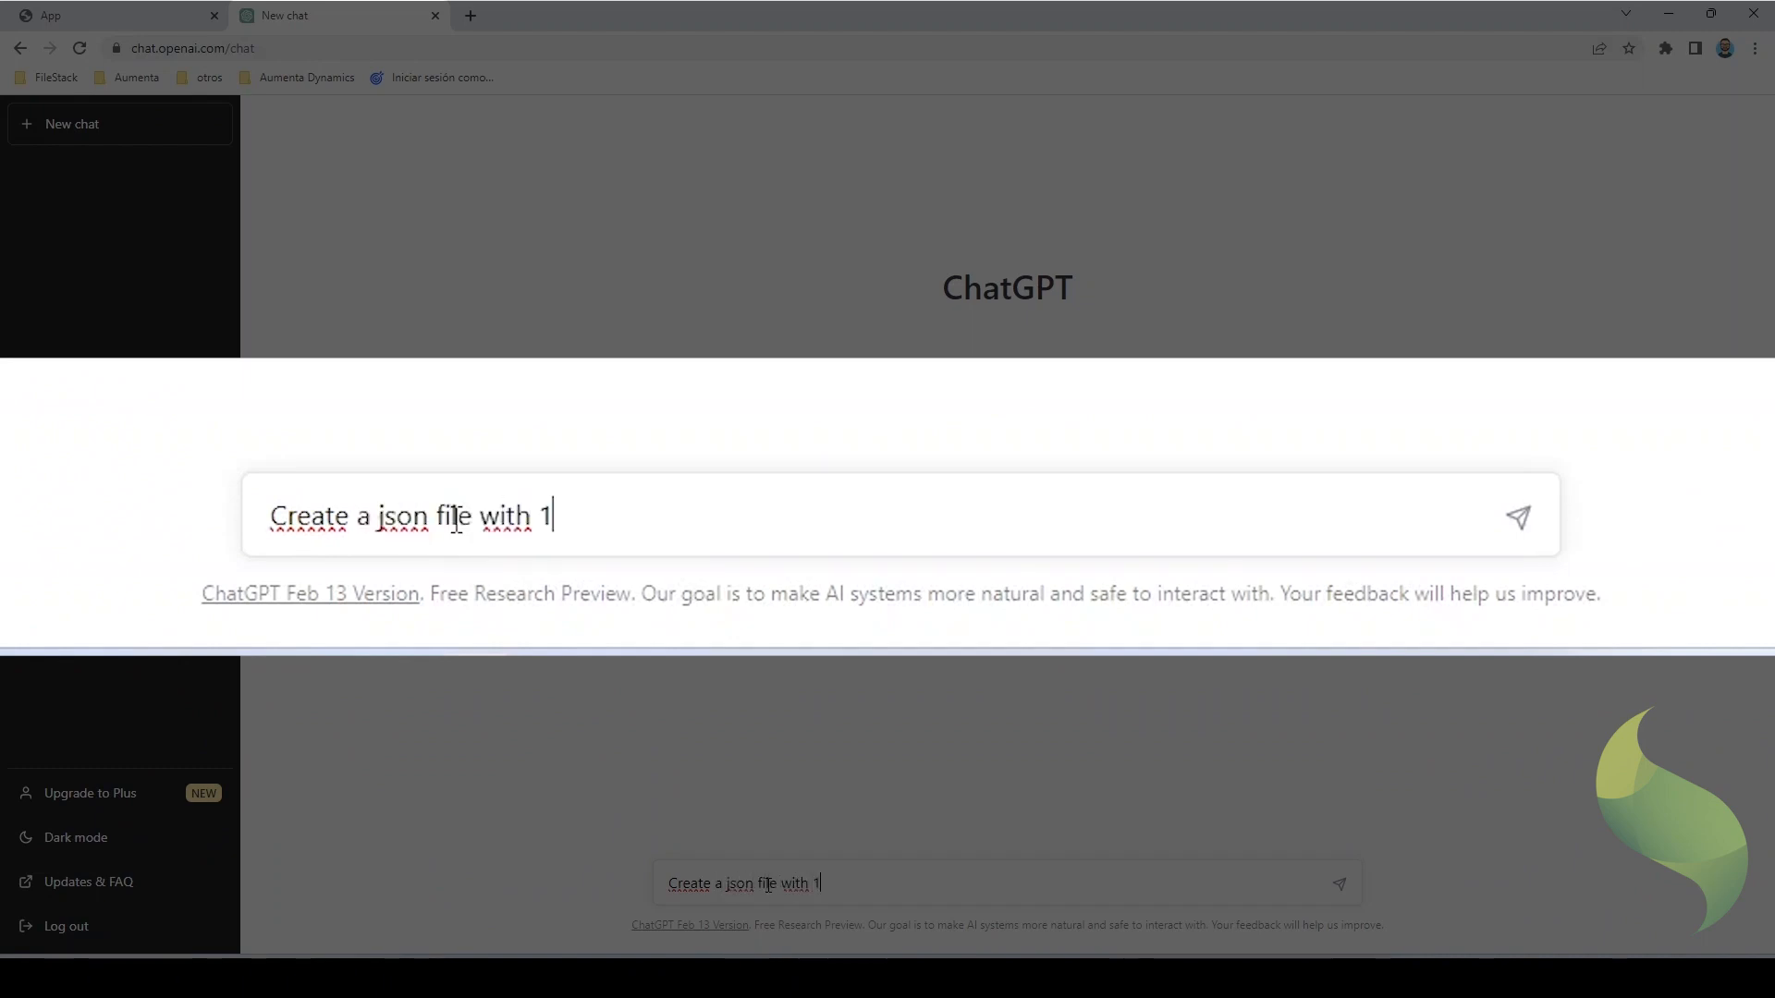
text(0 registers)
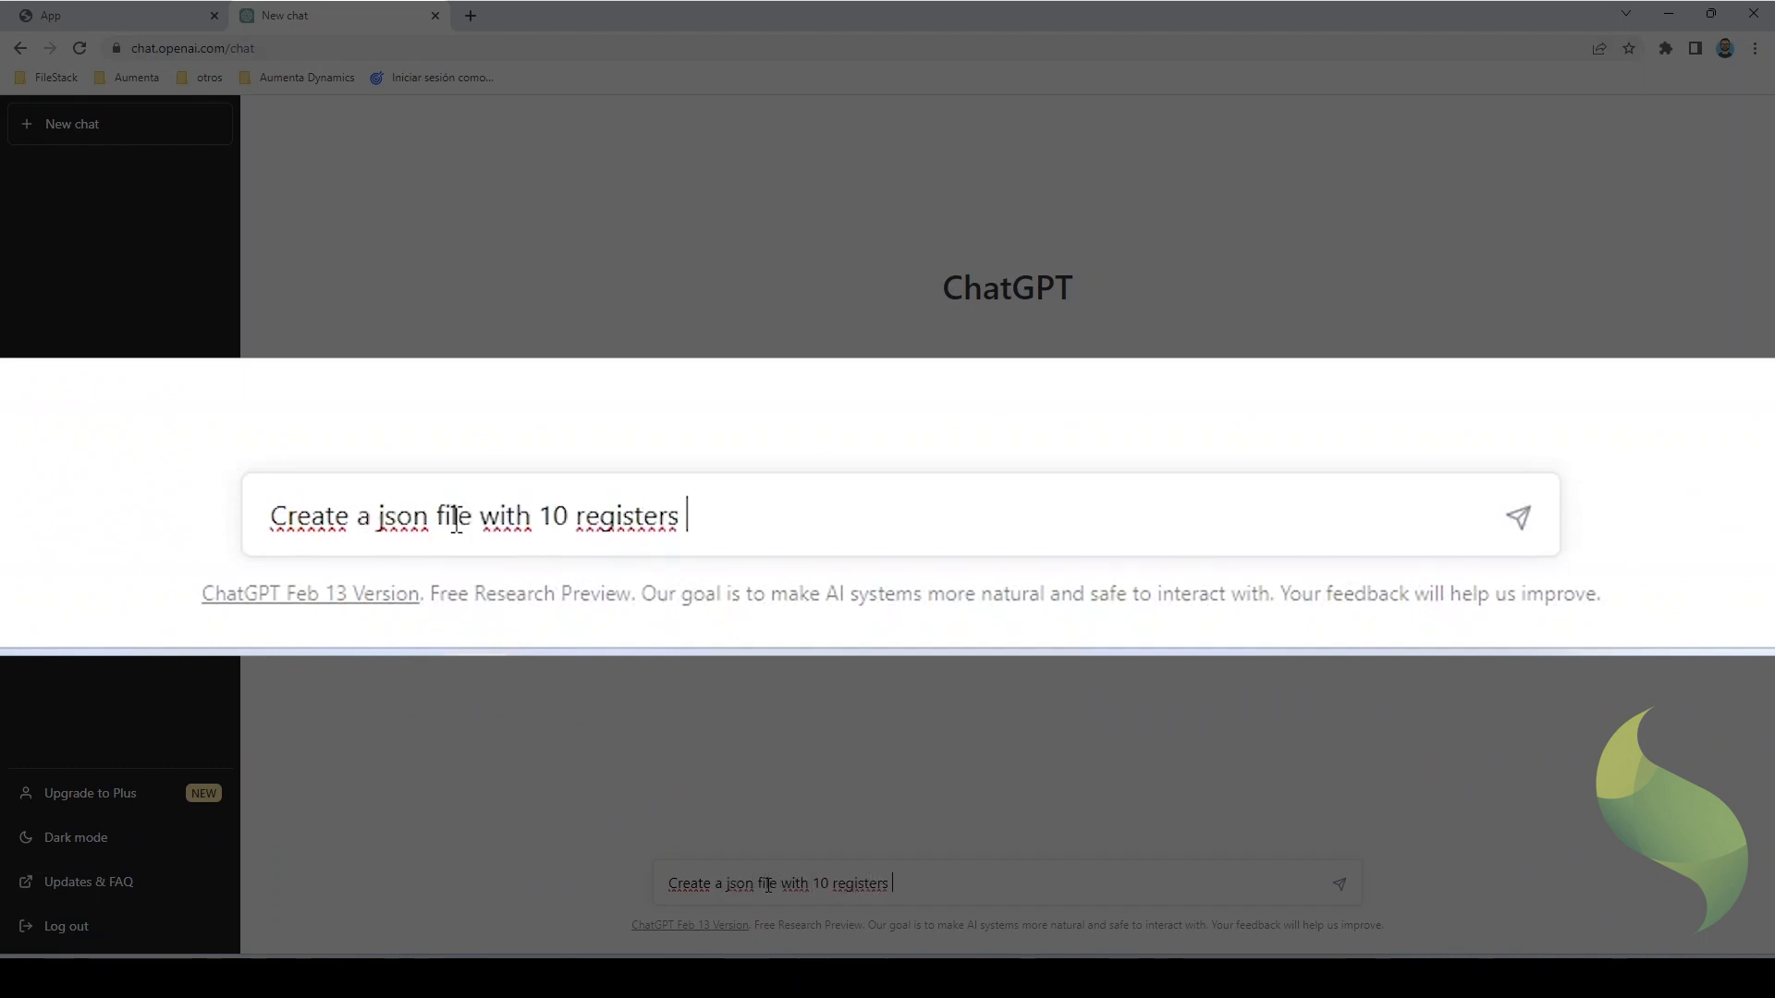
text(and the fo)
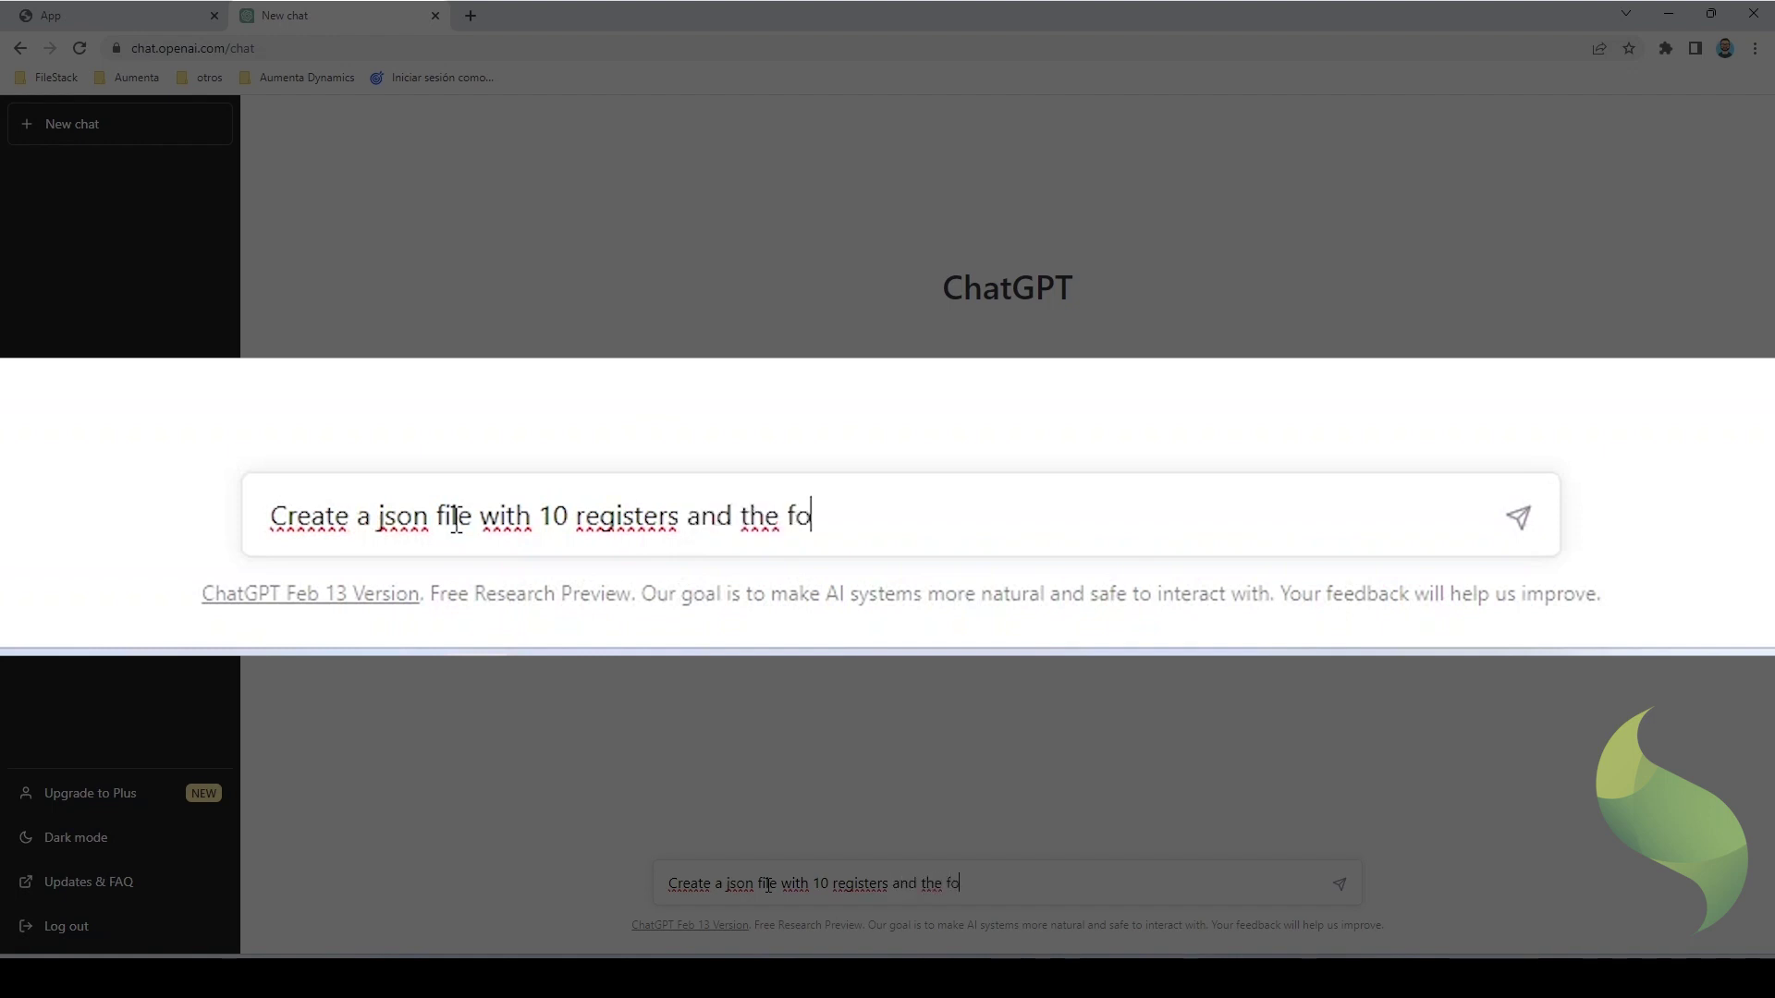
text(llowing fields:)
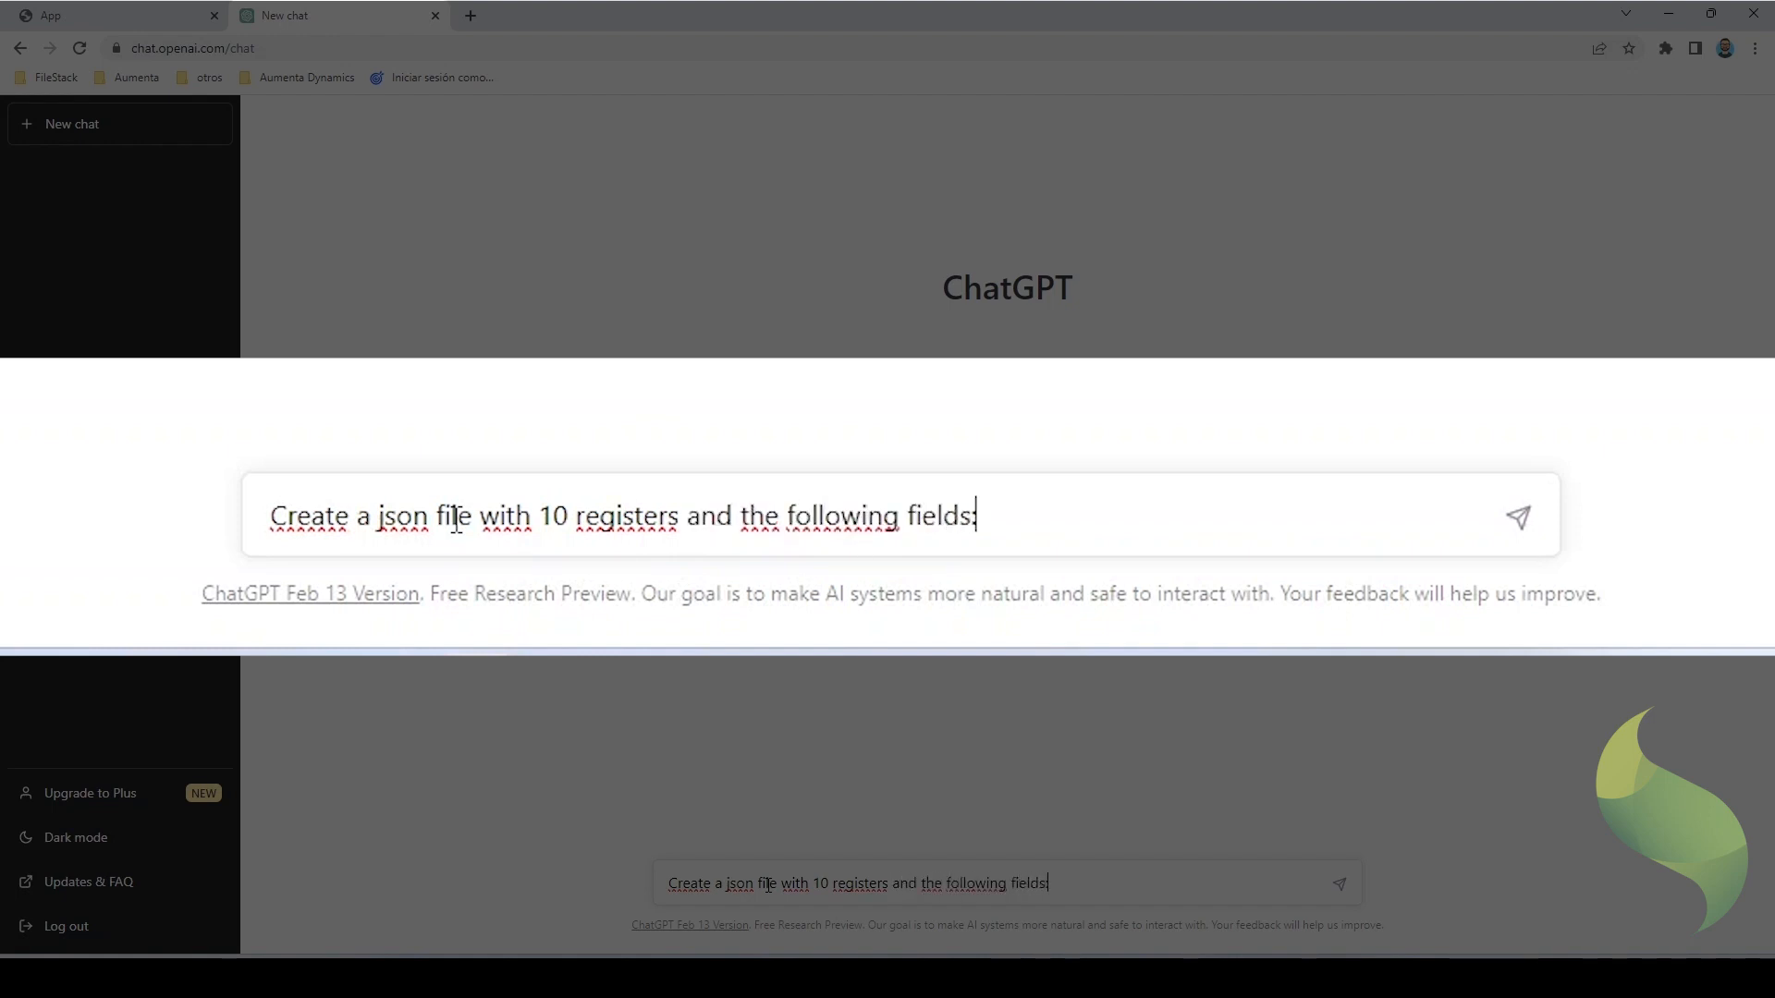
text(:)
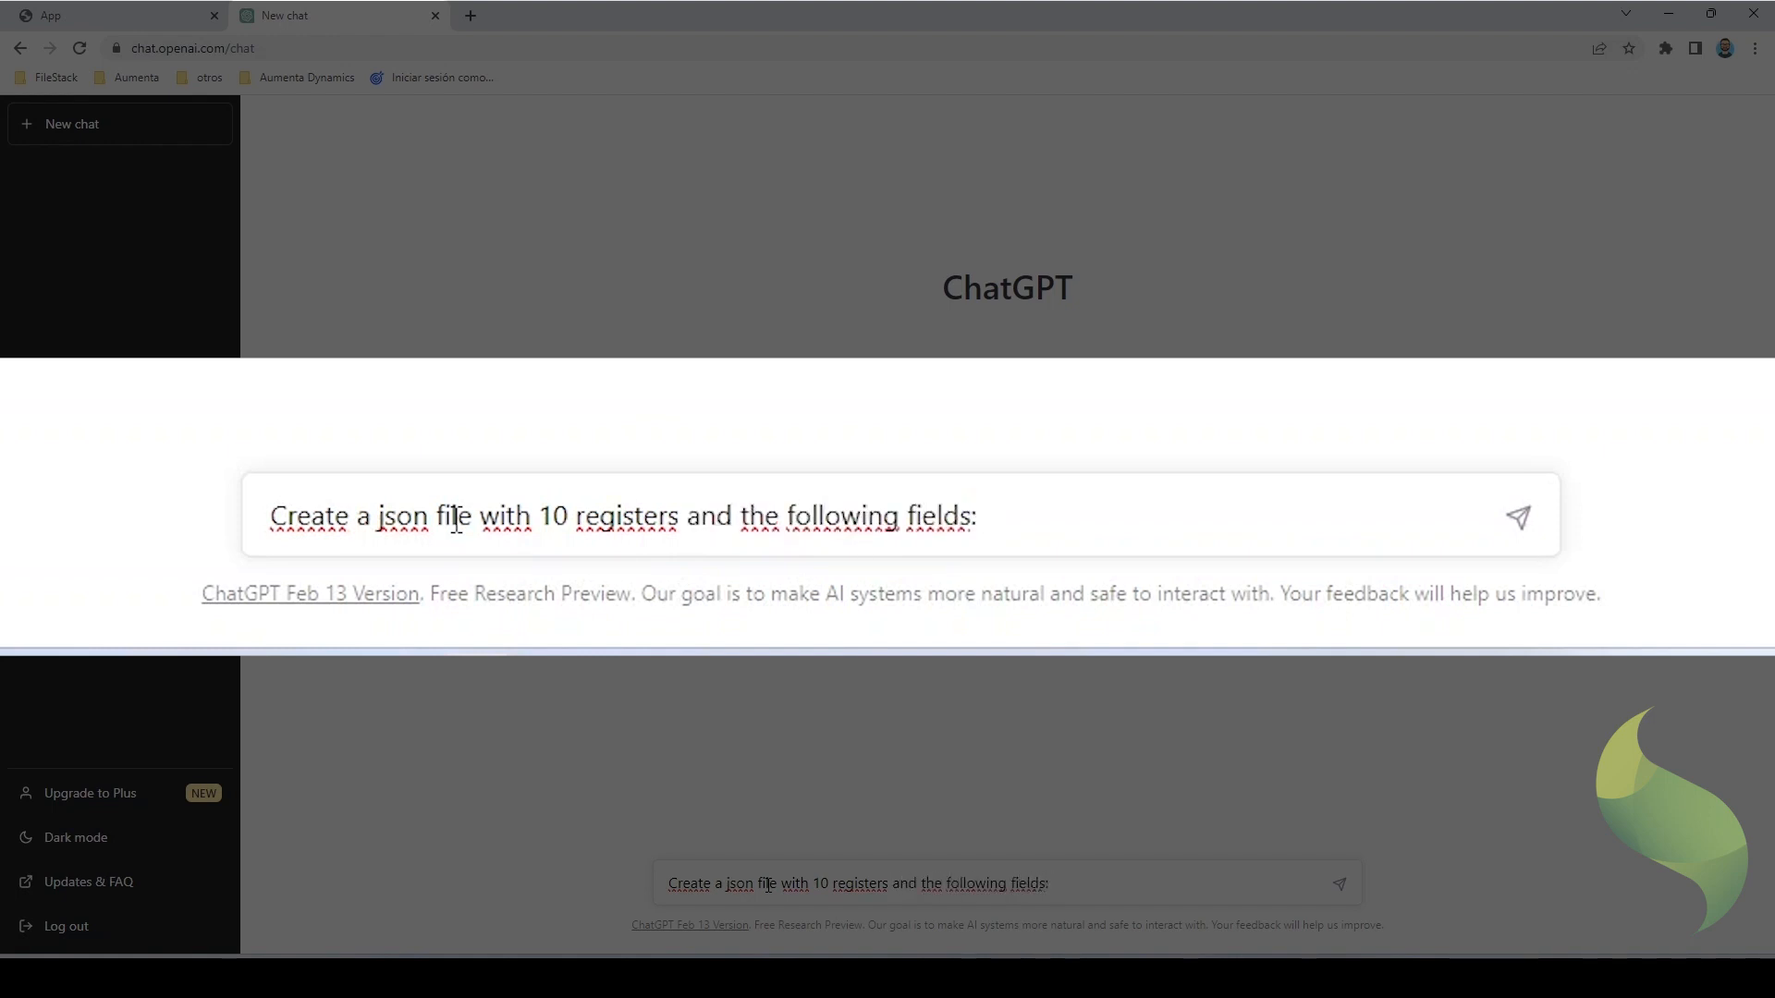
text(id, c)
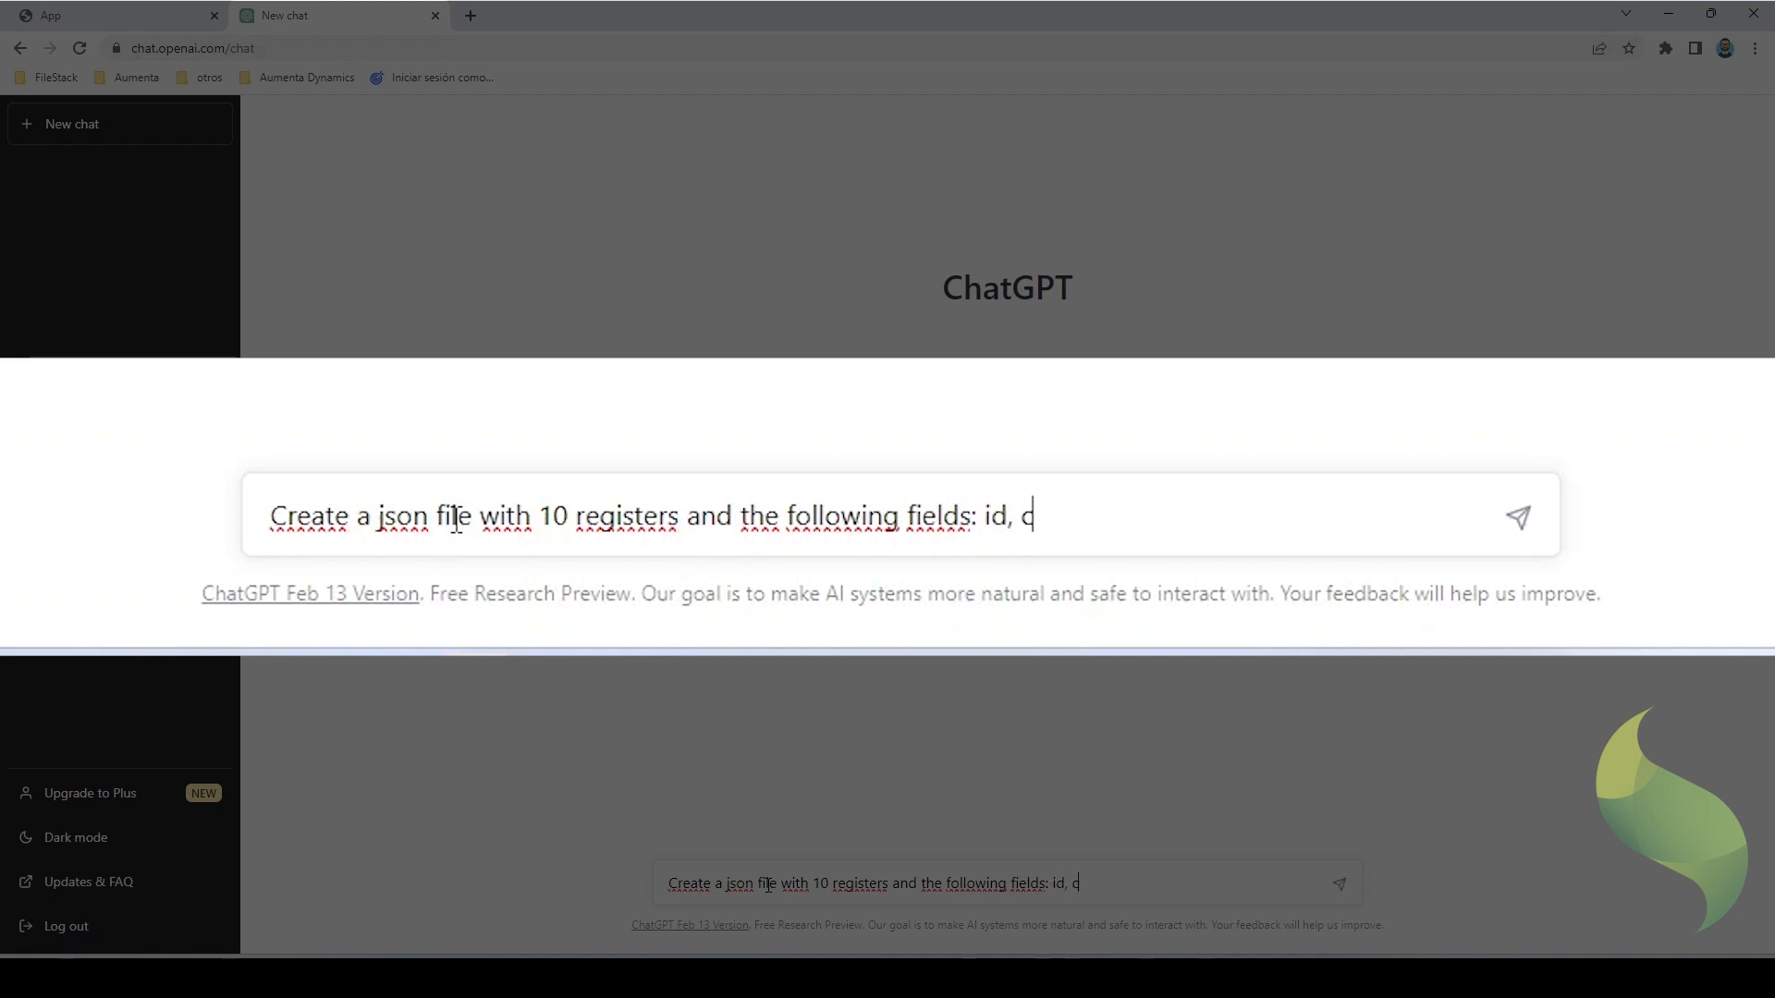
text(ountry)
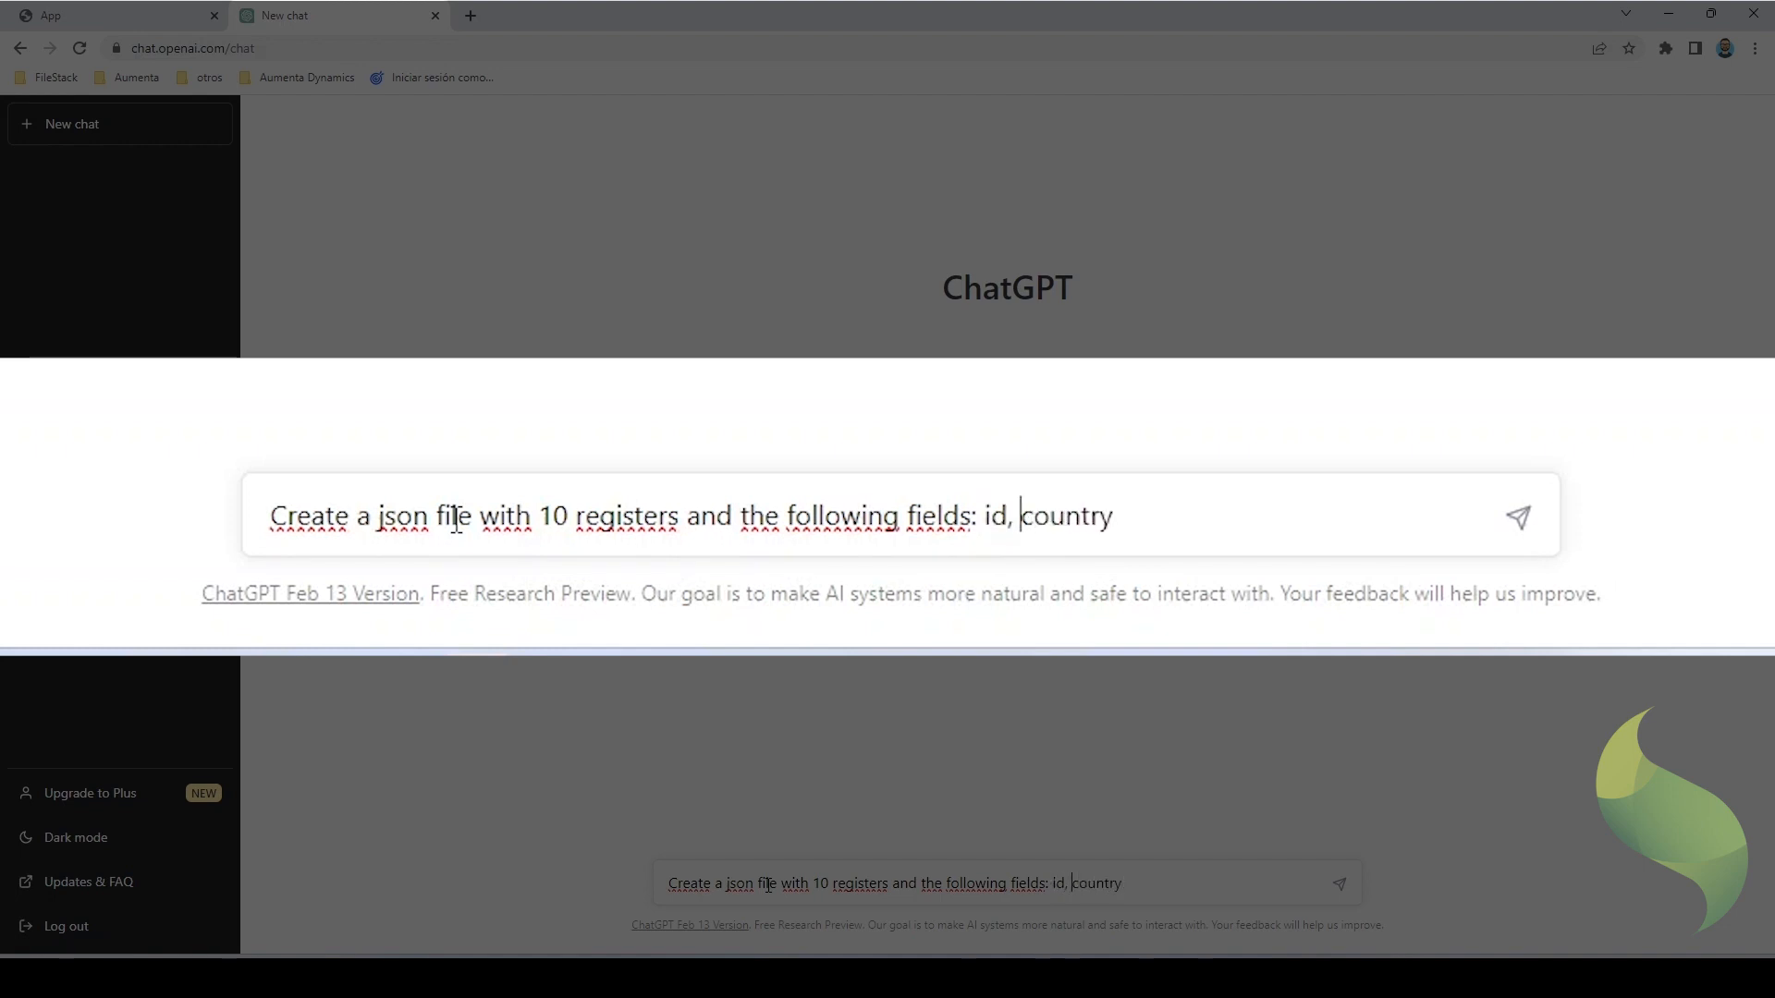
text(non-)
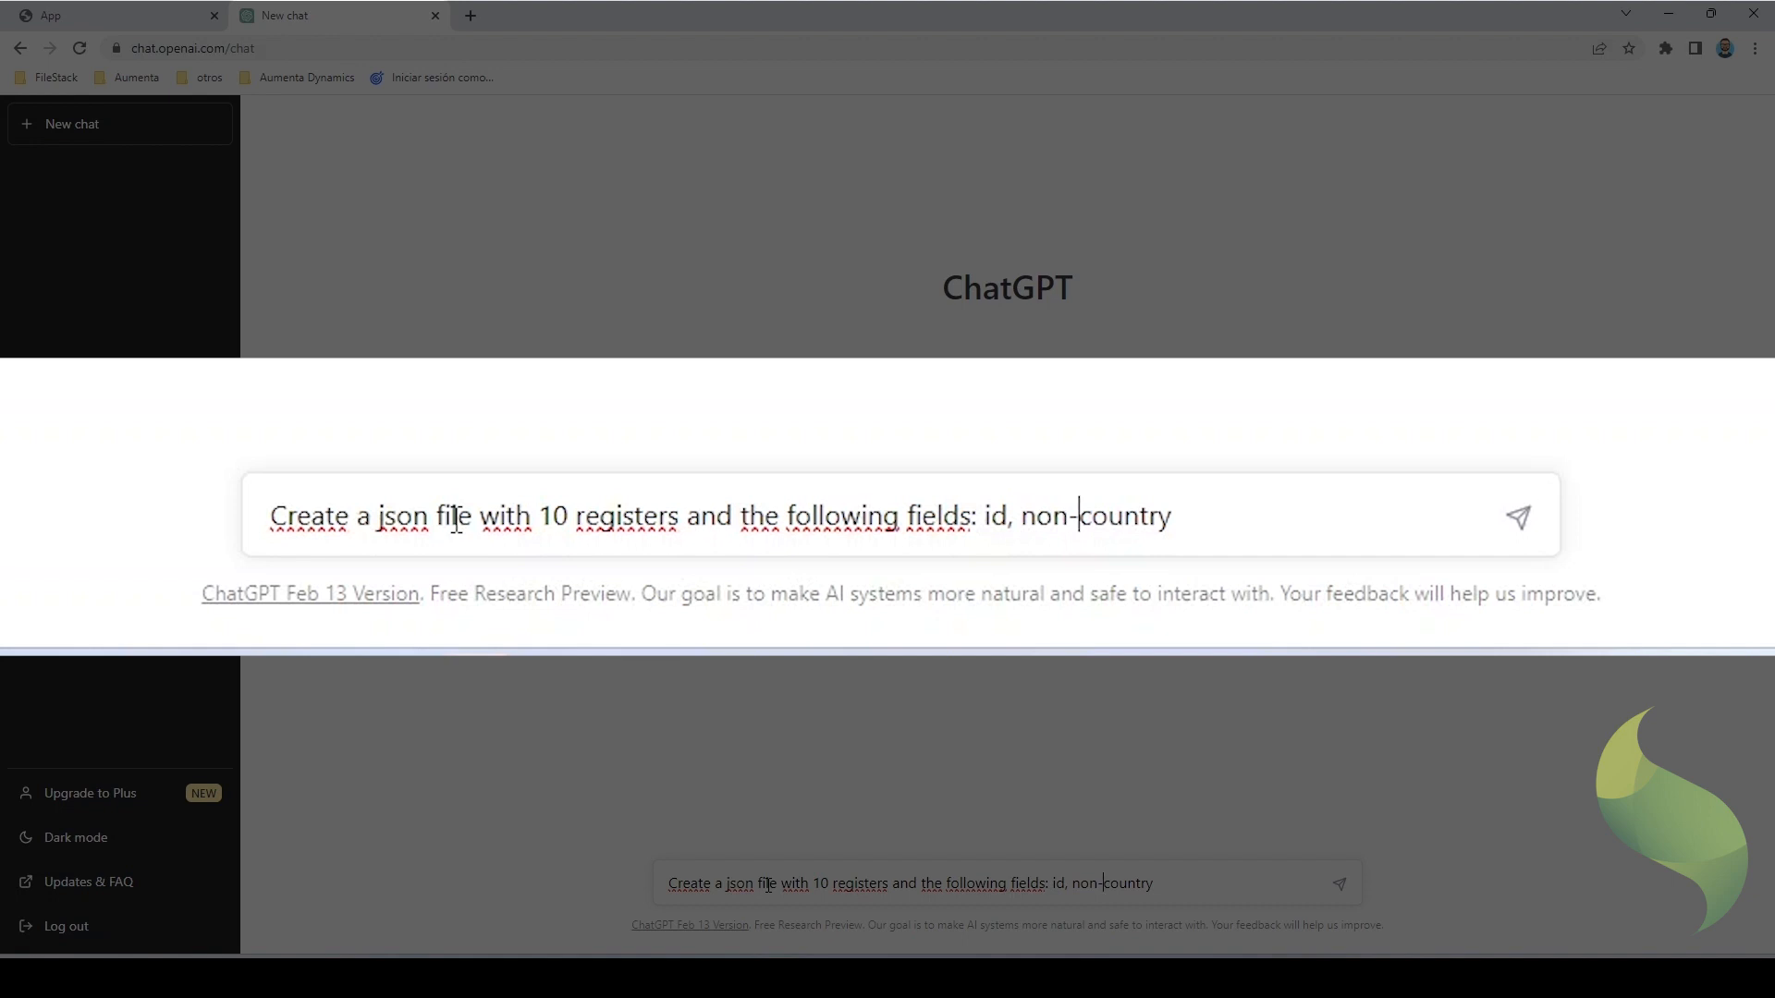
text(repeating)
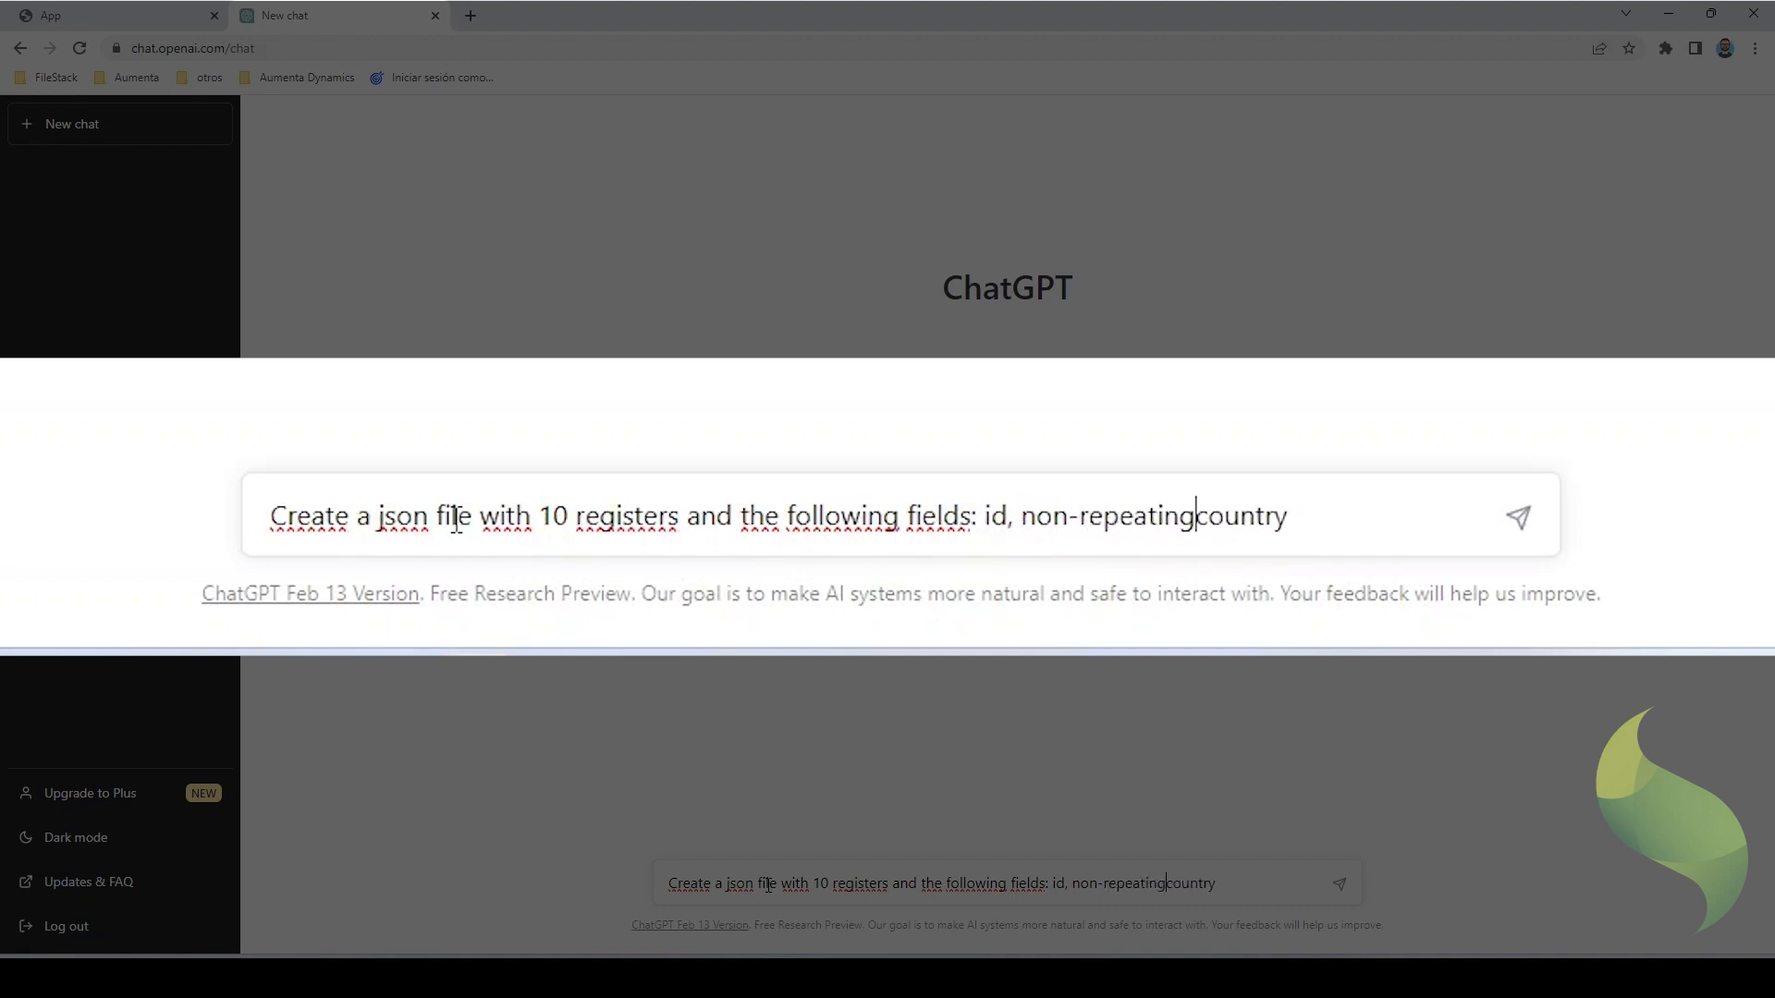
text(, name t)
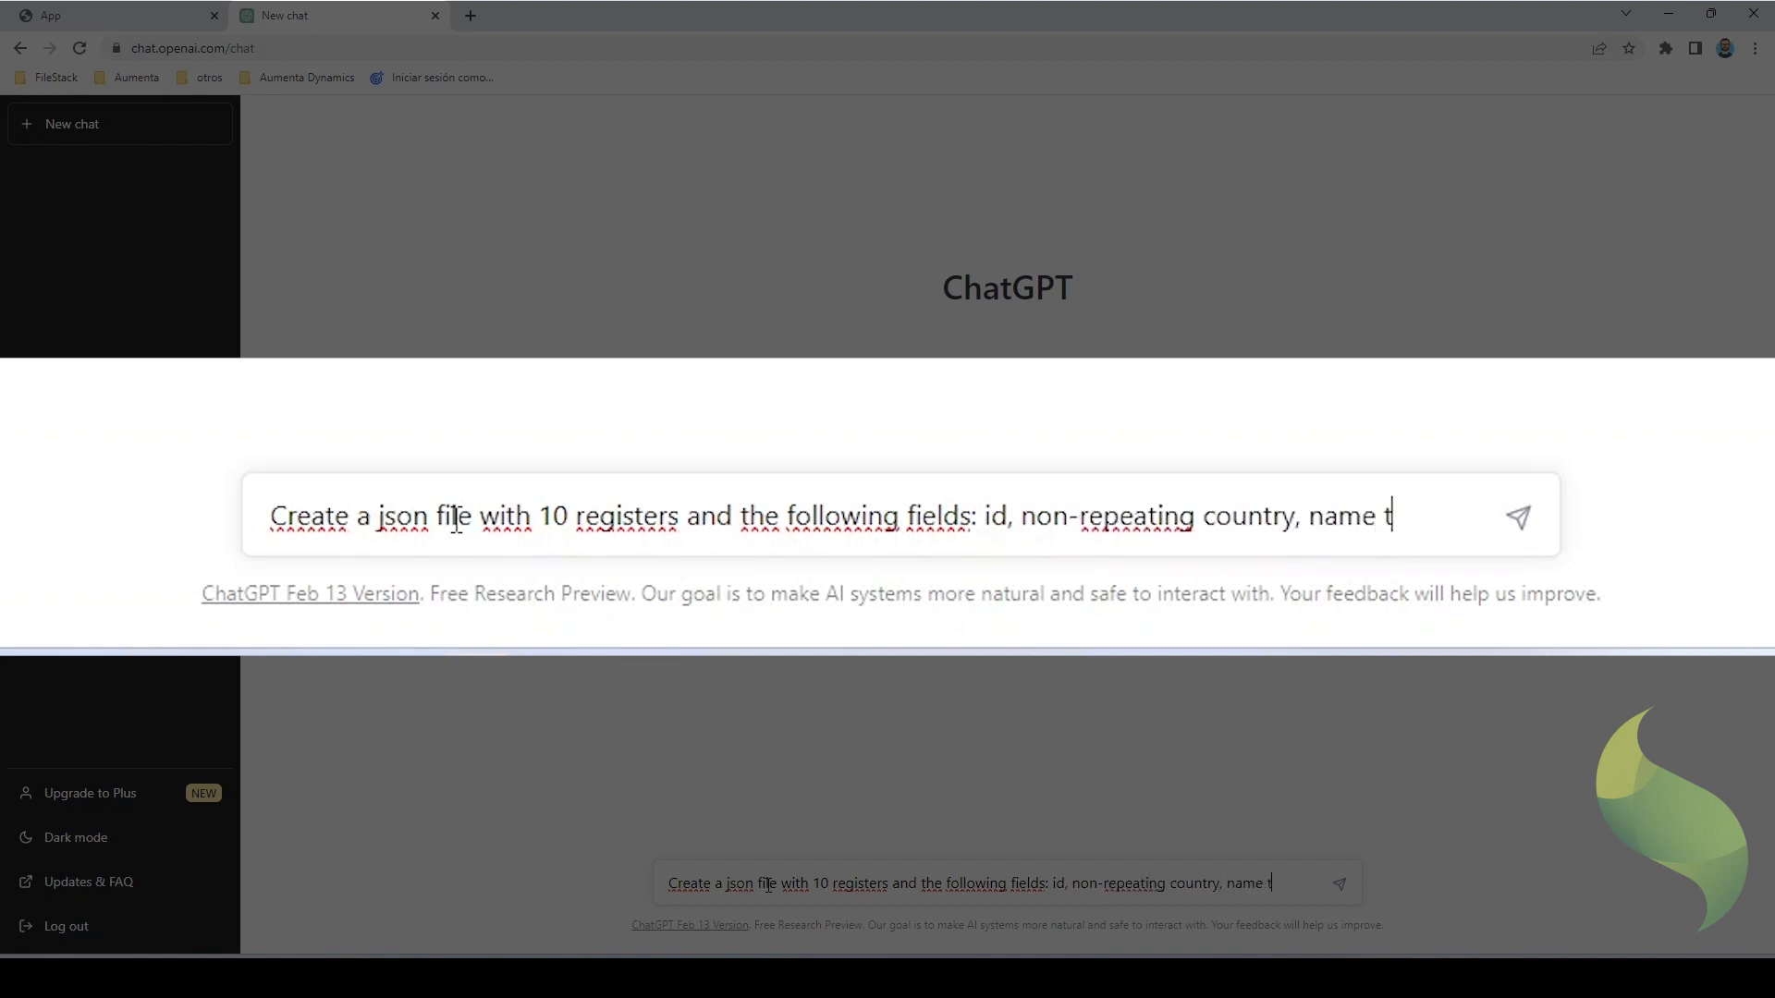
text(hat matches)
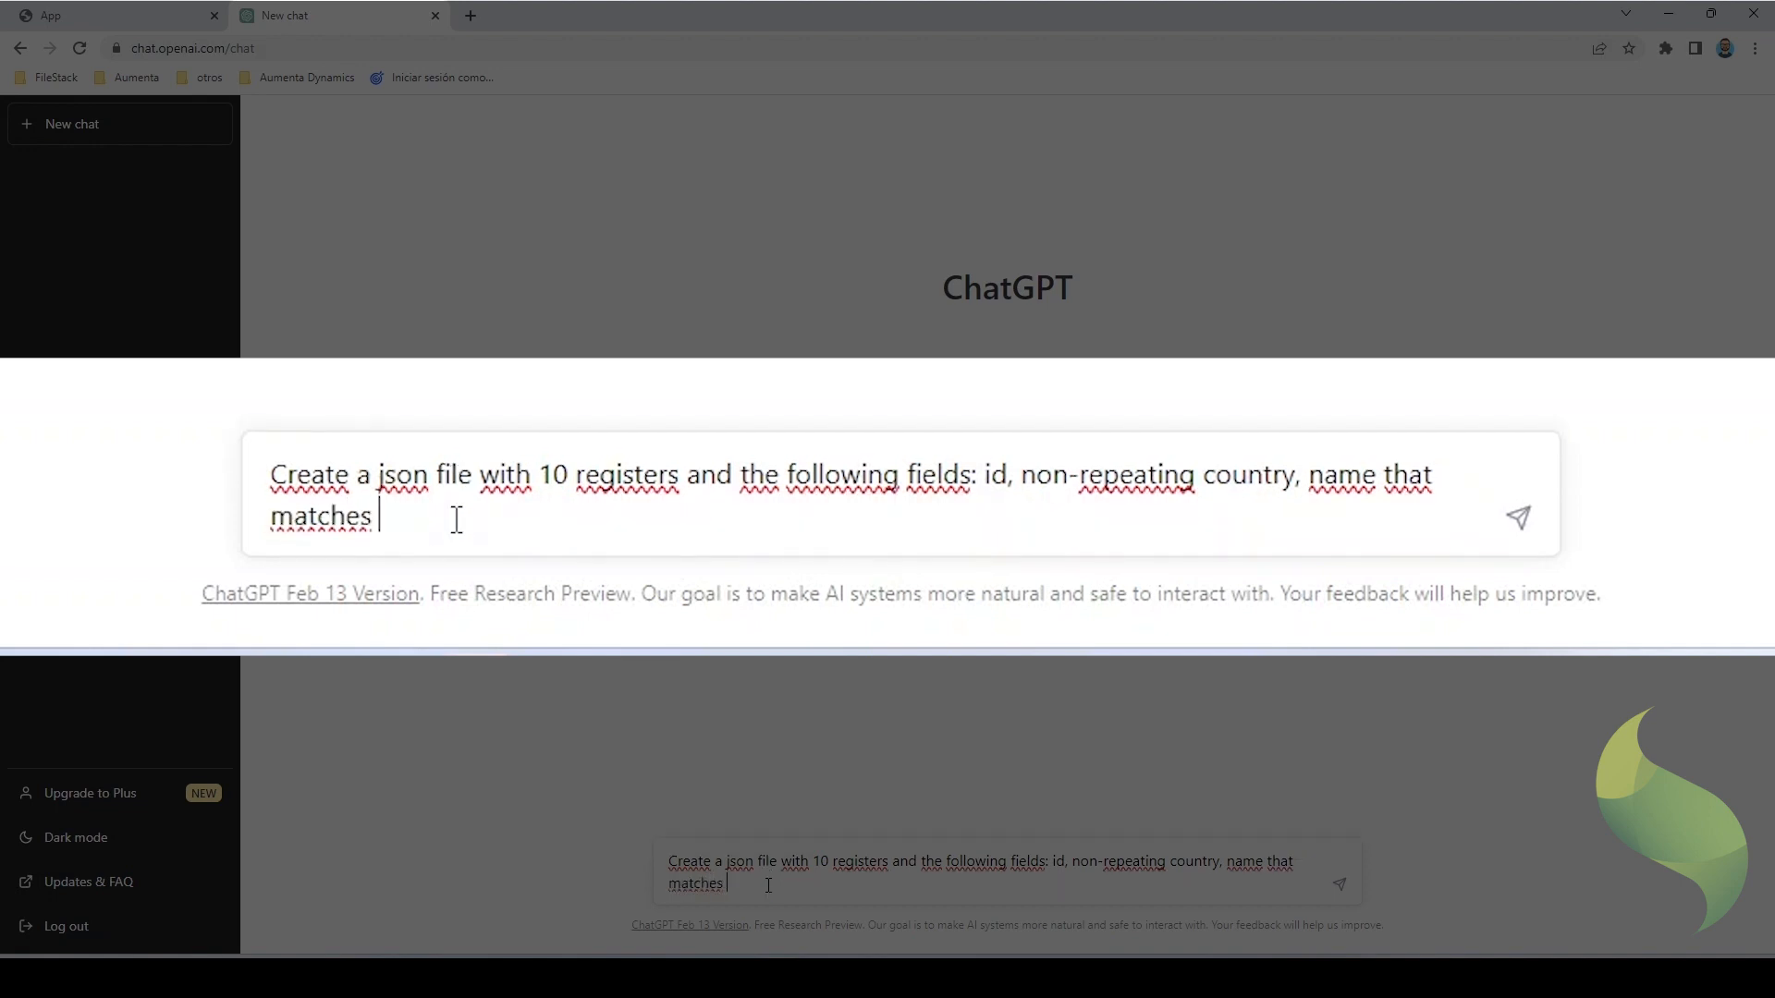
text(that country,)
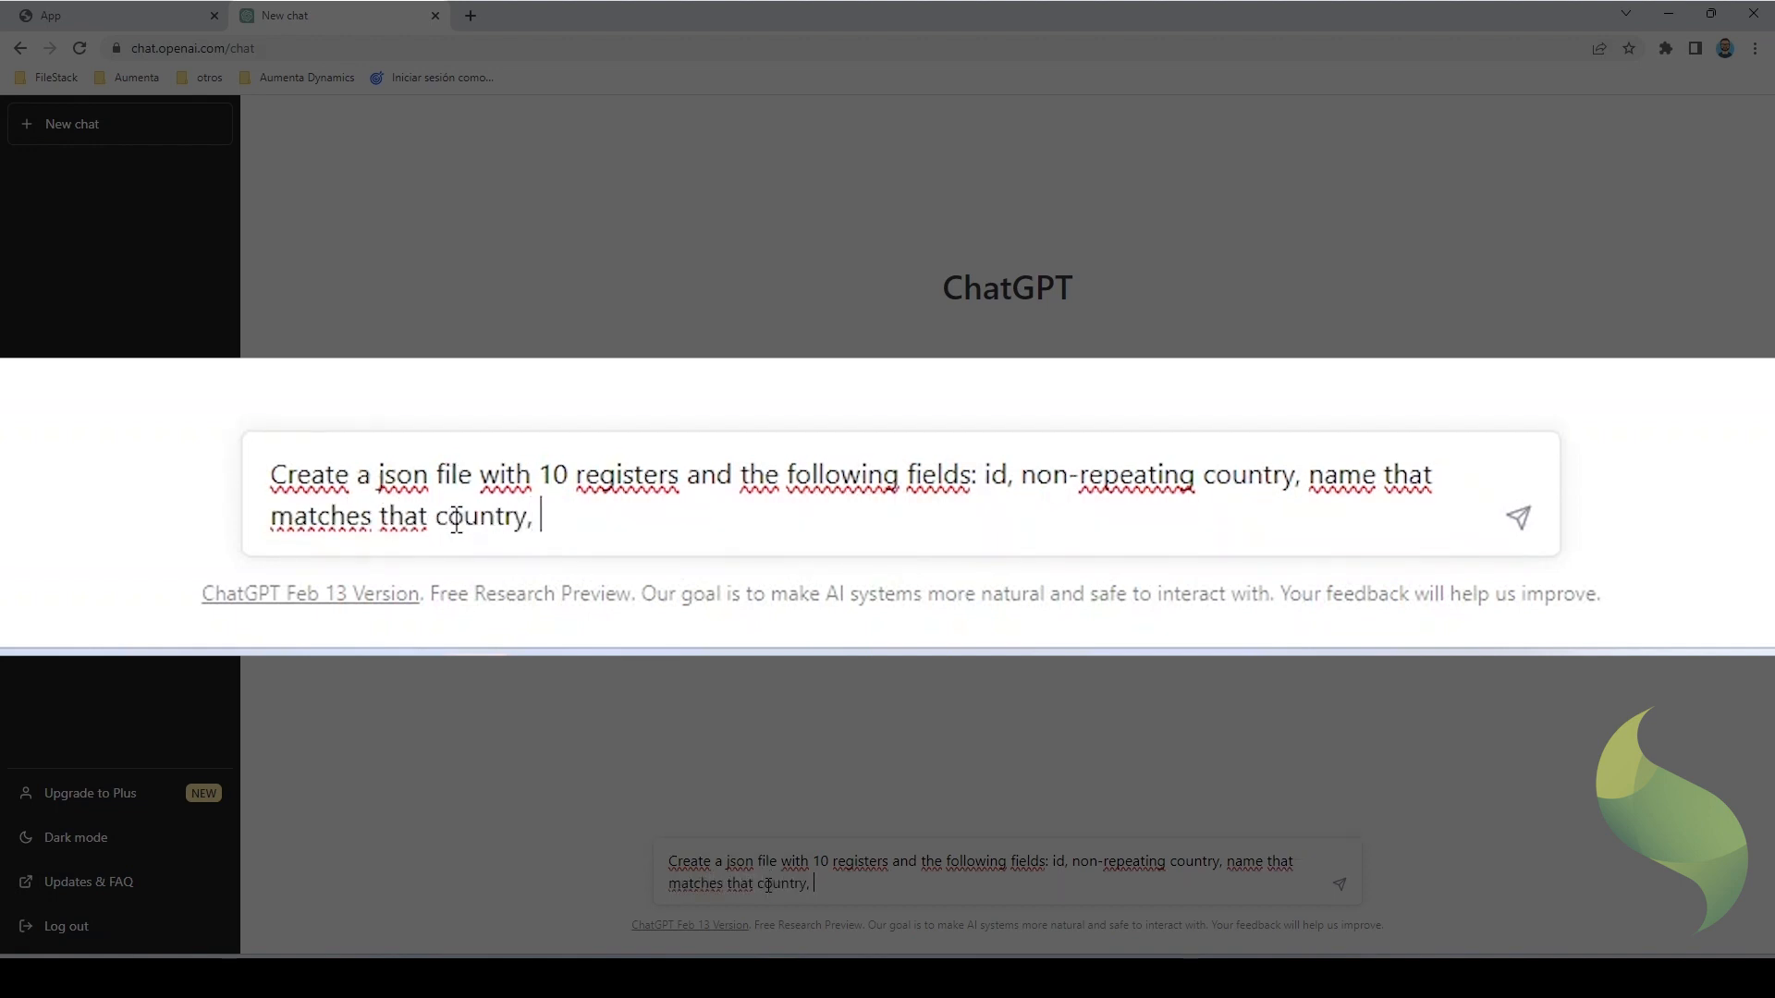
- Continue the prompt with birth day between 1970 and 2000, a number between 200 and 300 with two decimals, and a percentage
text(birth day)
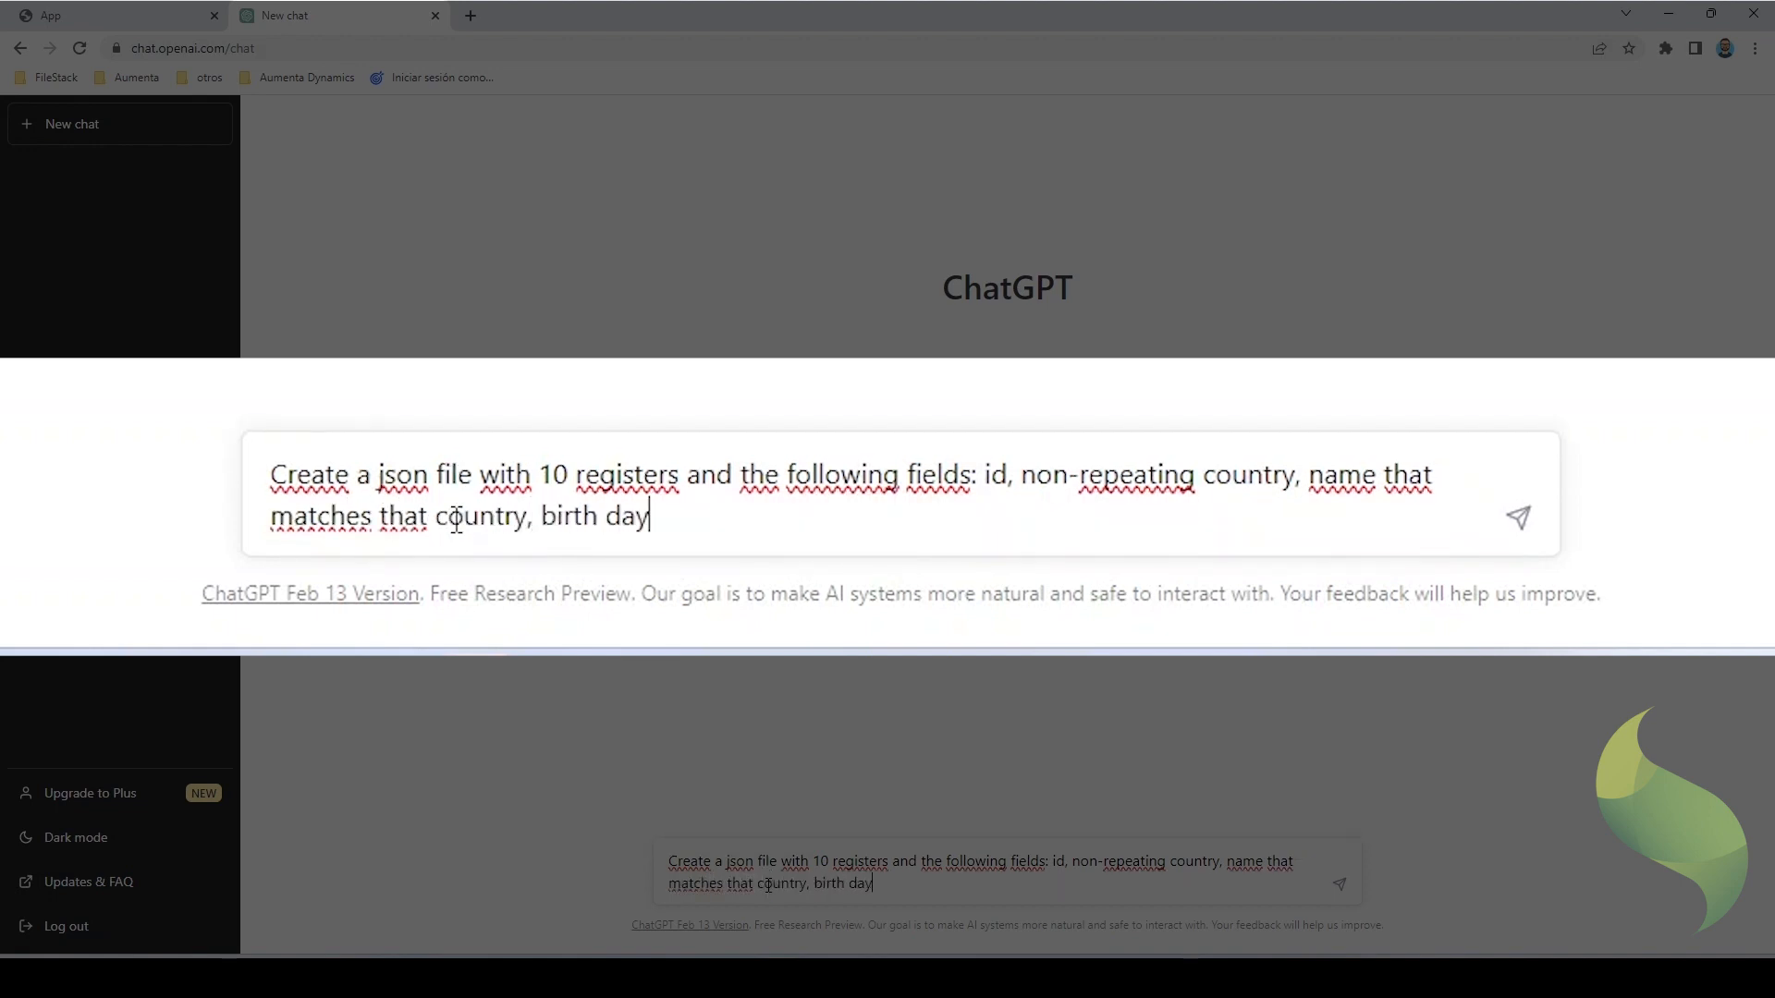
text(e bt)
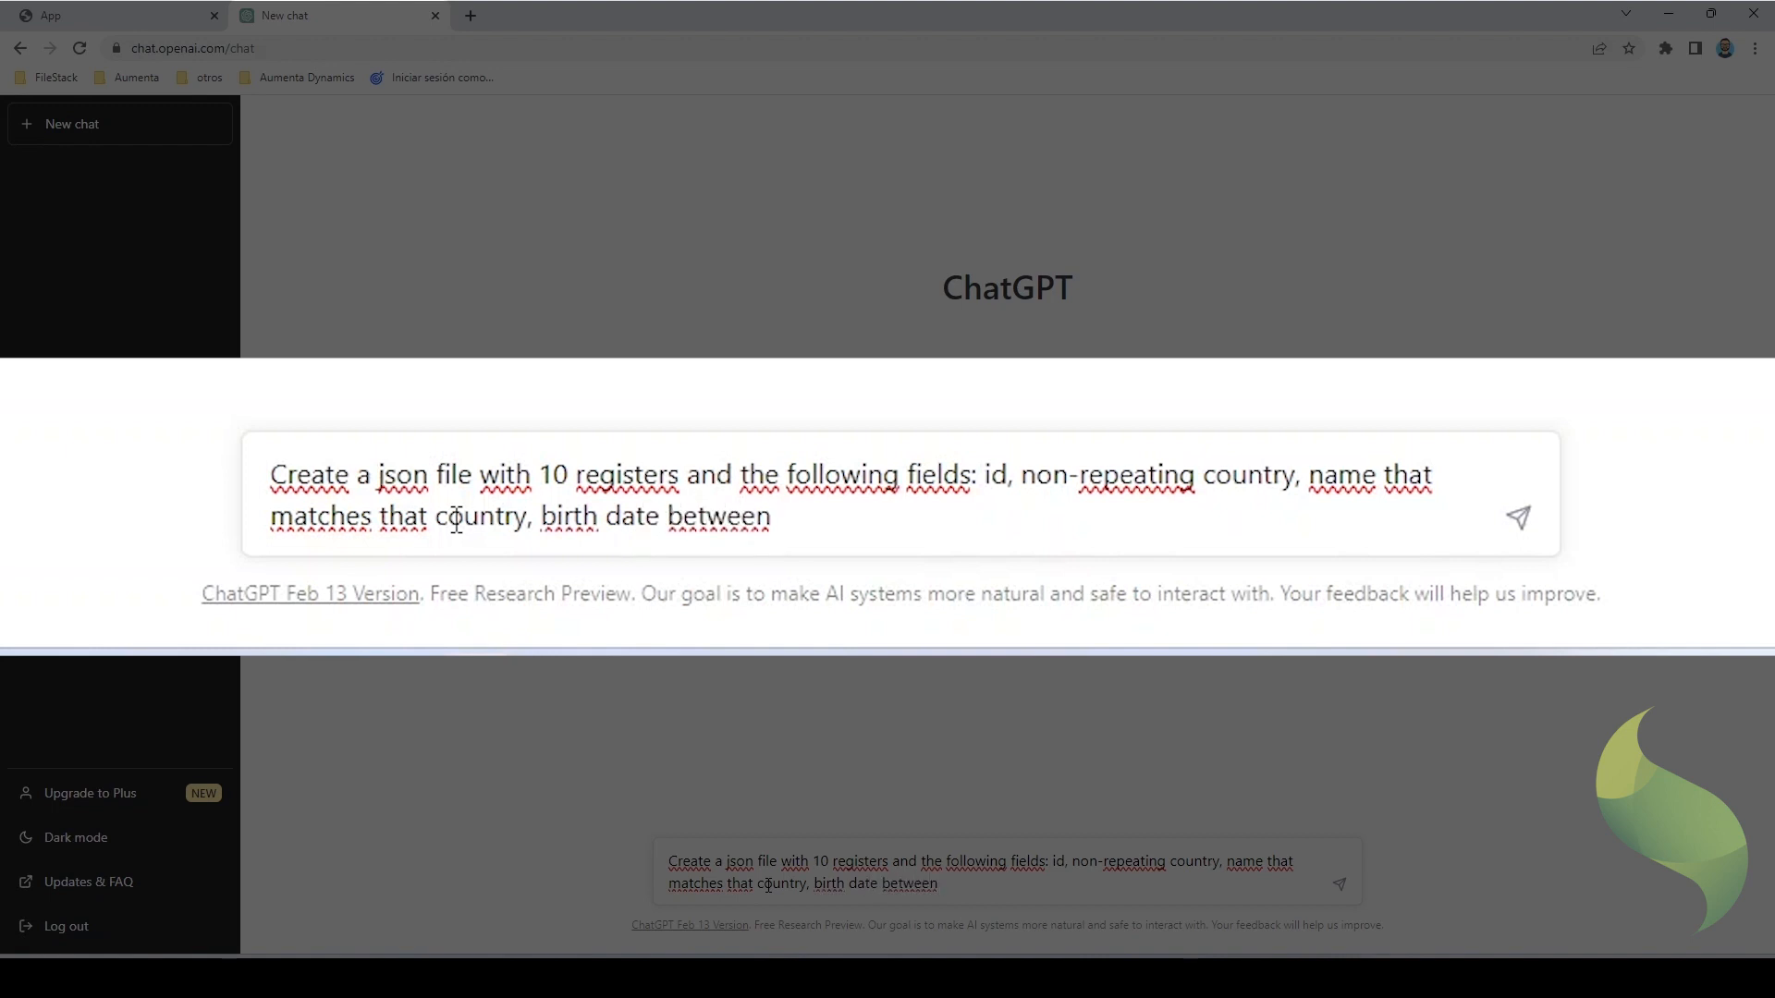
text(1970 and)
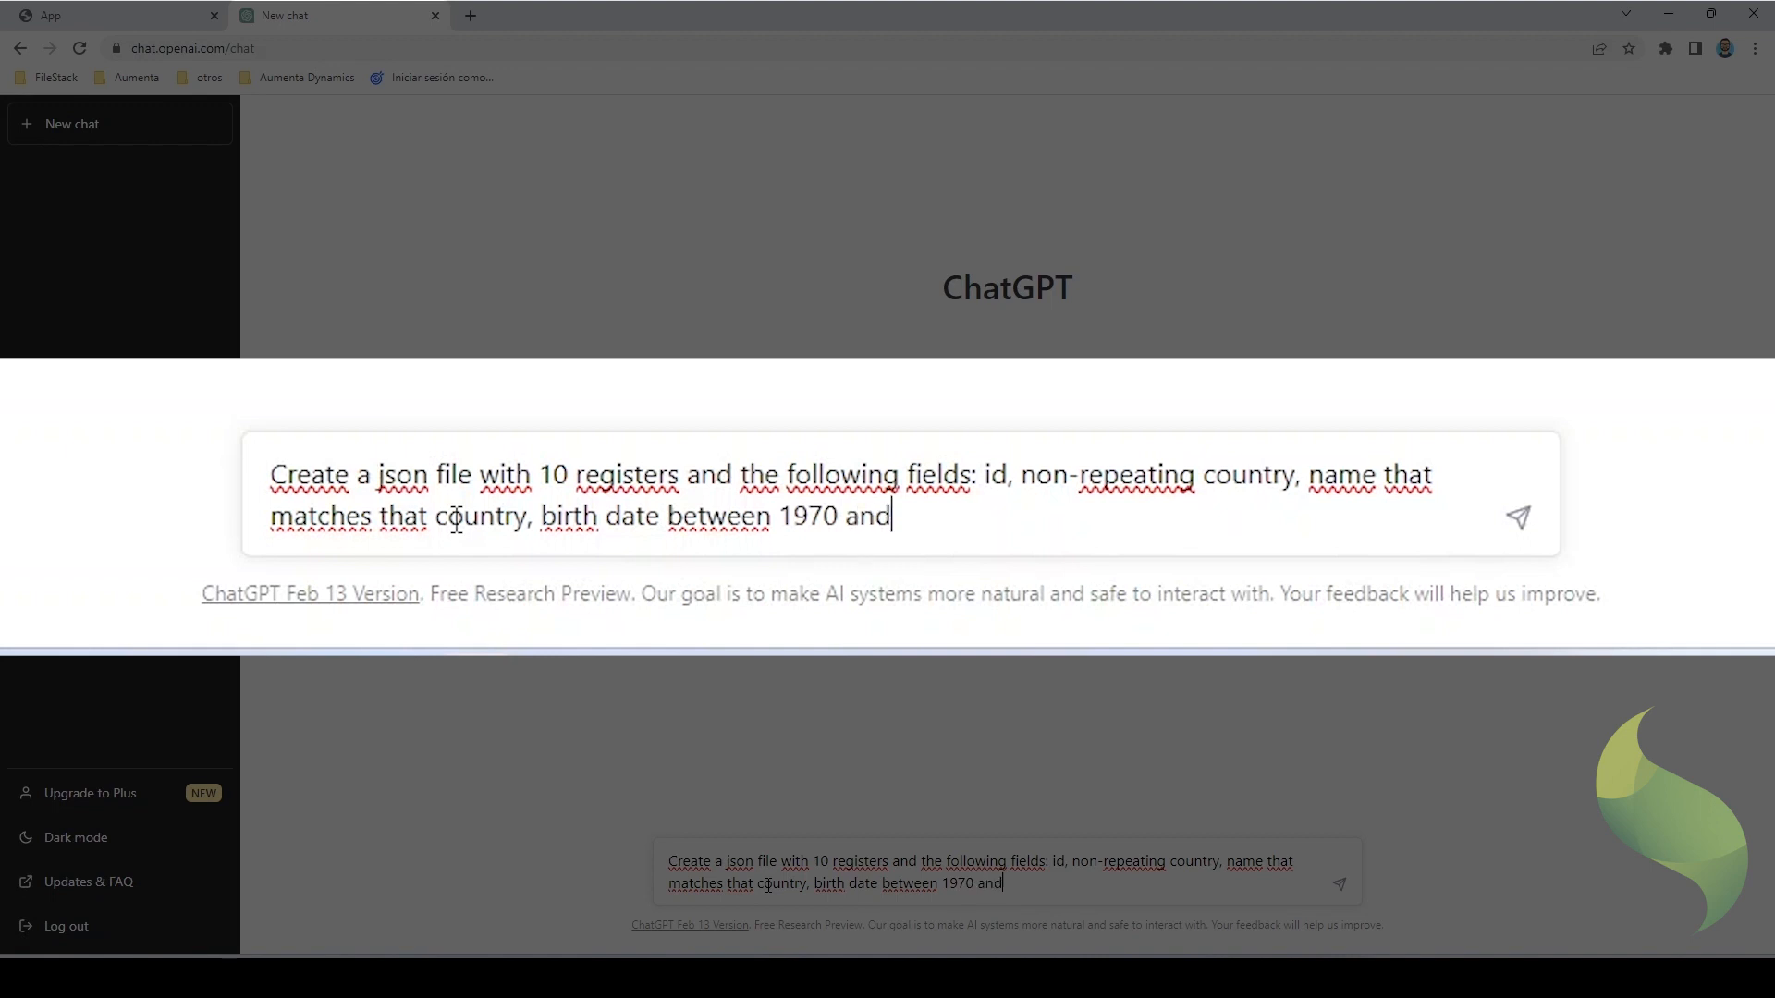
text(2000, a number)
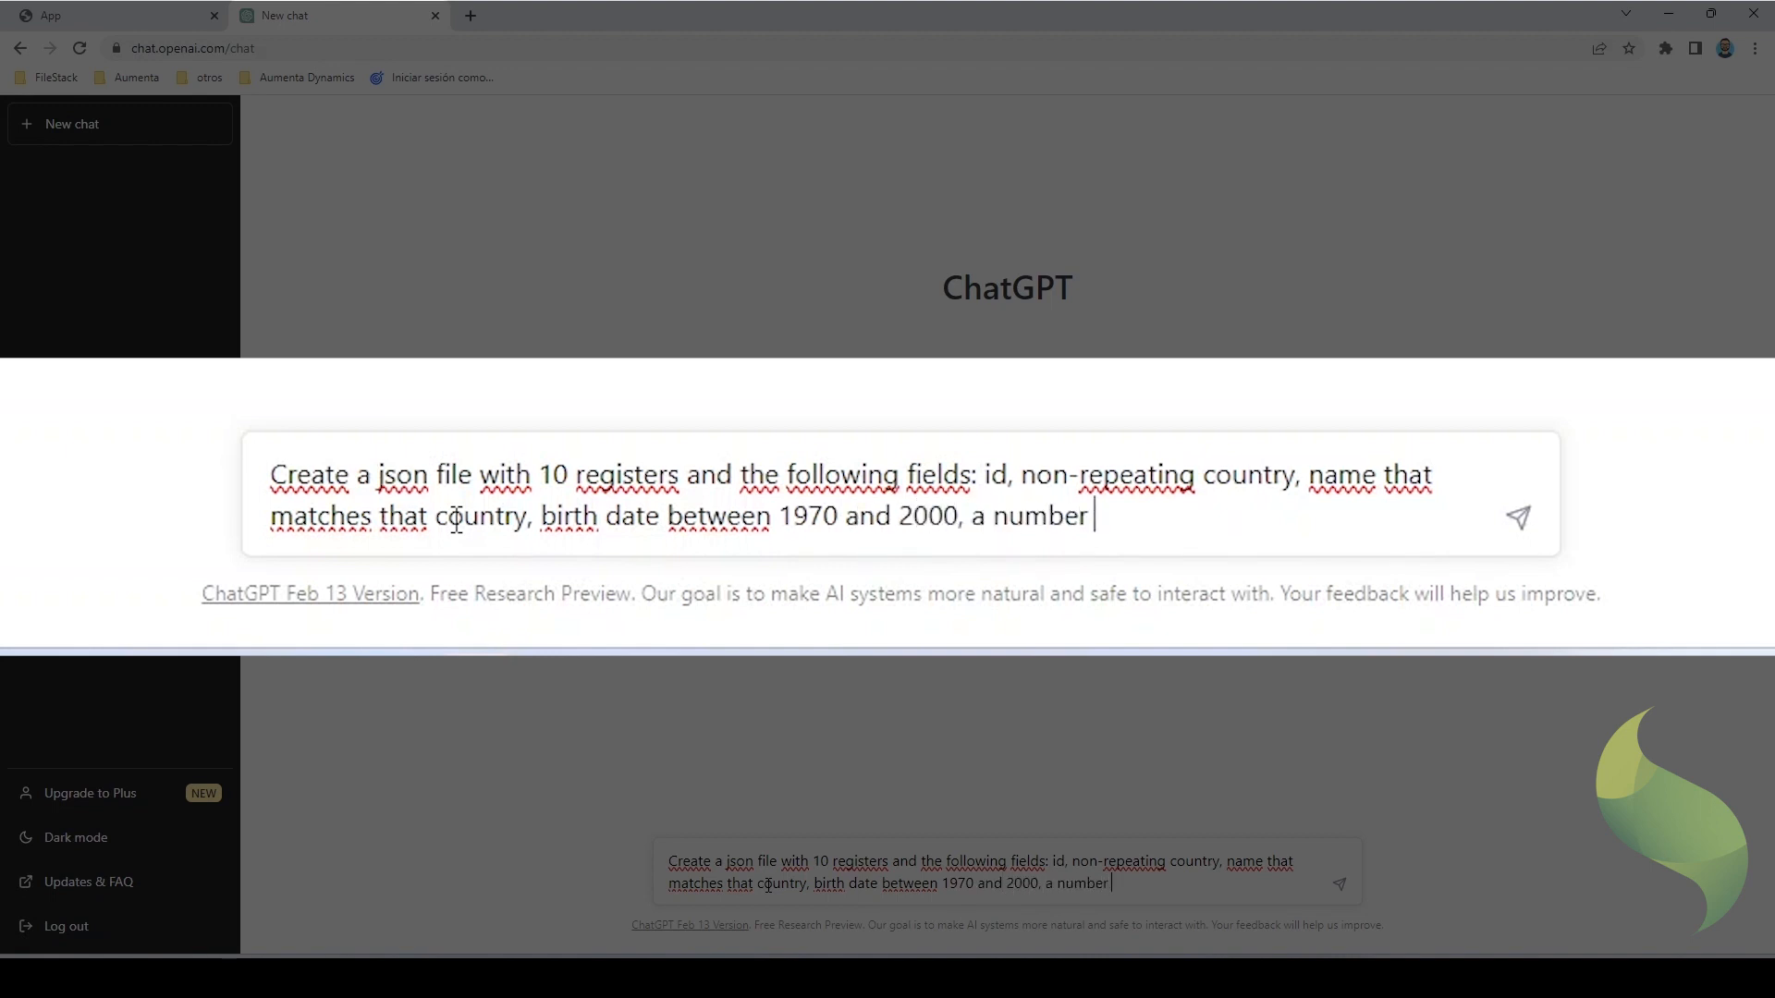
text(between)
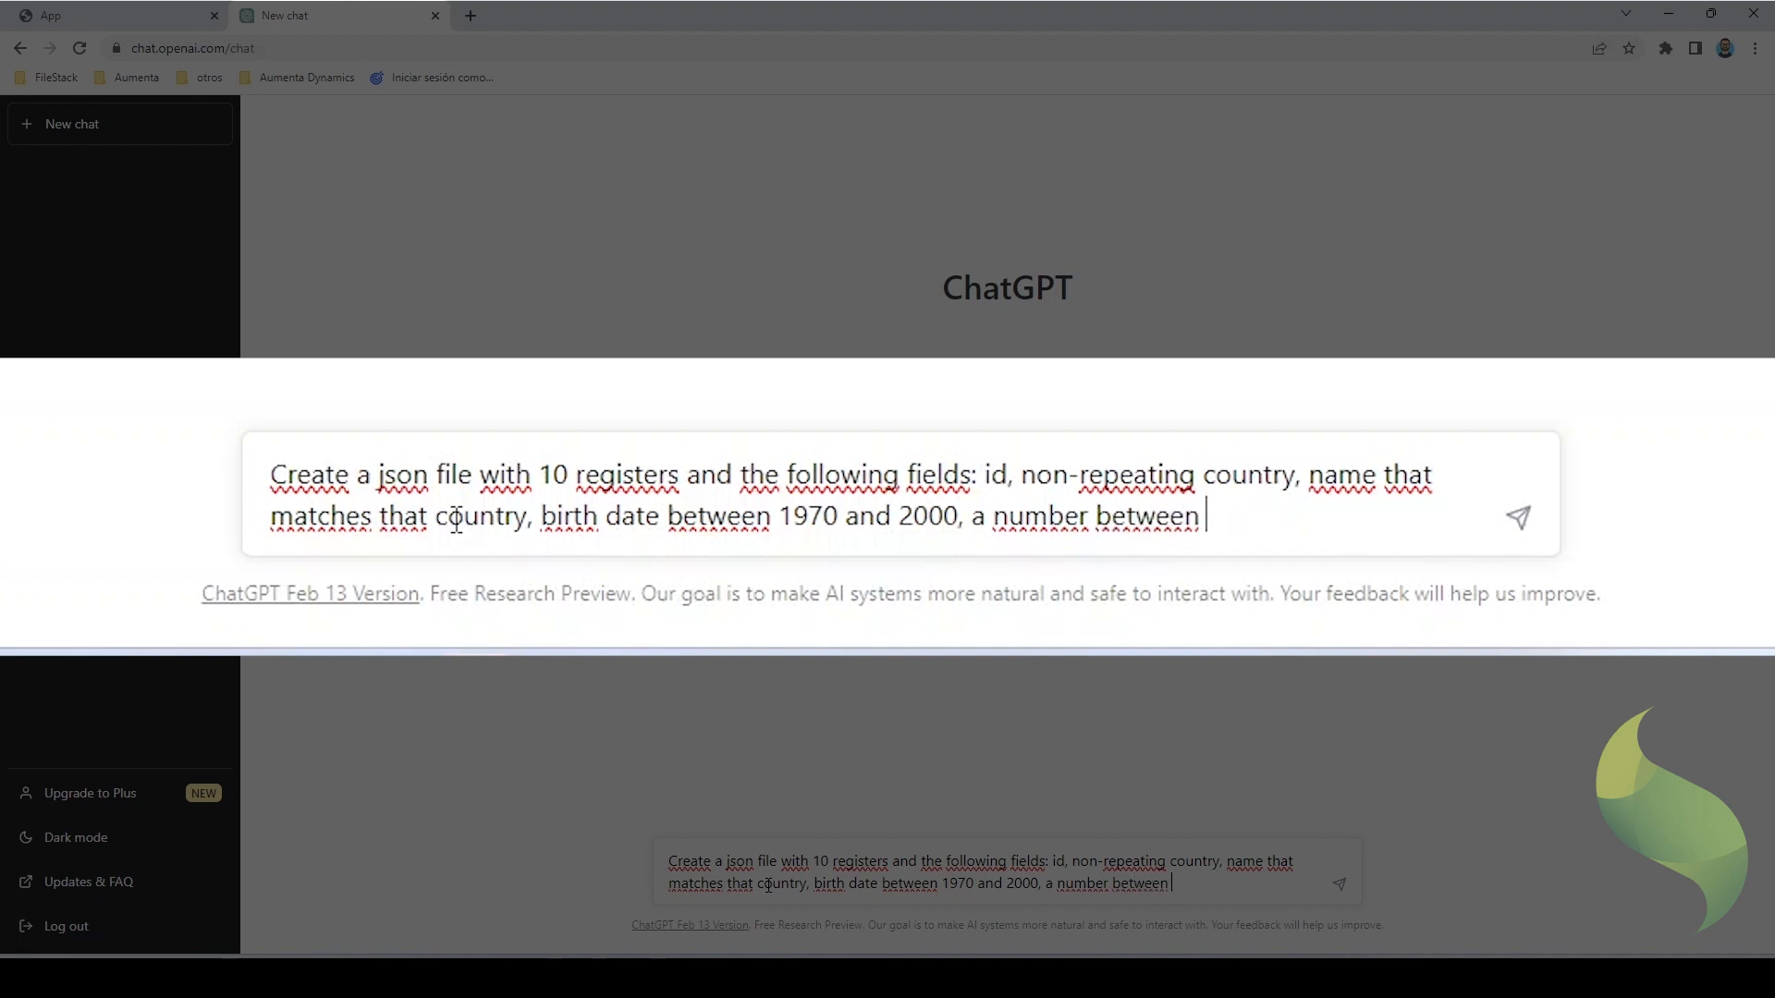
text(200)
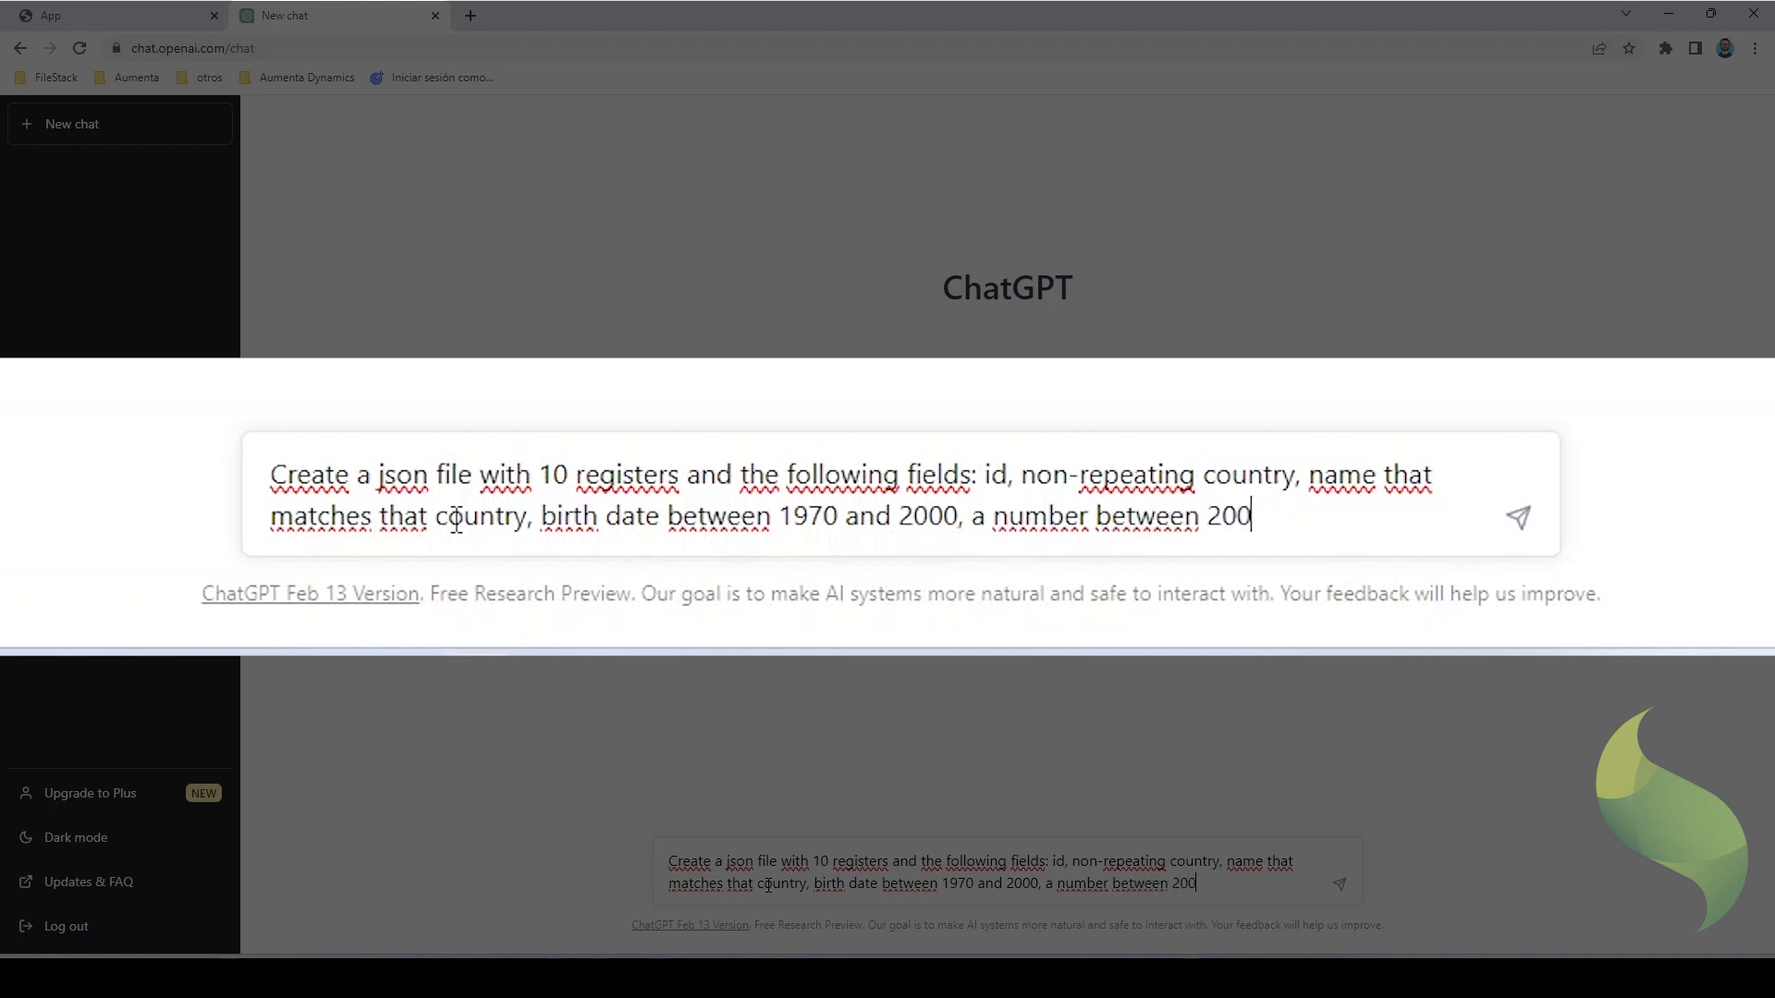
text(and 300 wit)
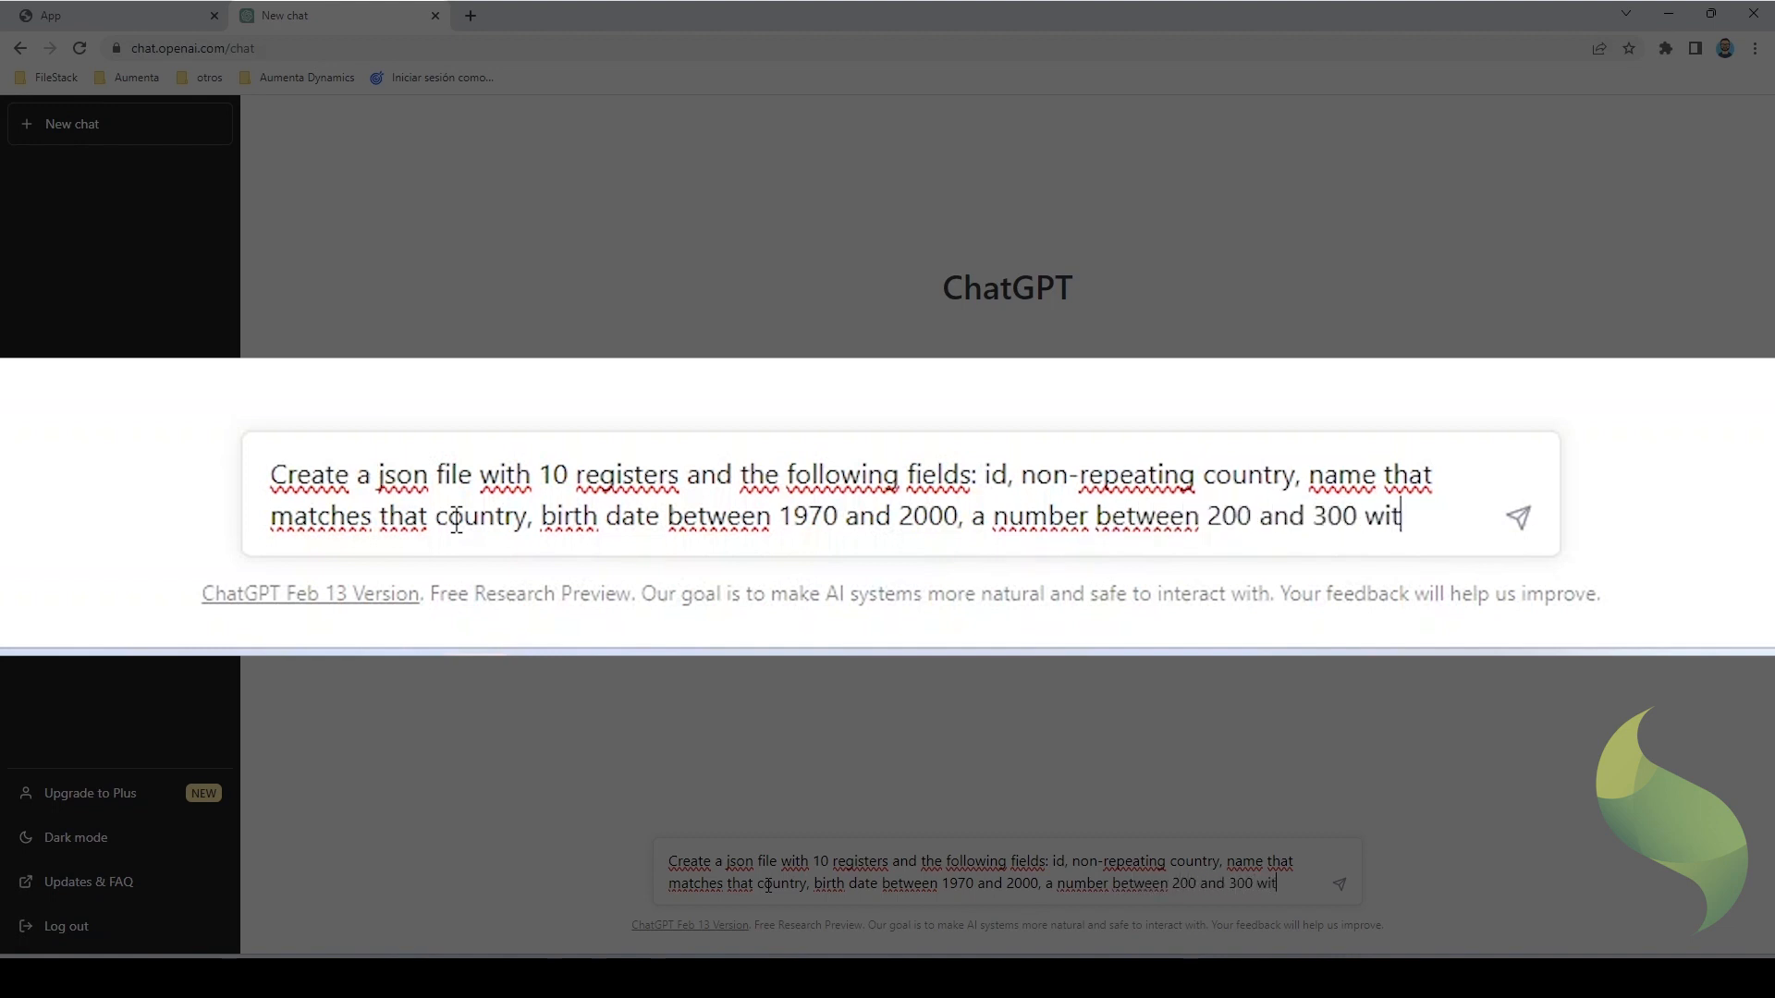
text(h two deci)
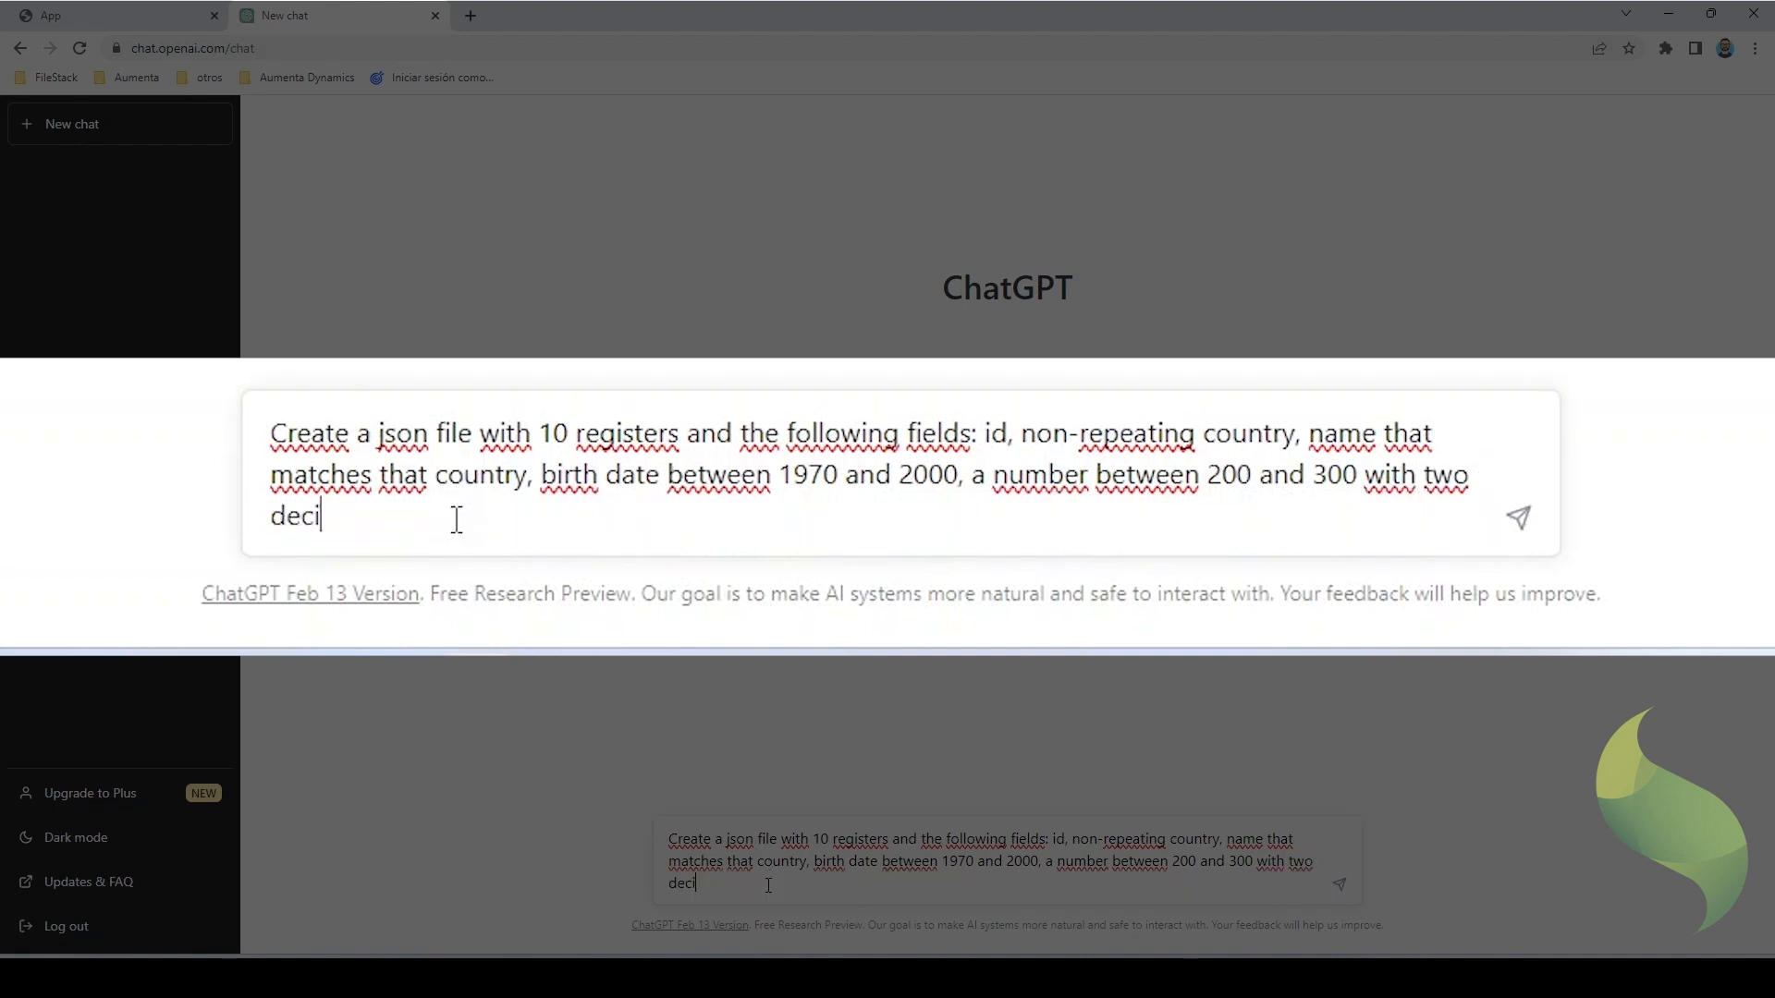
text(mals points)
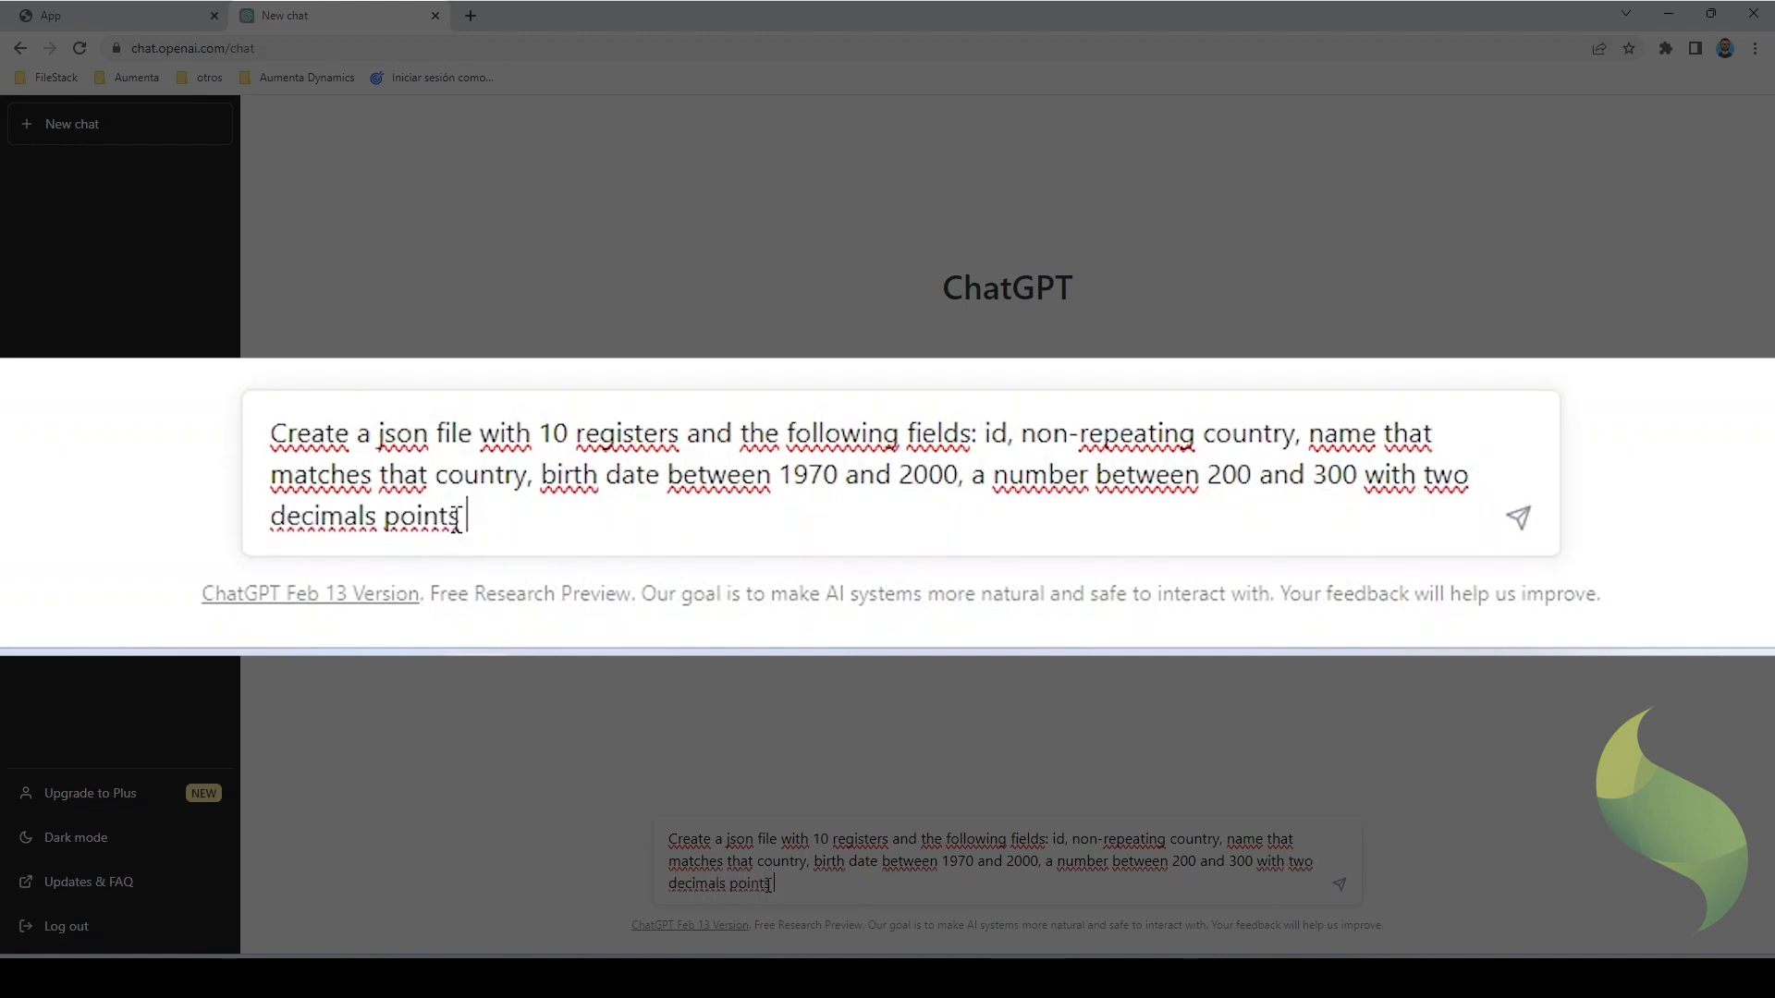
text(, a p)
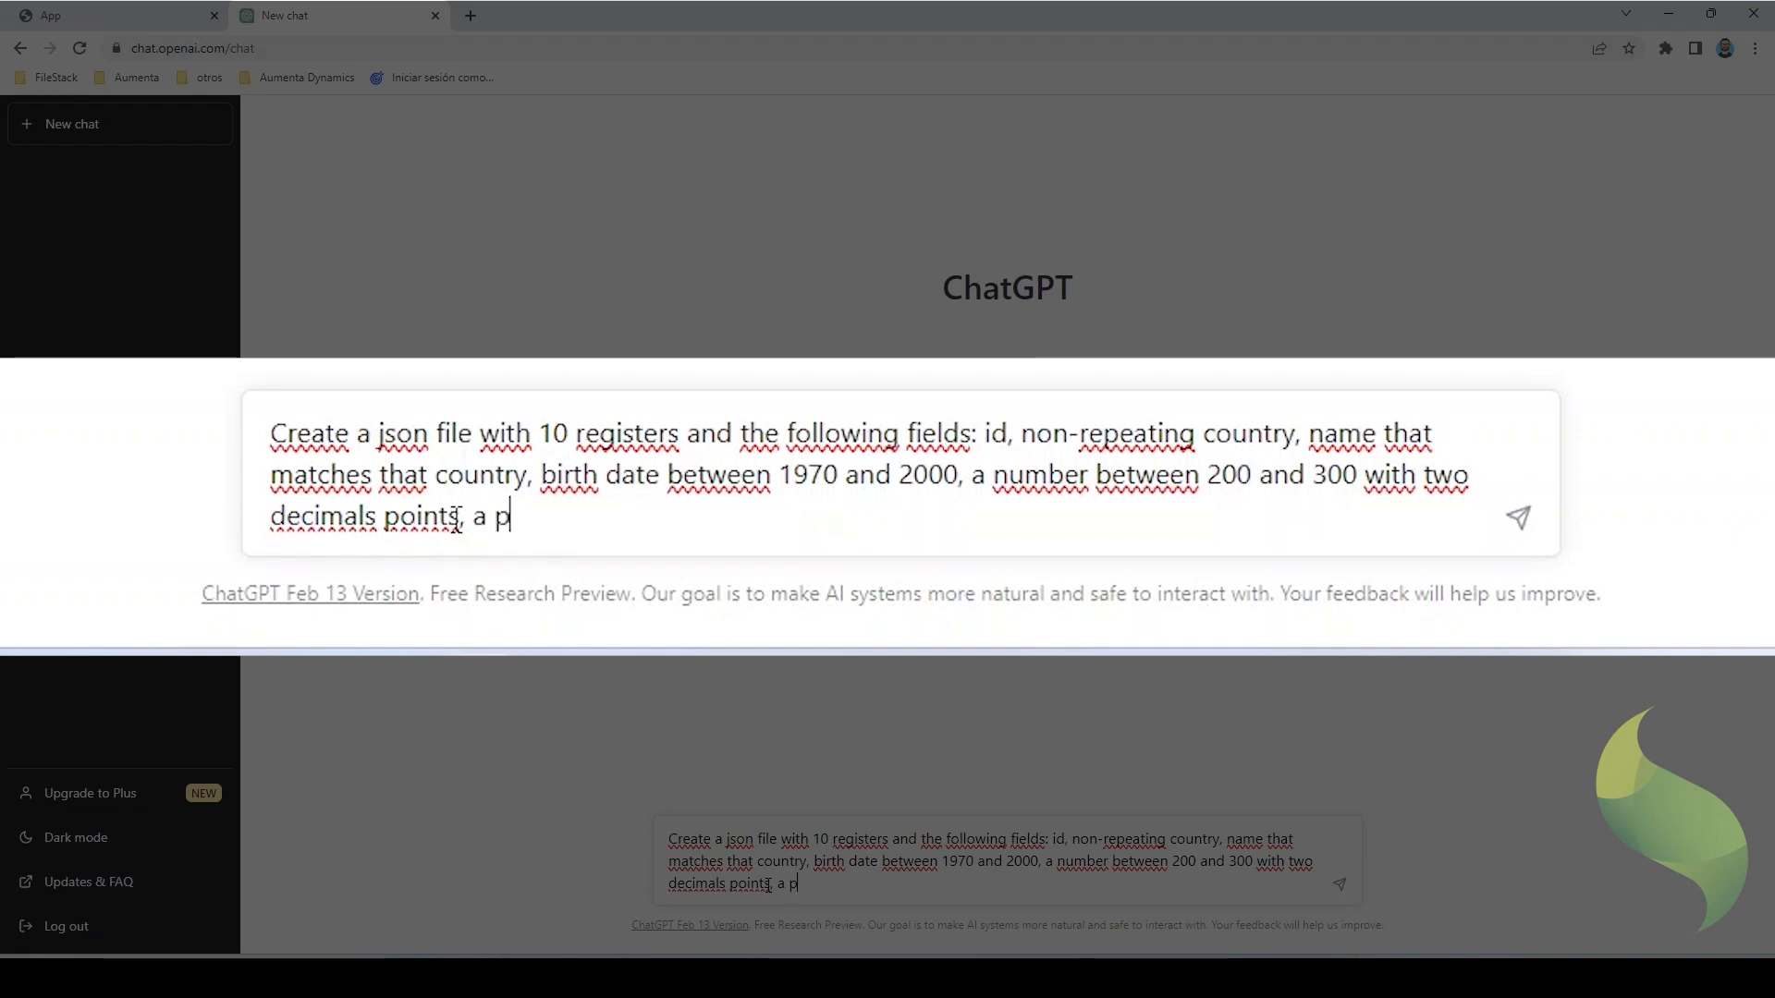
text(ertentage)
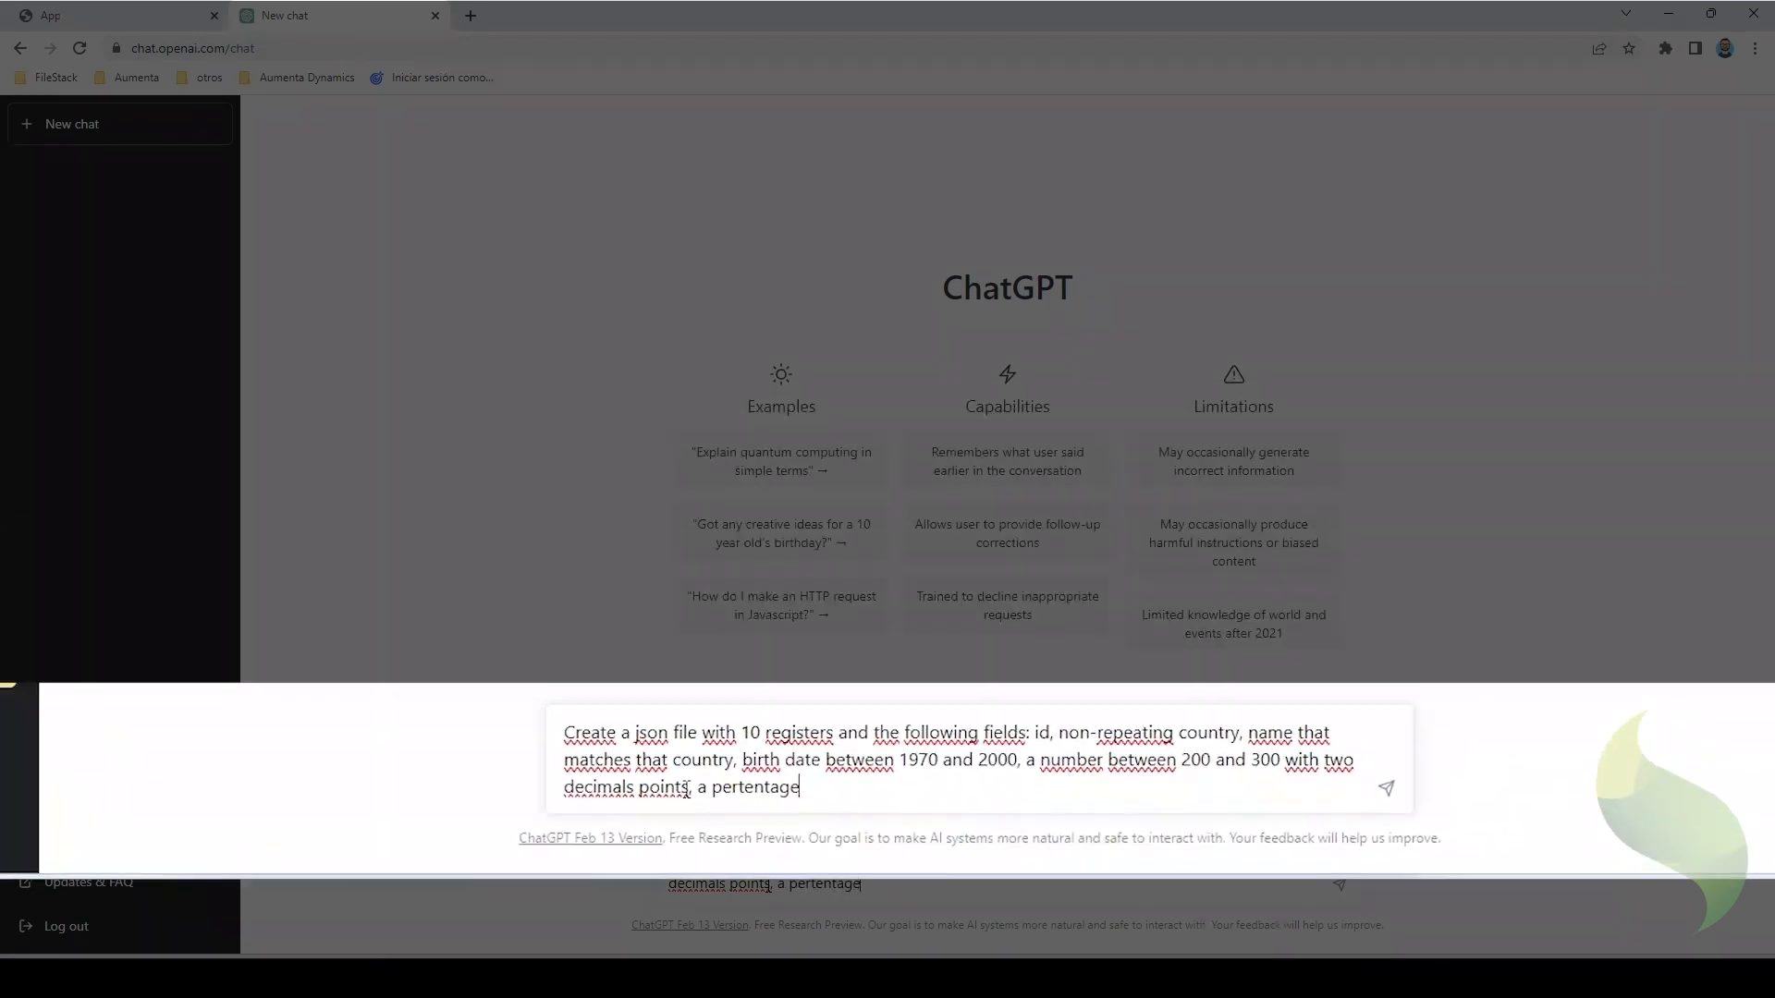
- Send the prompt and let ChatGPT generate the example JSON of 10 country records
click(1385, 789)
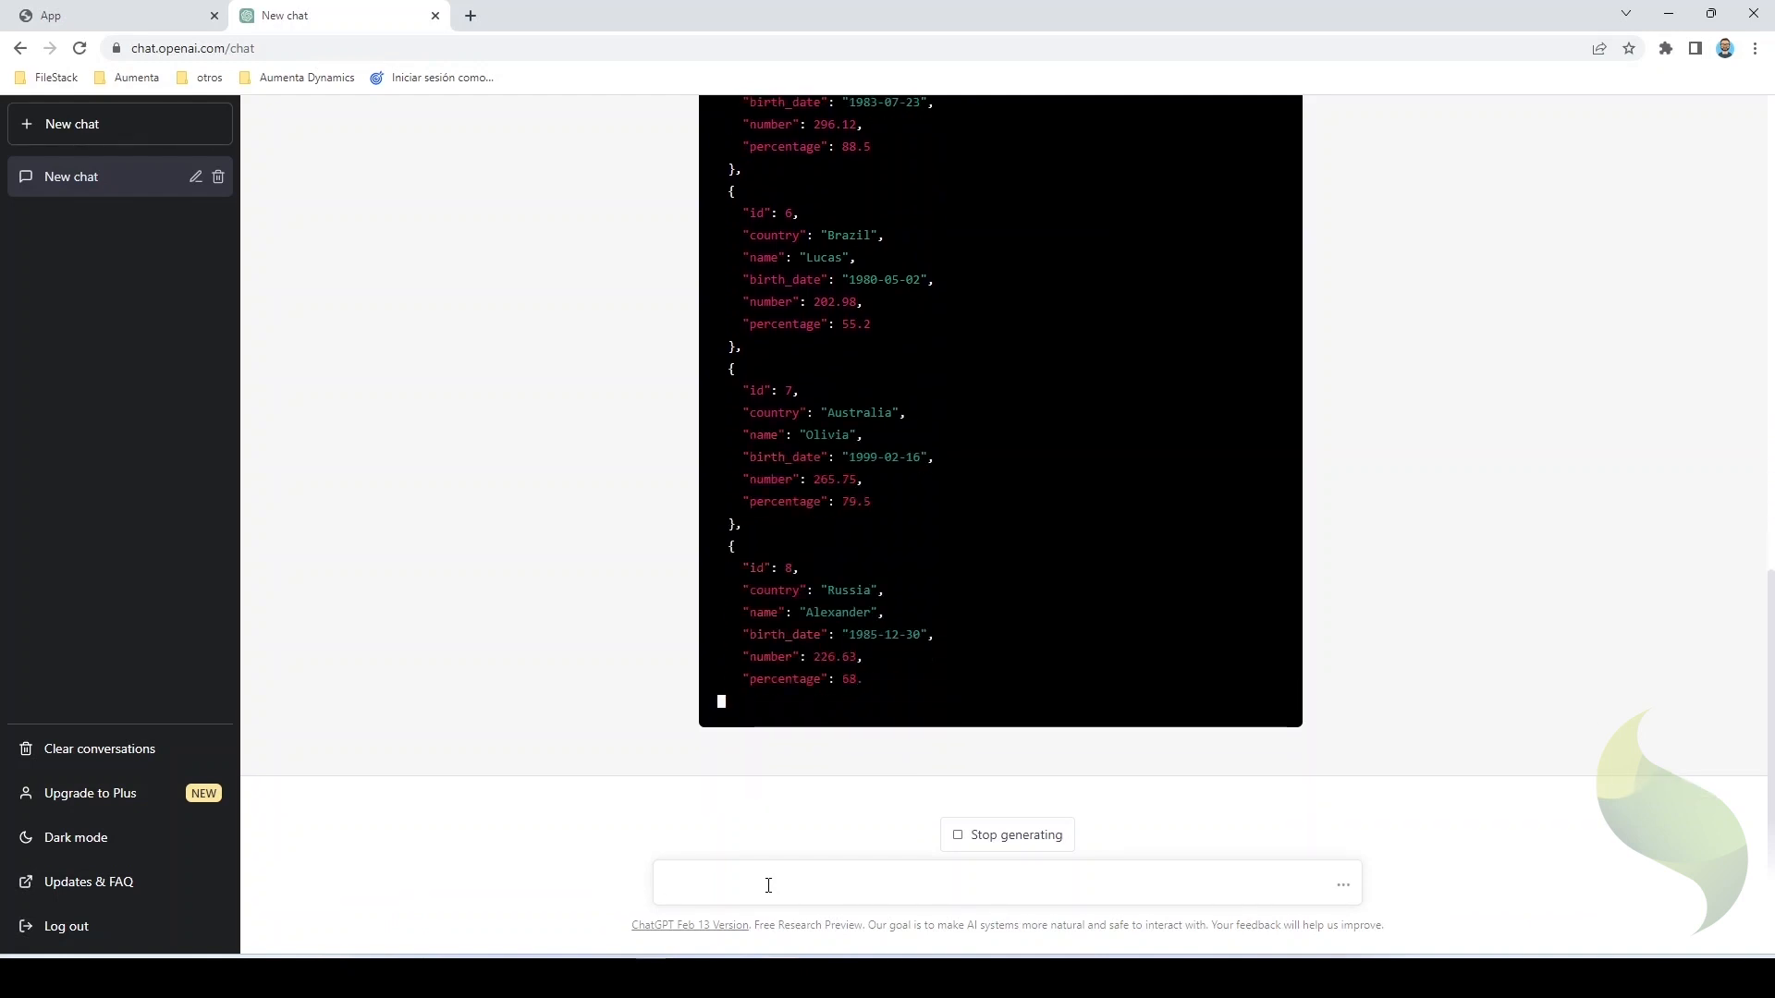
scroll(down, 3)
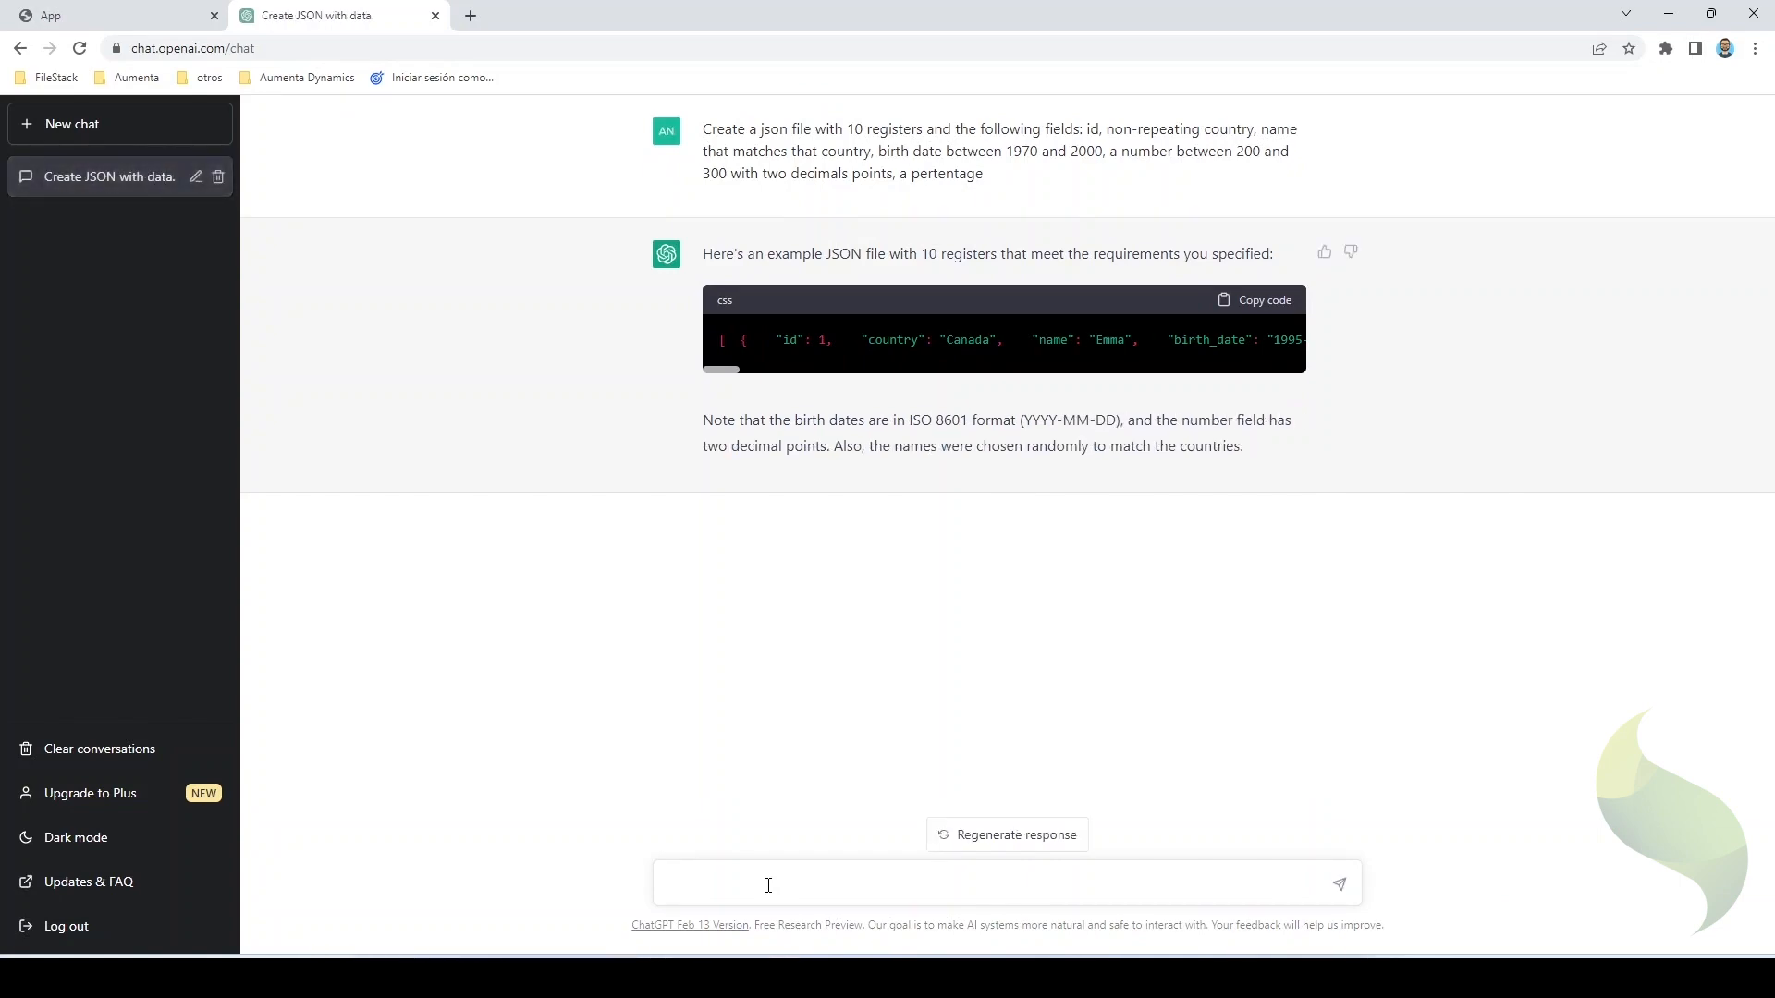
- Write the prompt "Create an ExtJS store that loads the data from the previous generated json"
text(Create)
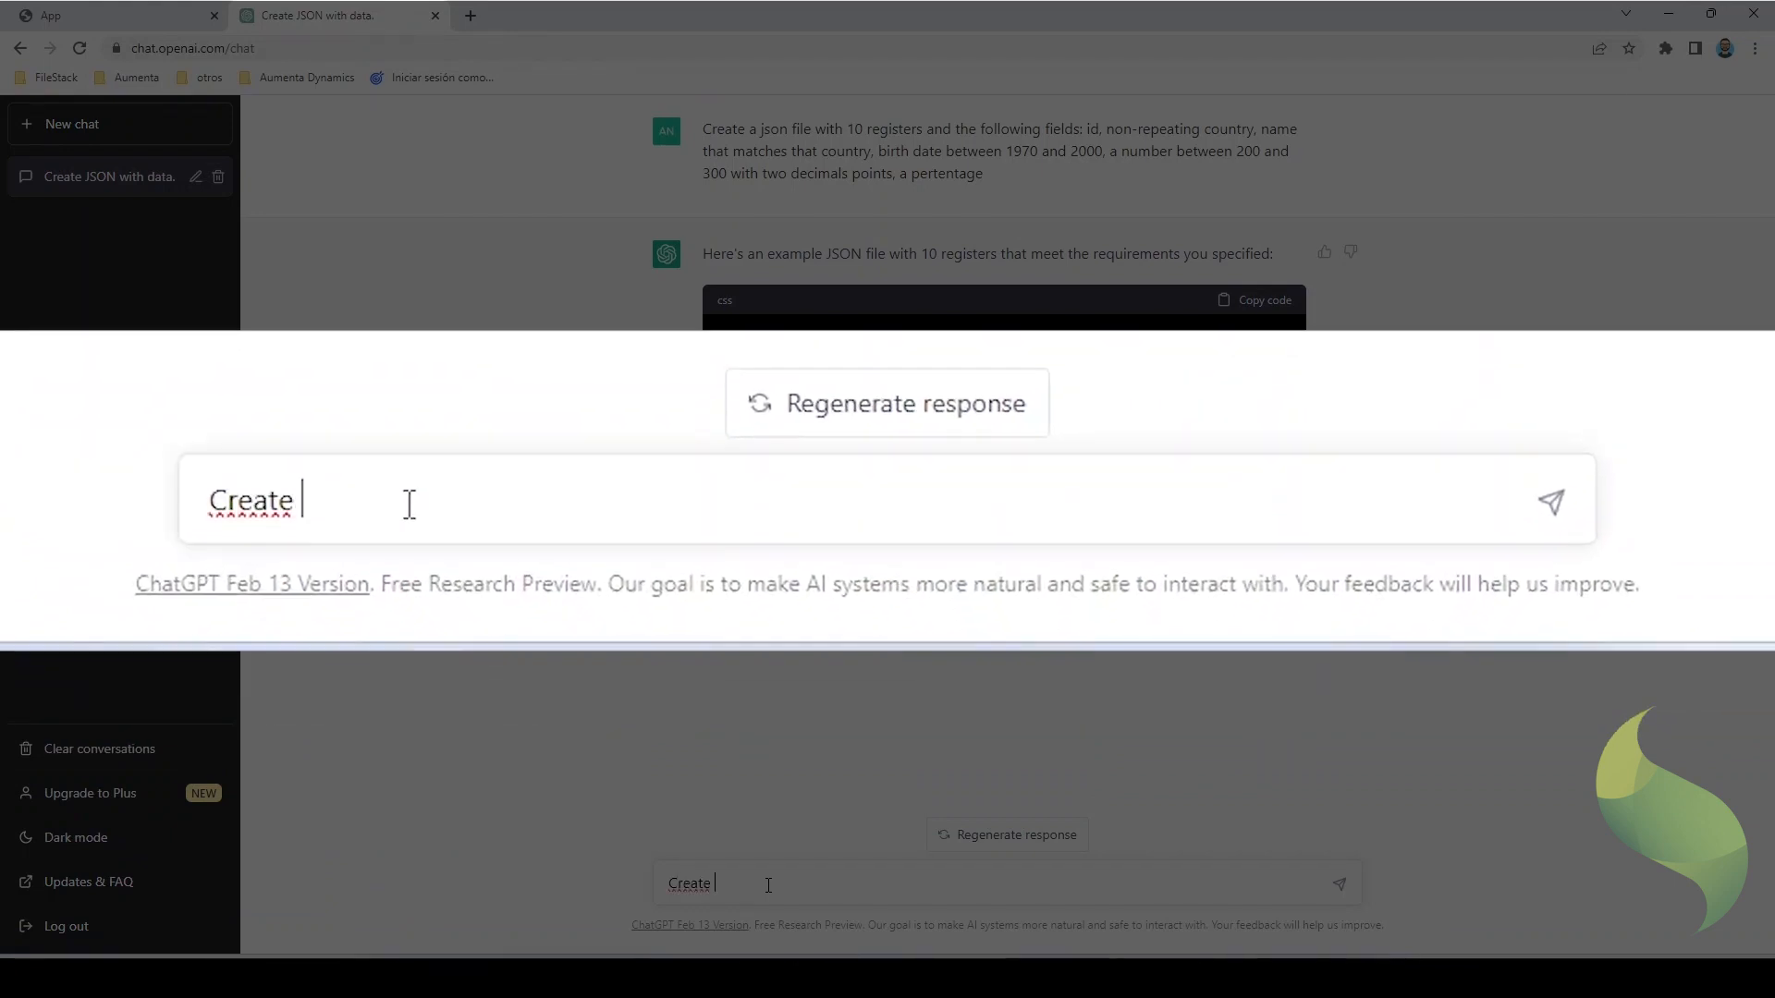
text(an ExtJS store)
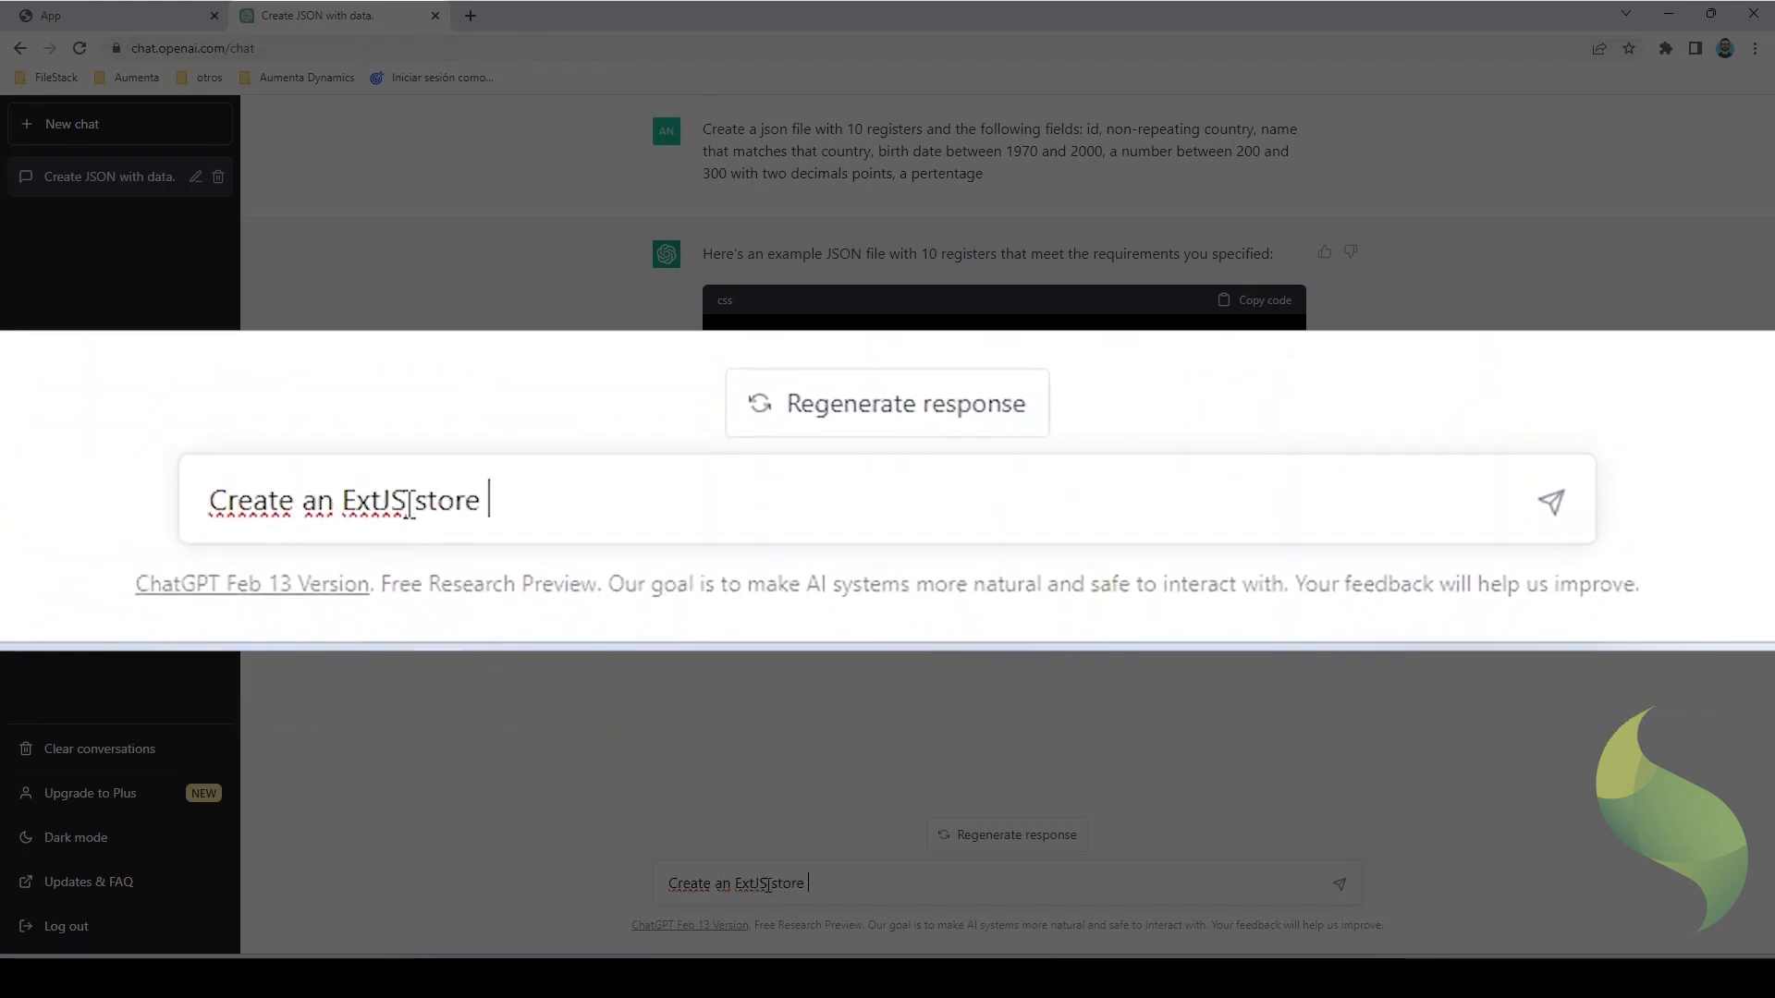
text(that lo)
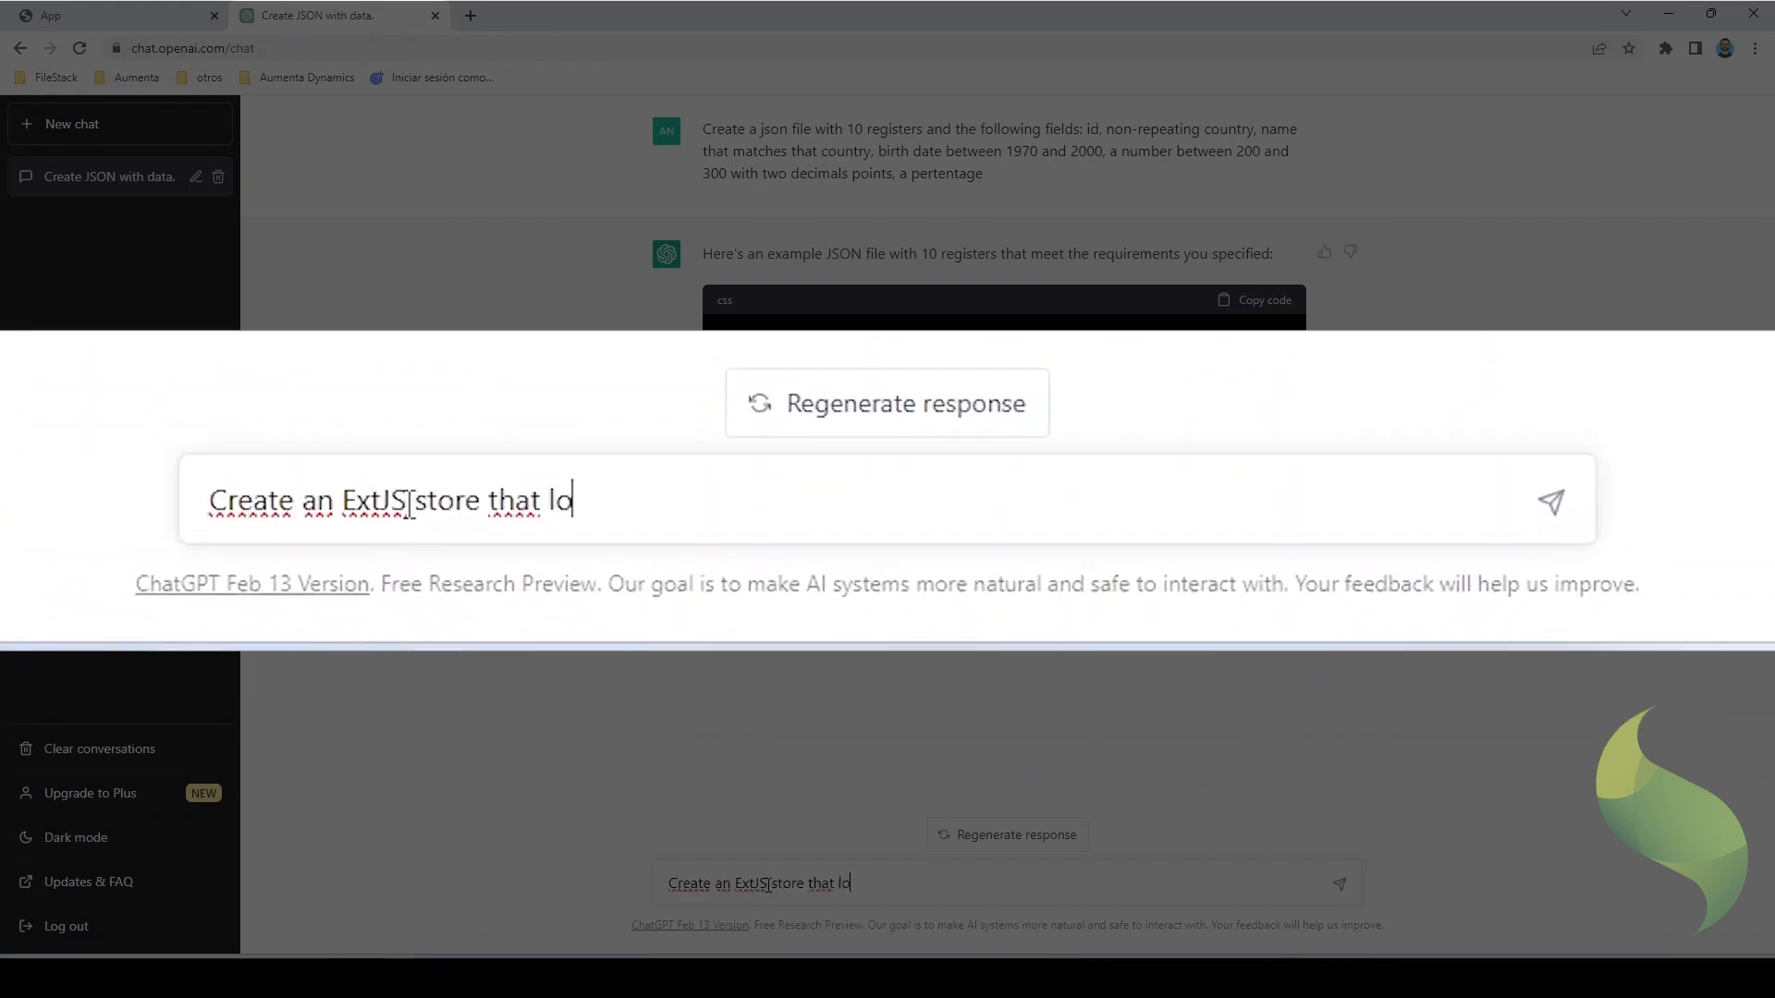
text(ads the data)
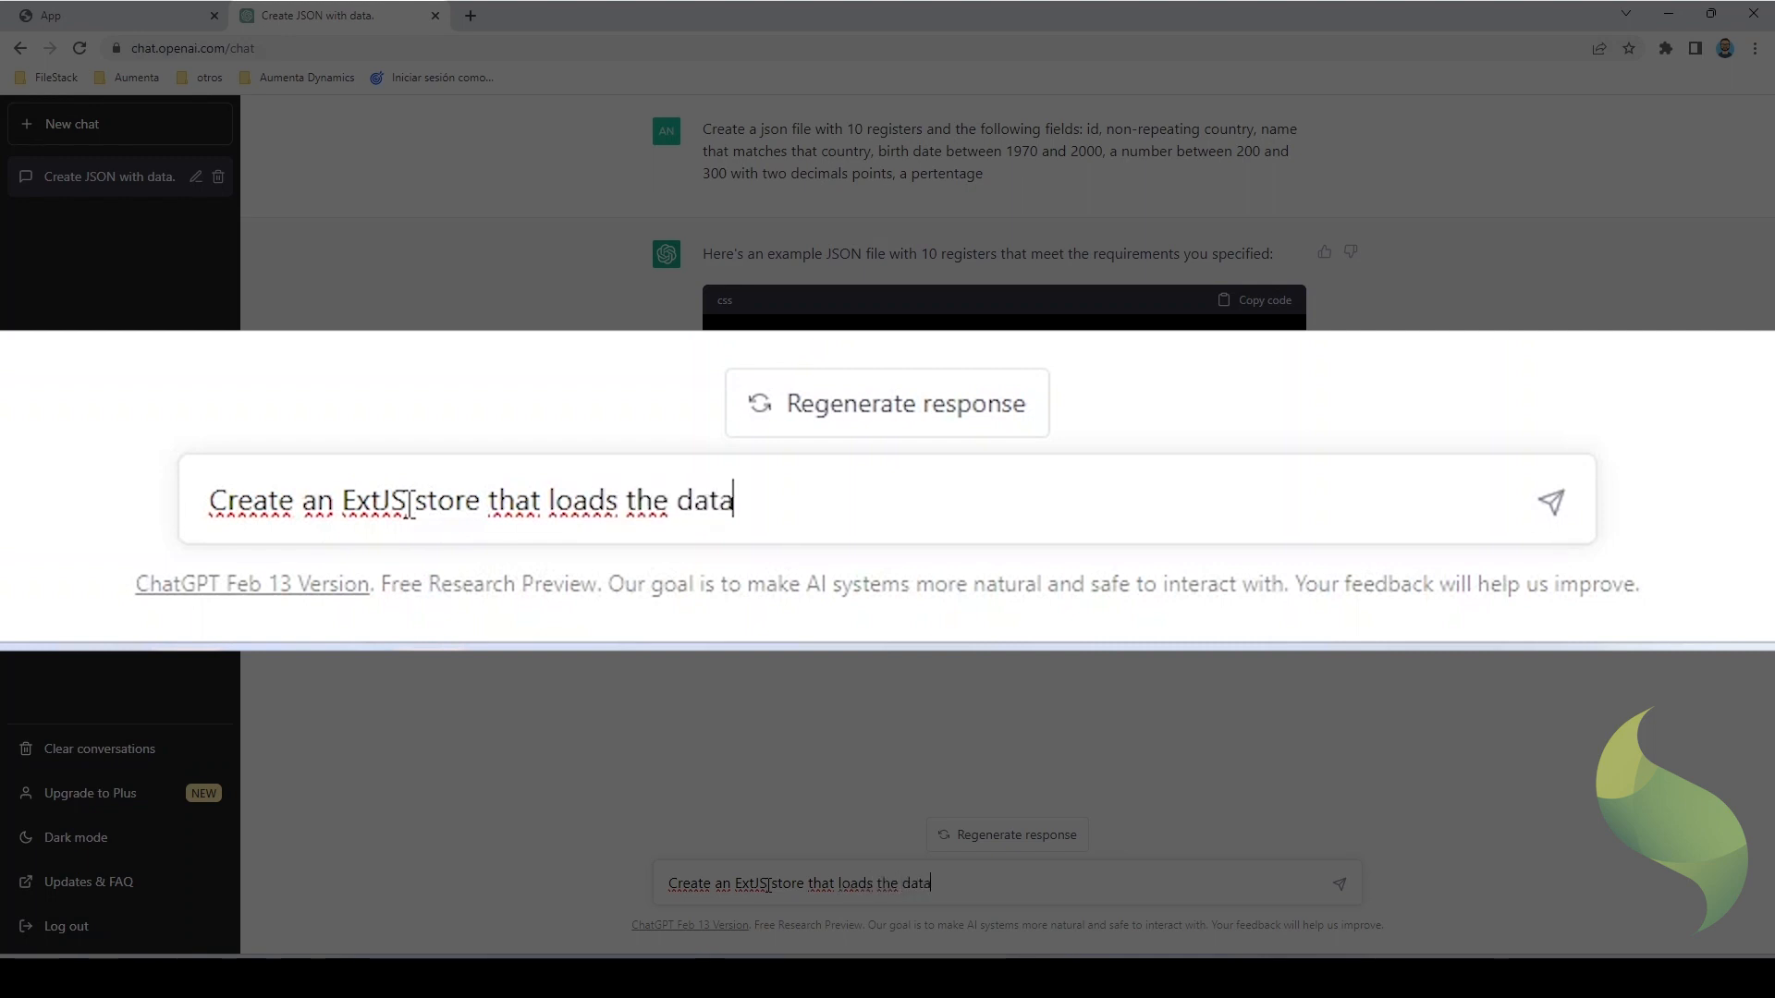
text(from the)
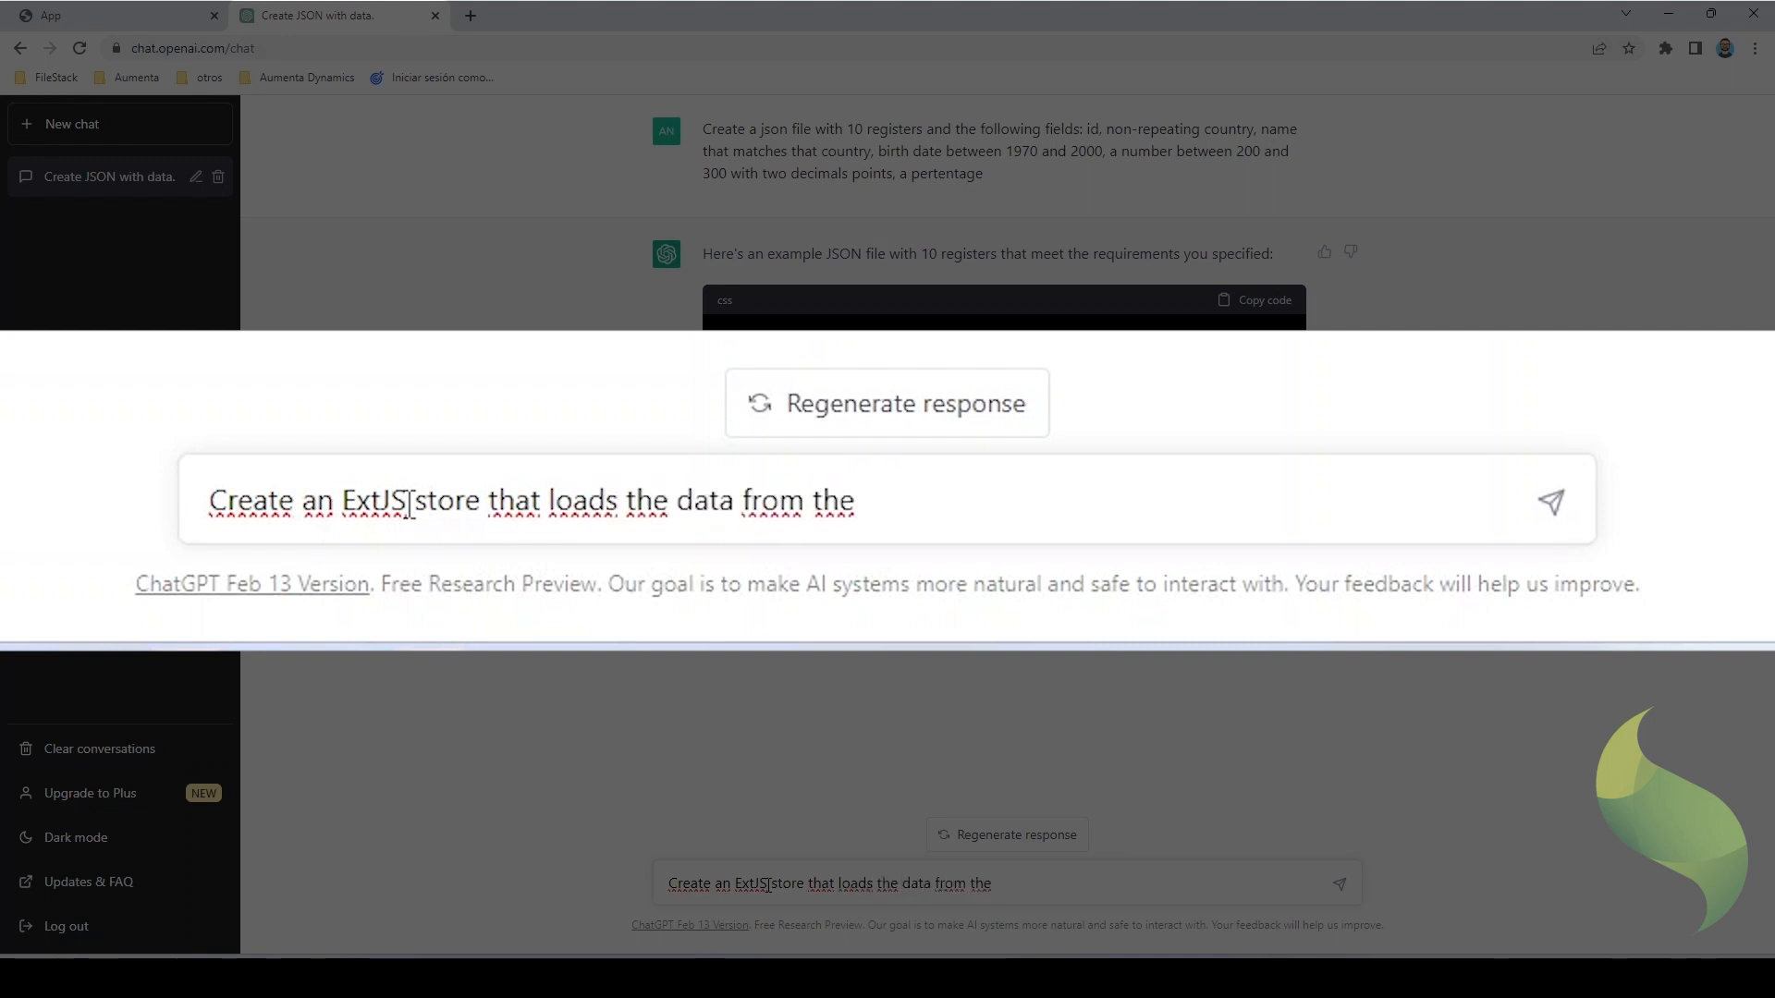
text(previous)
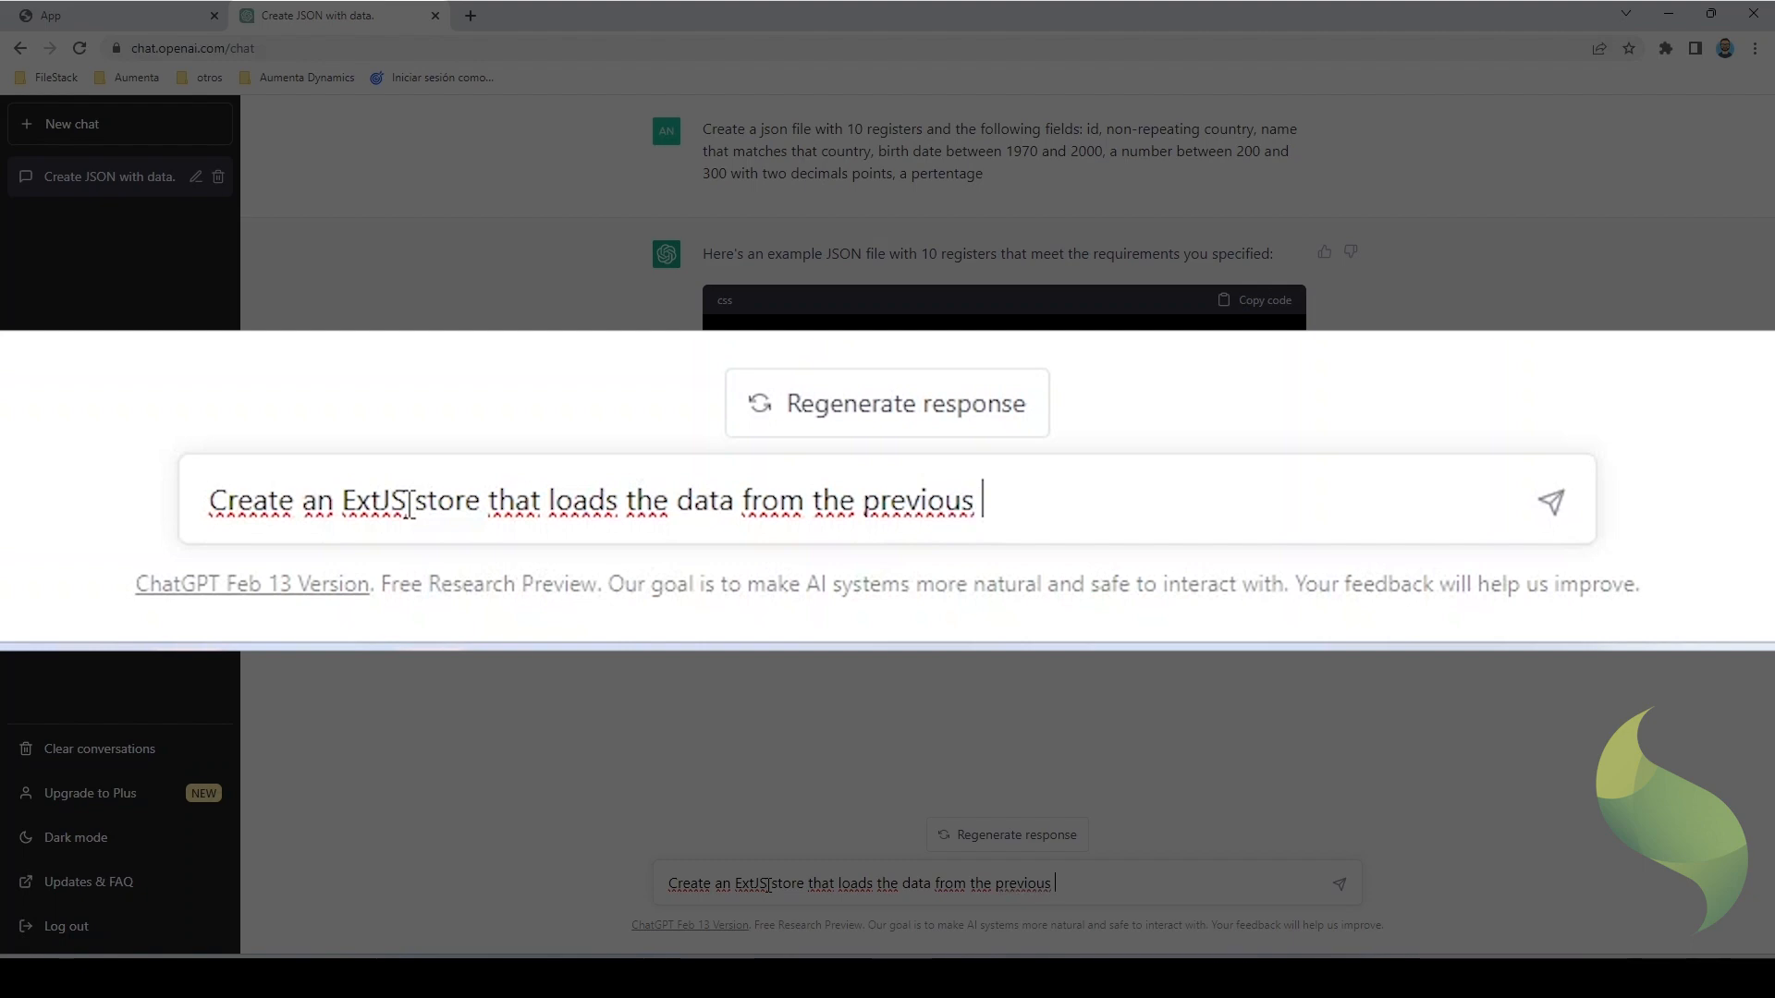
text(generated)
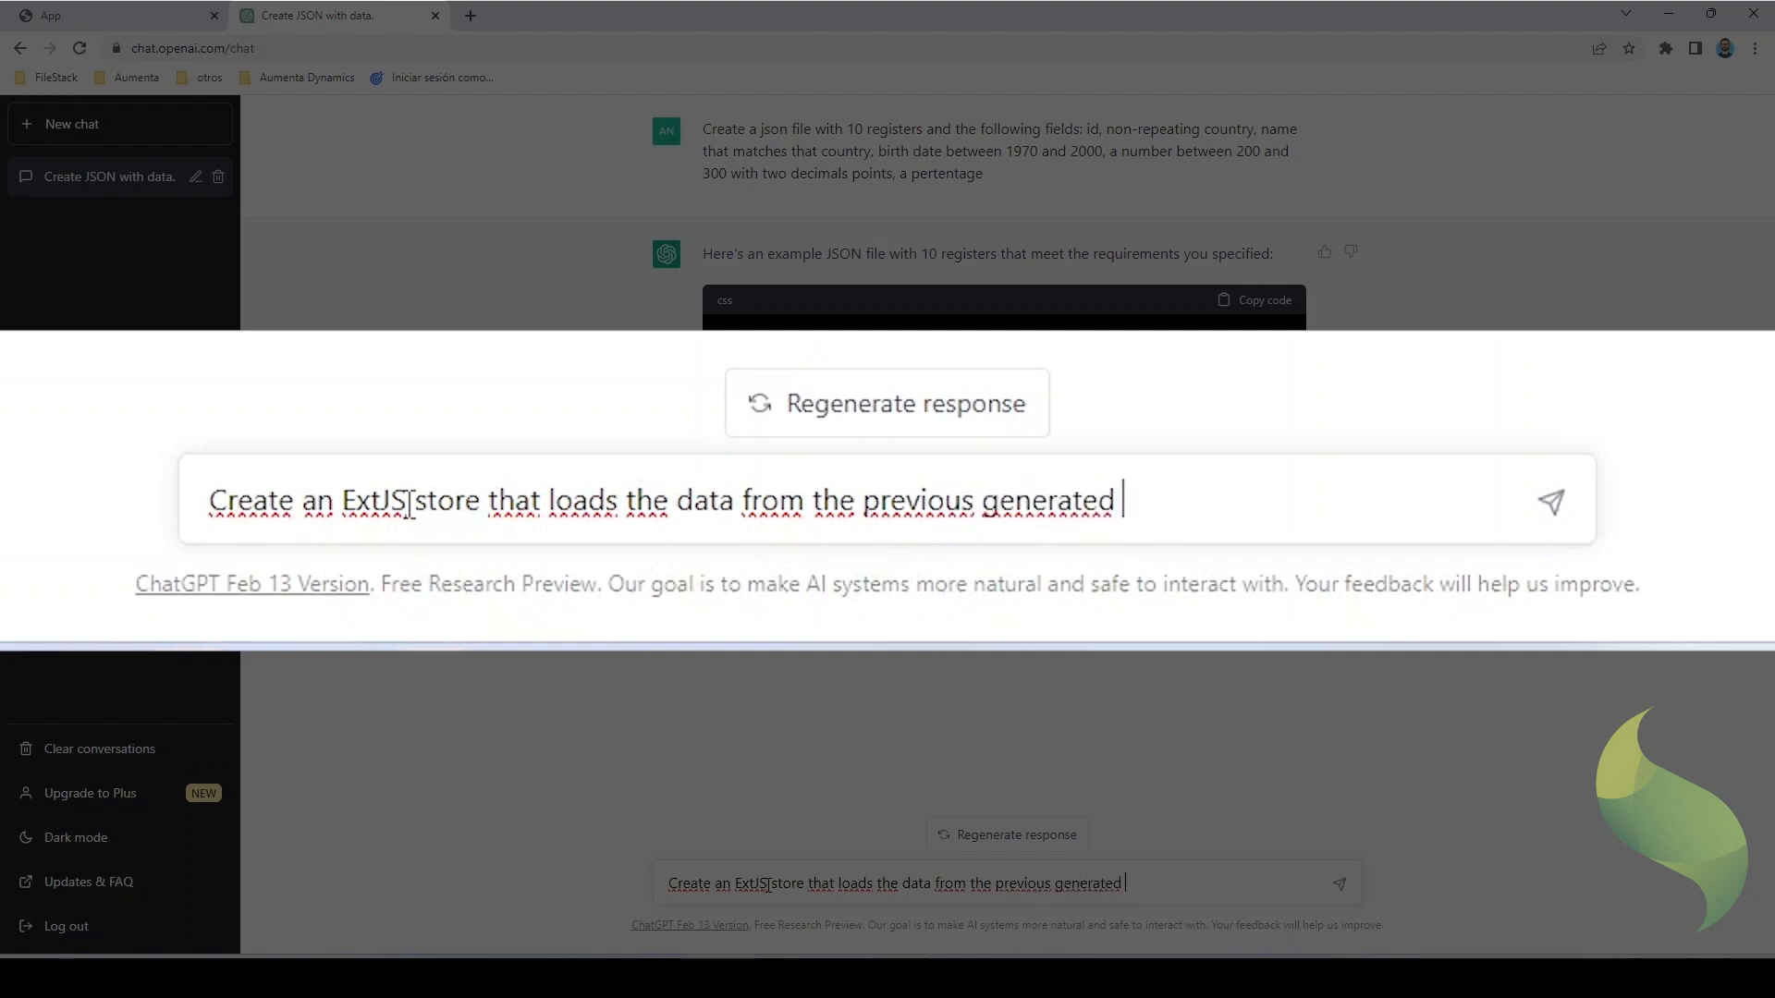
text(json)
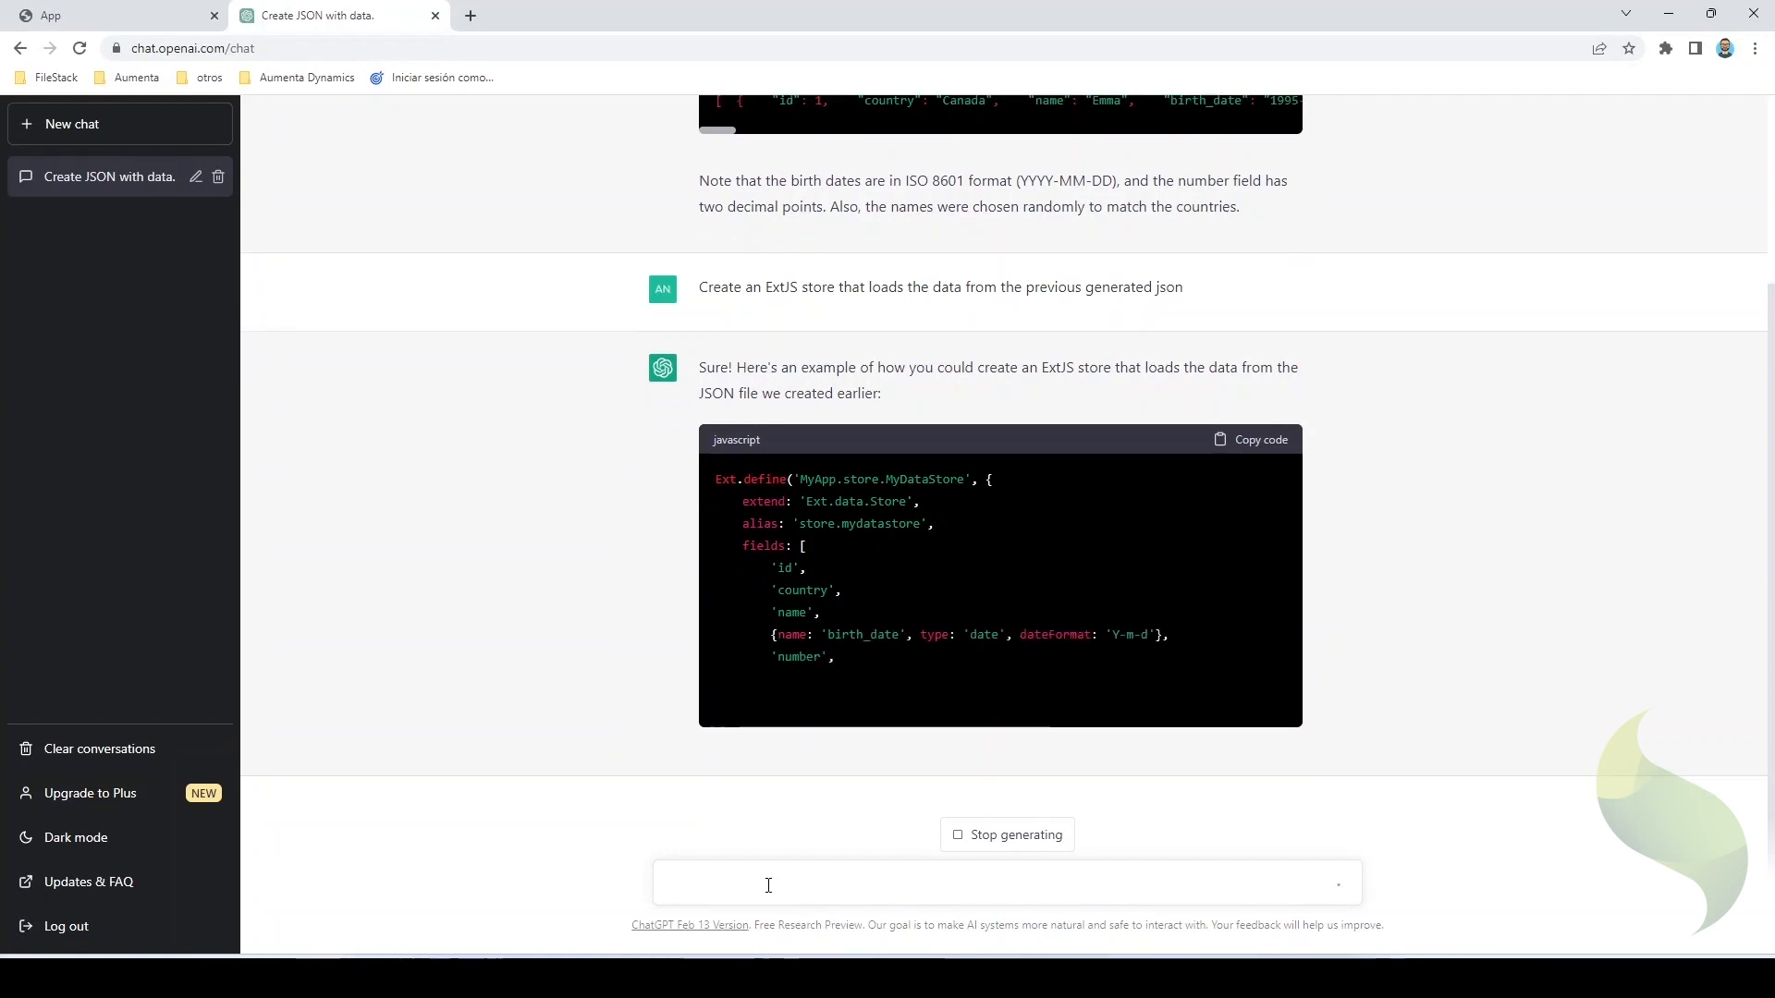
- Review the MyDataStore code, then ask ChatGPT to define an ExtJs grid showing the previous store's data
scroll(down, 3)
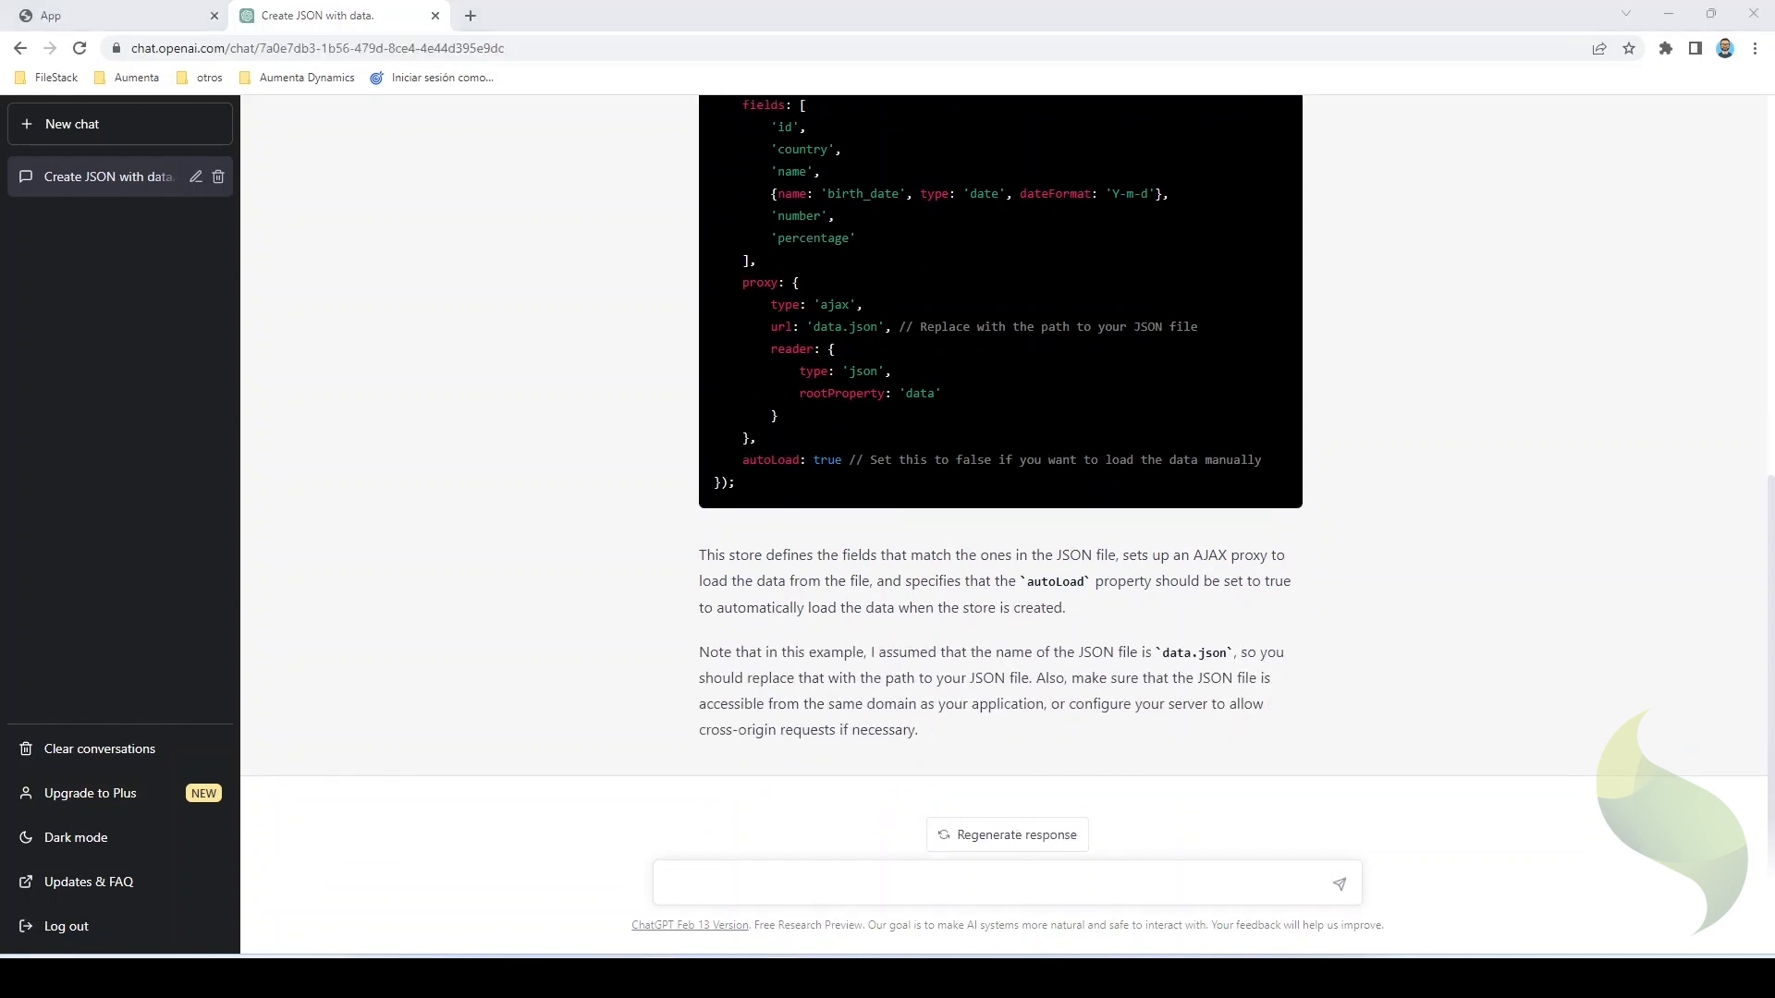
click(996, 883)
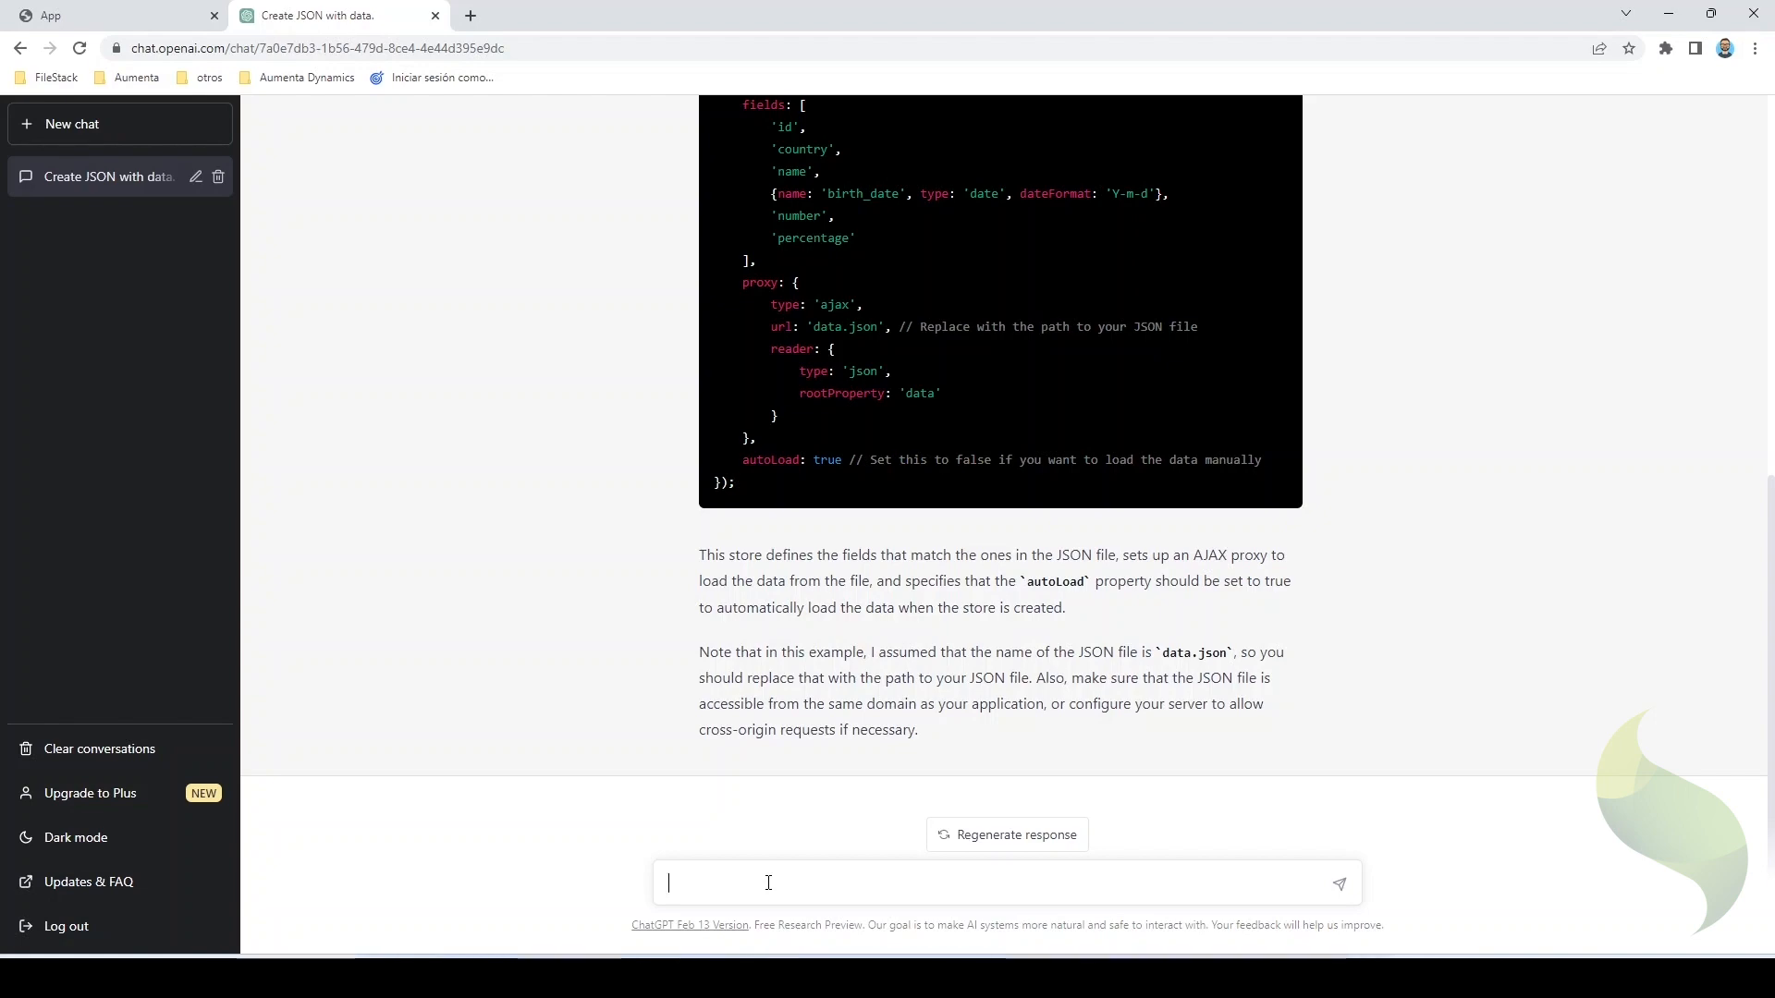
text(Defin)
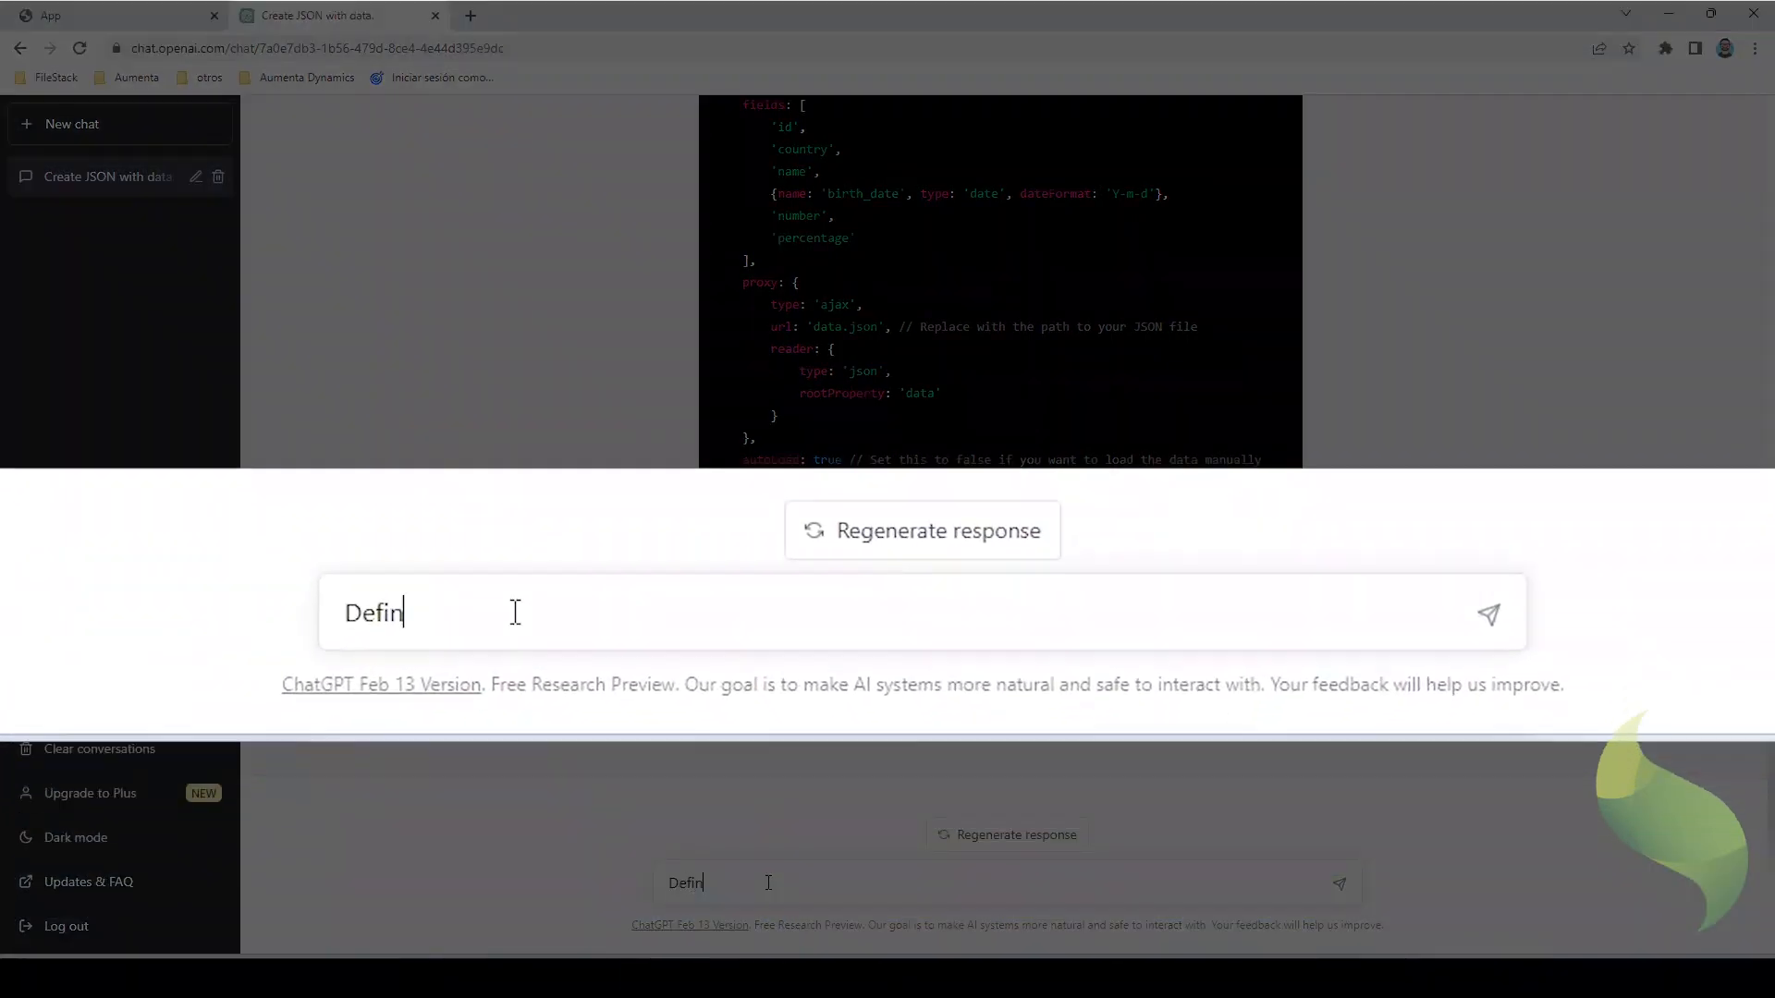
text(e an e)
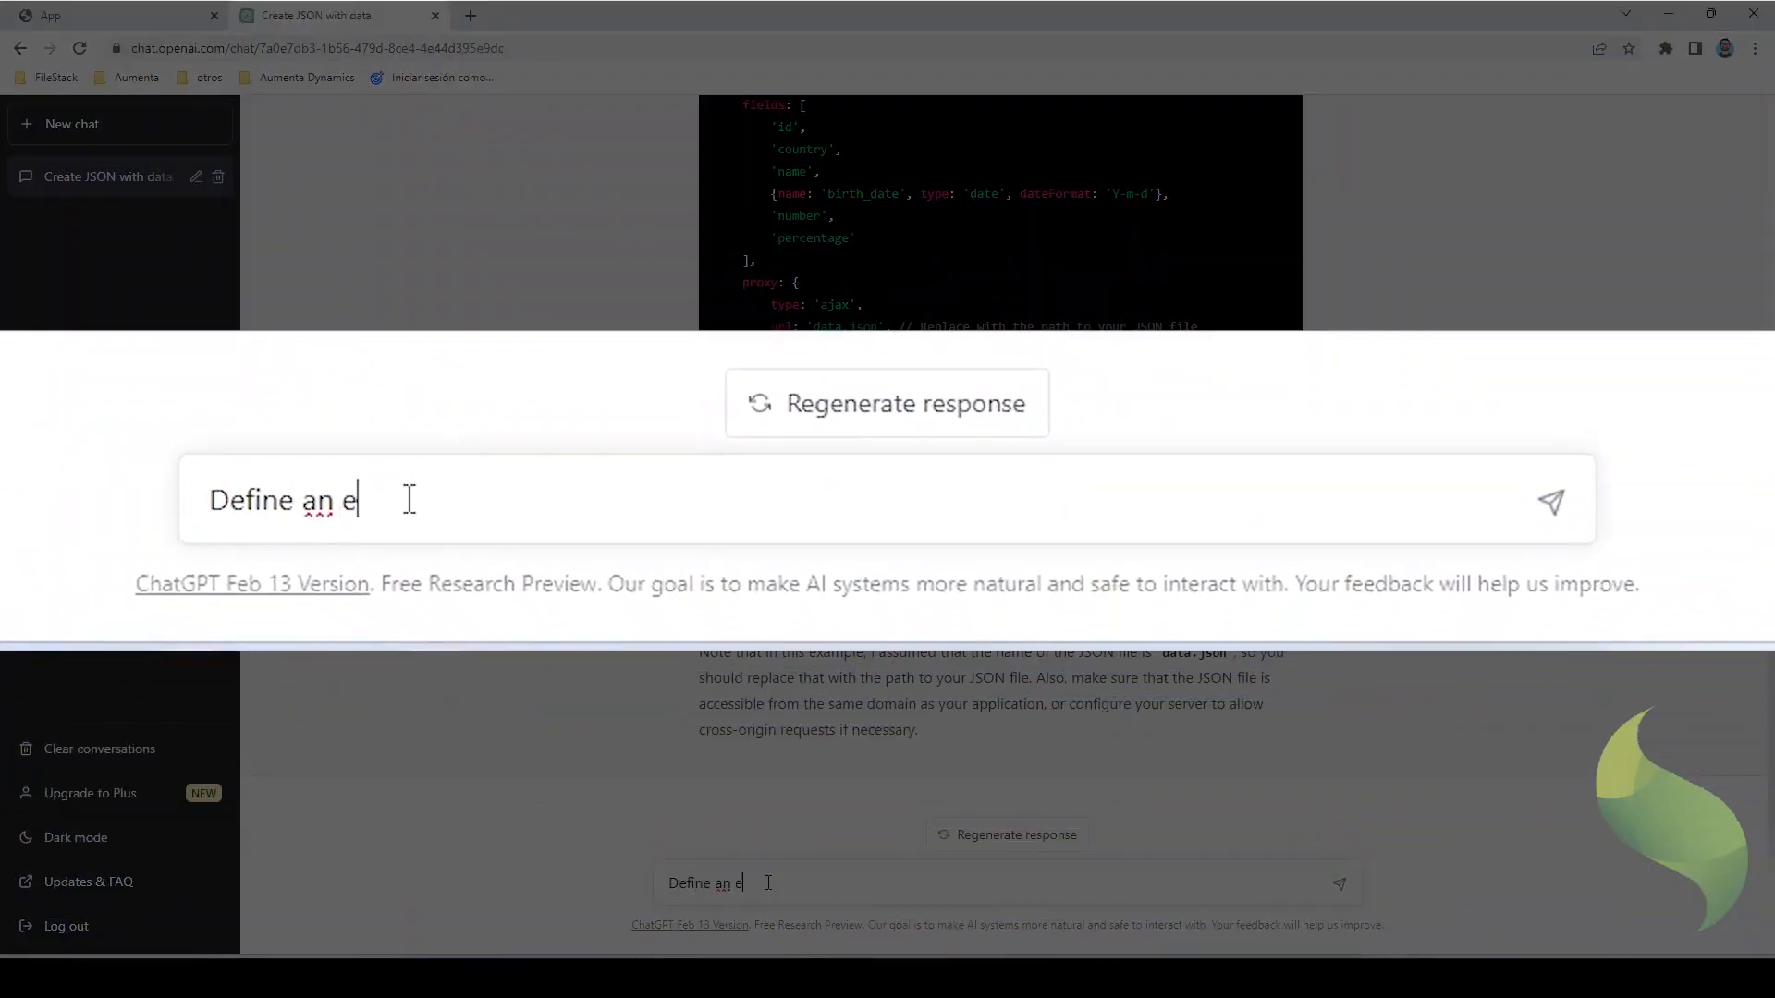
text(xtJs)
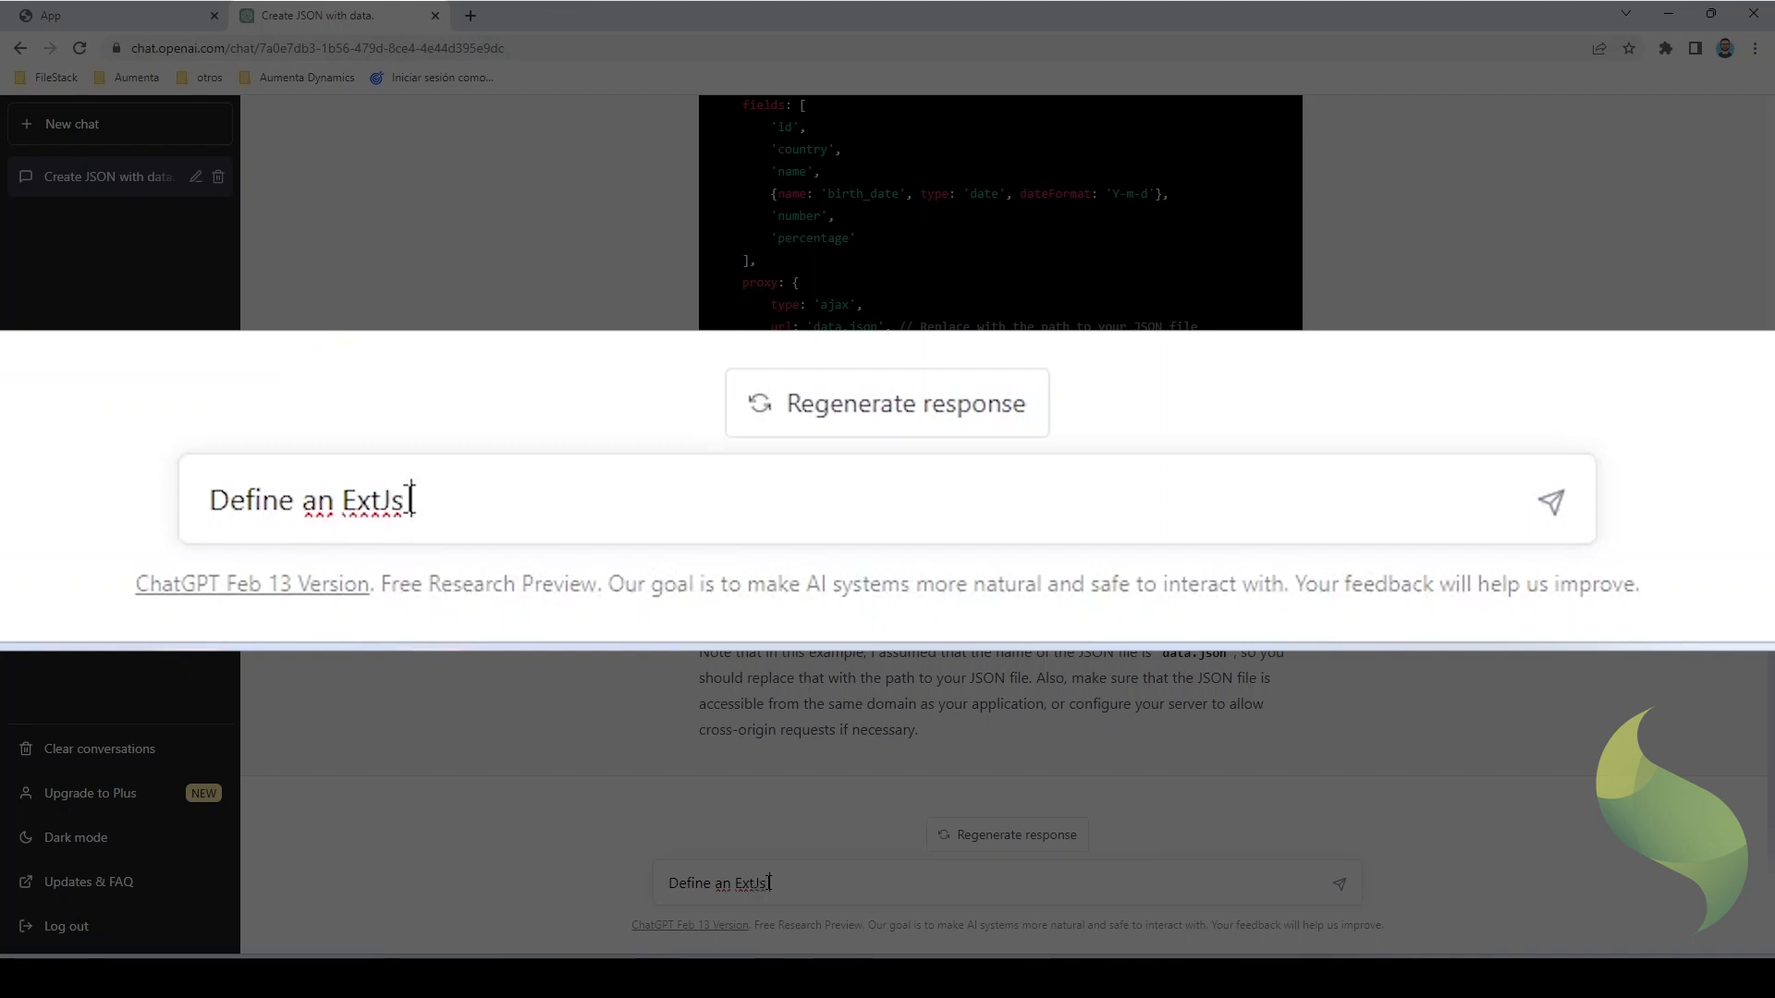
text(grid ta)
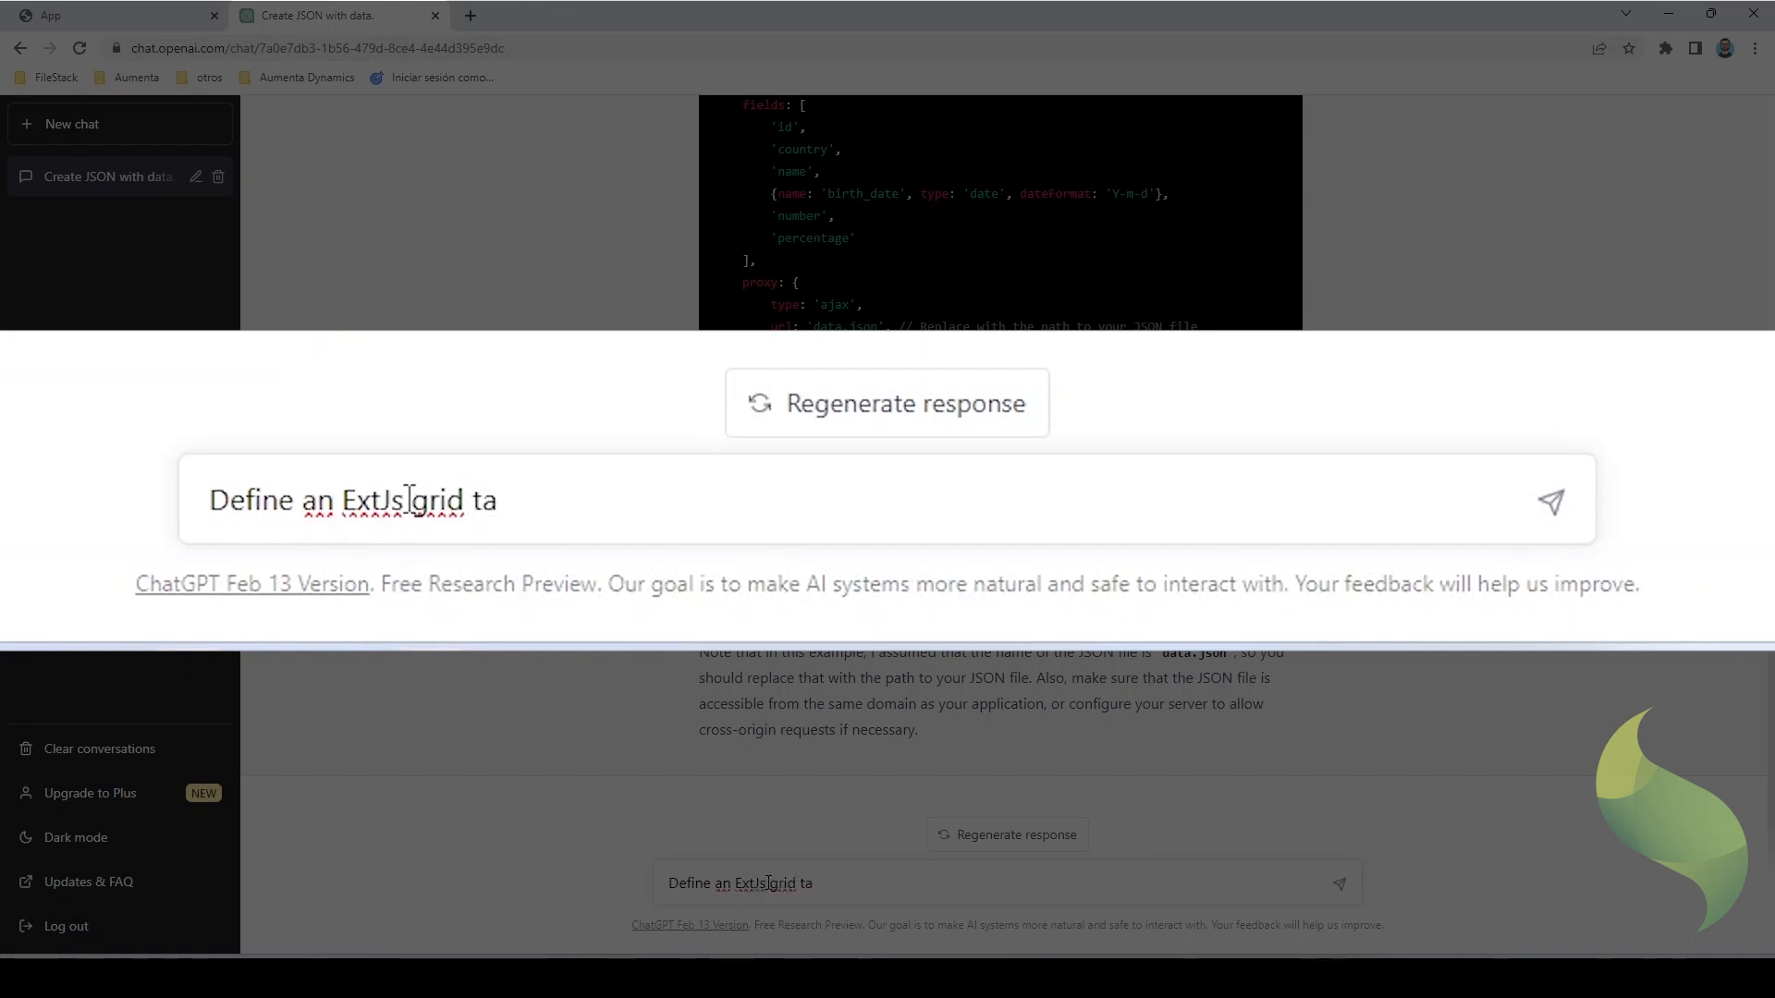
text(that shows th)
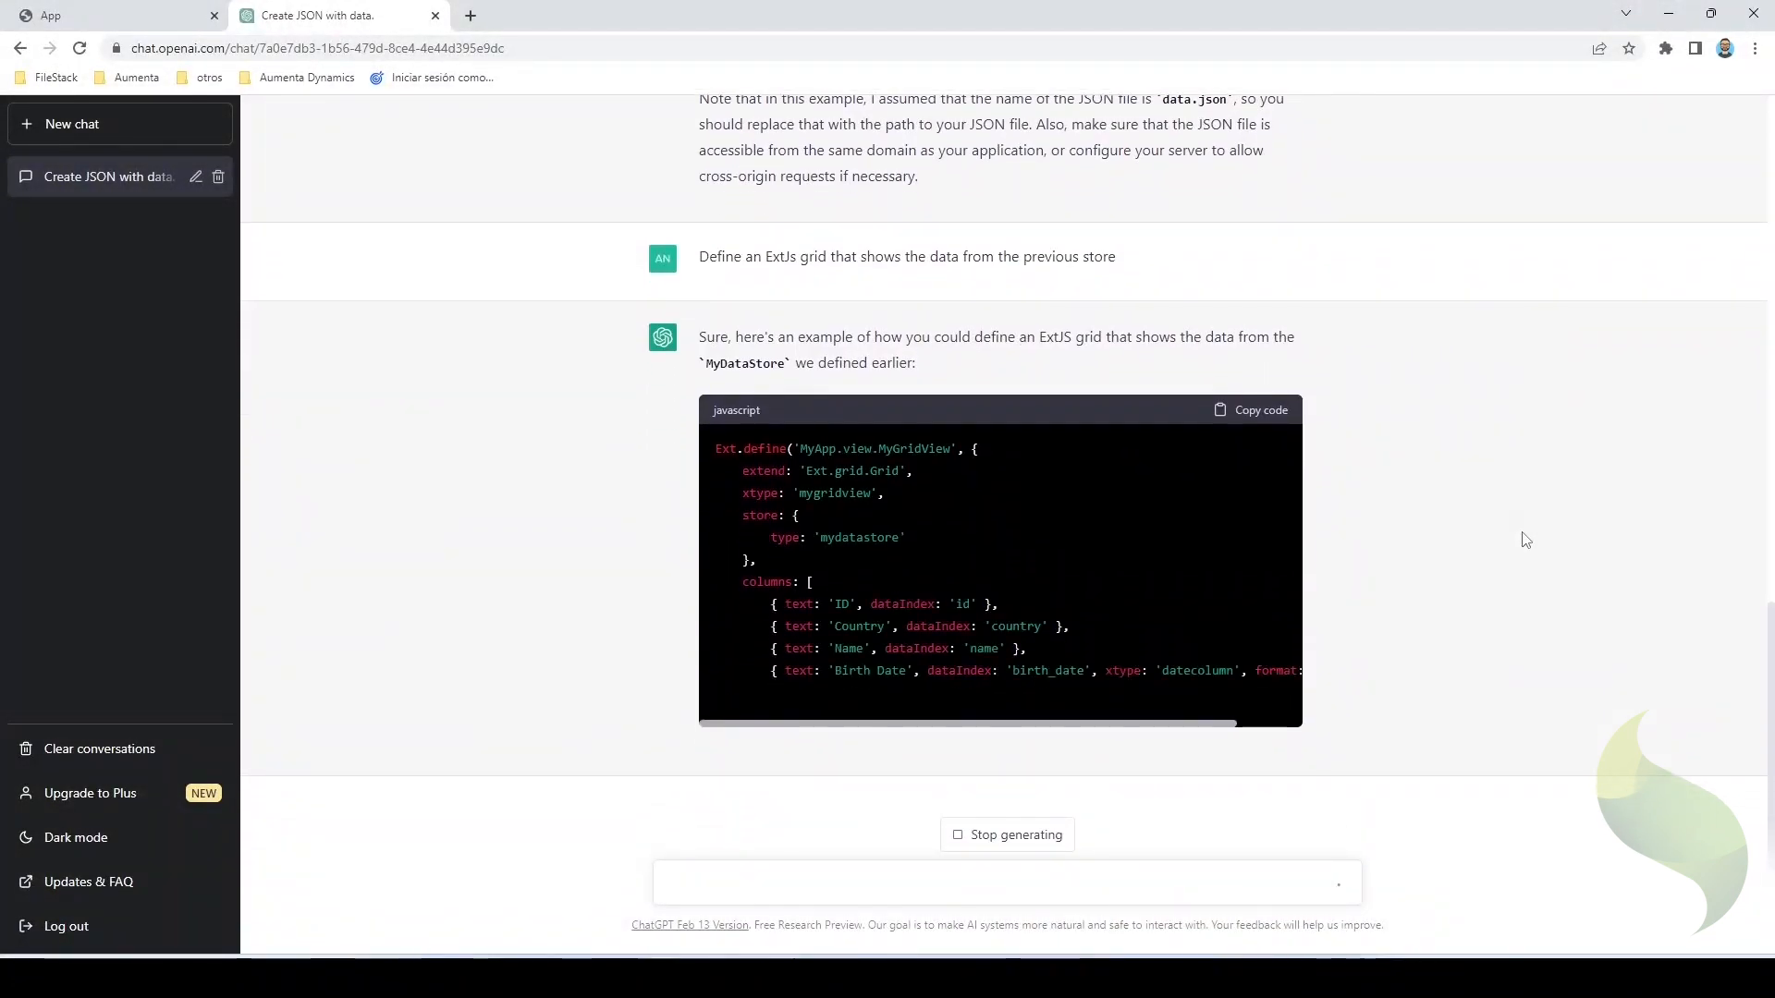
scroll(down, 3)
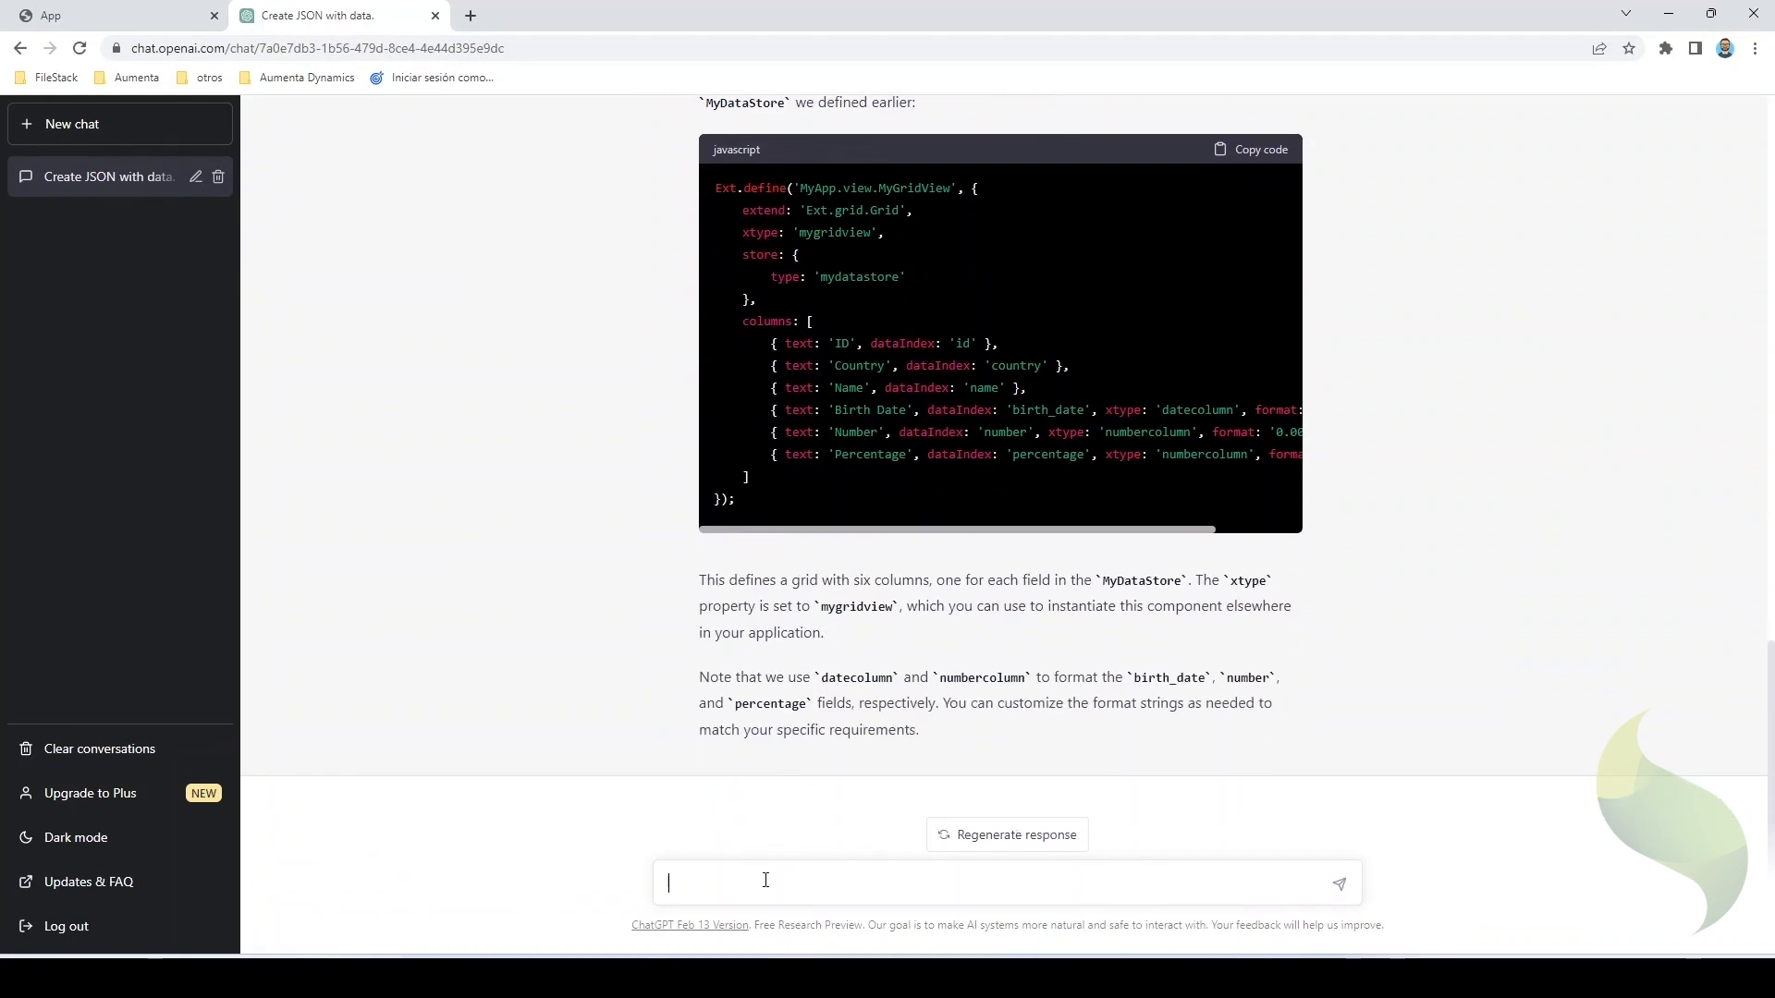
mouse_move(1253, 831)
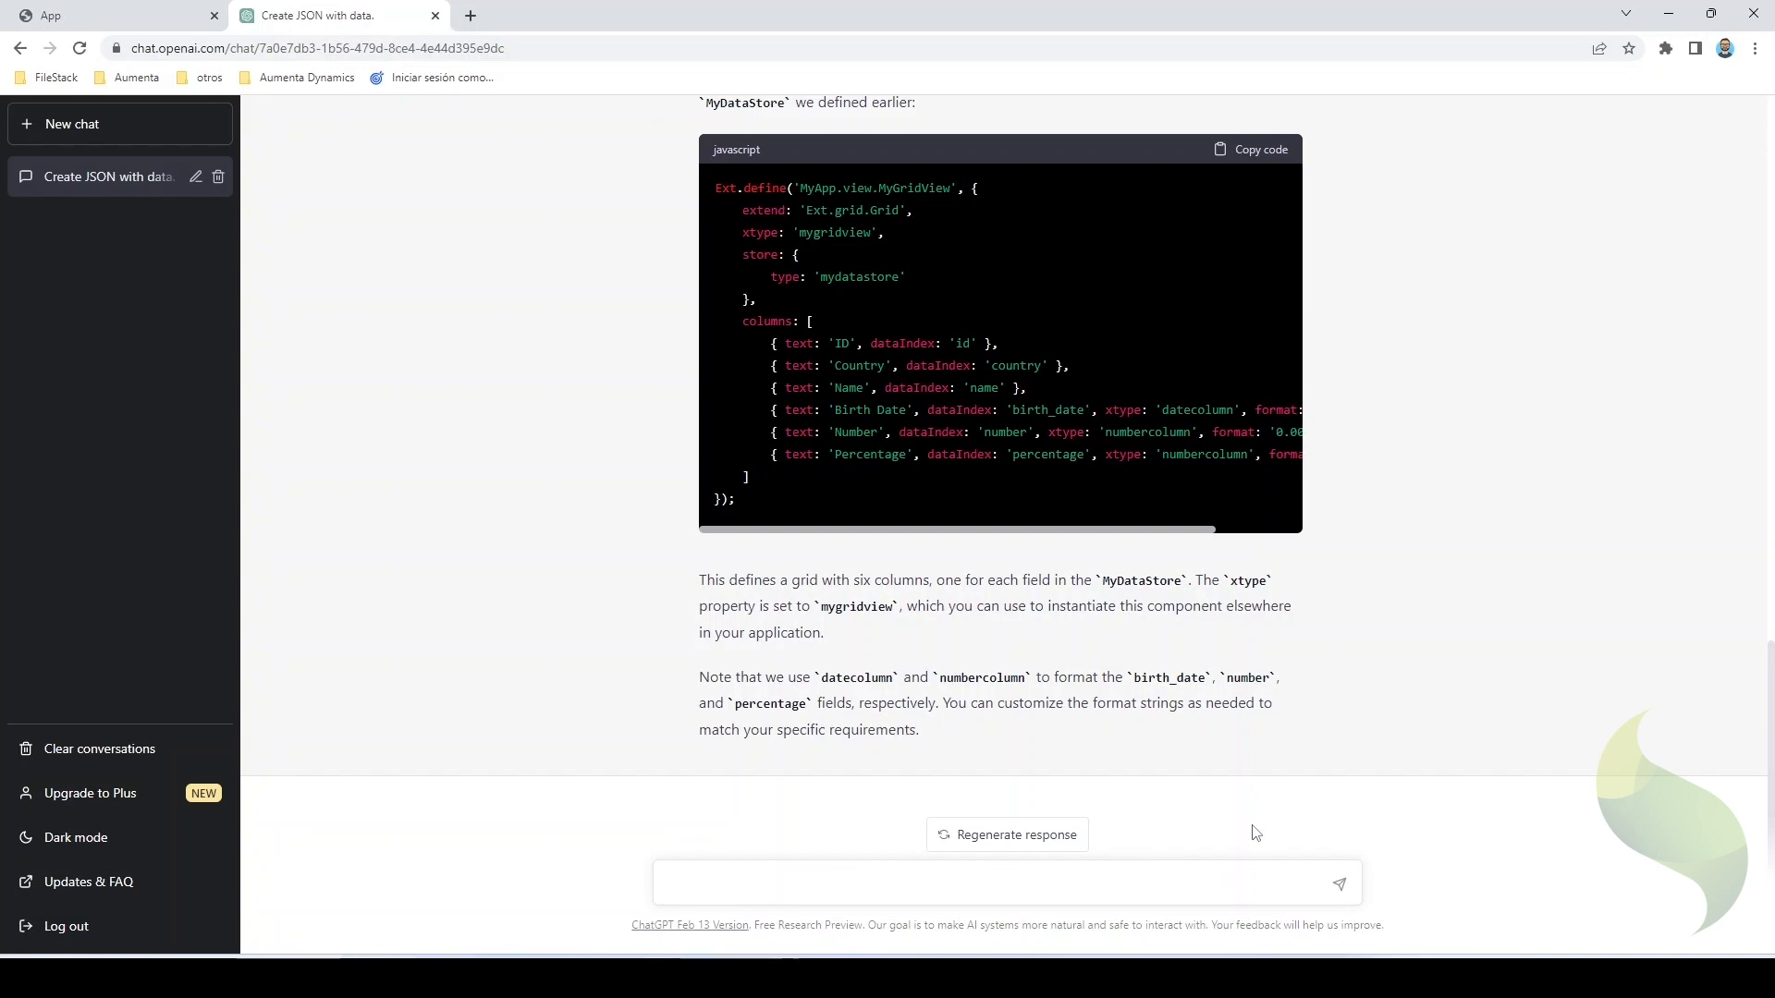
- Ask ChatGPT for an ExtJS pie chart using the name and percentage from the previous store
text(Create a)
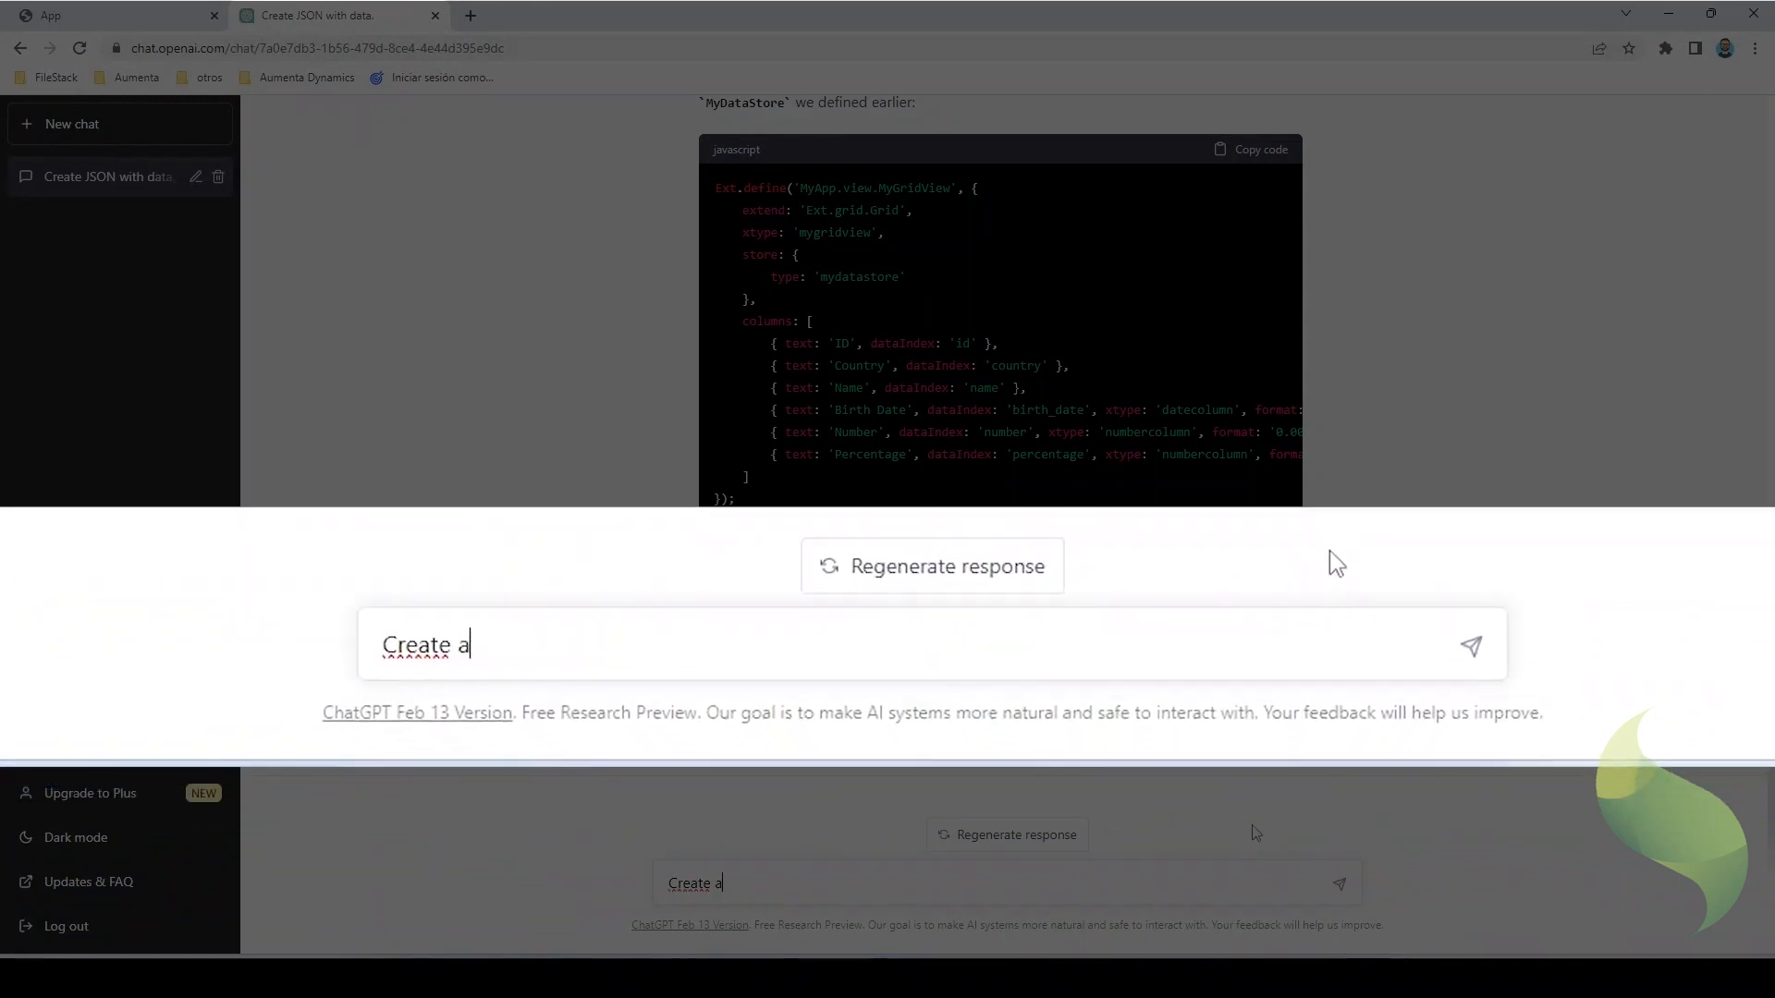
text(n Ext)
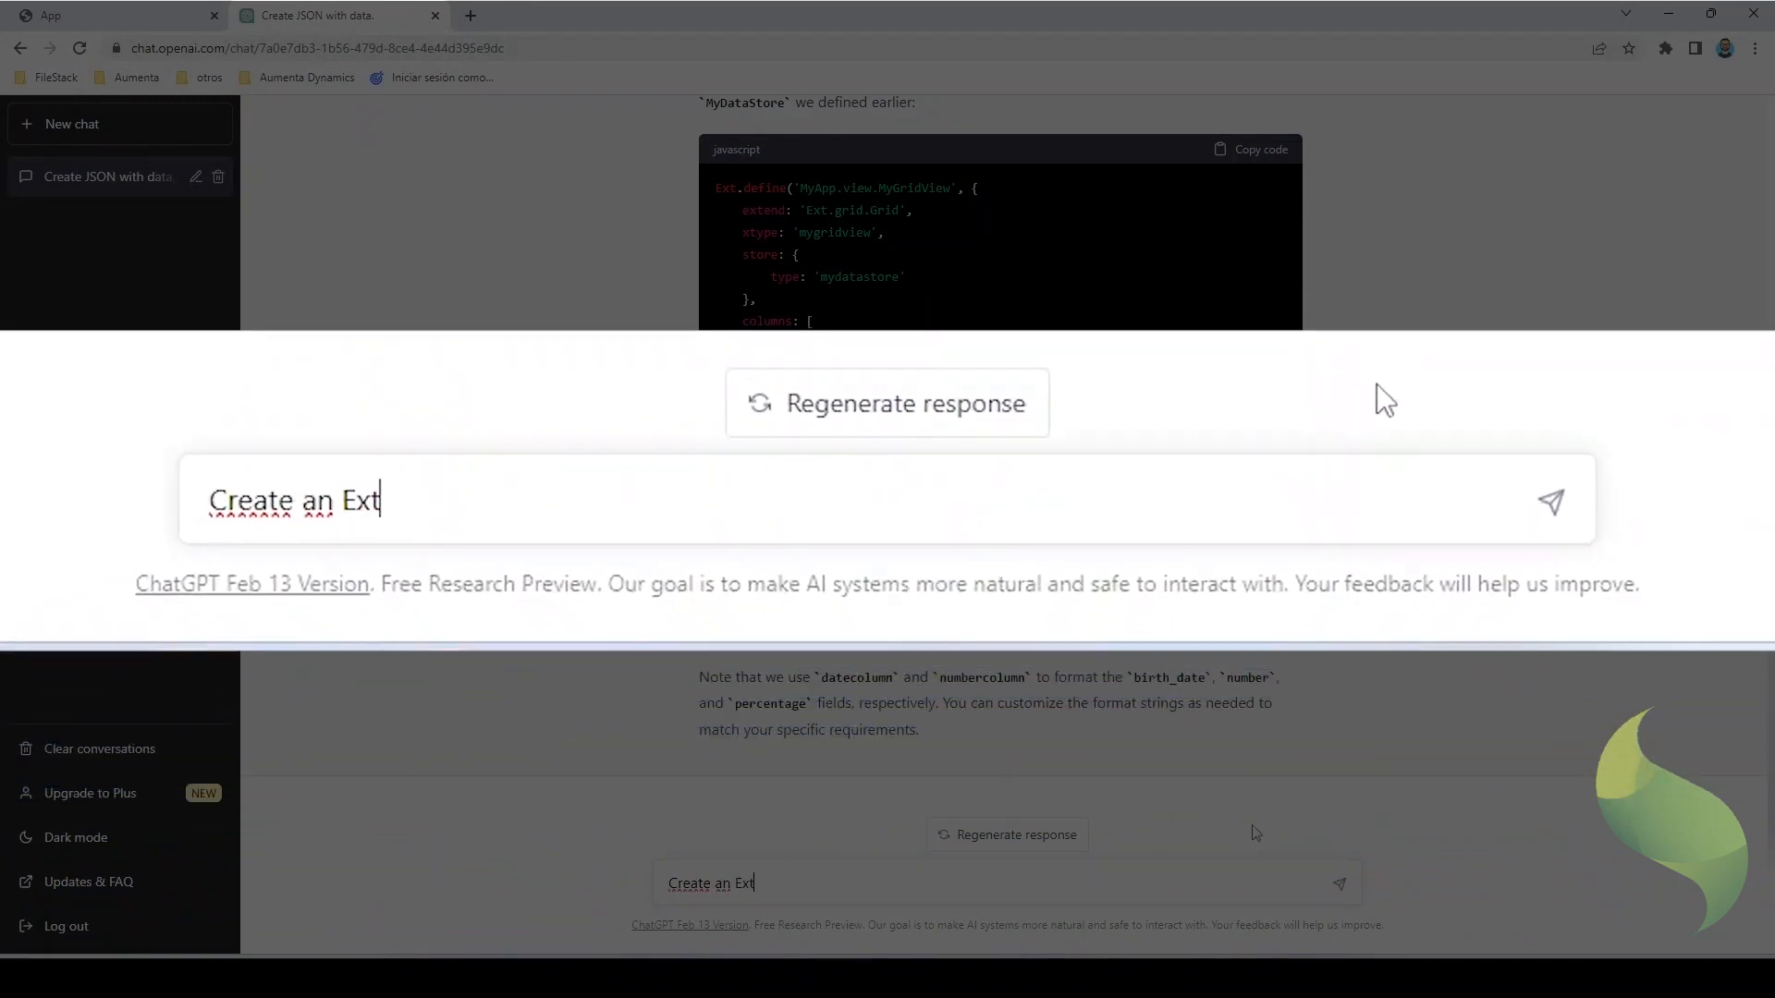
text(JS pie chart using)
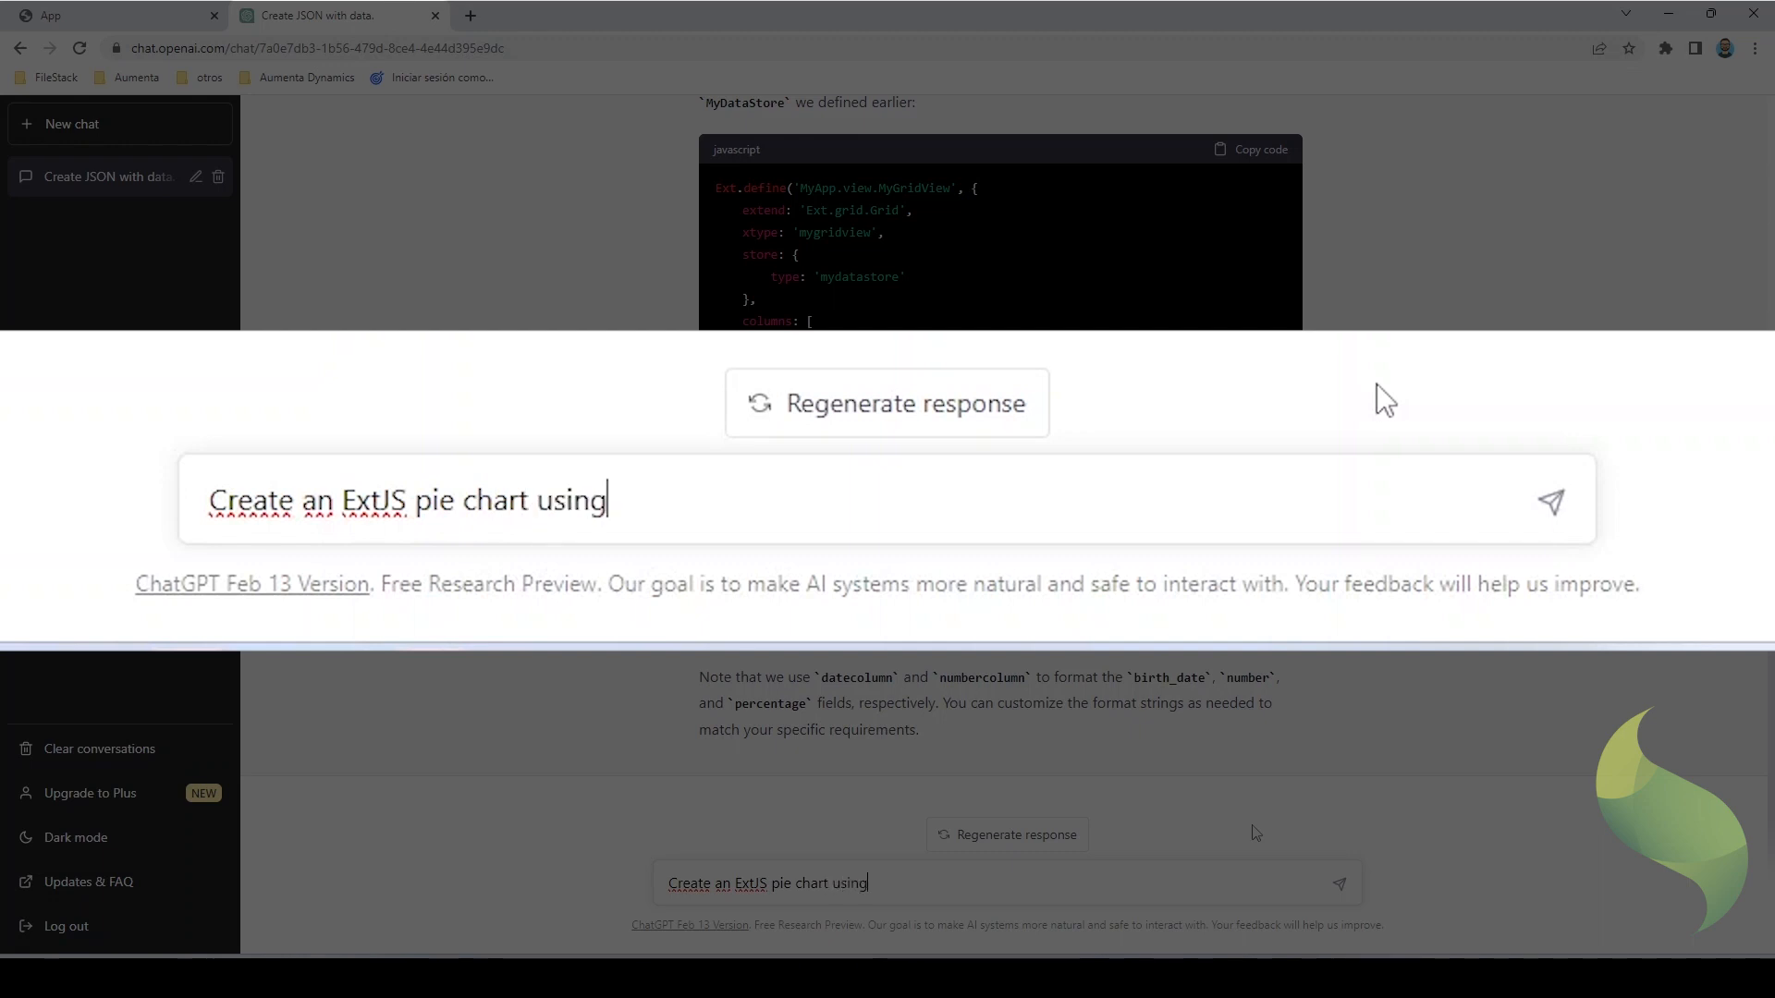
text(the name and p)
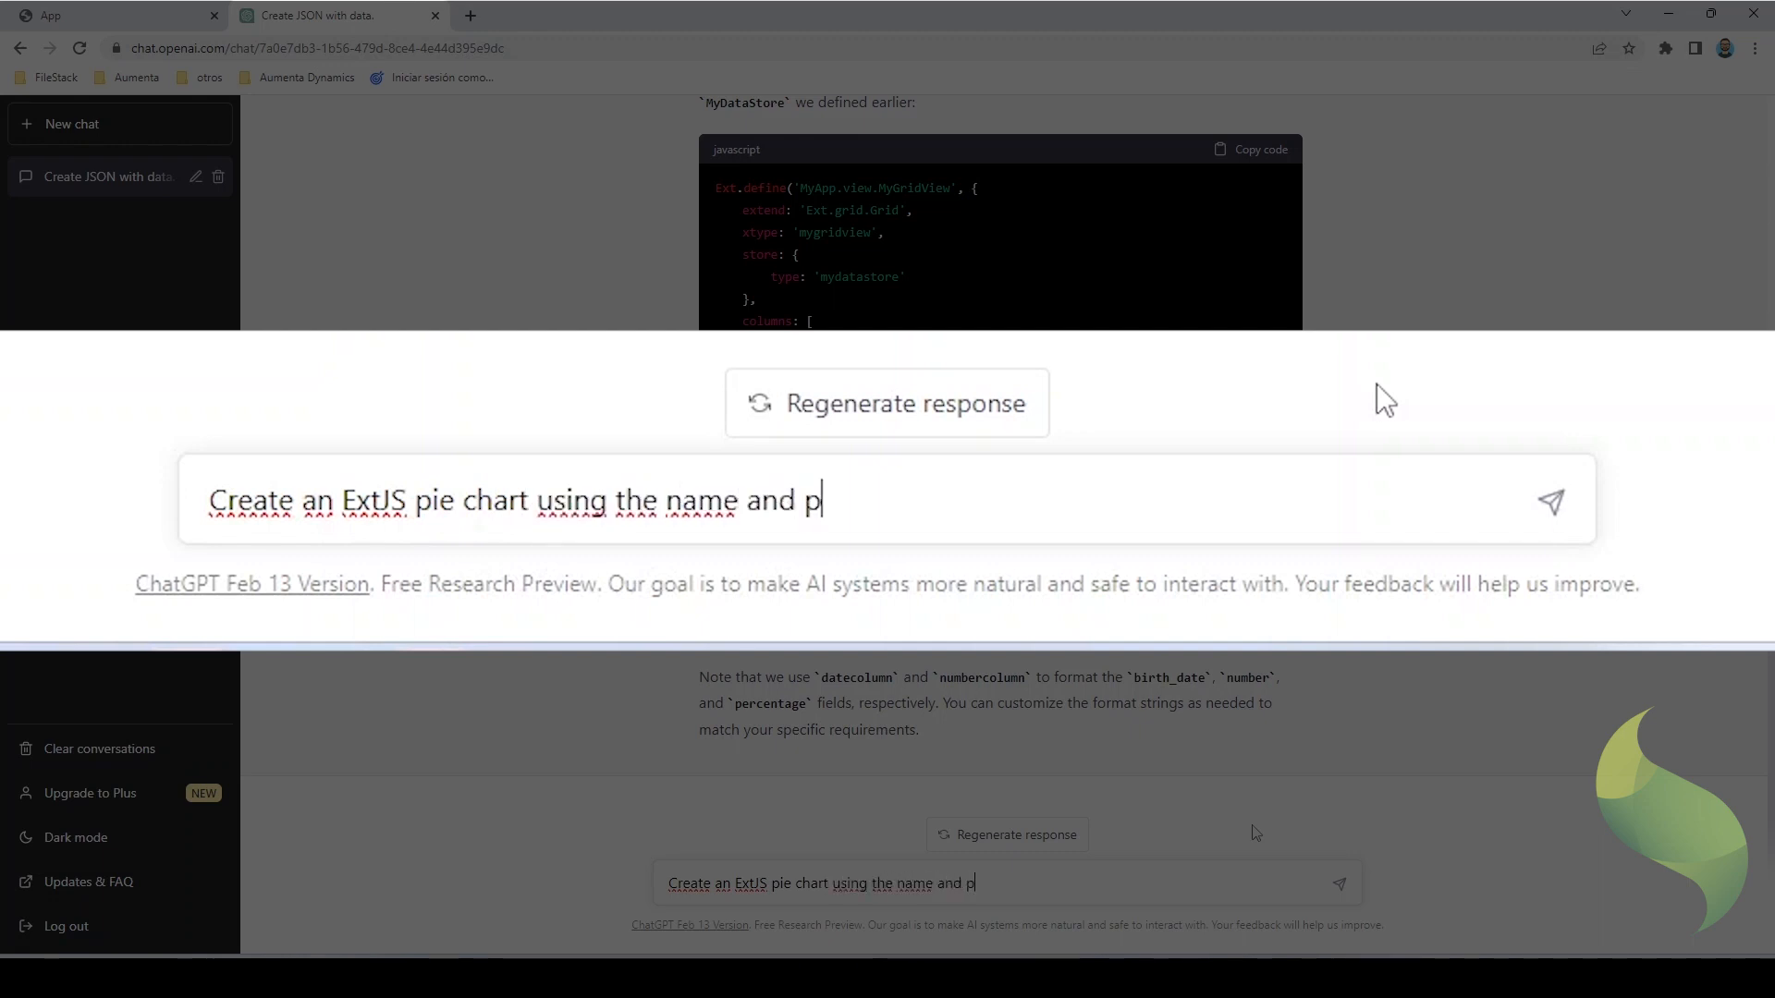
text(erce)
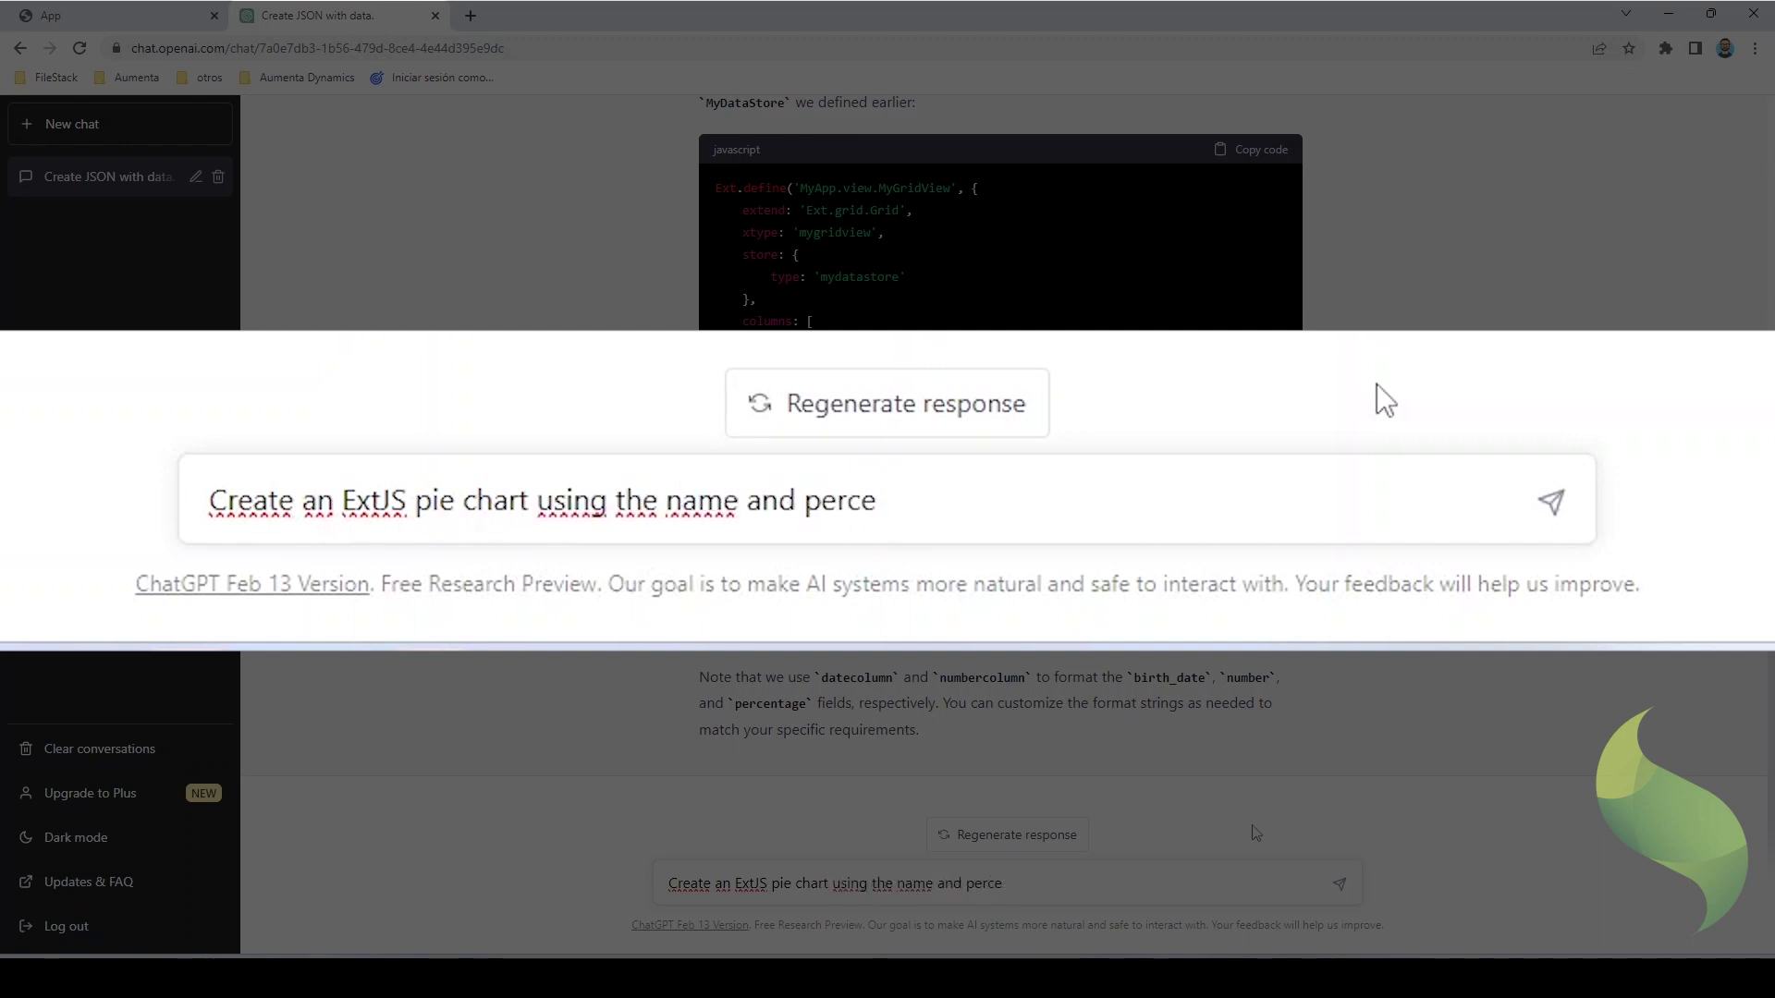
text(ntage from)
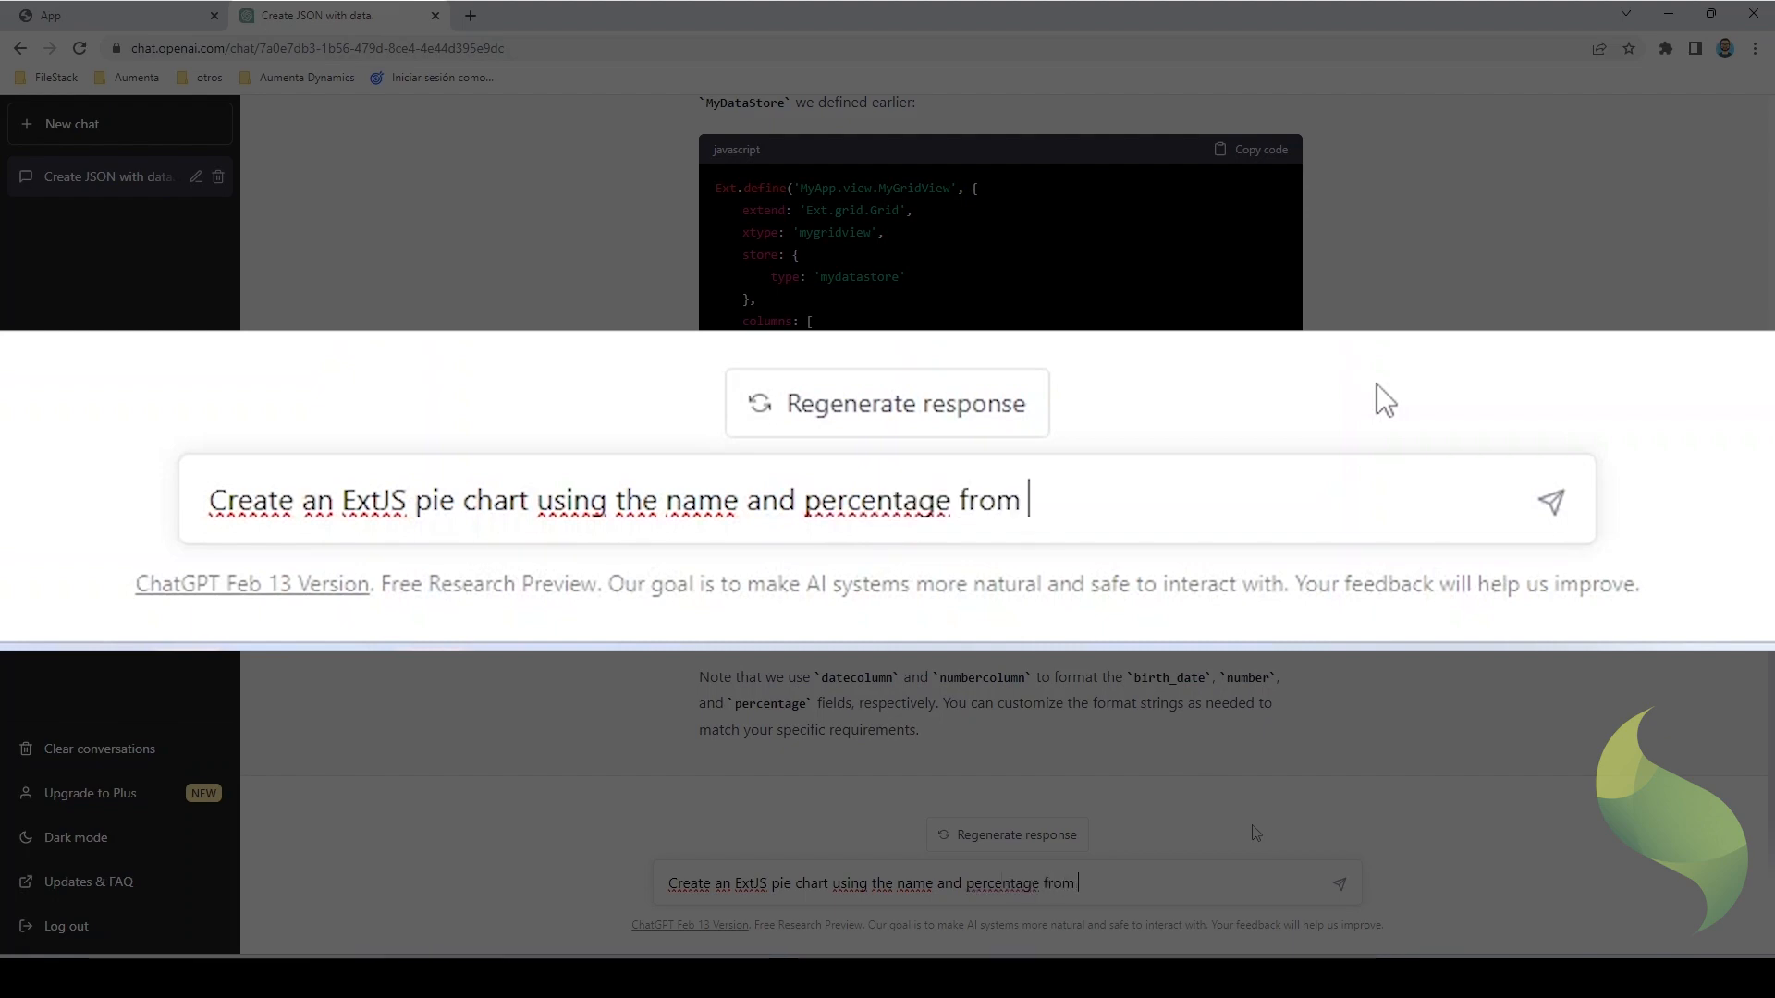
text(the previous st)
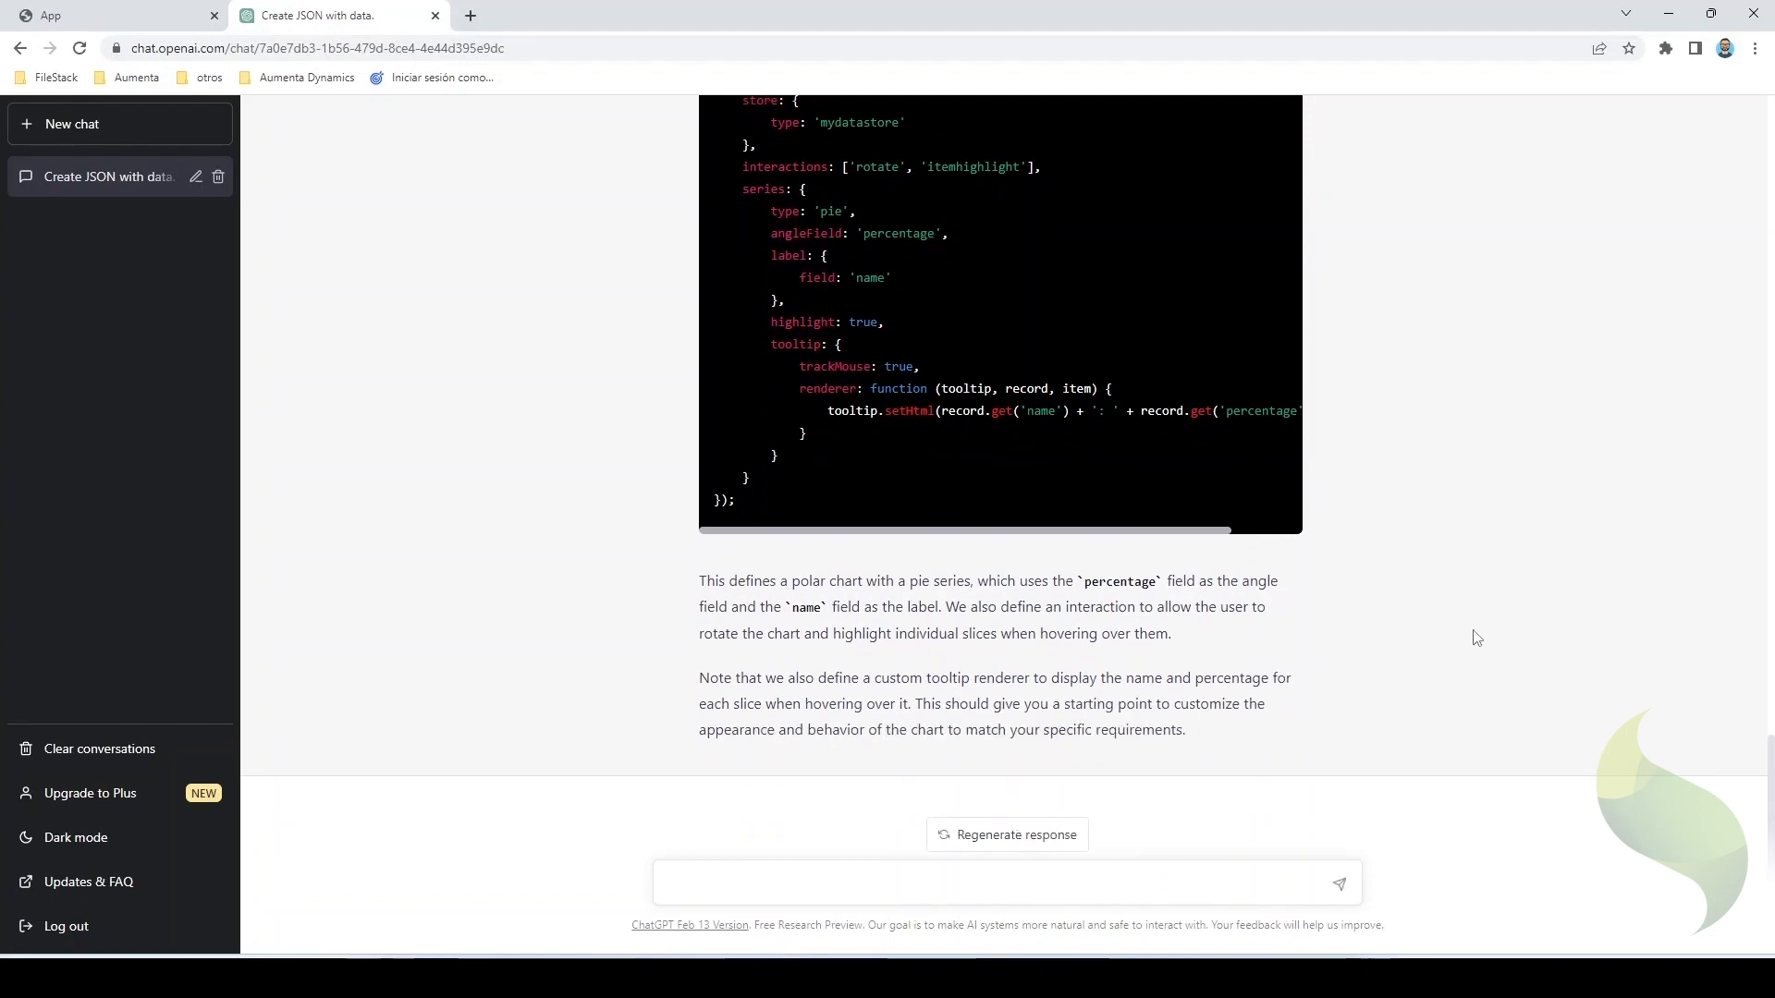
mouse_move(1568, 399)
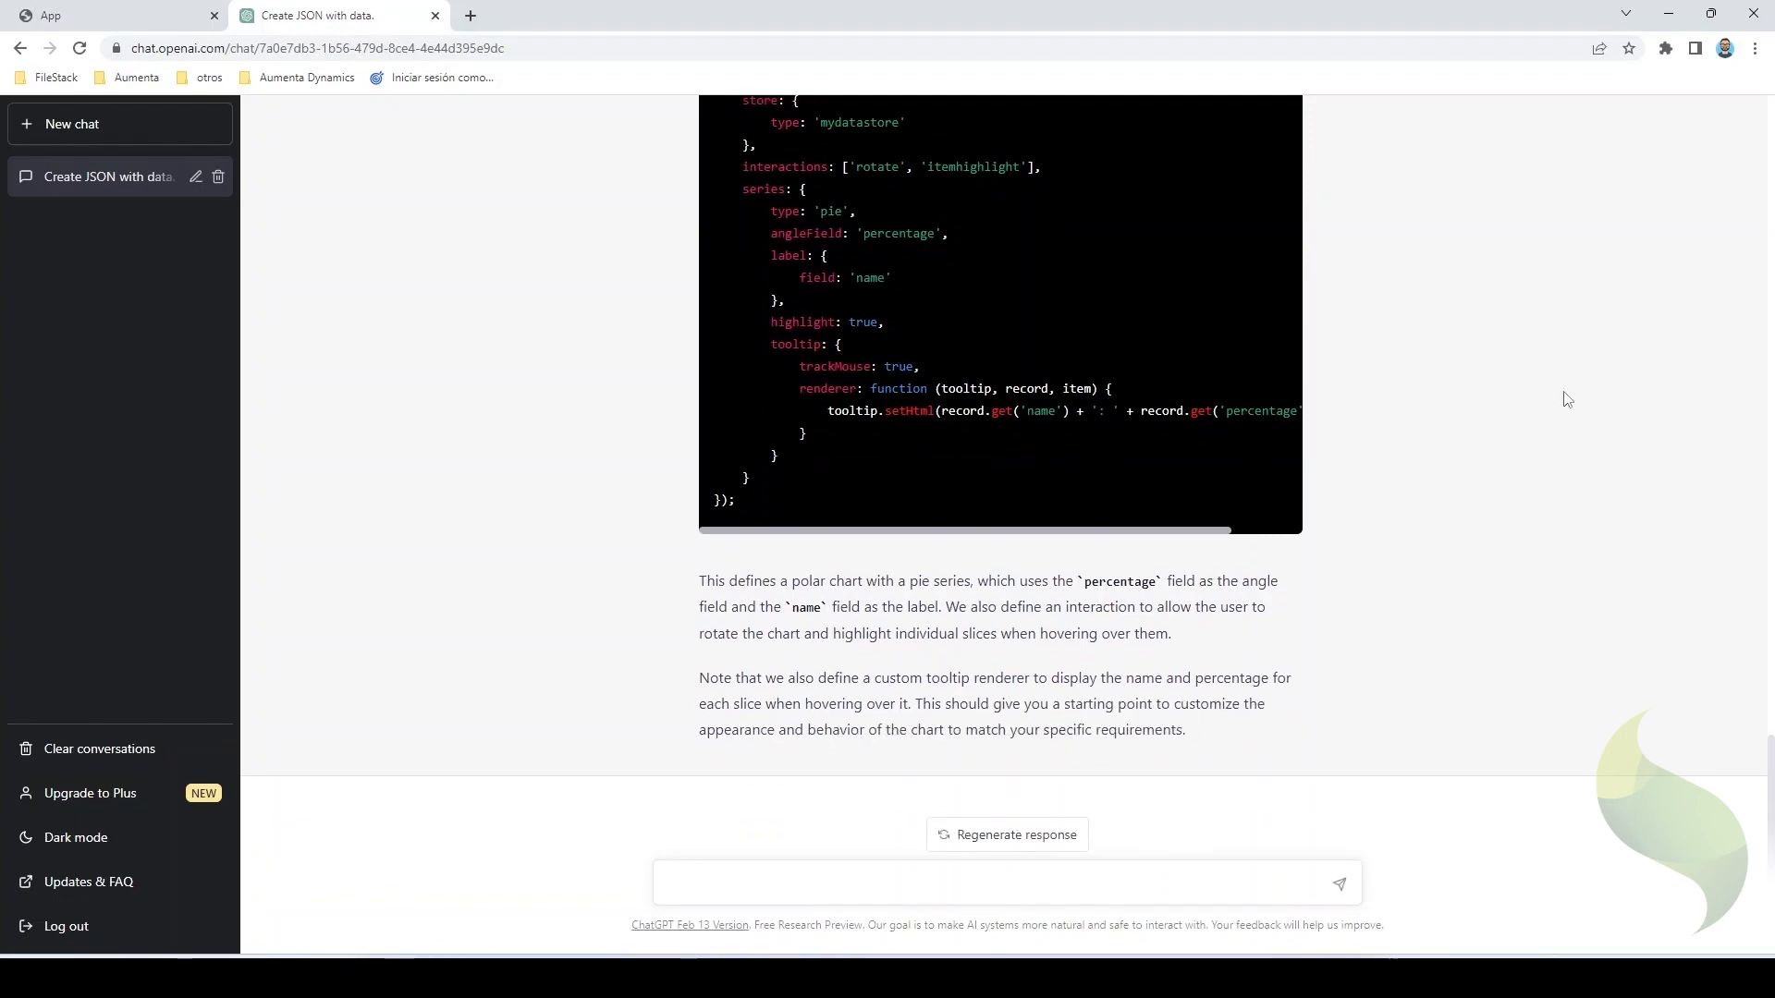
scroll(up, 3)
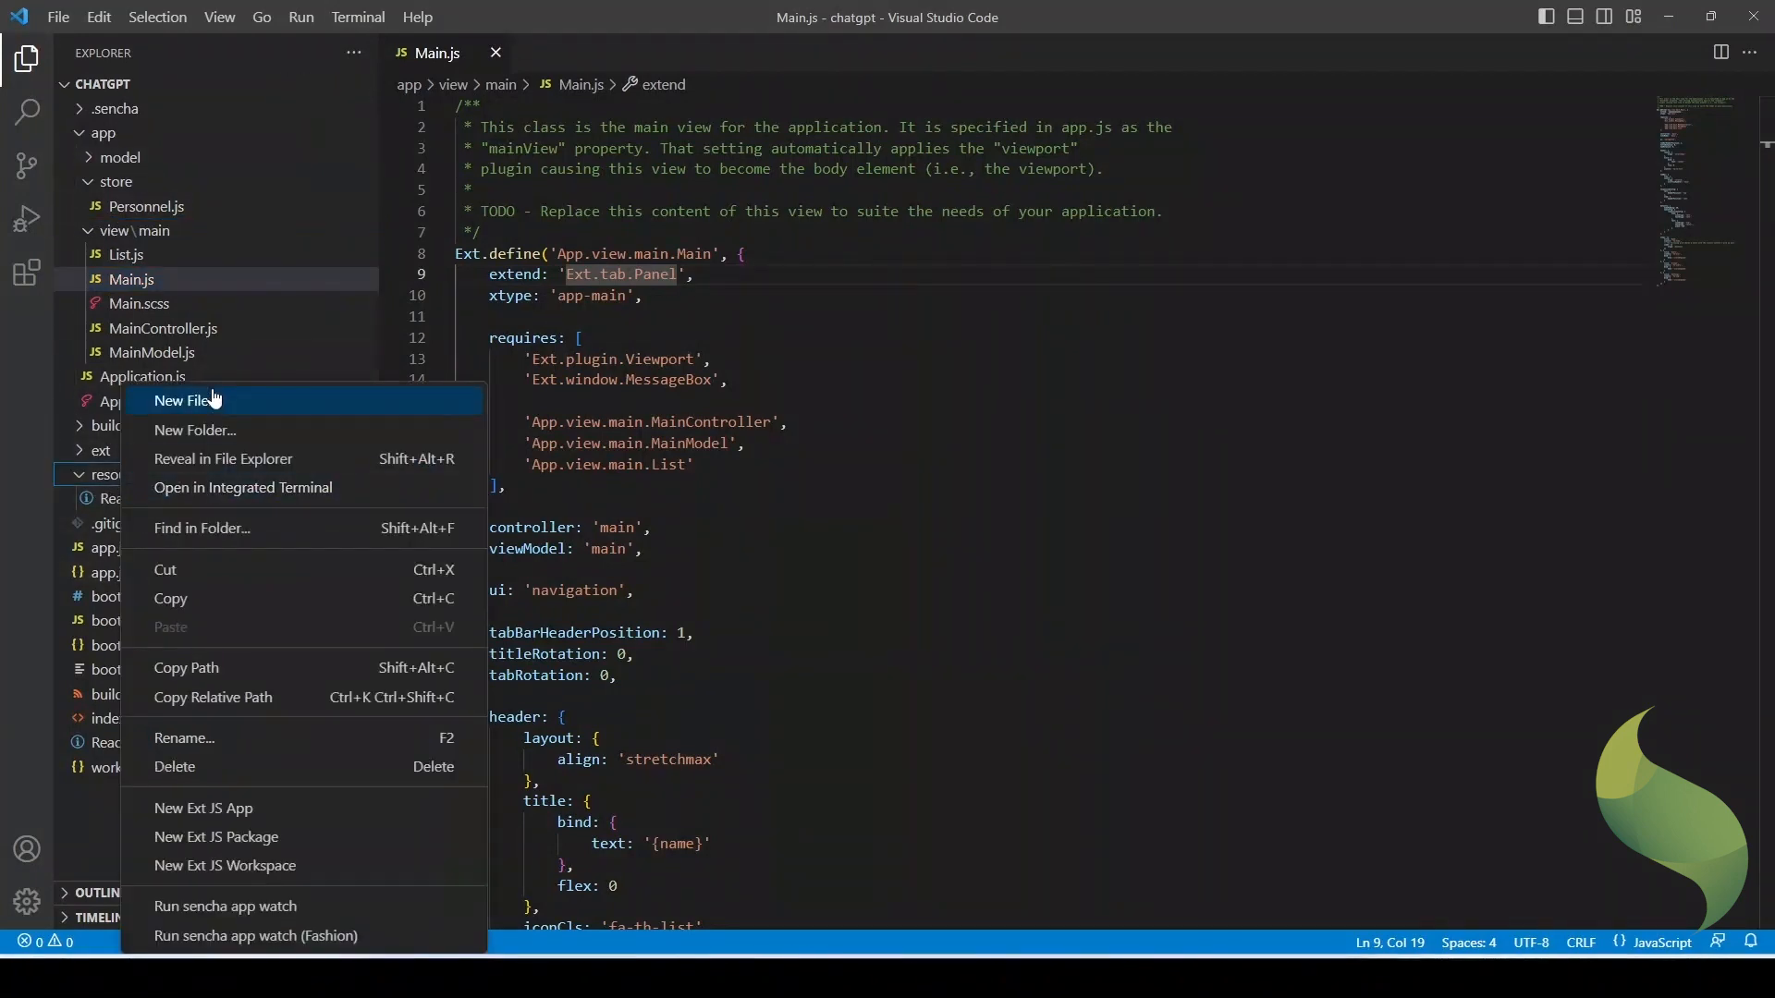
- Create data.json in resources holding the generated country records and jump to its top
click(183, 401)
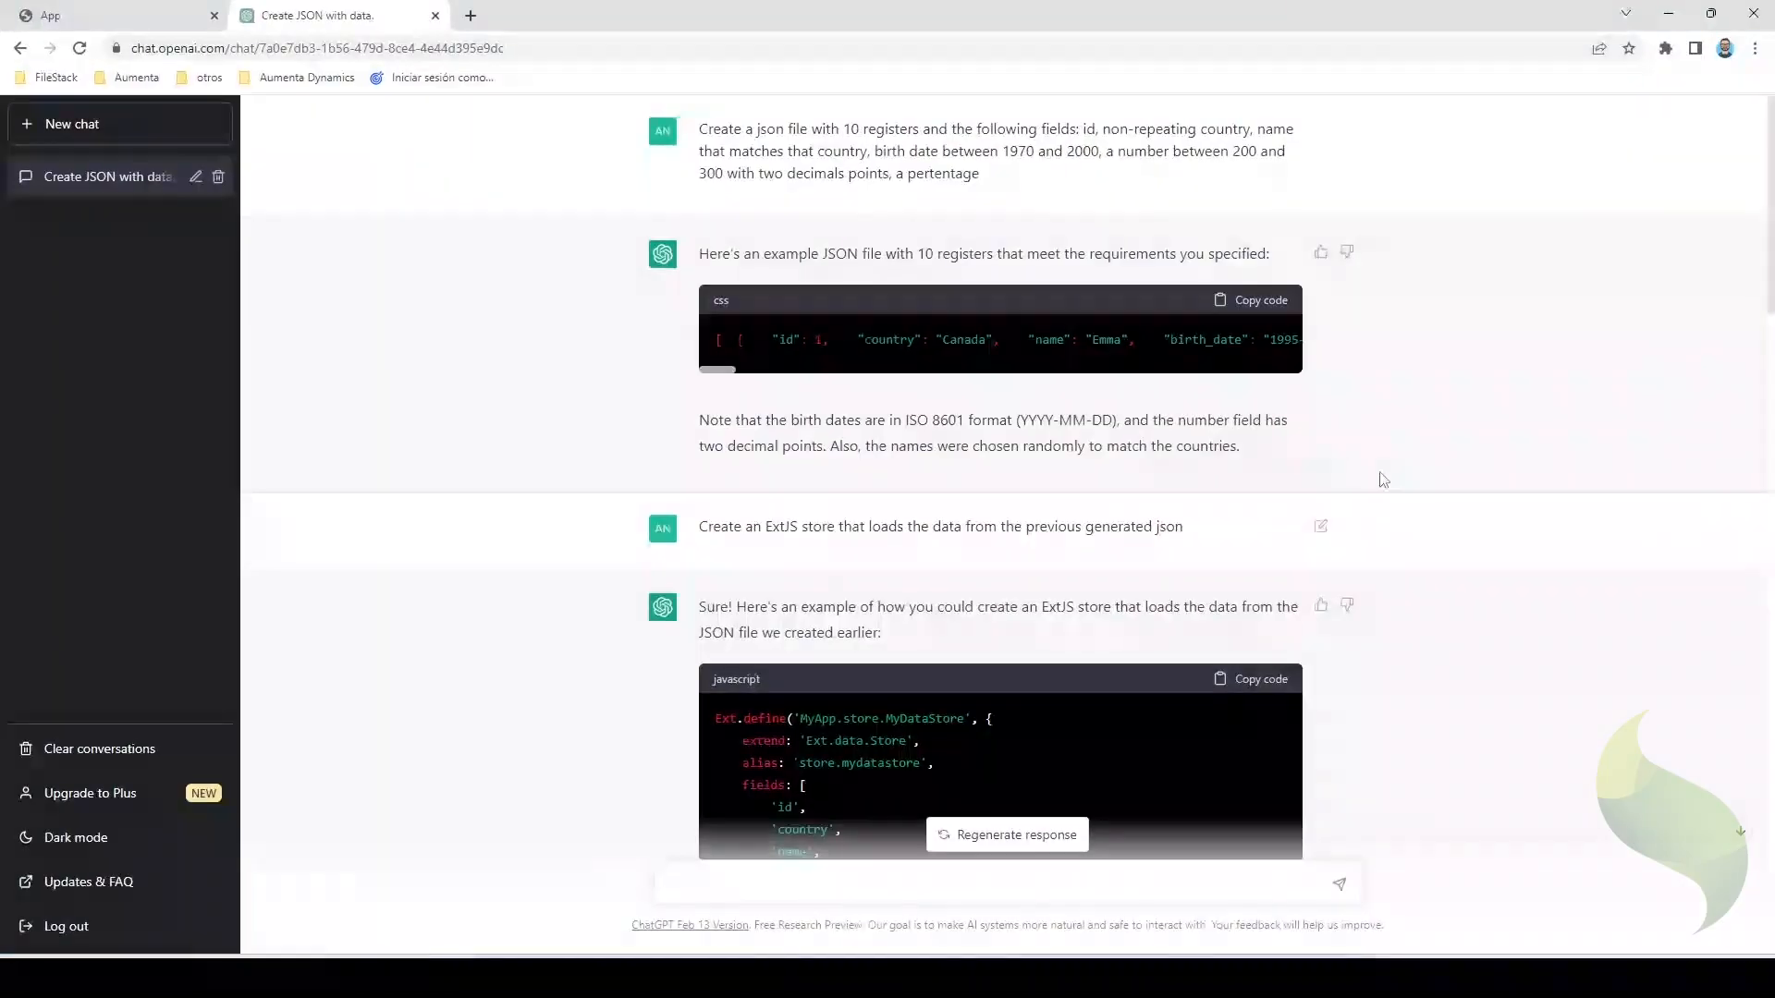
click(1251, 299)
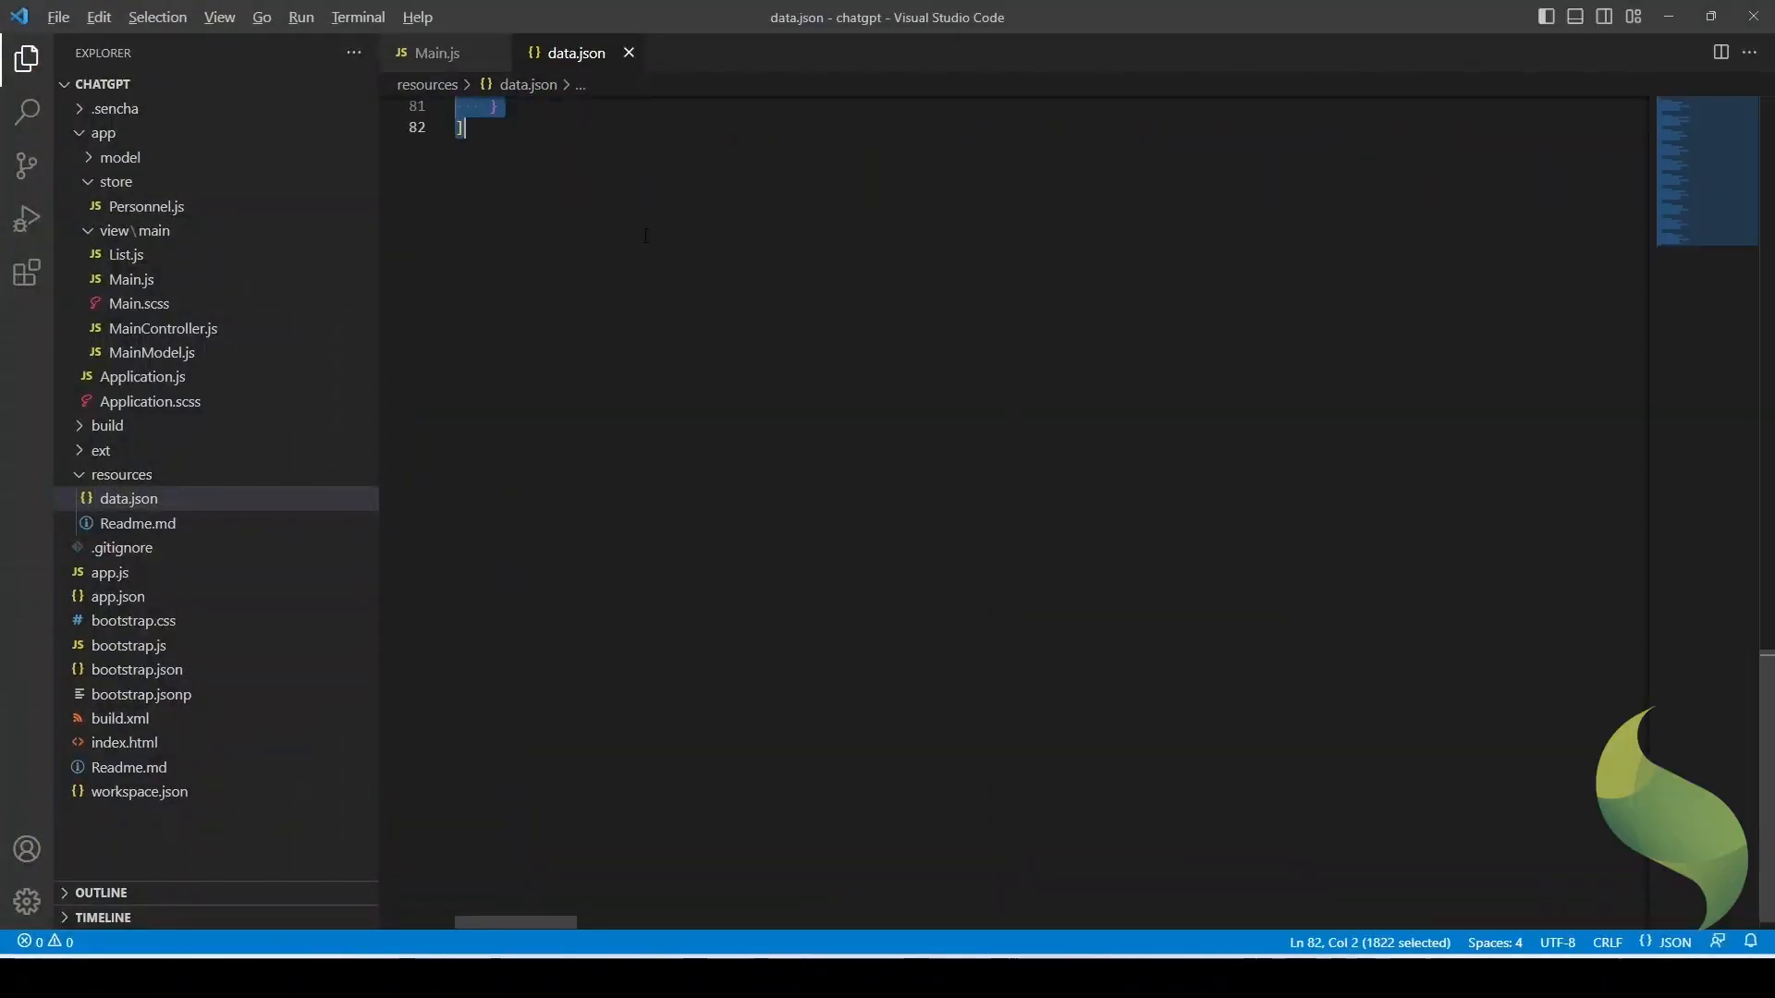
key(ctrl+Home)
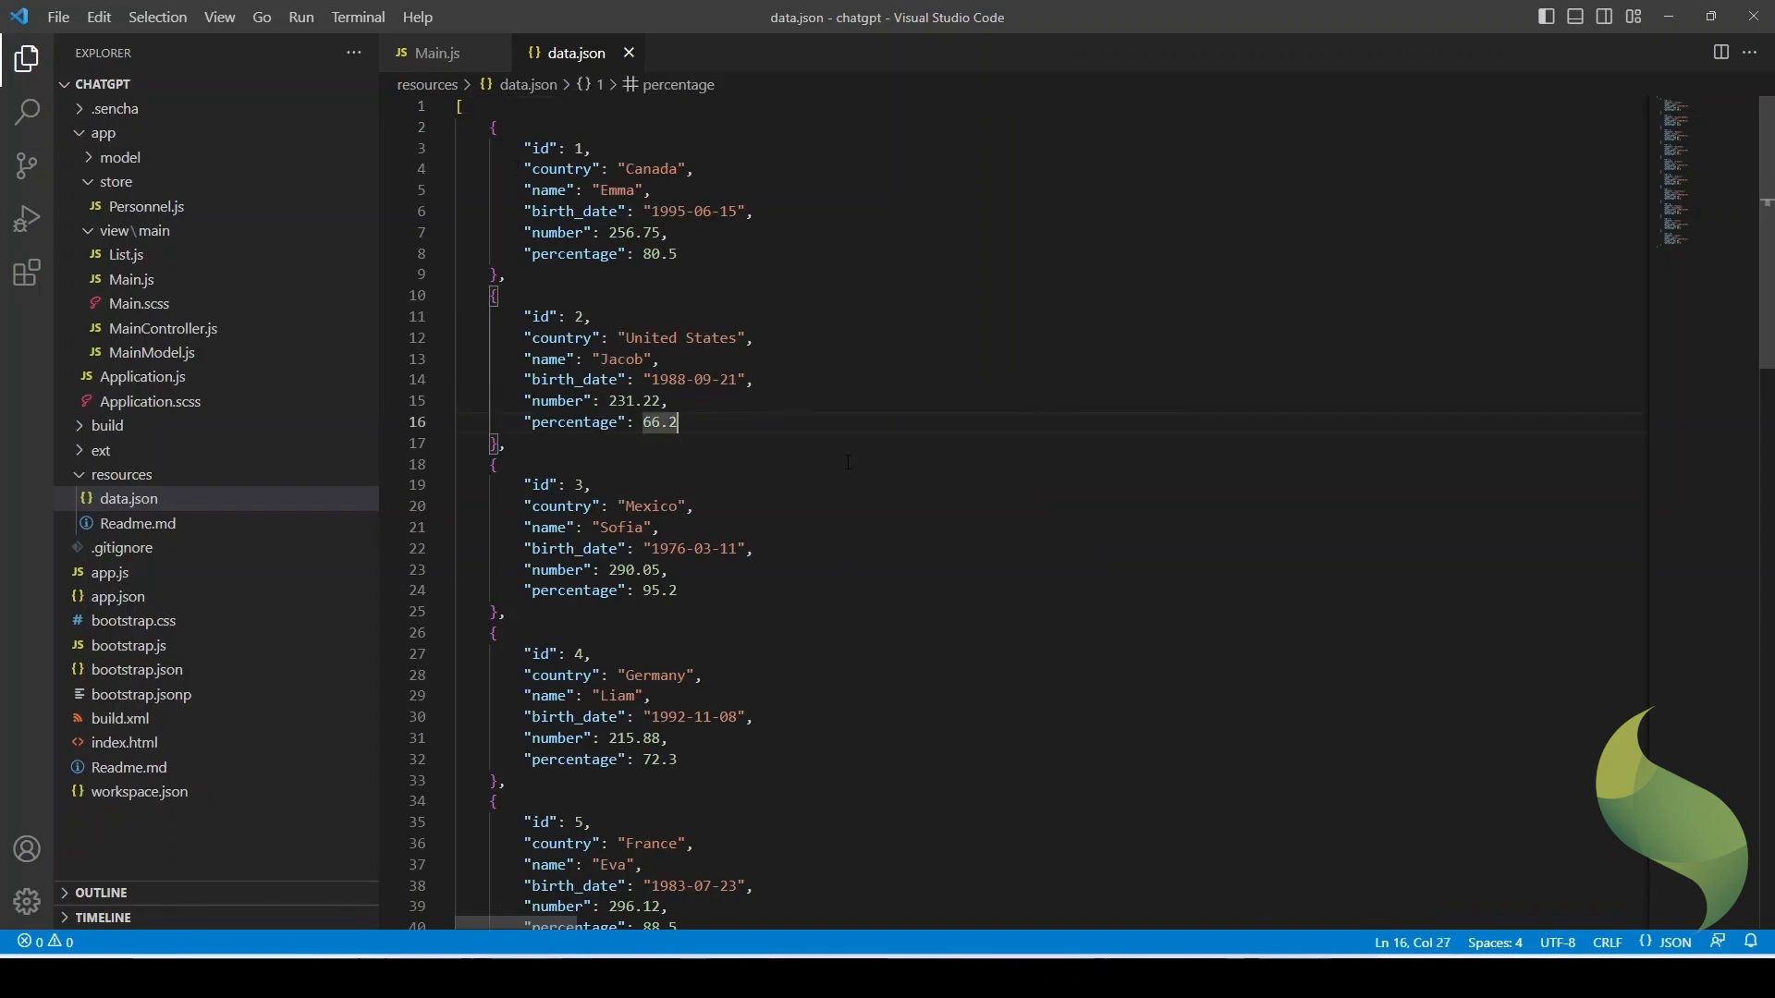
- Create MyStore.js under app/store with the generated store code renamed to App.store.MyStore
right_click(112, 181)
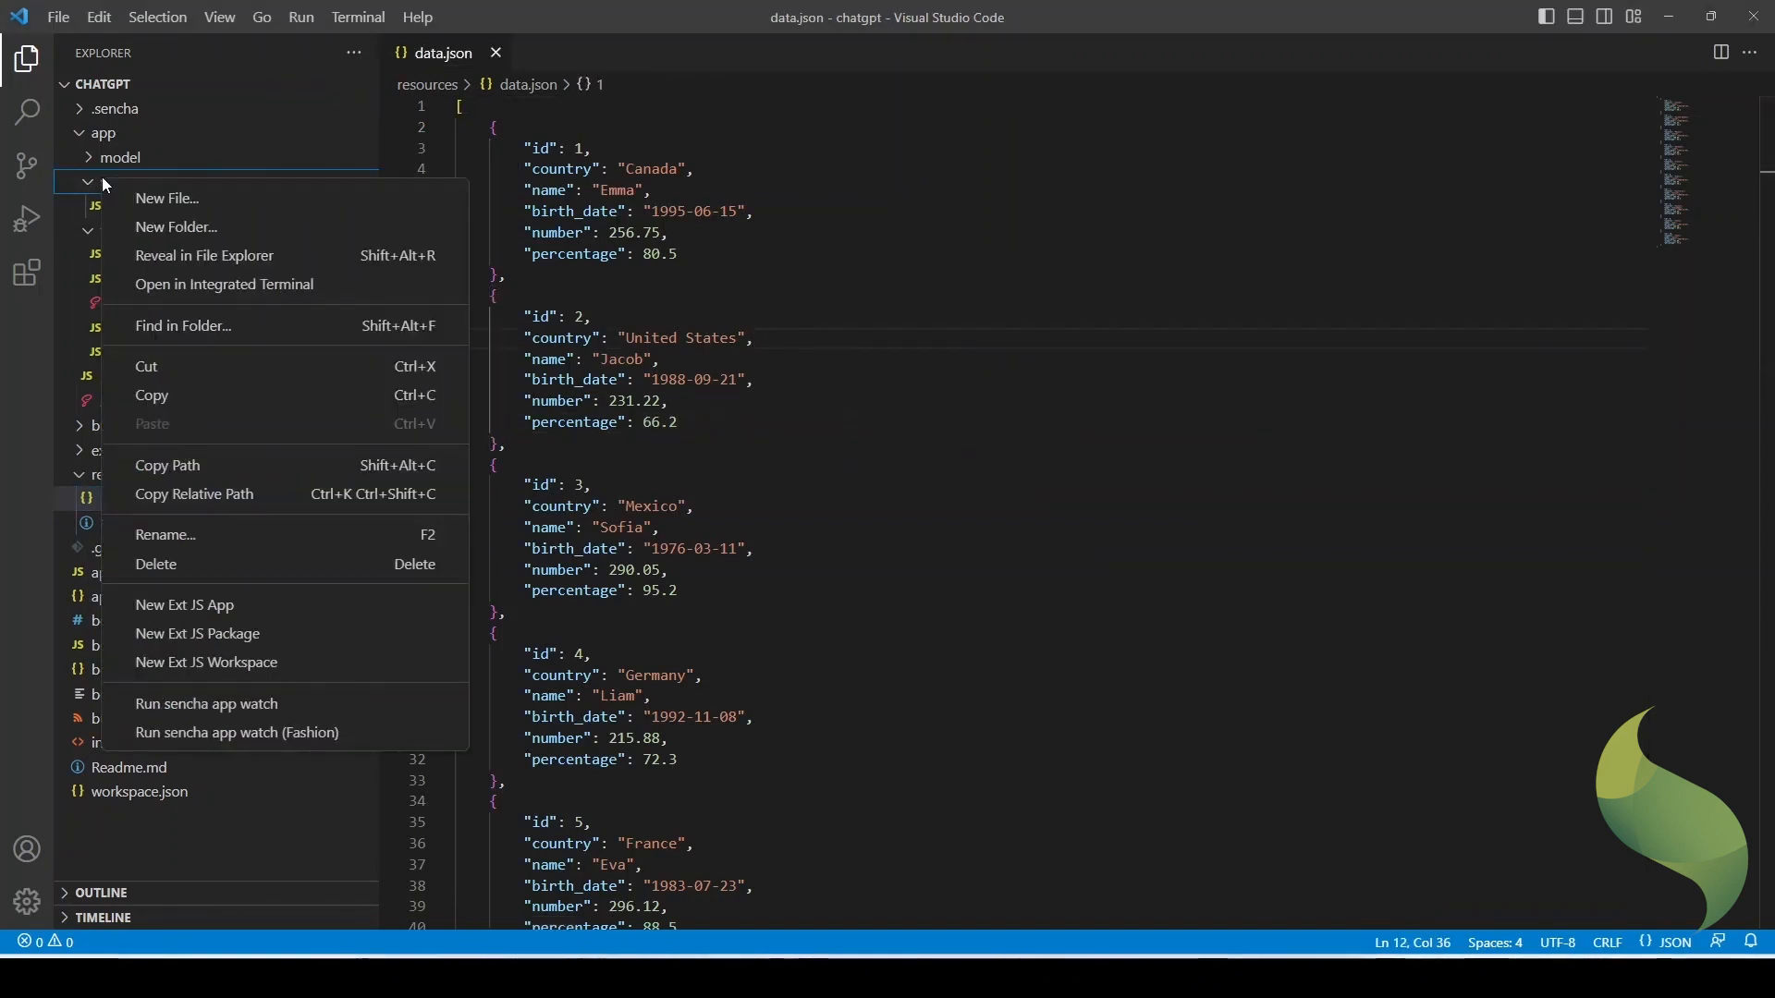
click(166, 198)
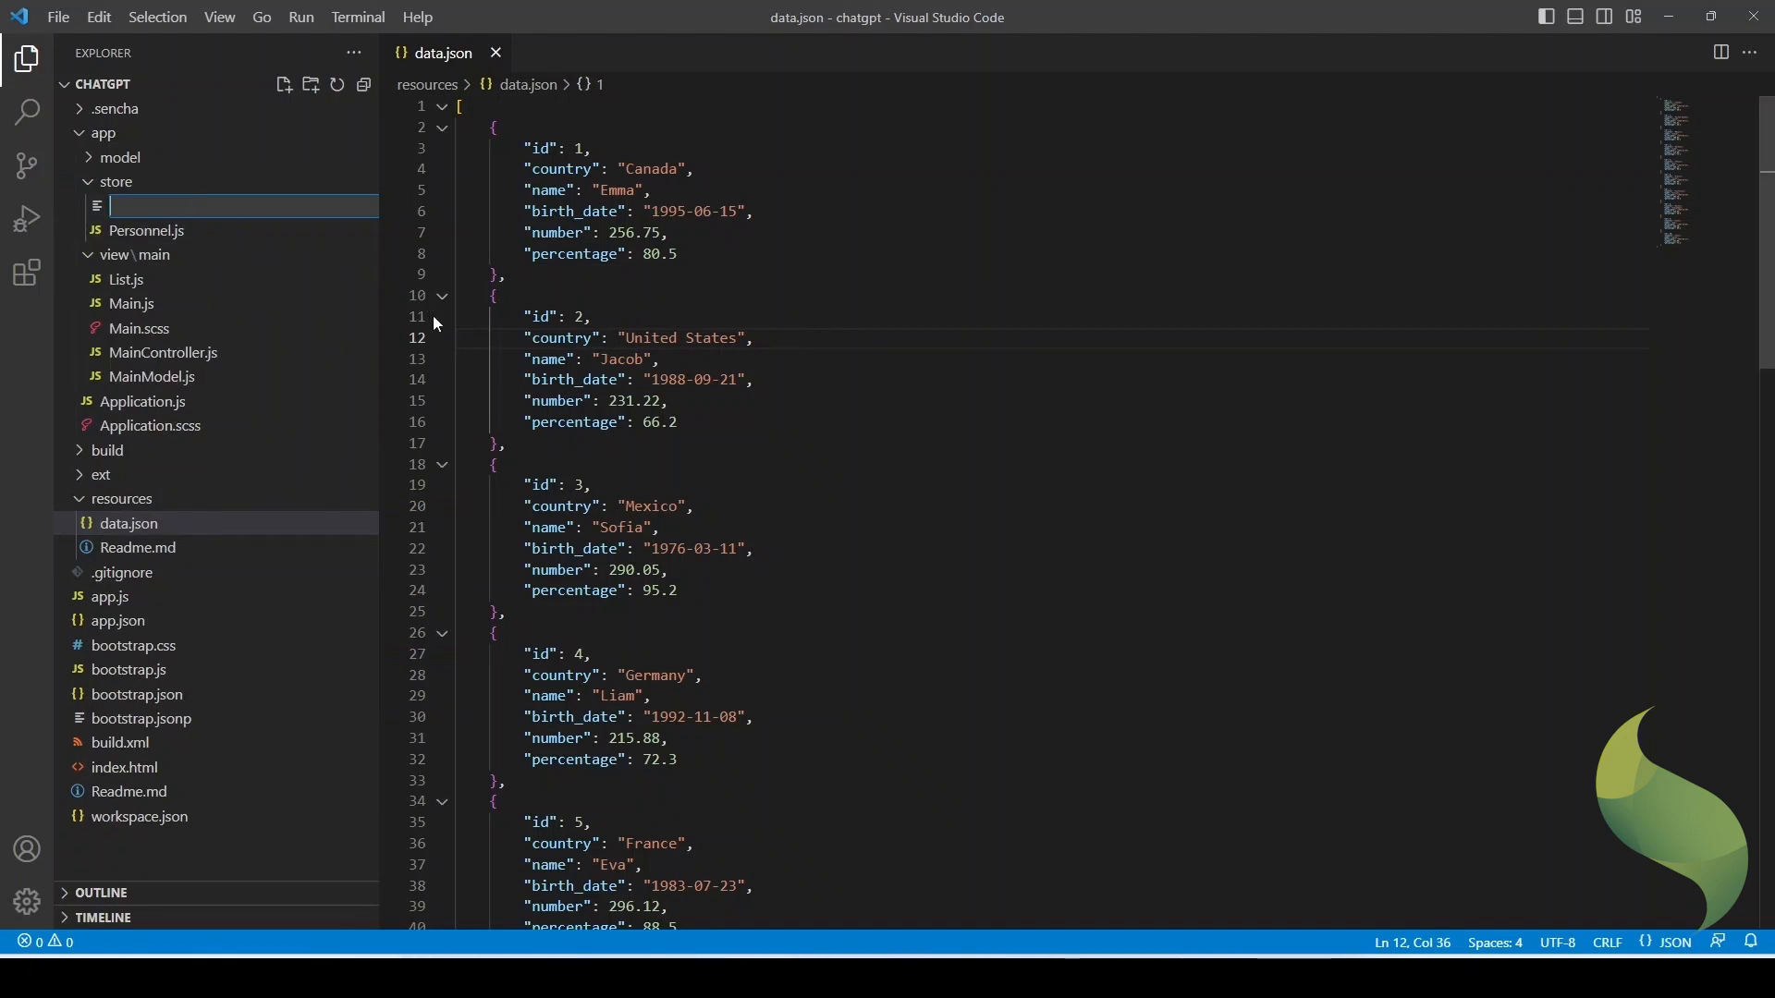
text(MyStore.j)
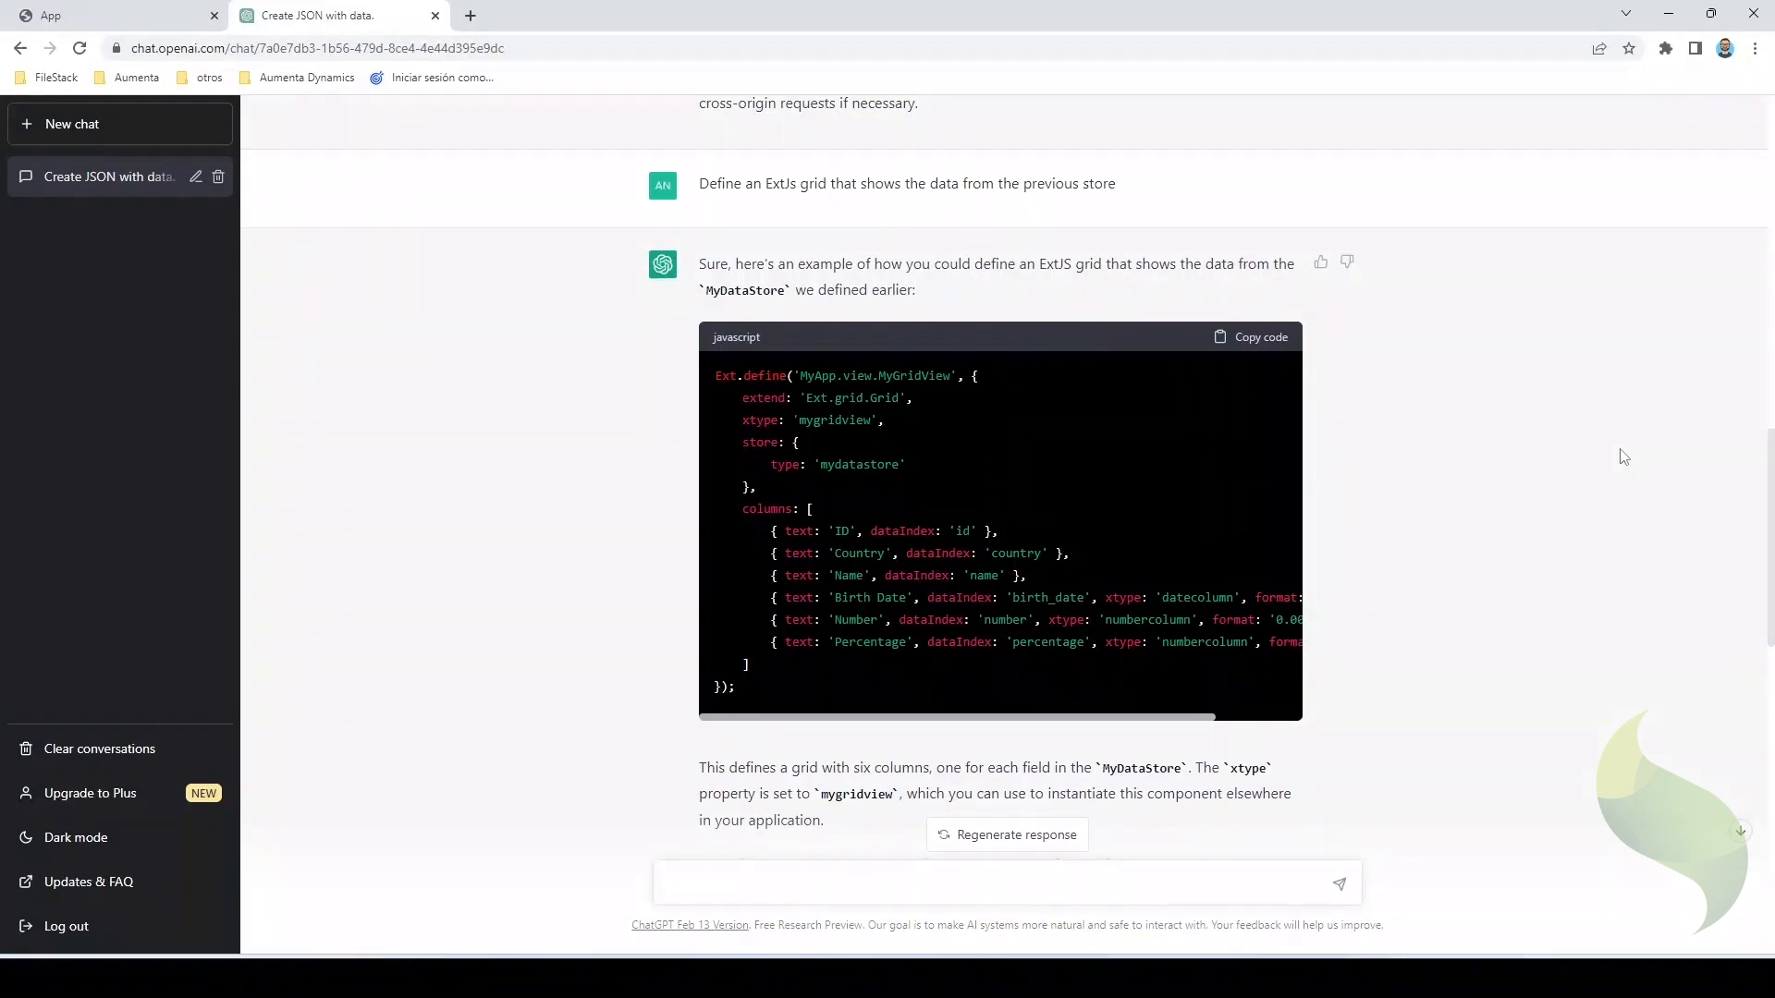
scroll(up, 3)
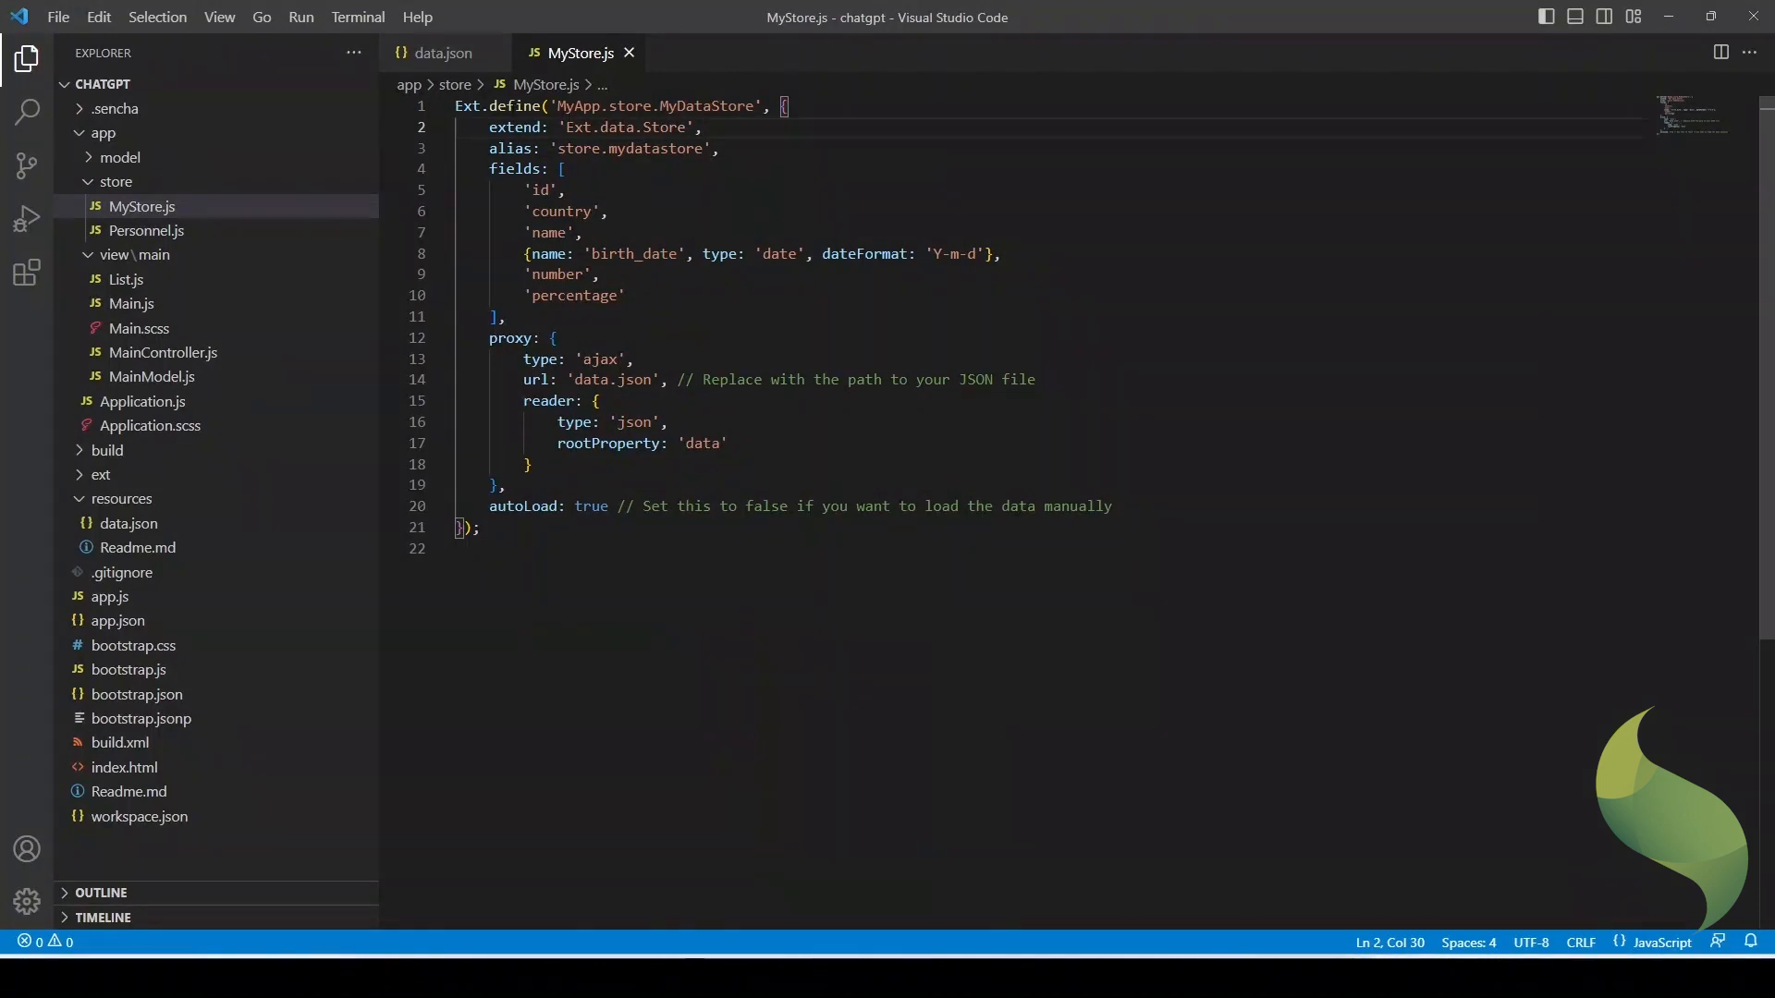
double_click(577, 106)
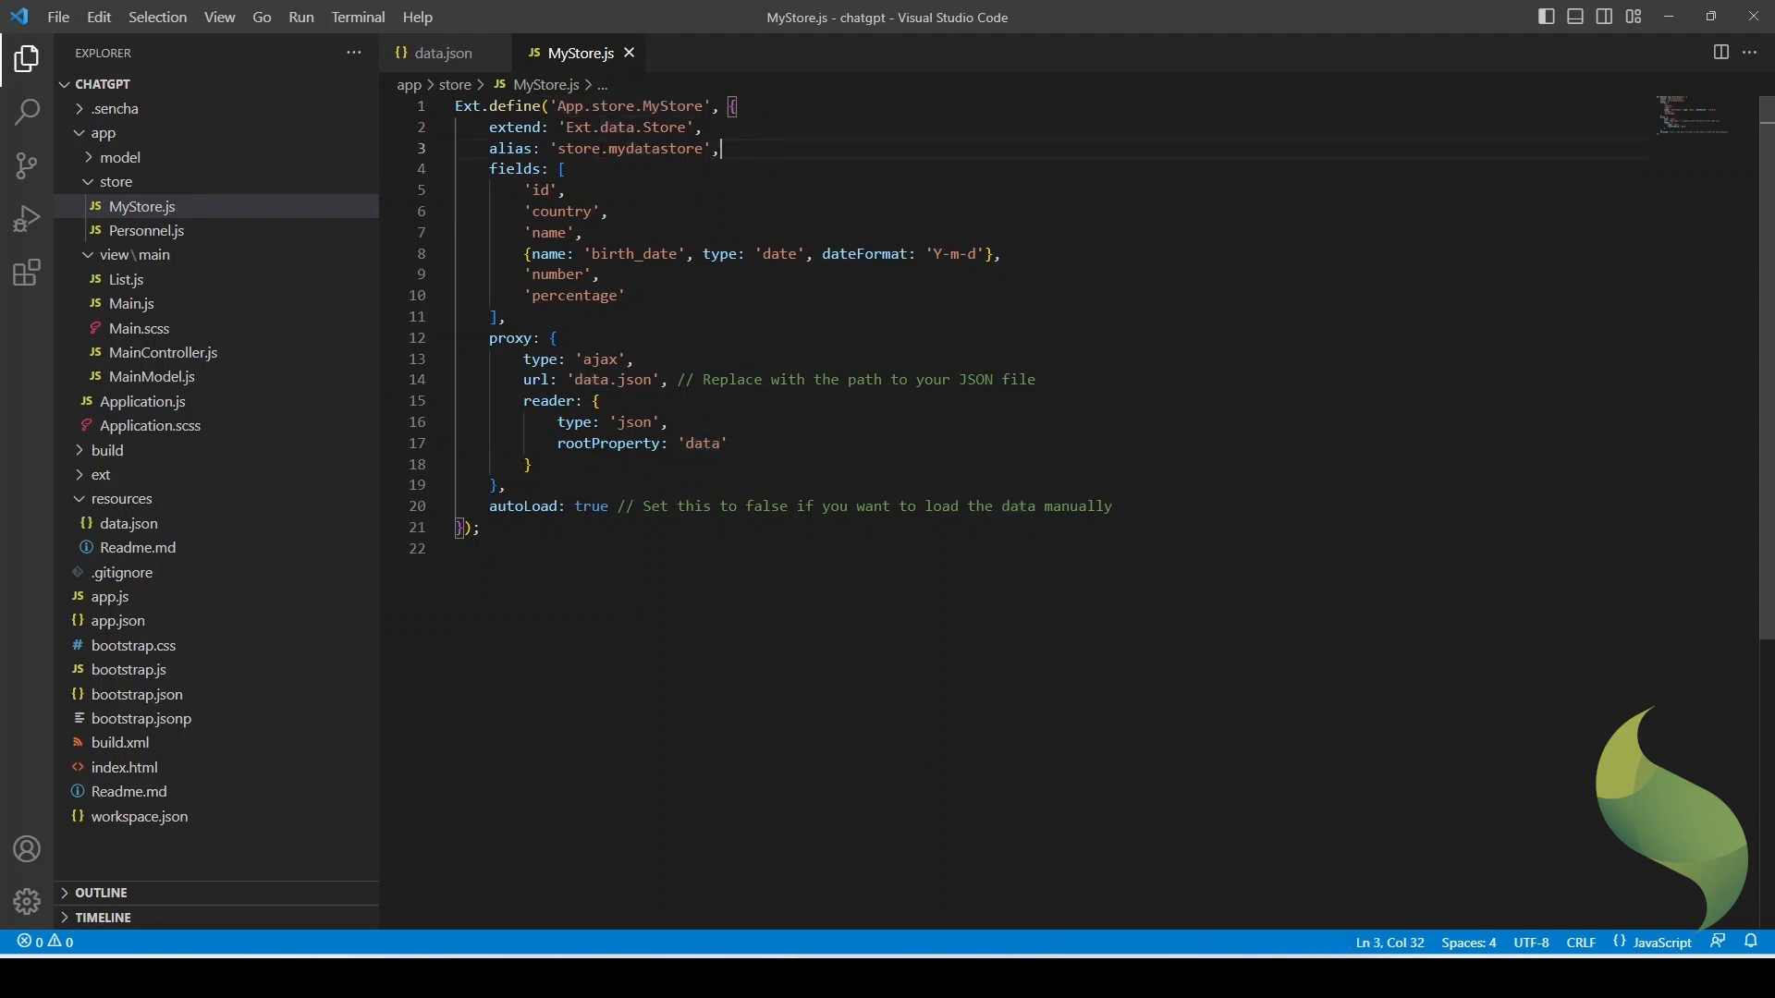
double_click(629, 148)
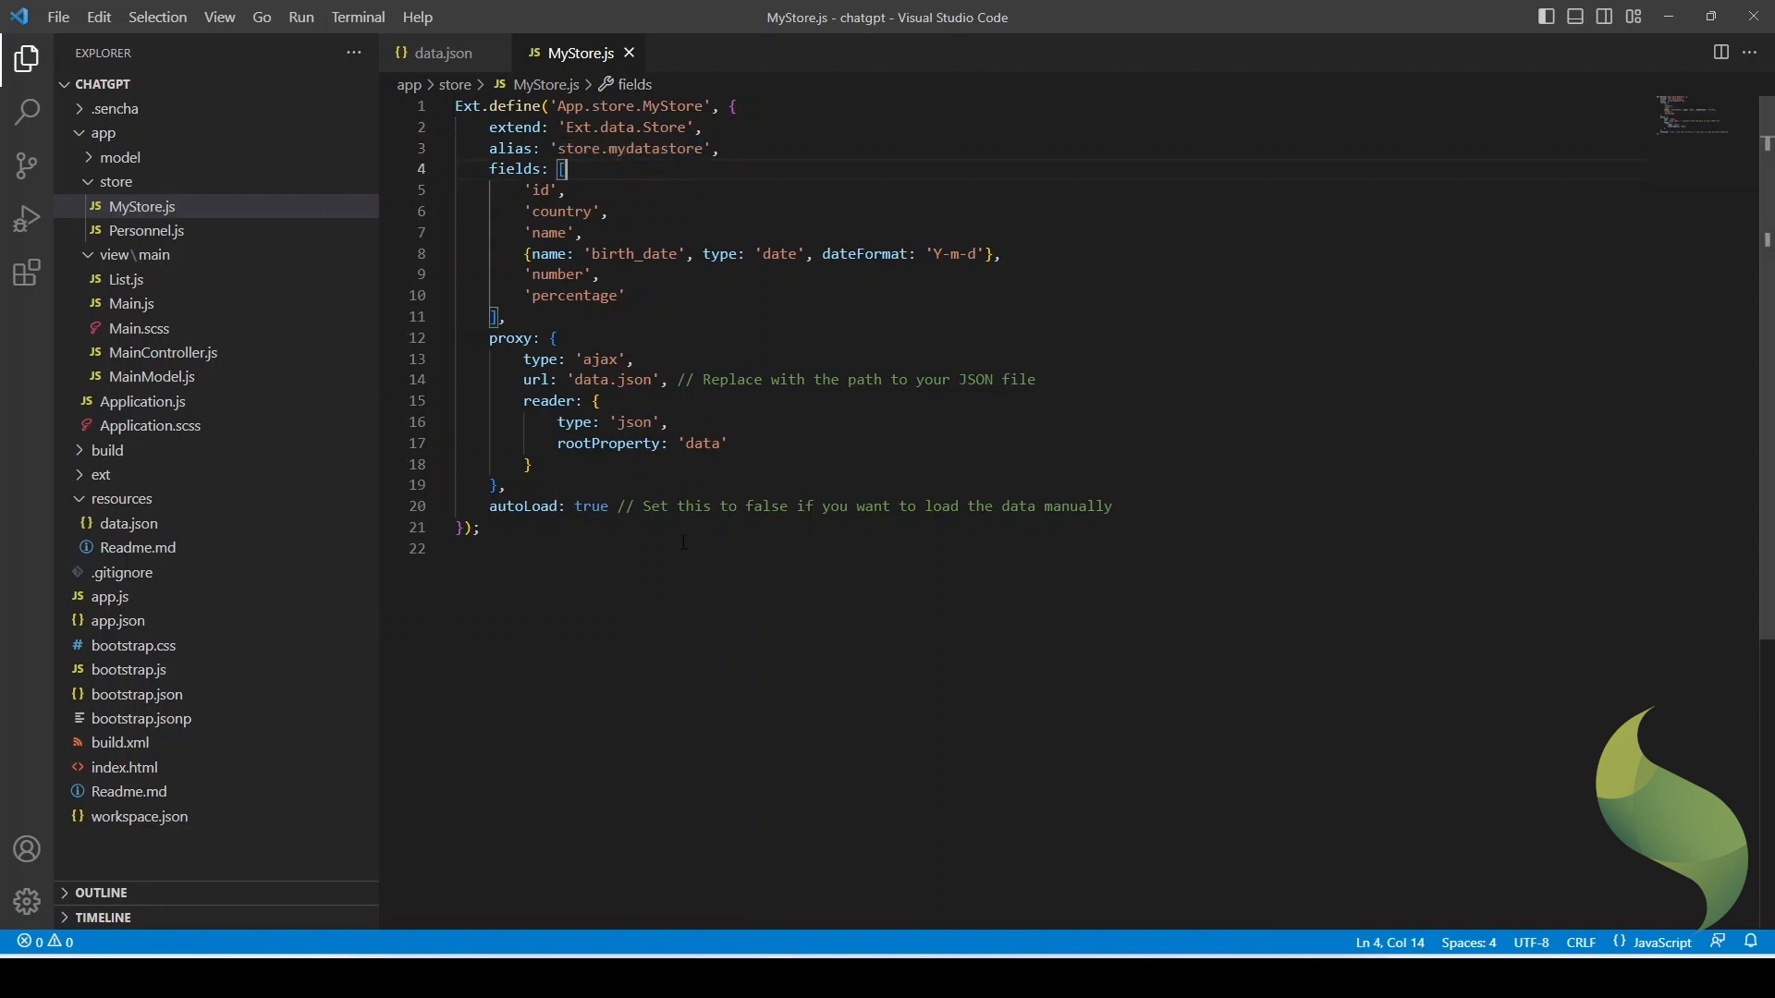
- Point the store's proxy at 'resources/data.json' with an empty rootProperty, checking against data.json
click(577, 379)
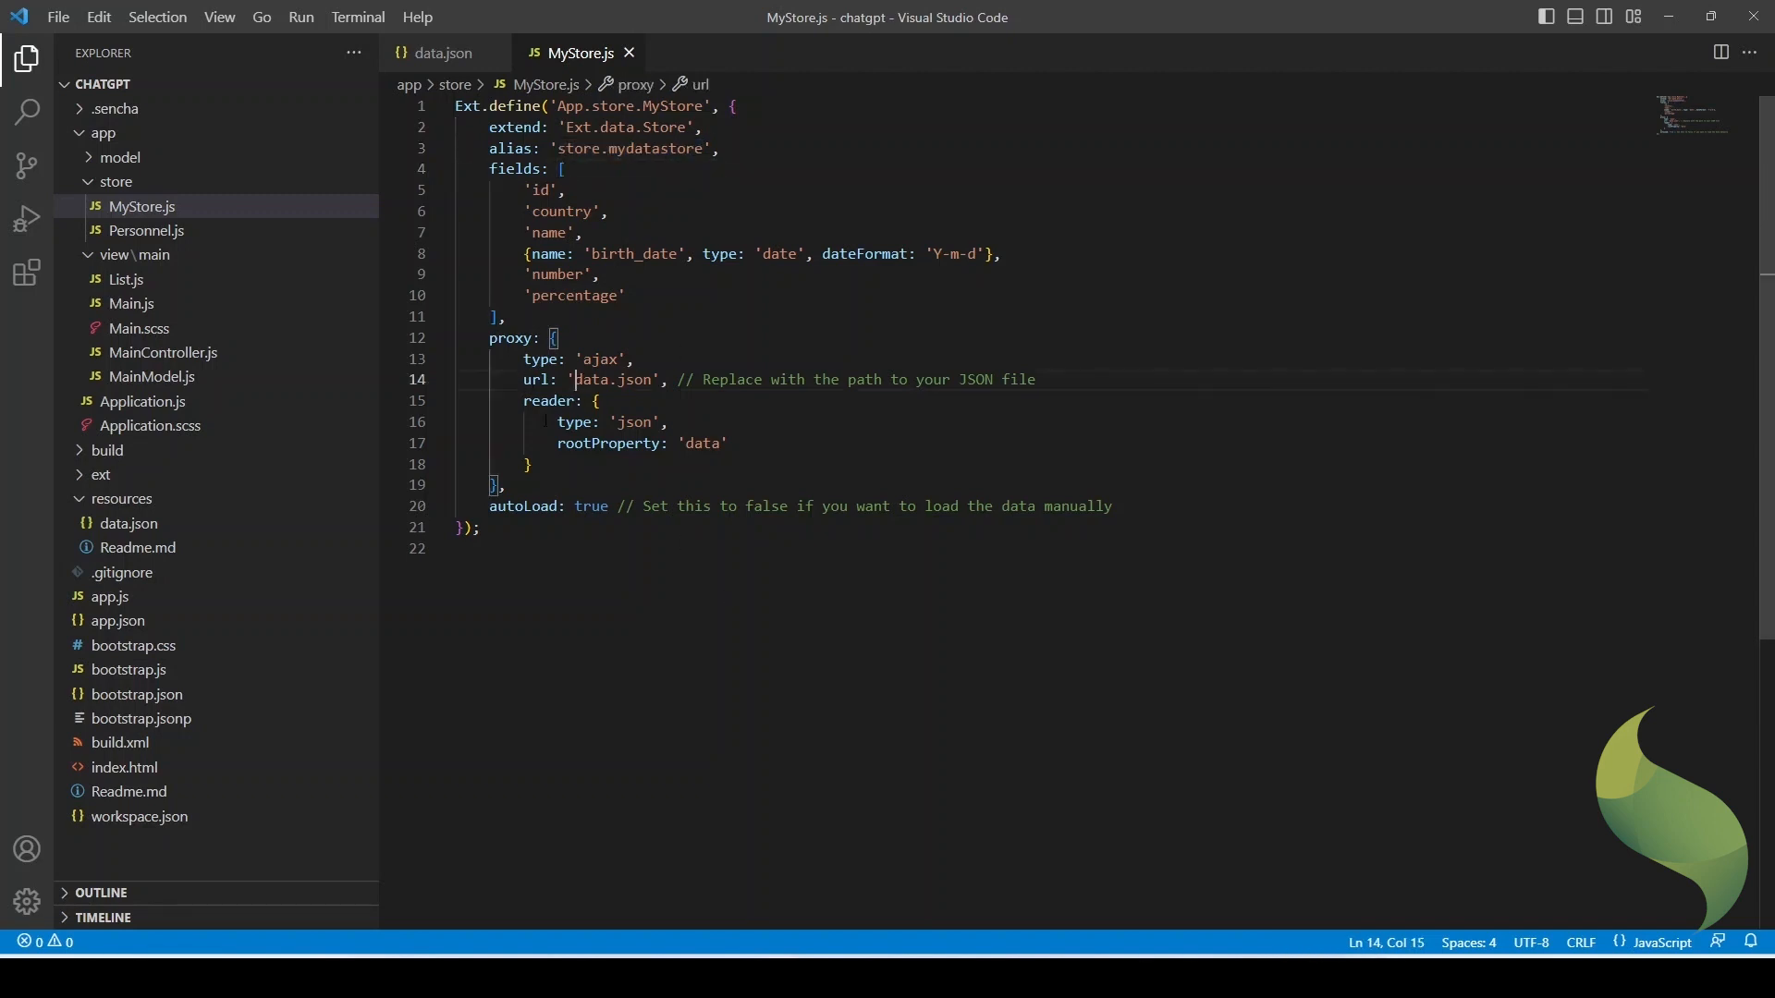
double_click(614, 378)
text(resources/)
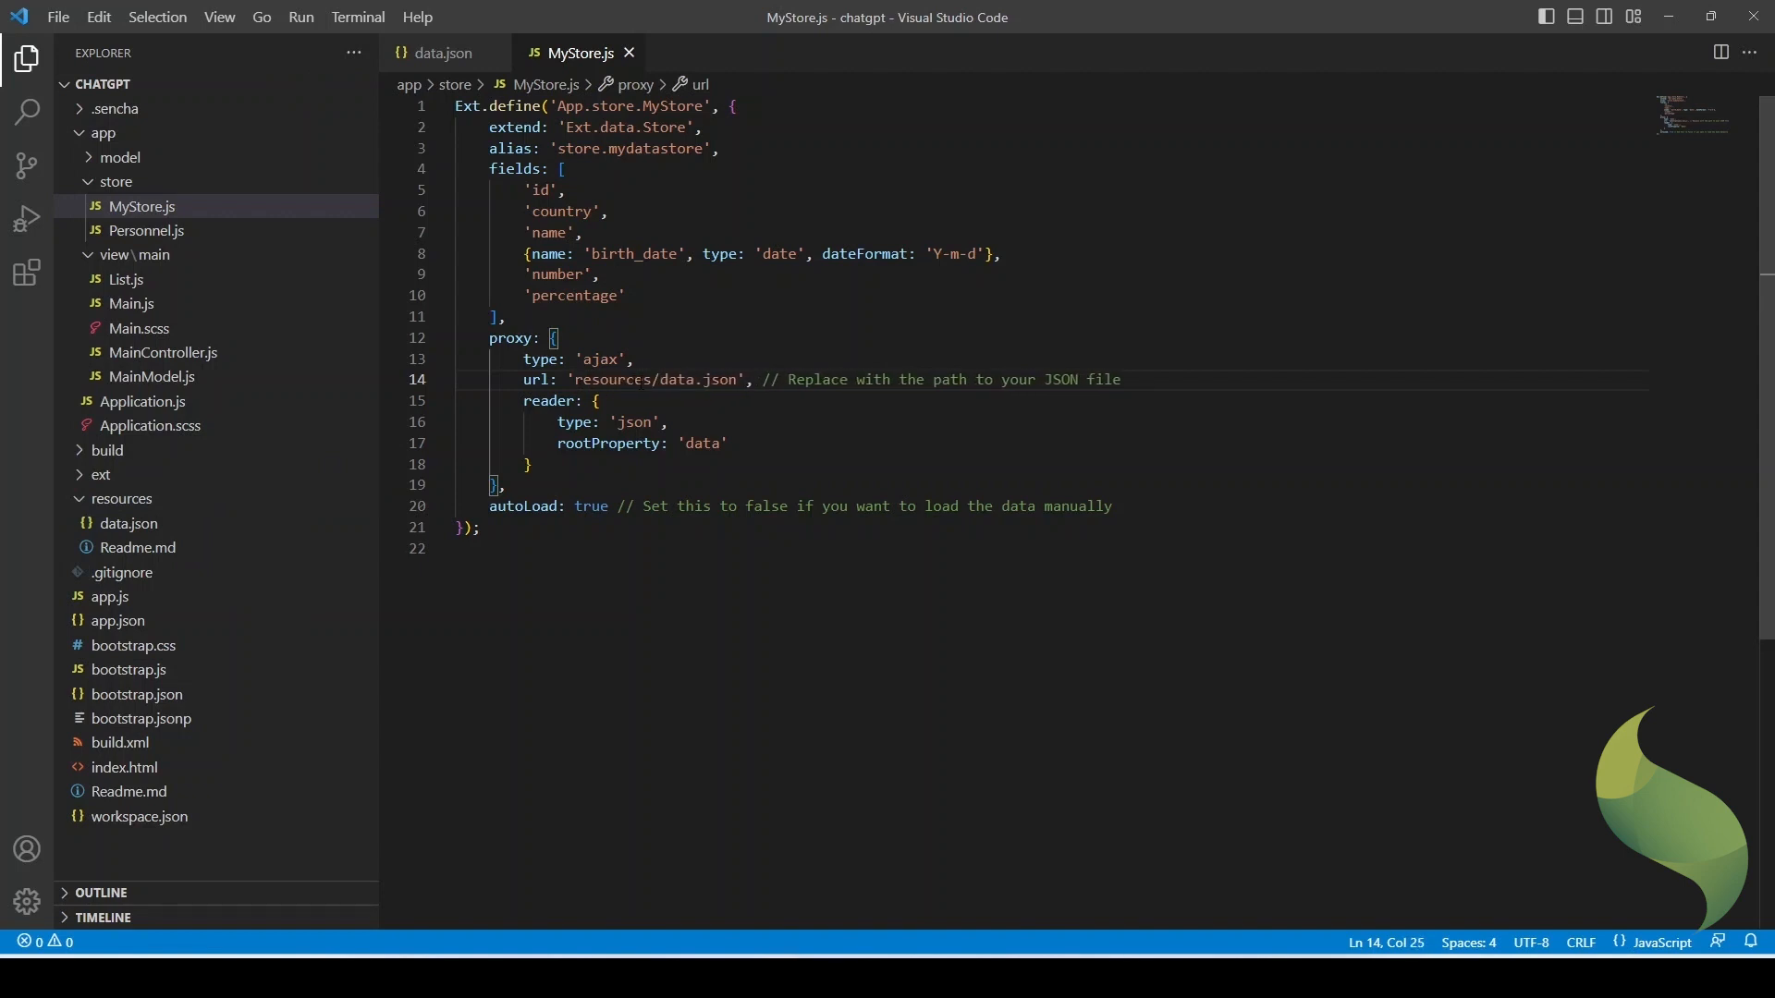
click(444, 54)
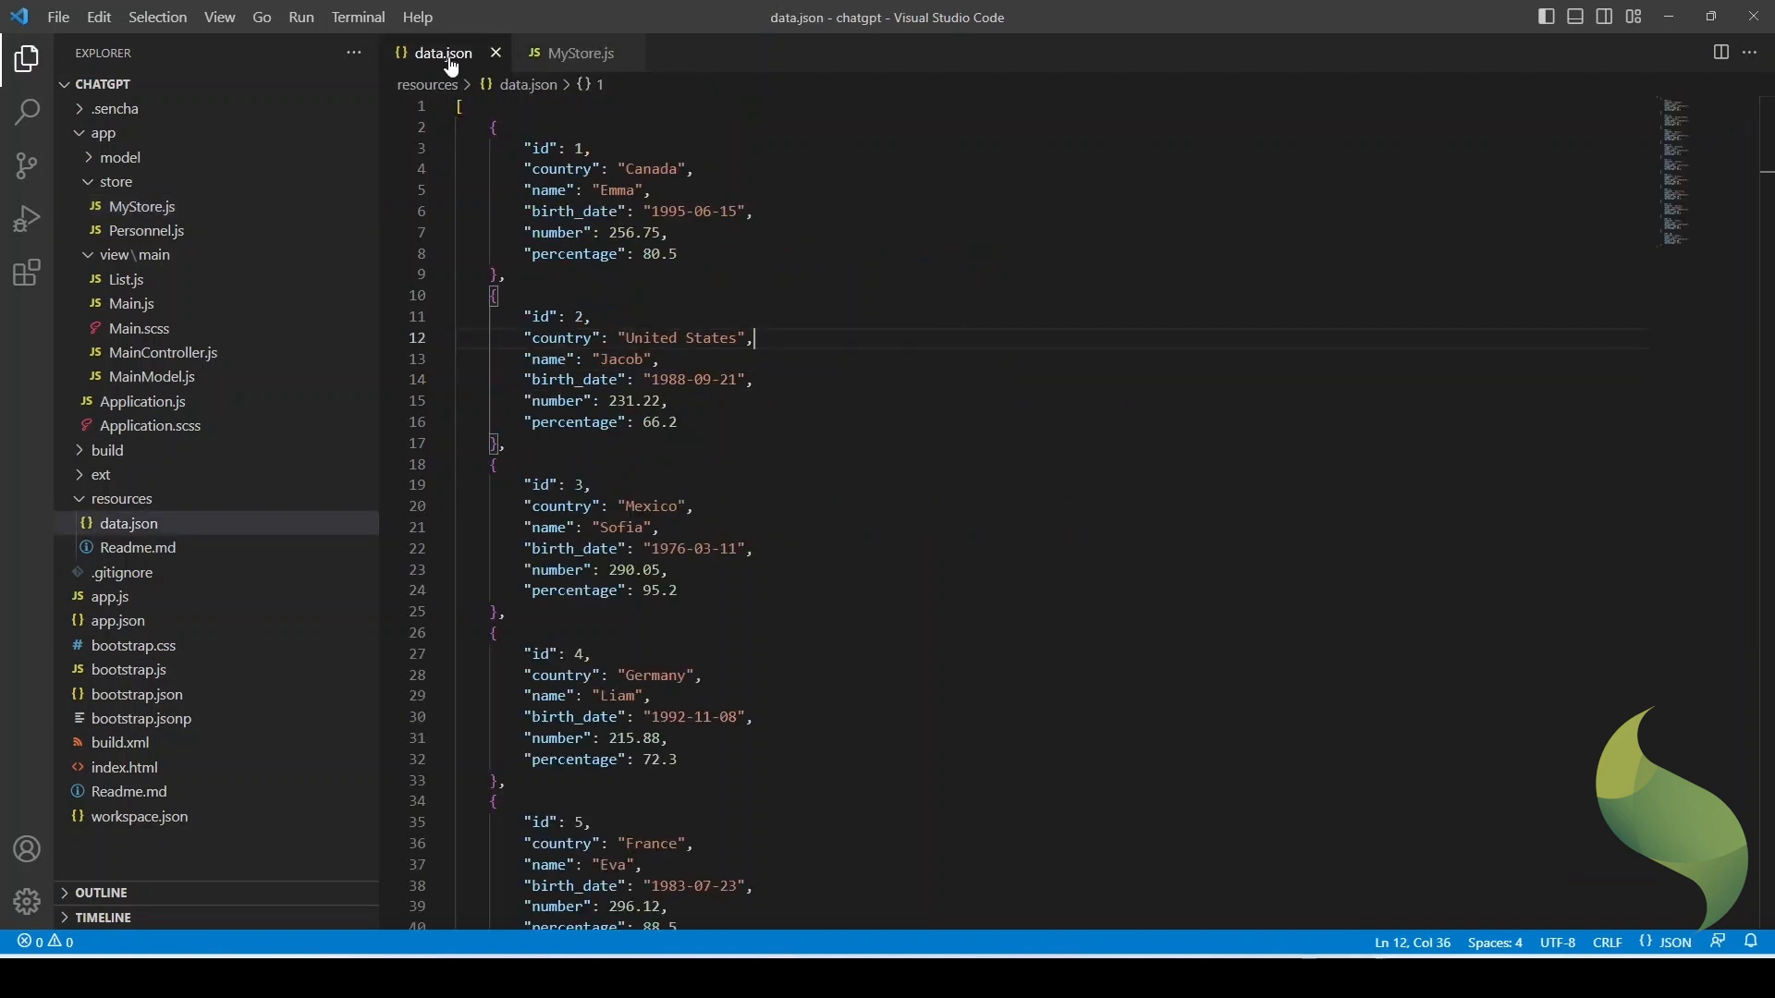
mouse_move(1728, 98)
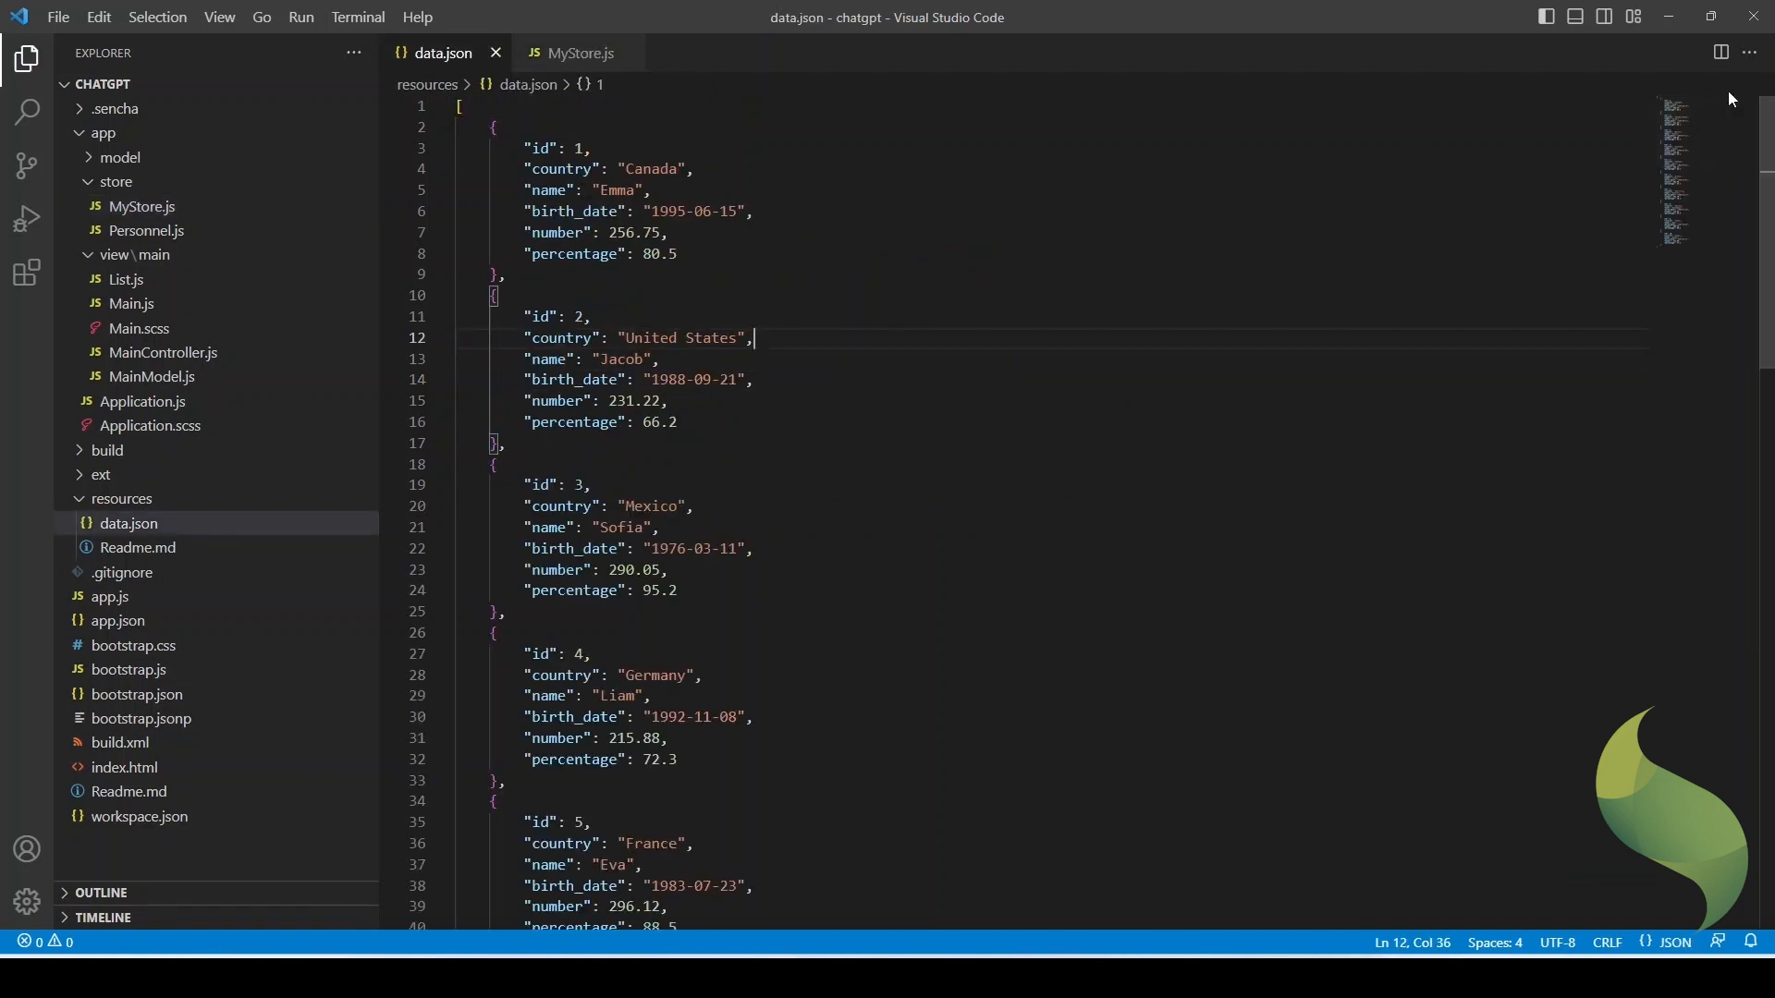
mouse_move(578, 53)
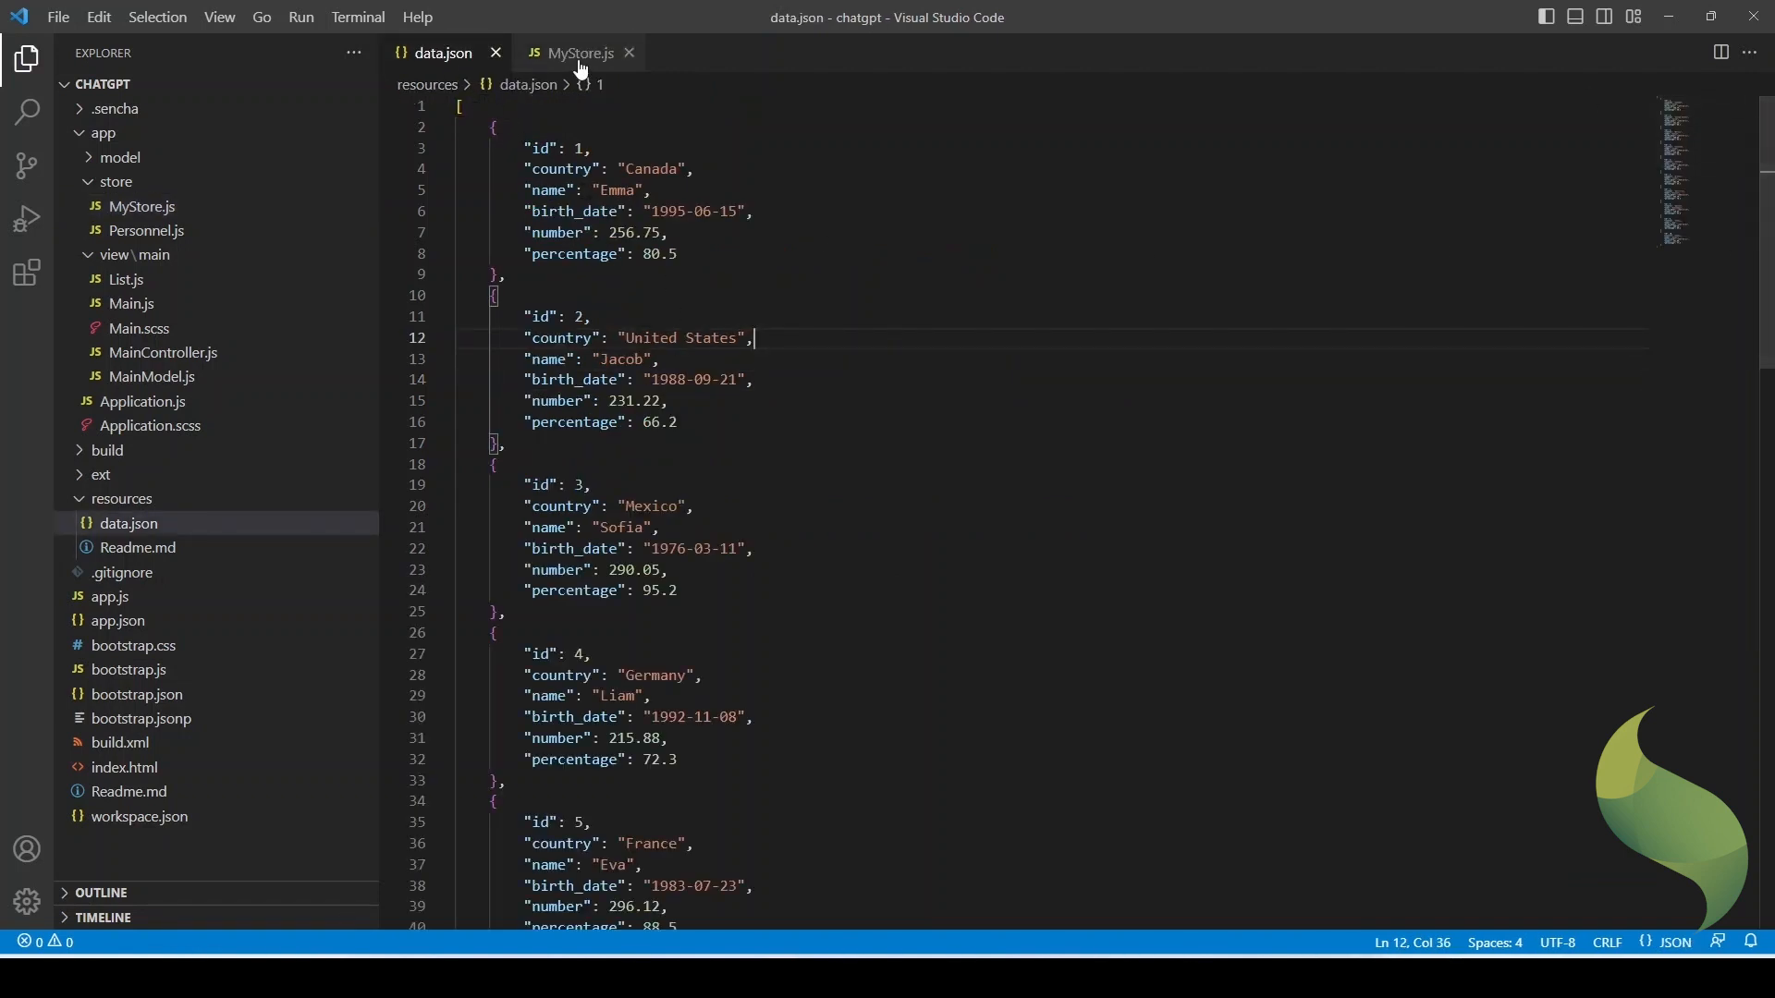
click(578, 52)
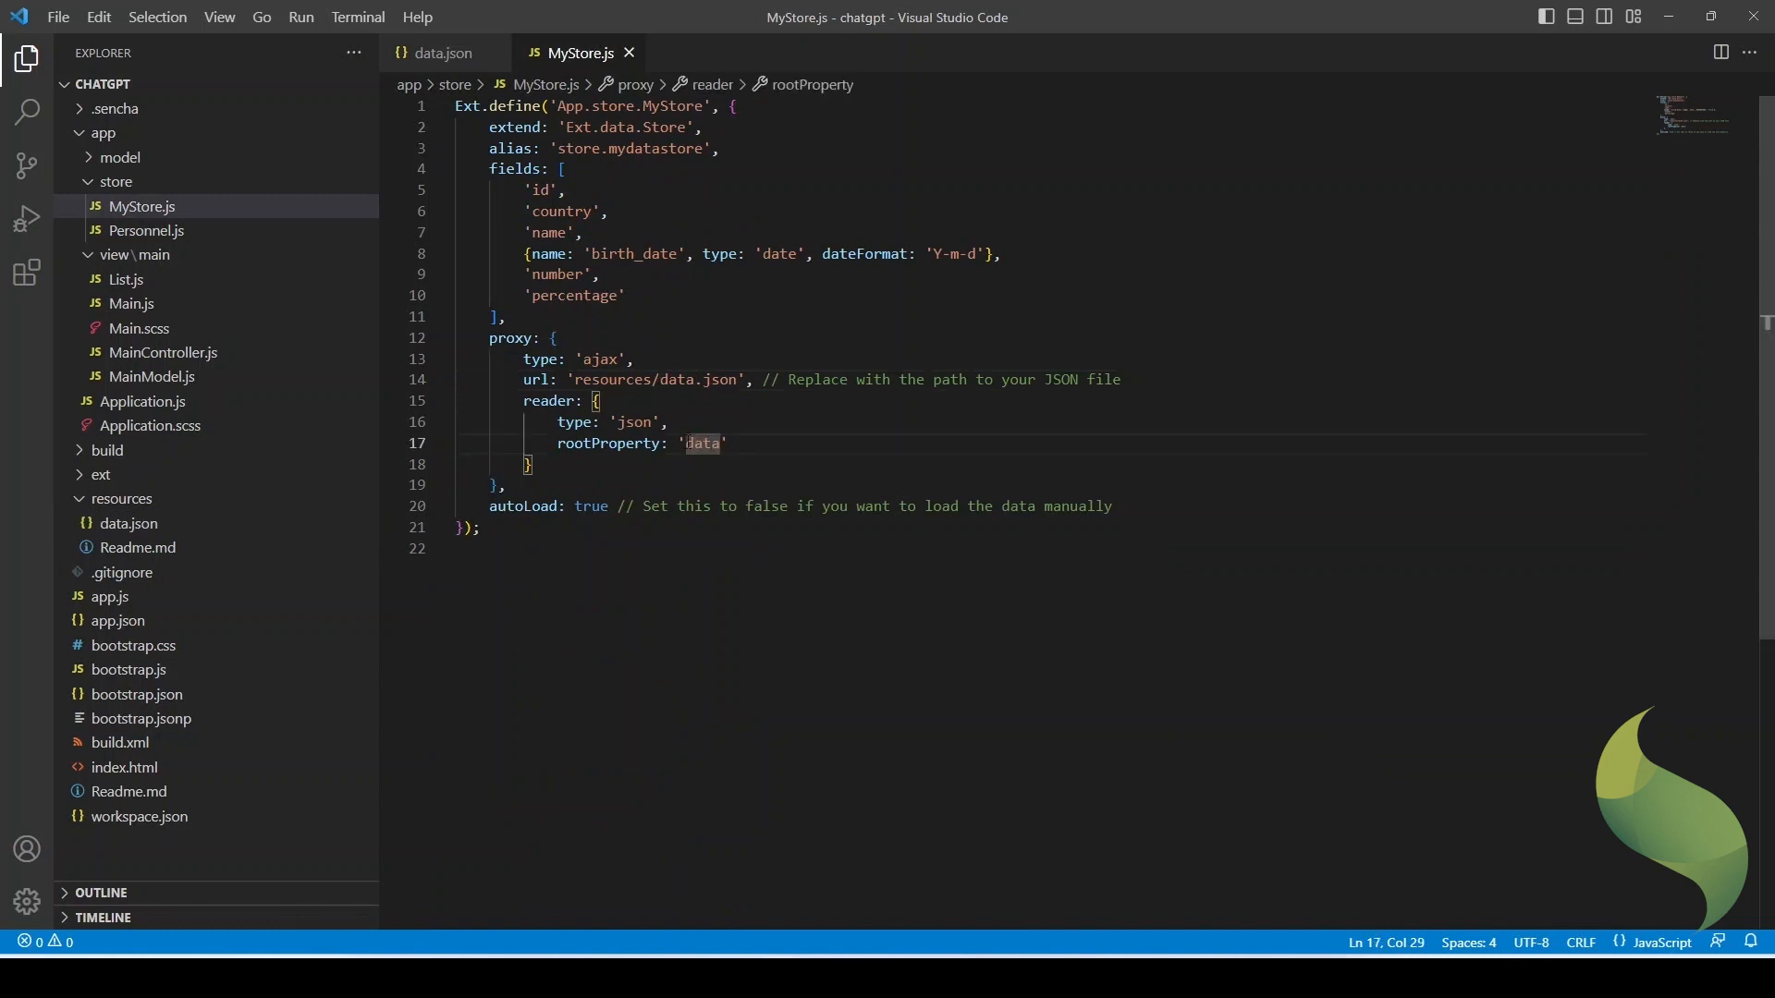
key(Backspace)
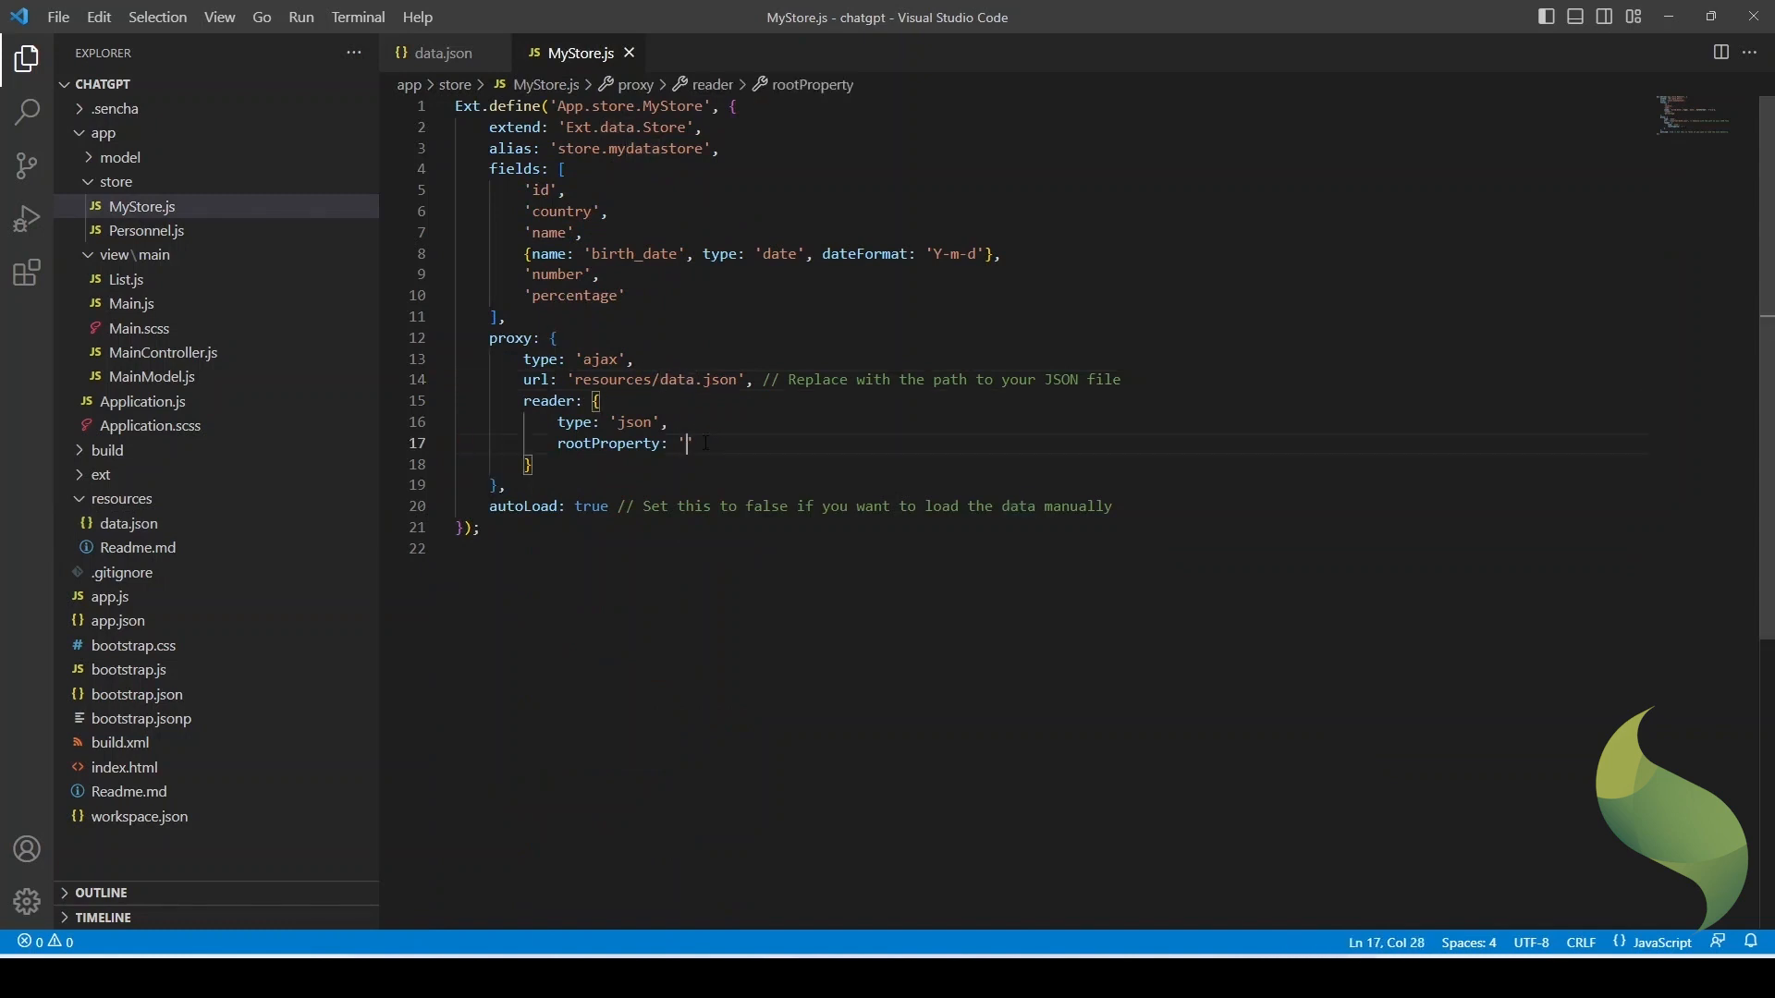
click(444, 53)
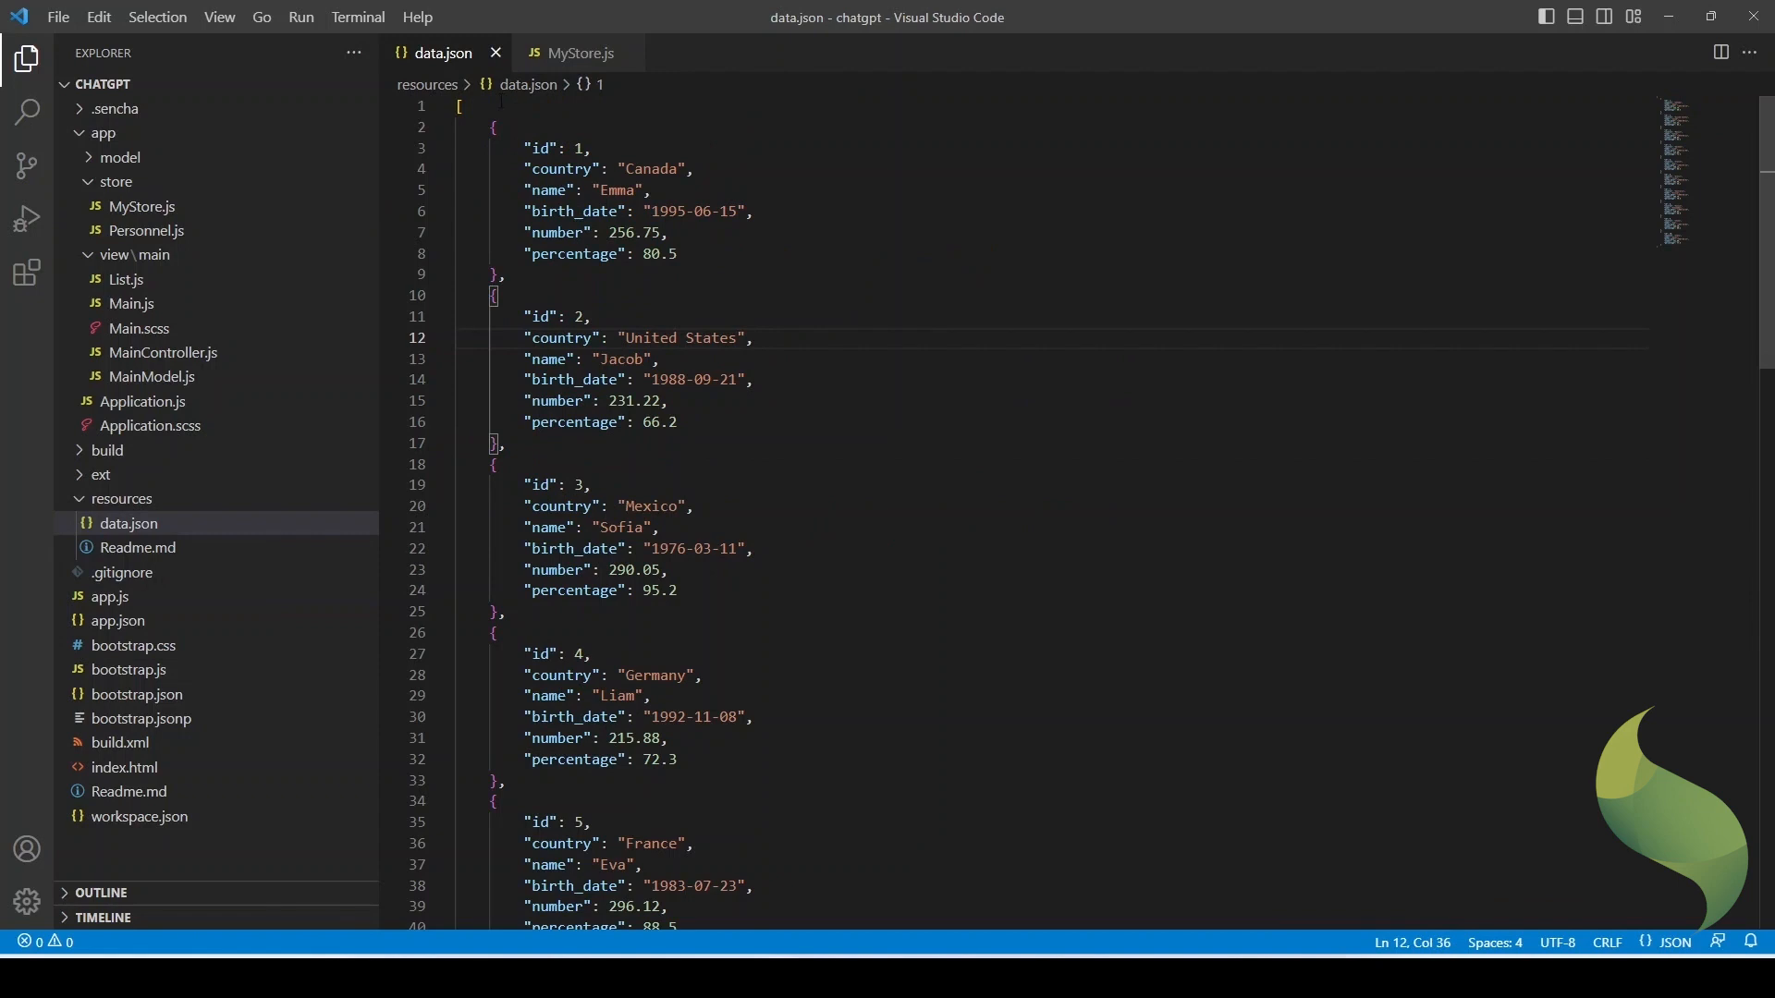
click(579, 53)
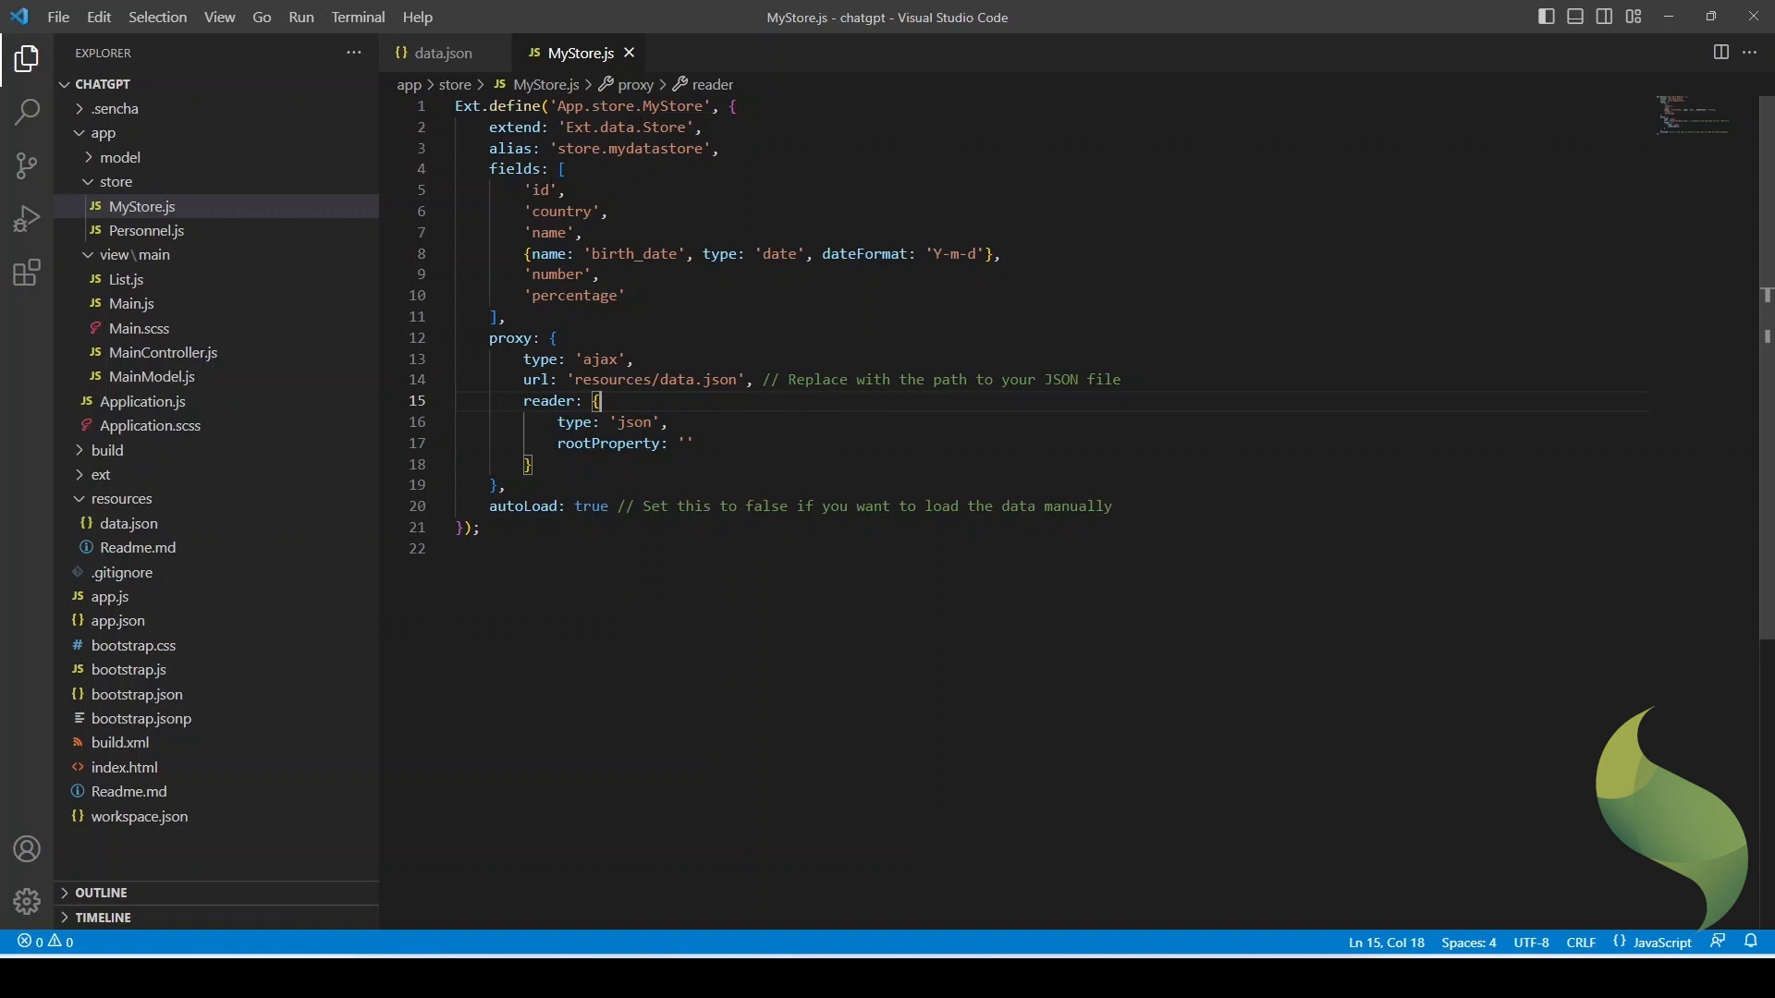
- Create an examples folder under view with MyGrid.js holding the generated grid in the examples namespace
right_click(140, 255)
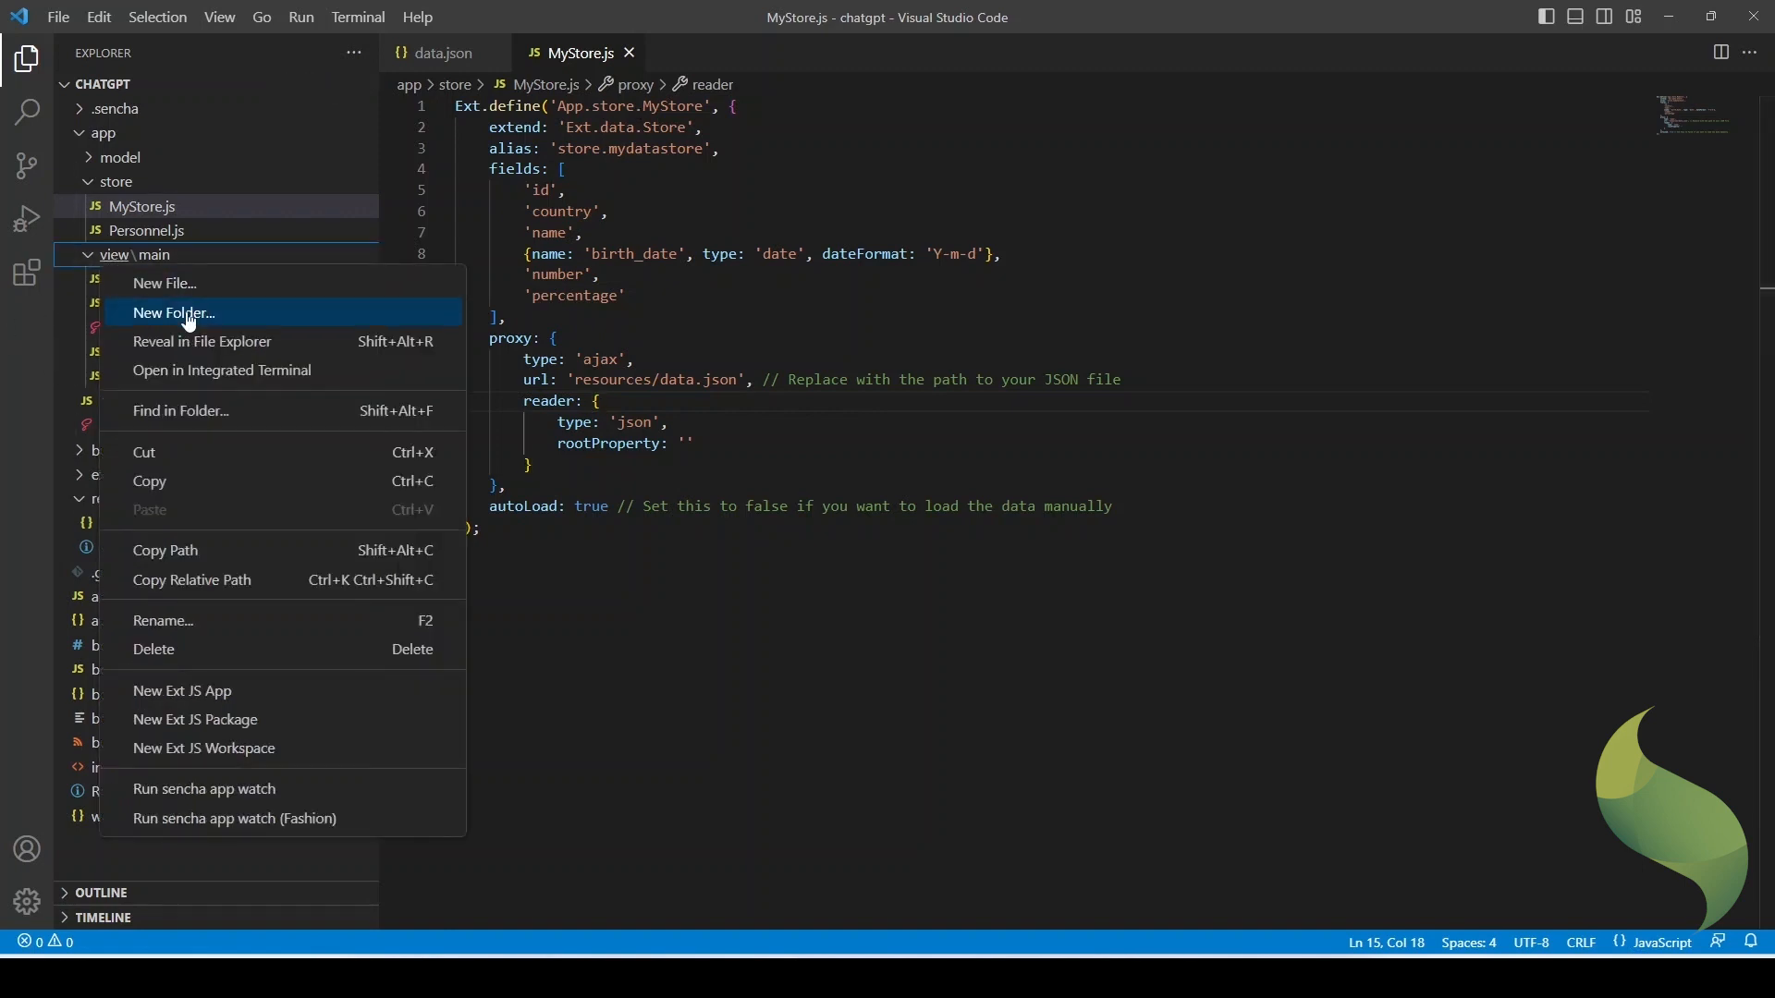
click(174, 313)
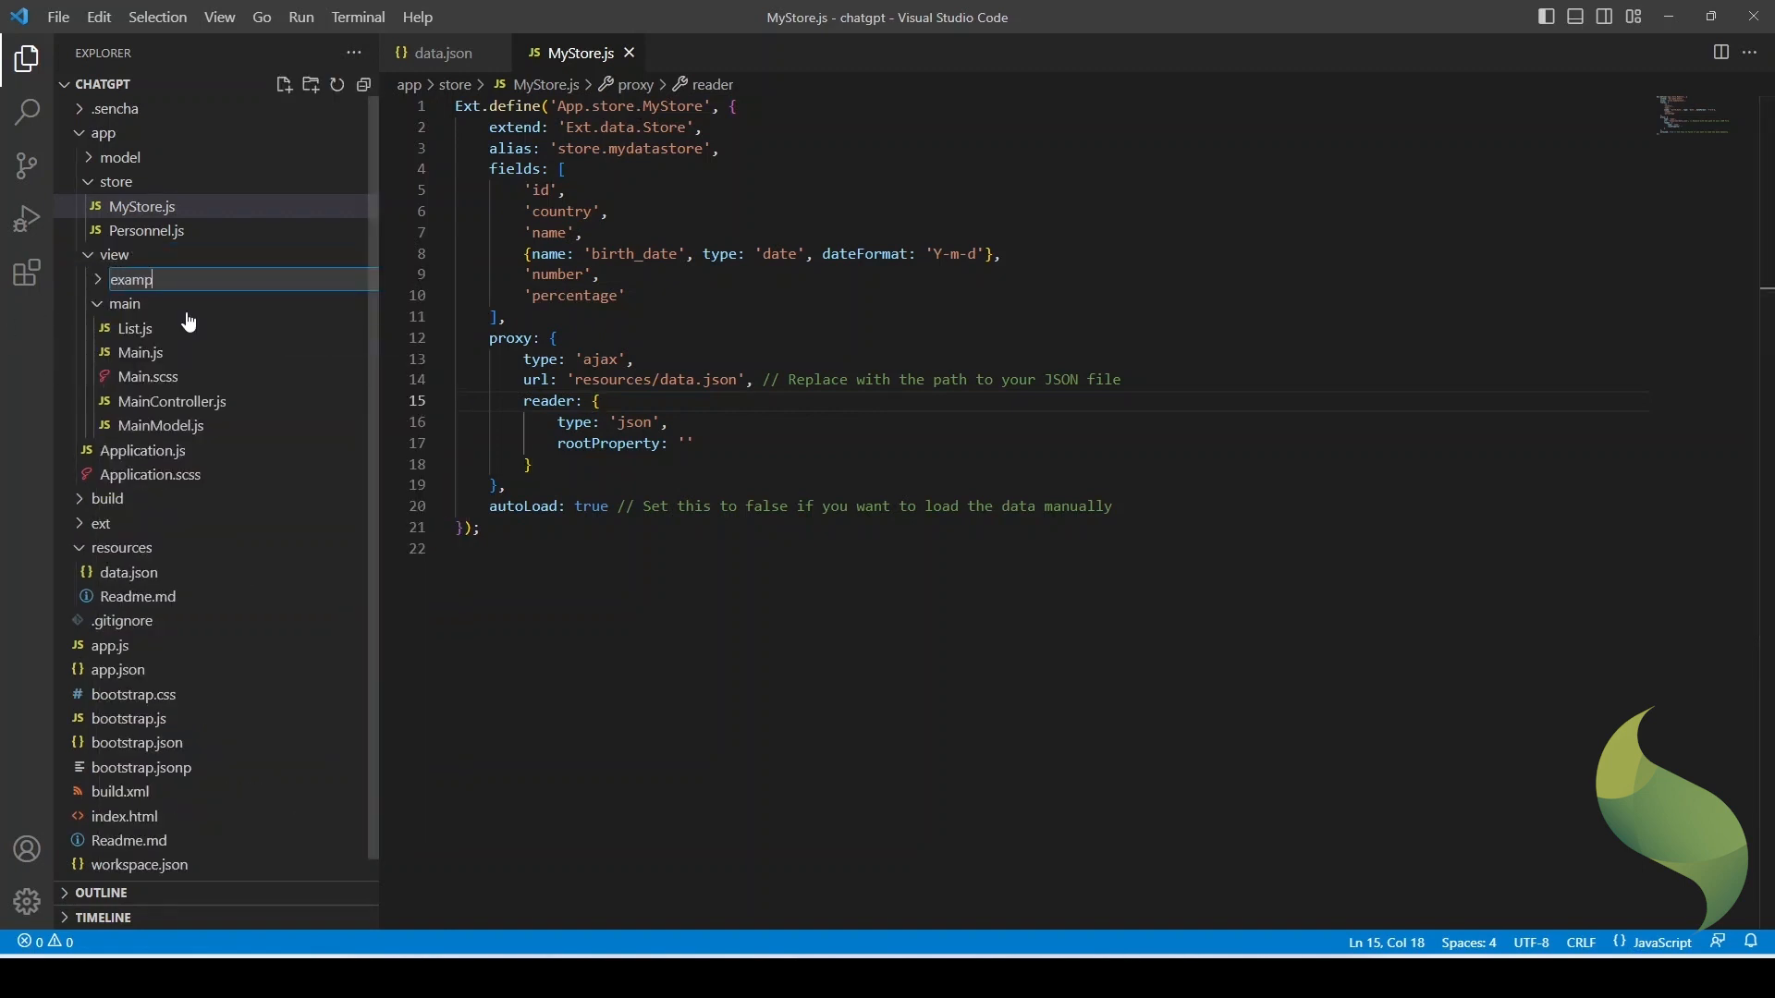
right_click(129, 279)
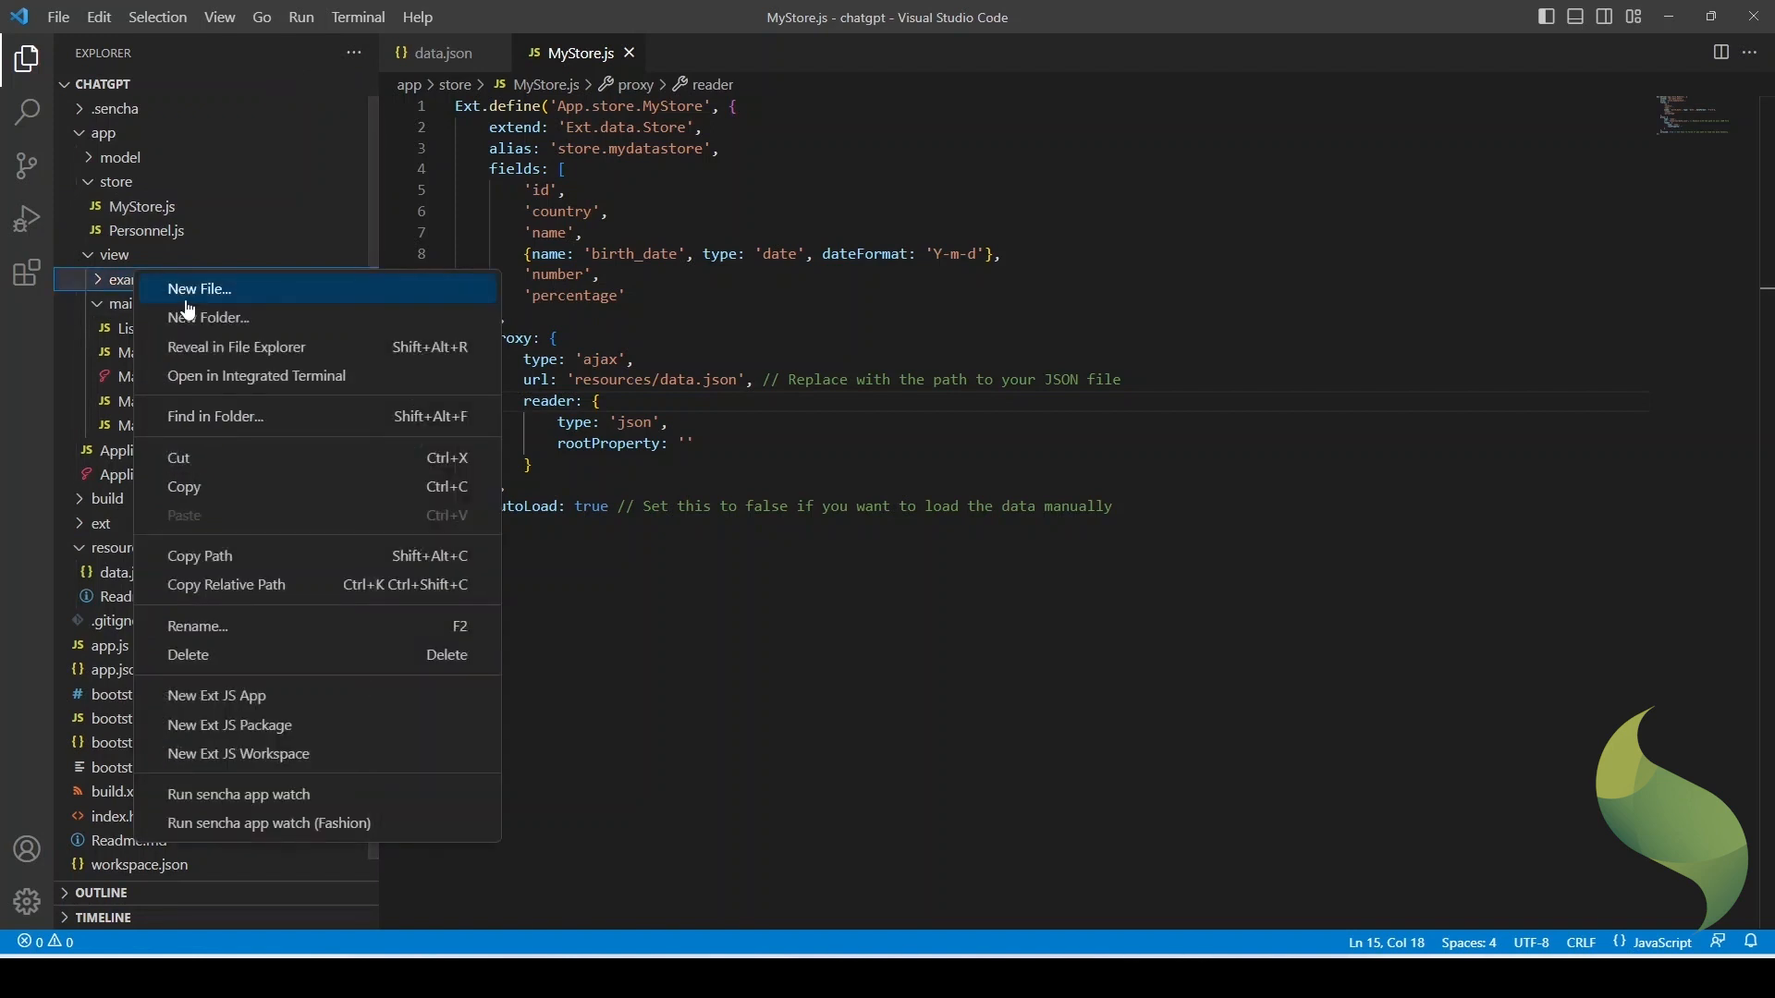
click(198, 288)
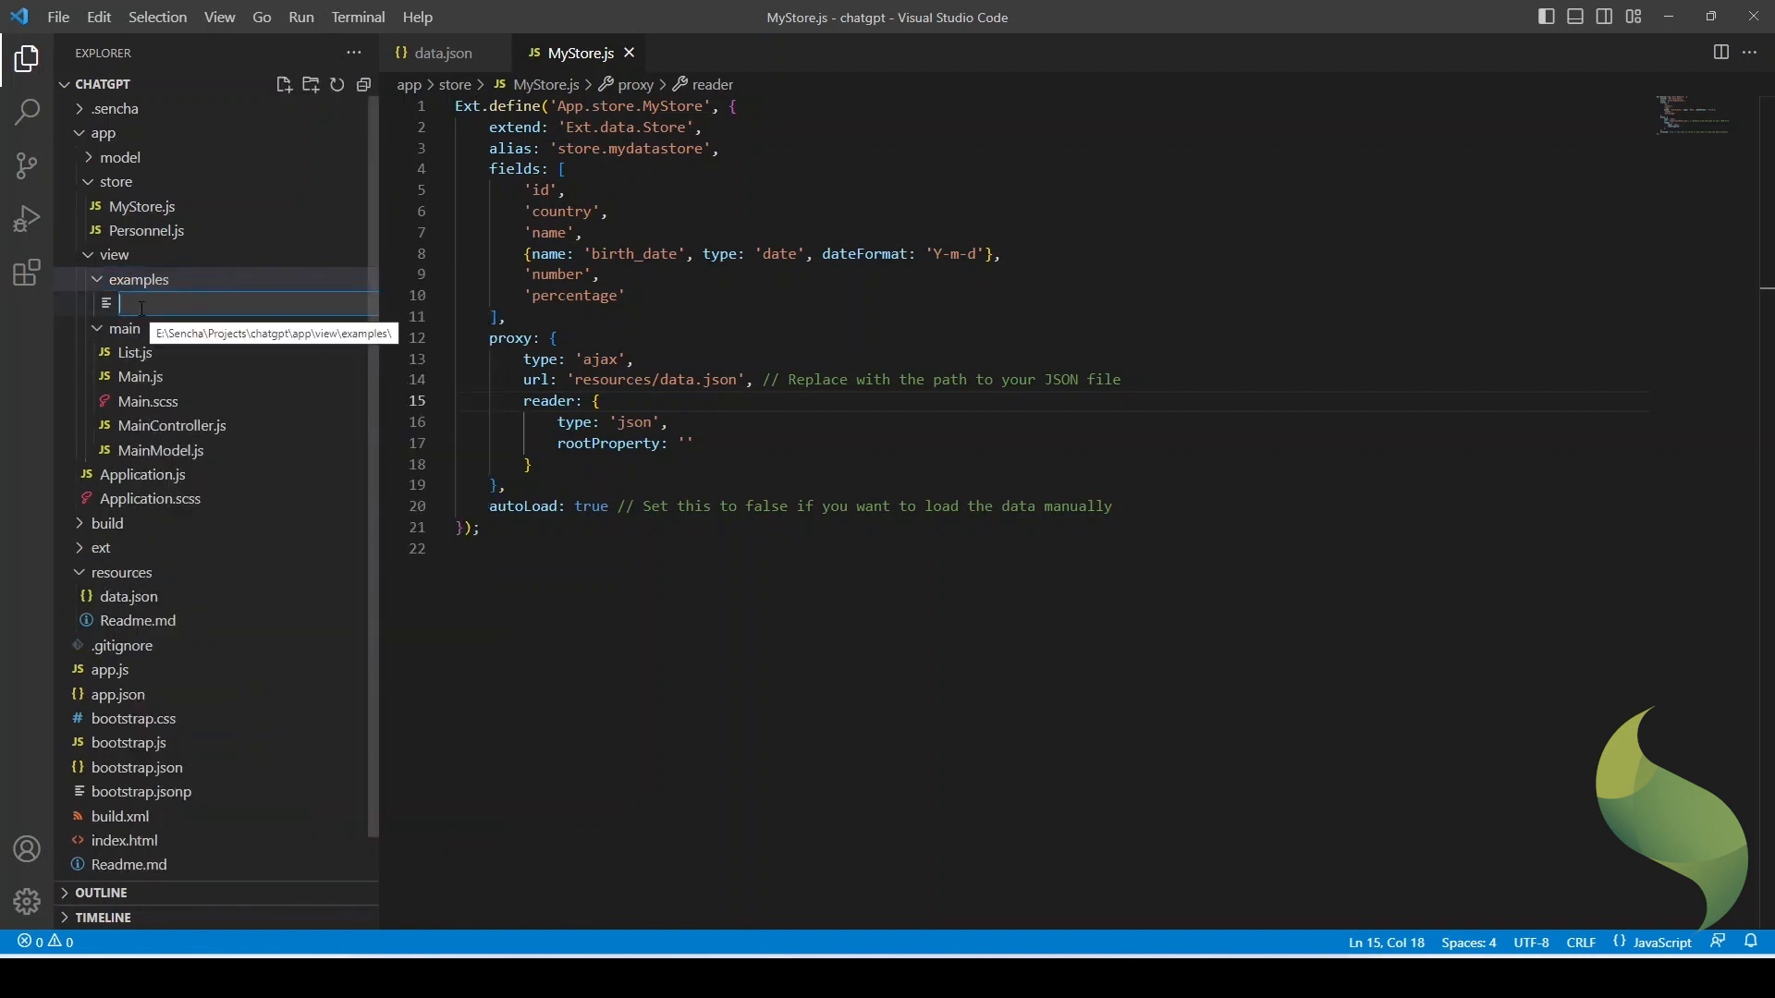
text(My)
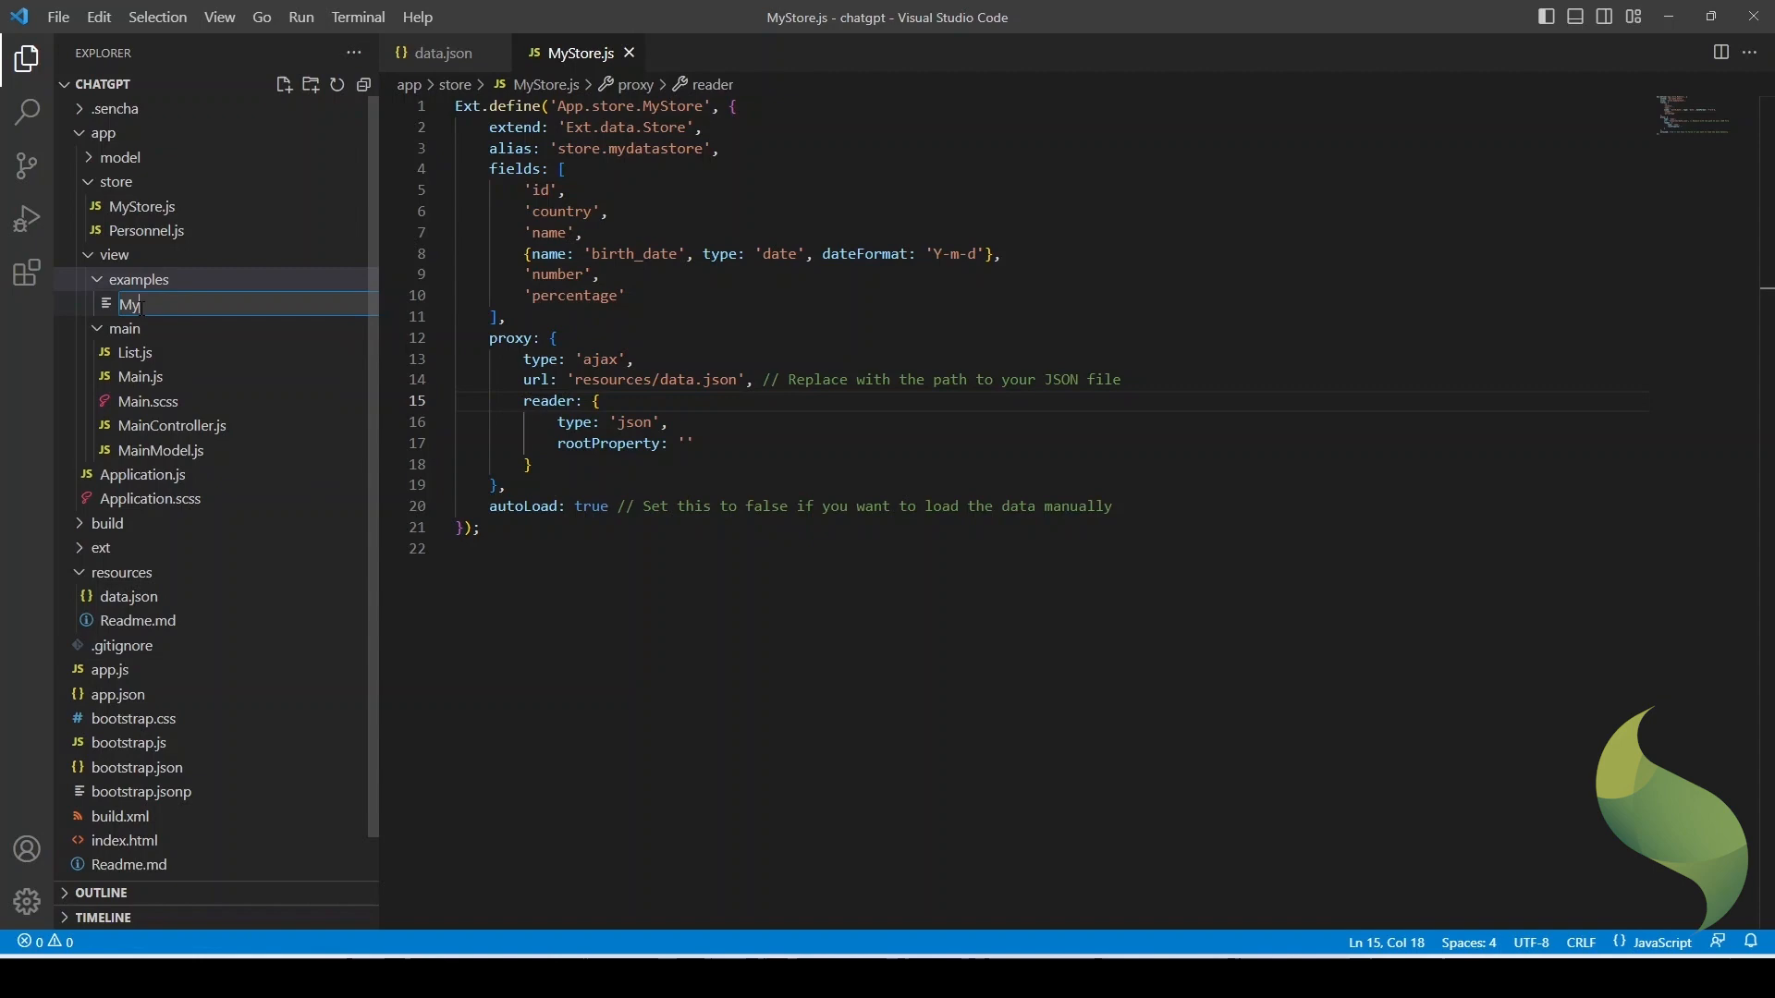
text(Grid.js)
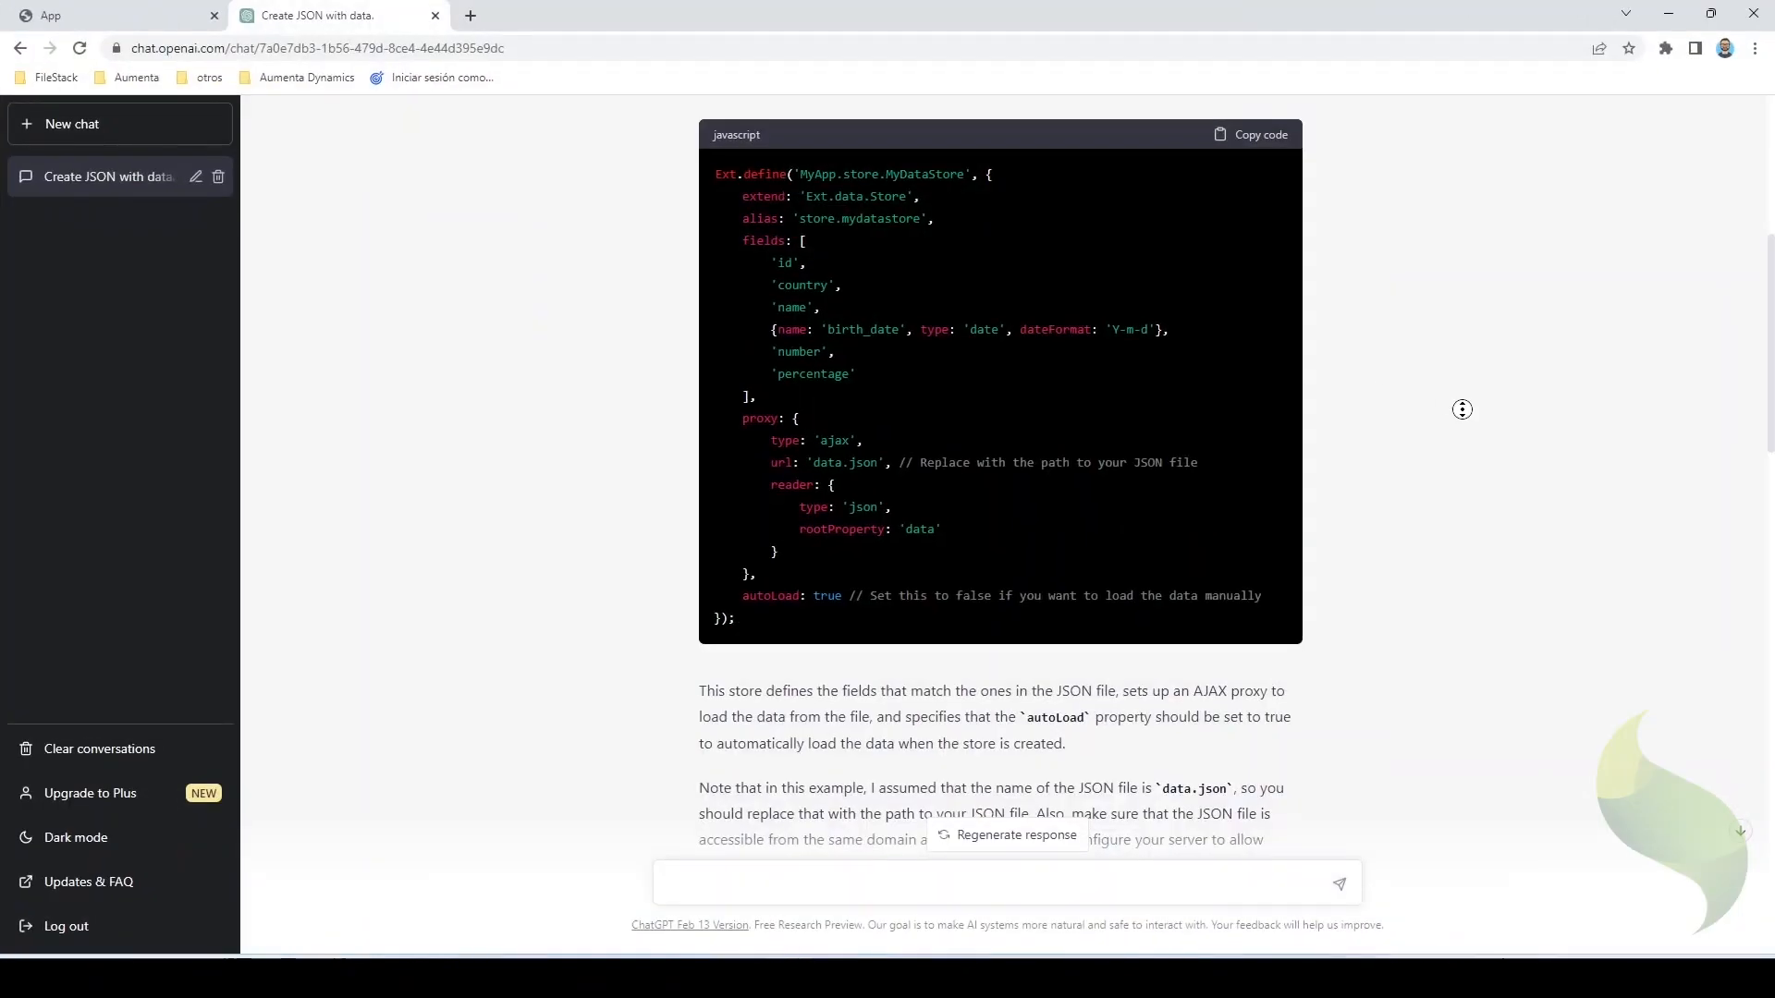
scroll(down, 3)
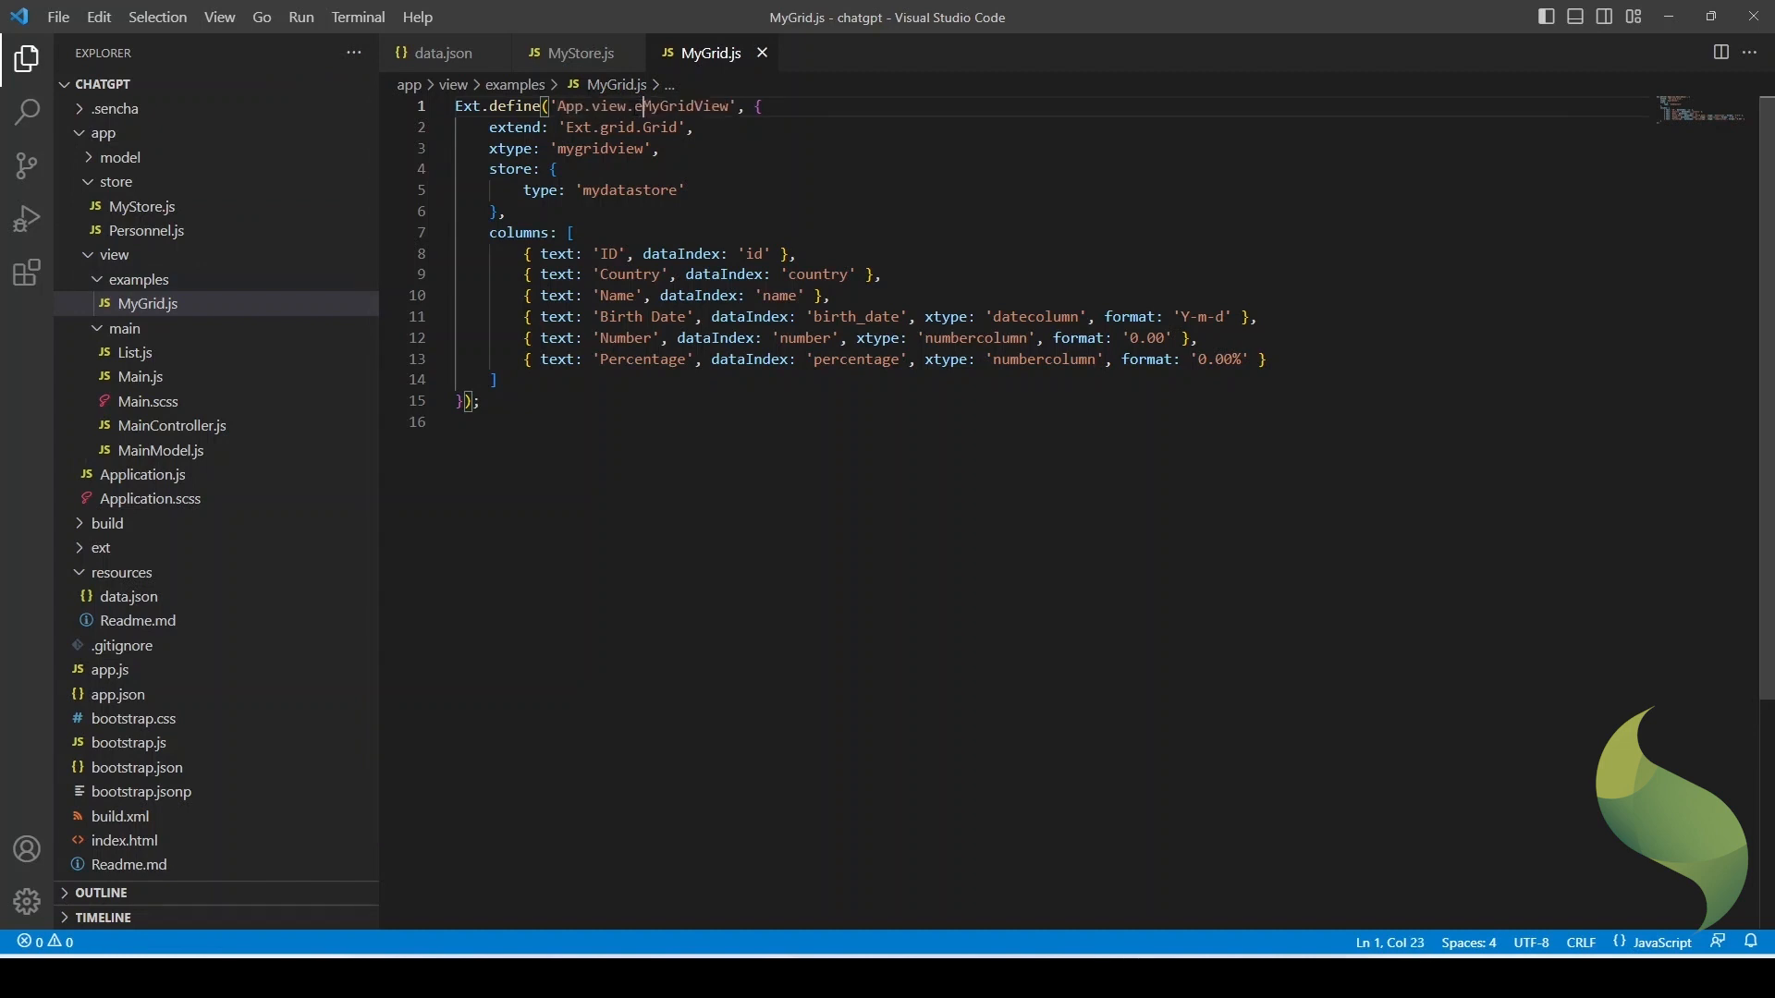
text(xamples.)
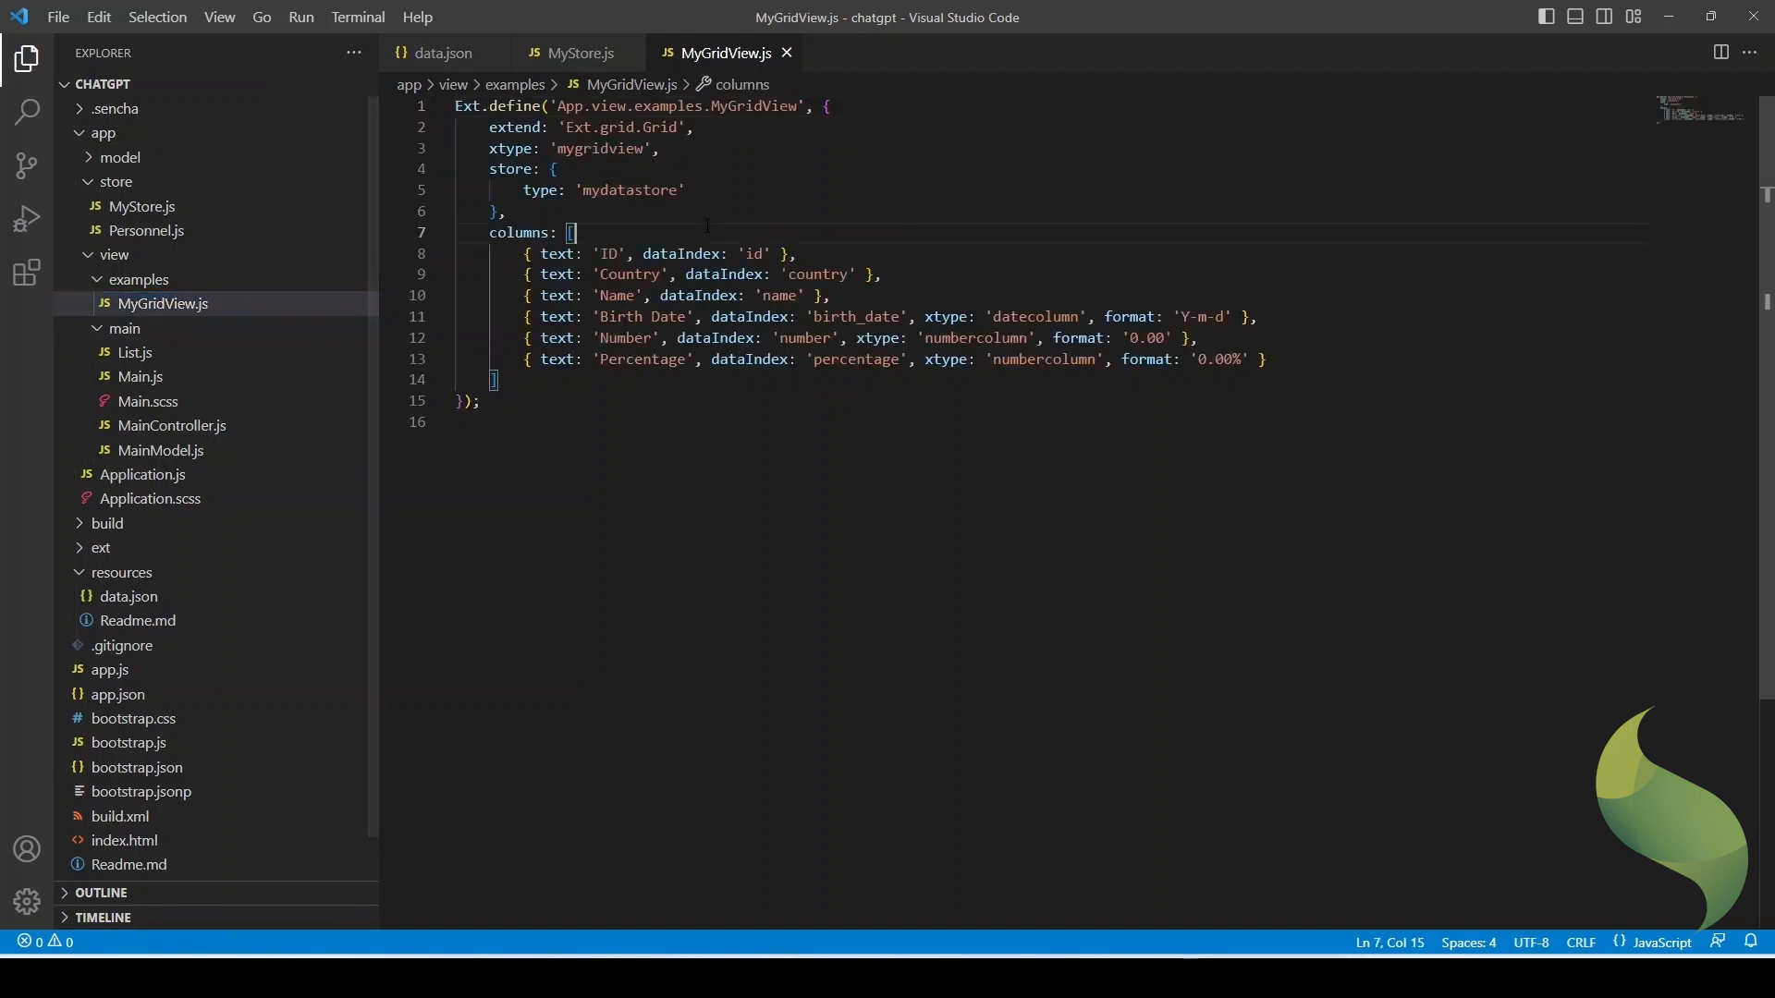
- Match the grid's store type to the MyStore alias and add requires: ['App.store.MyStore']
double_click(629, 190)
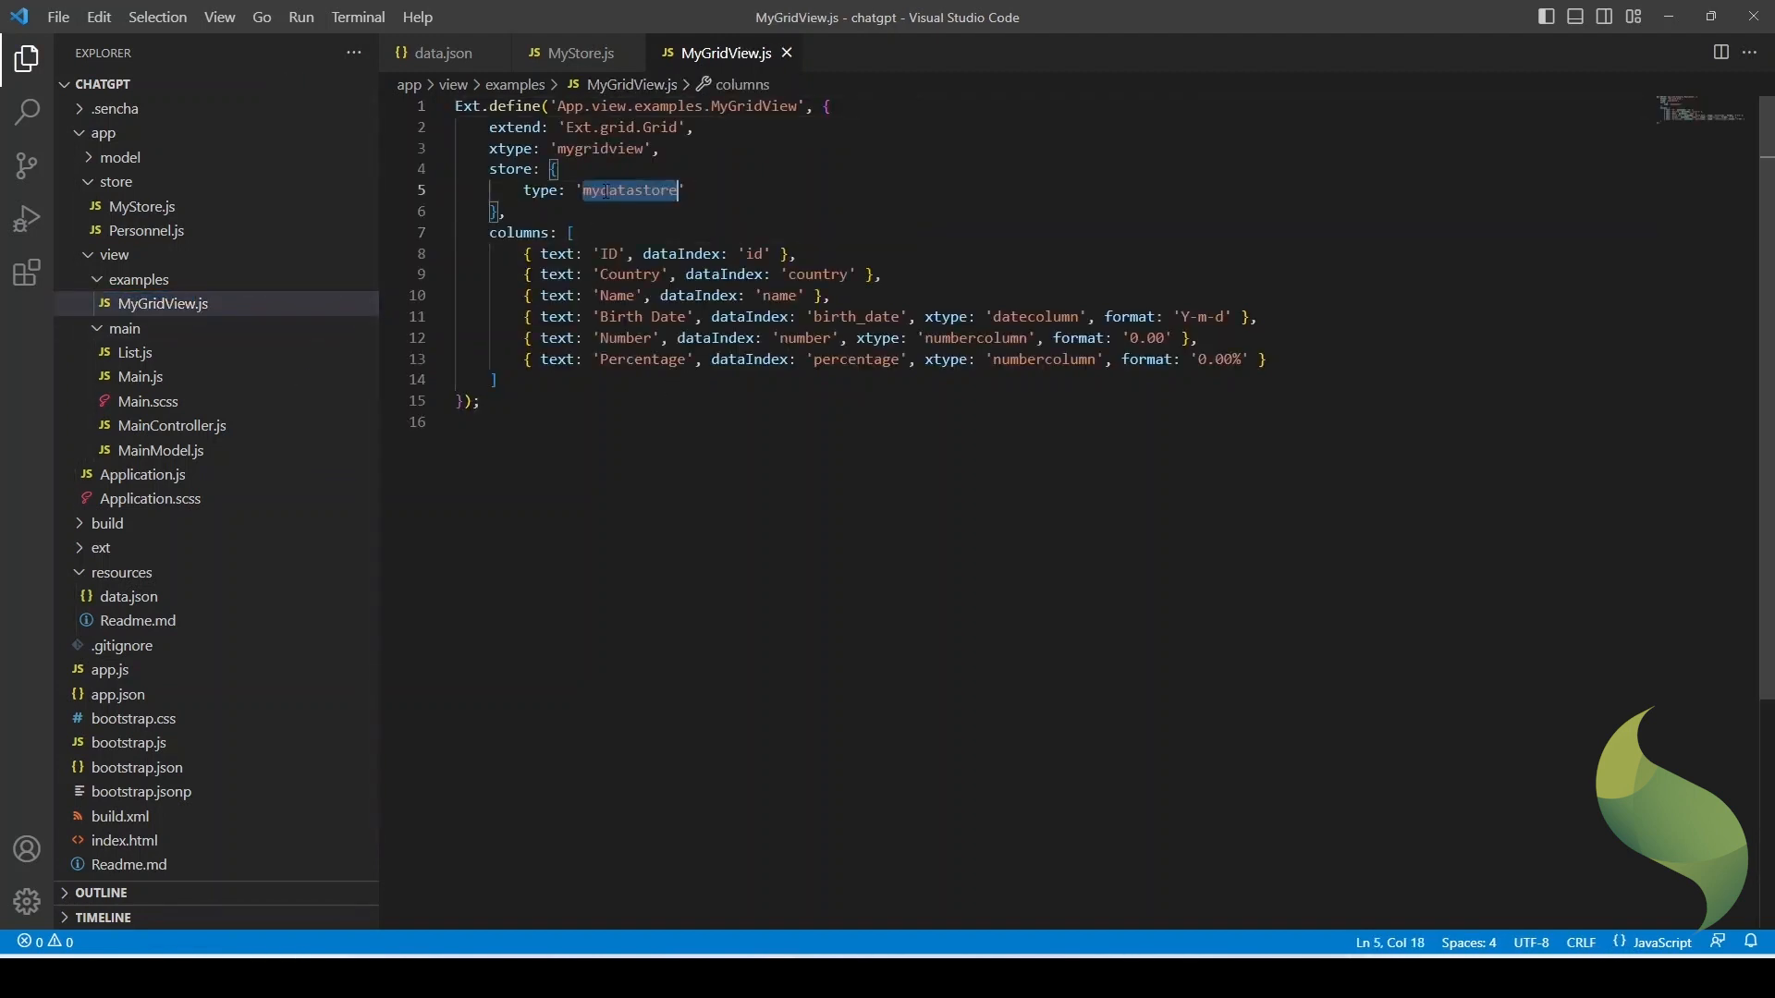
click(580, 54)
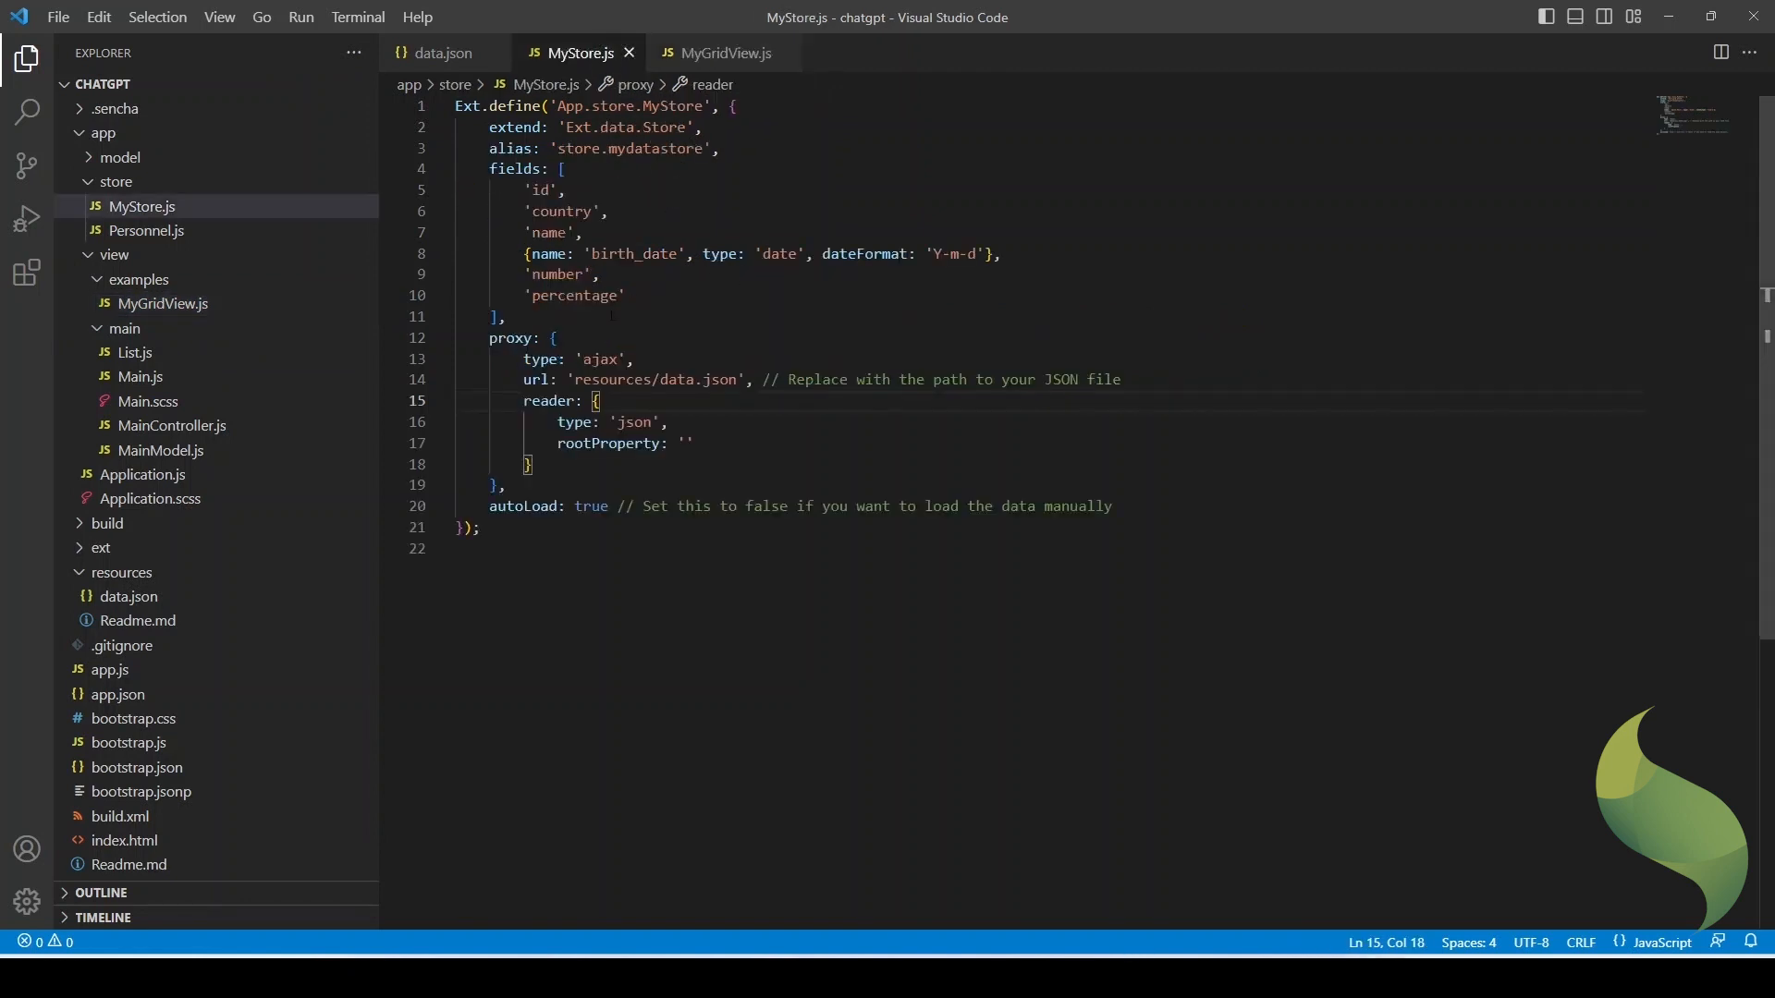
double_click(628, 148)
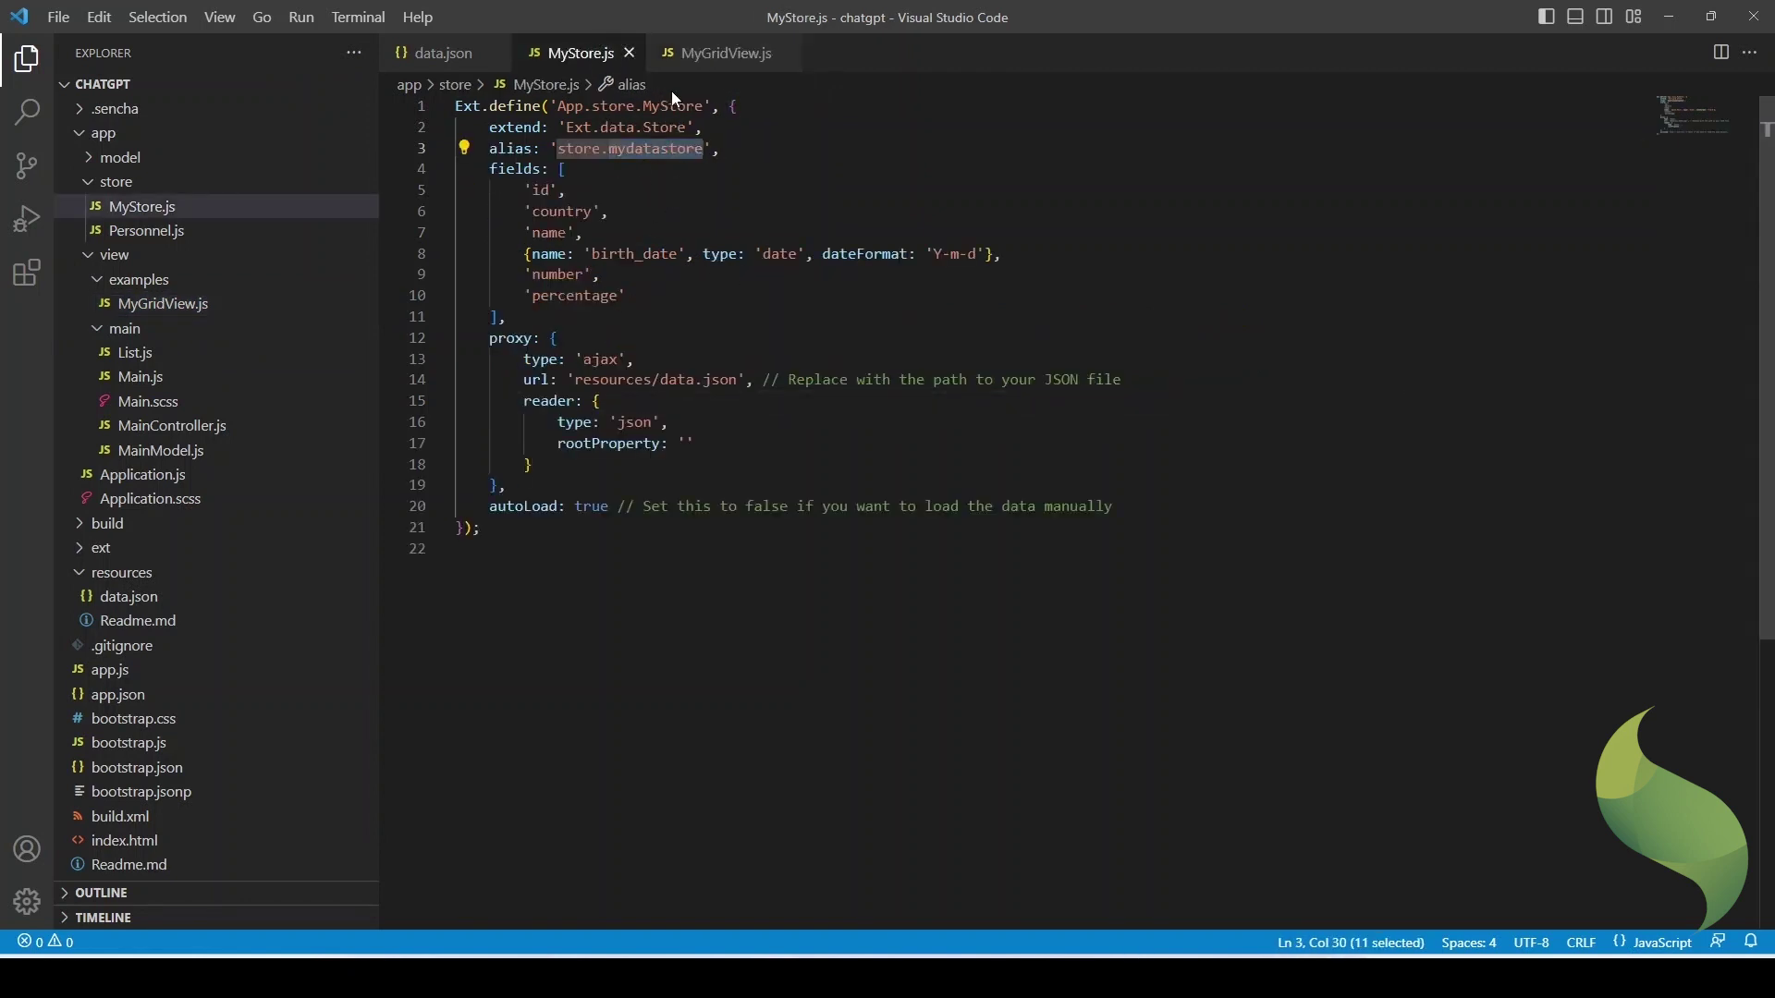
click(724, 52)
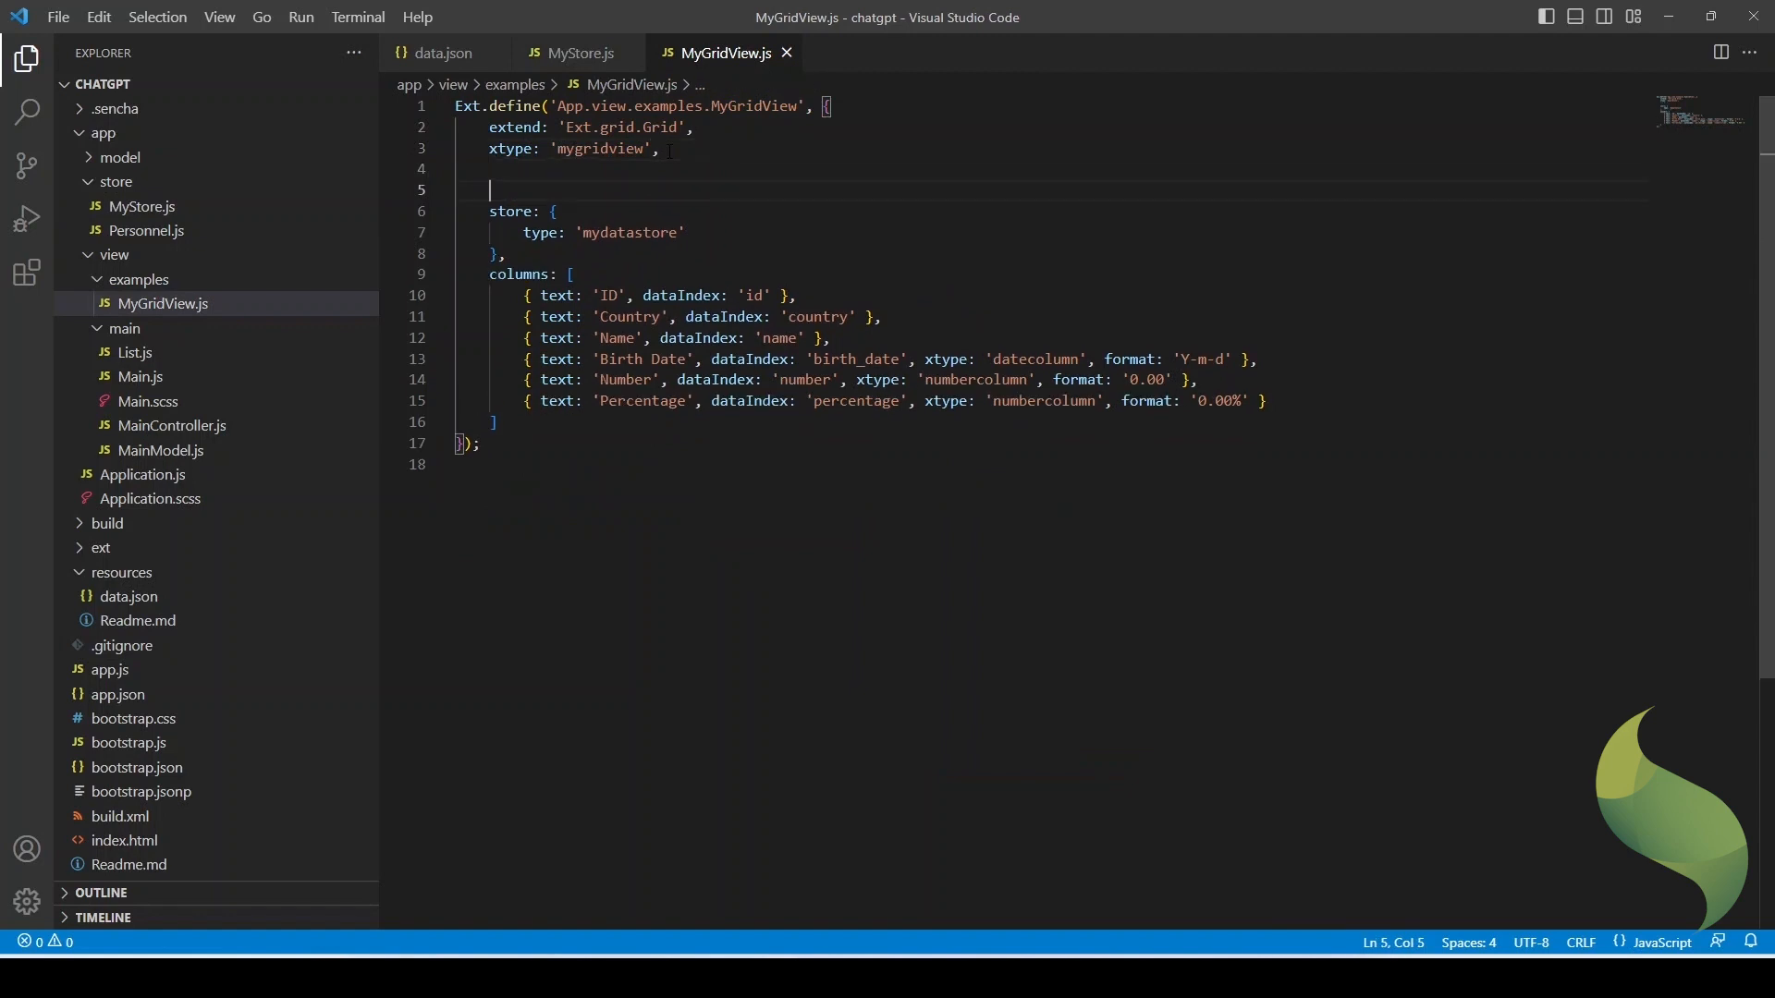
text(requires:)
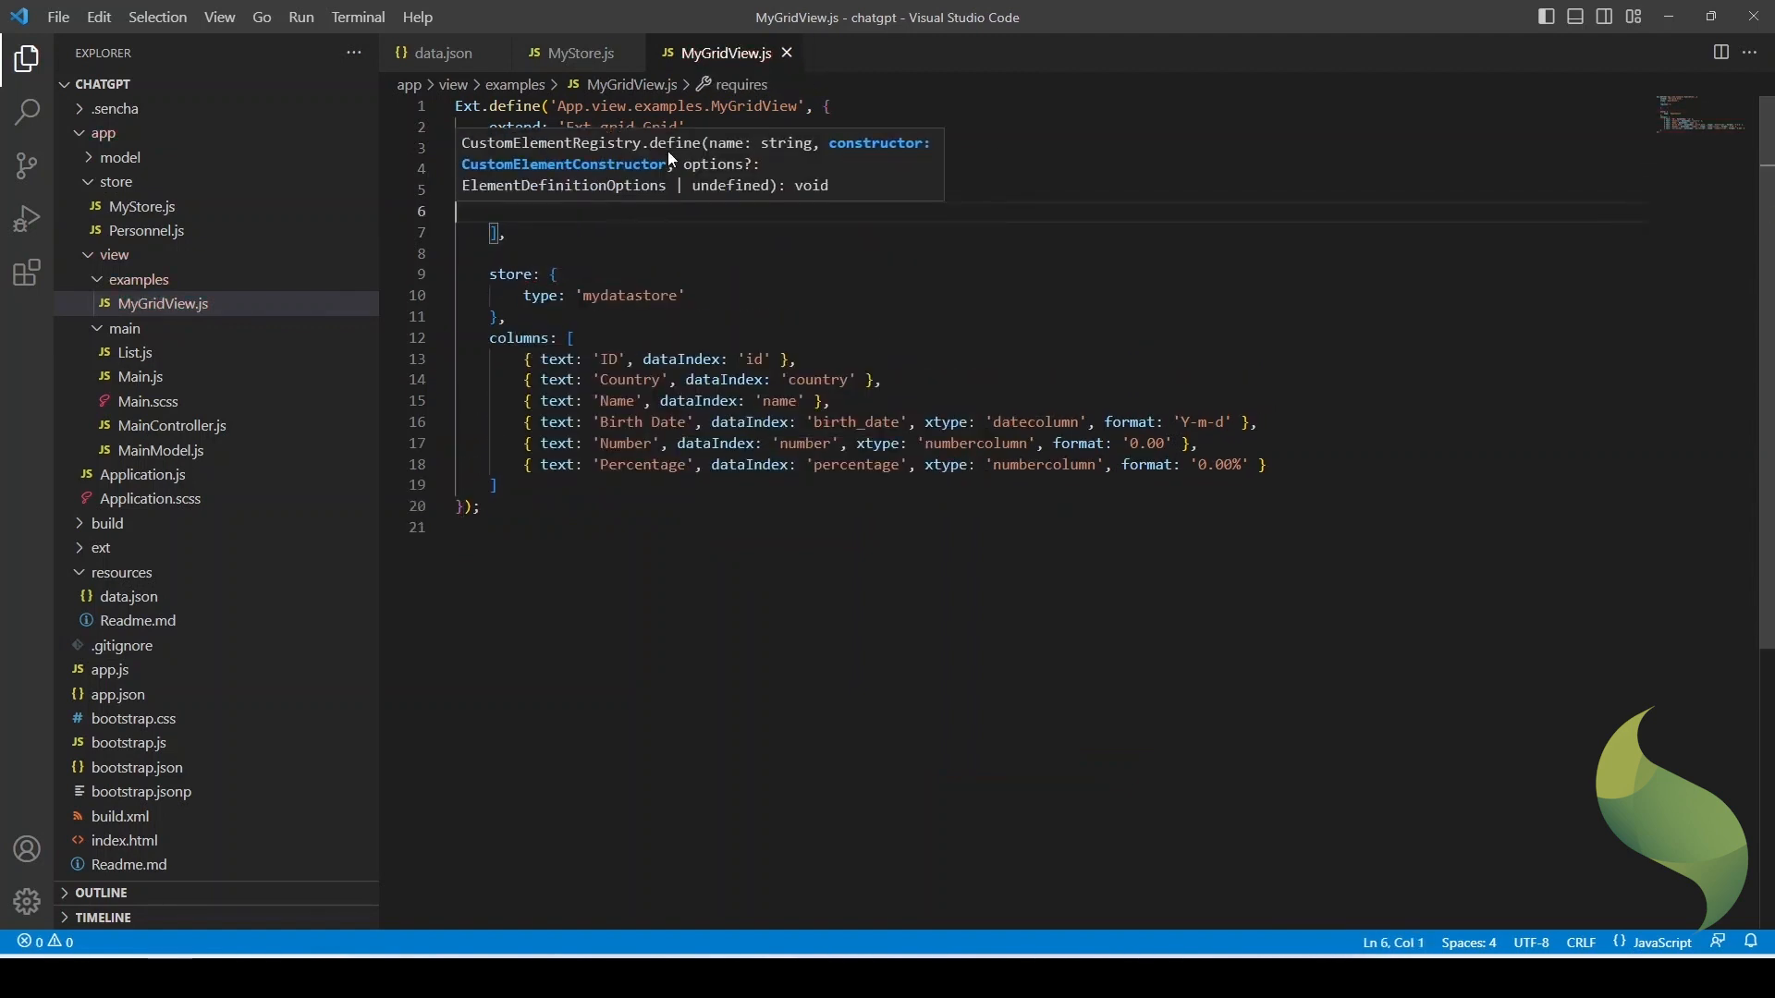
text('App)
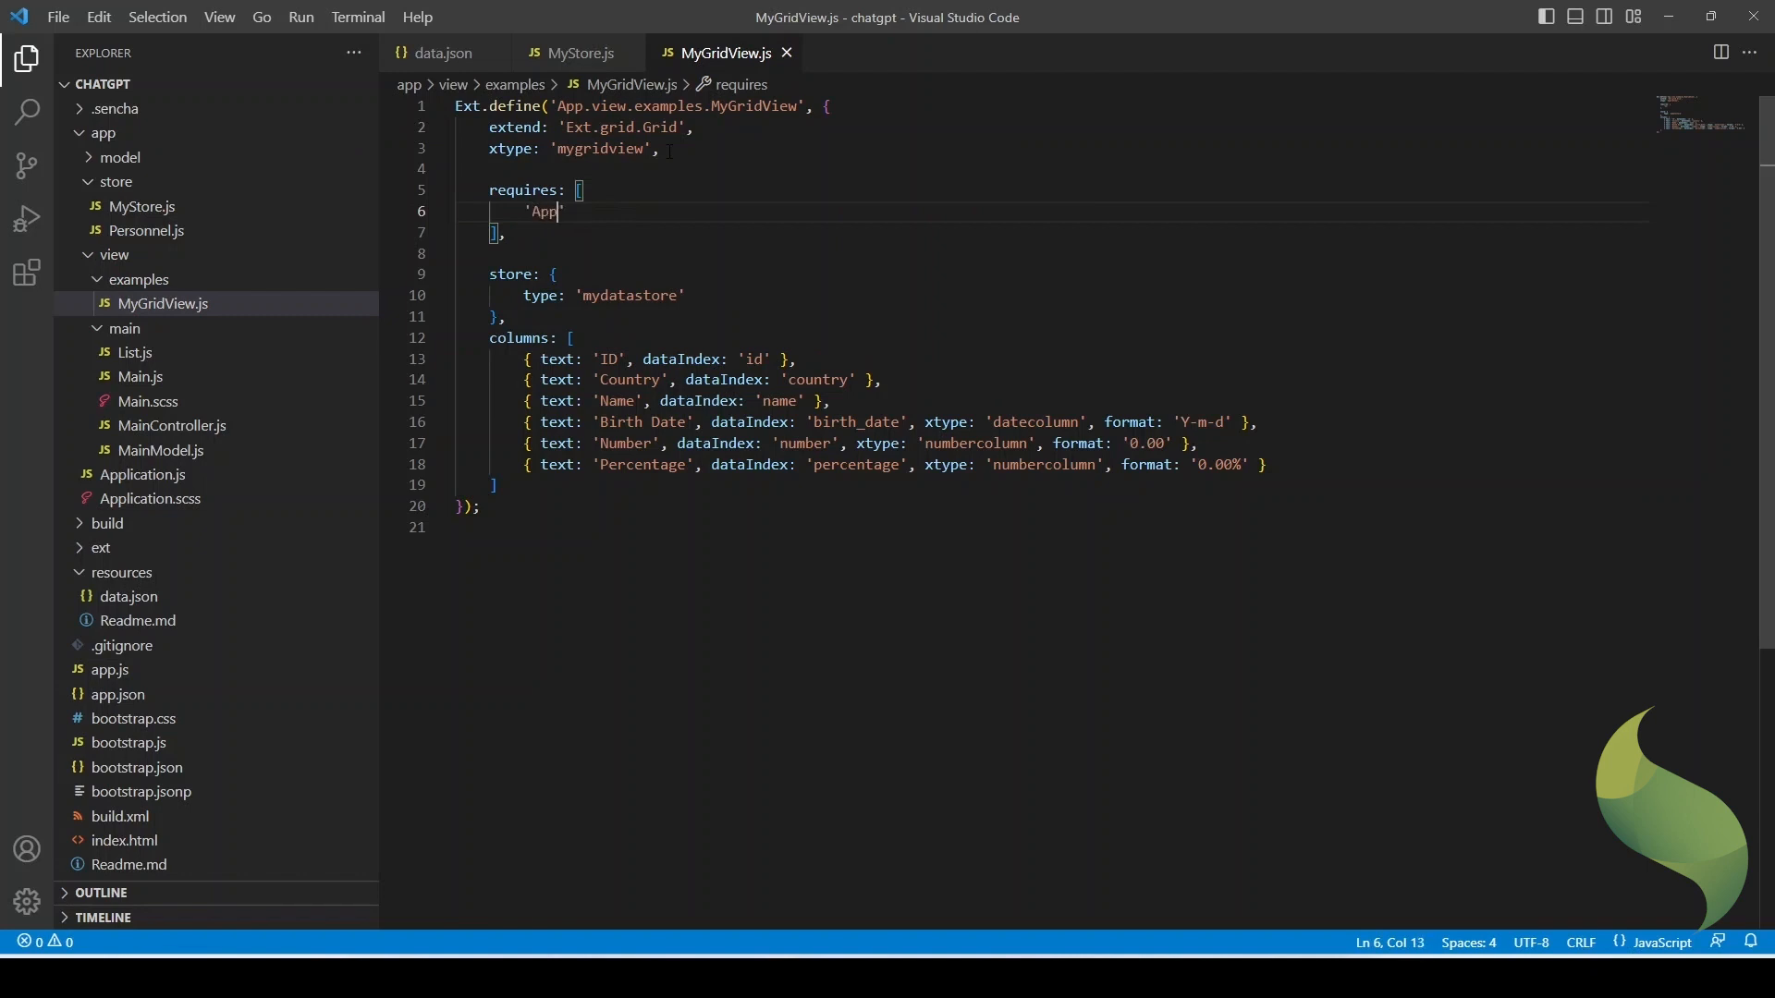
text(.store.MyStore)
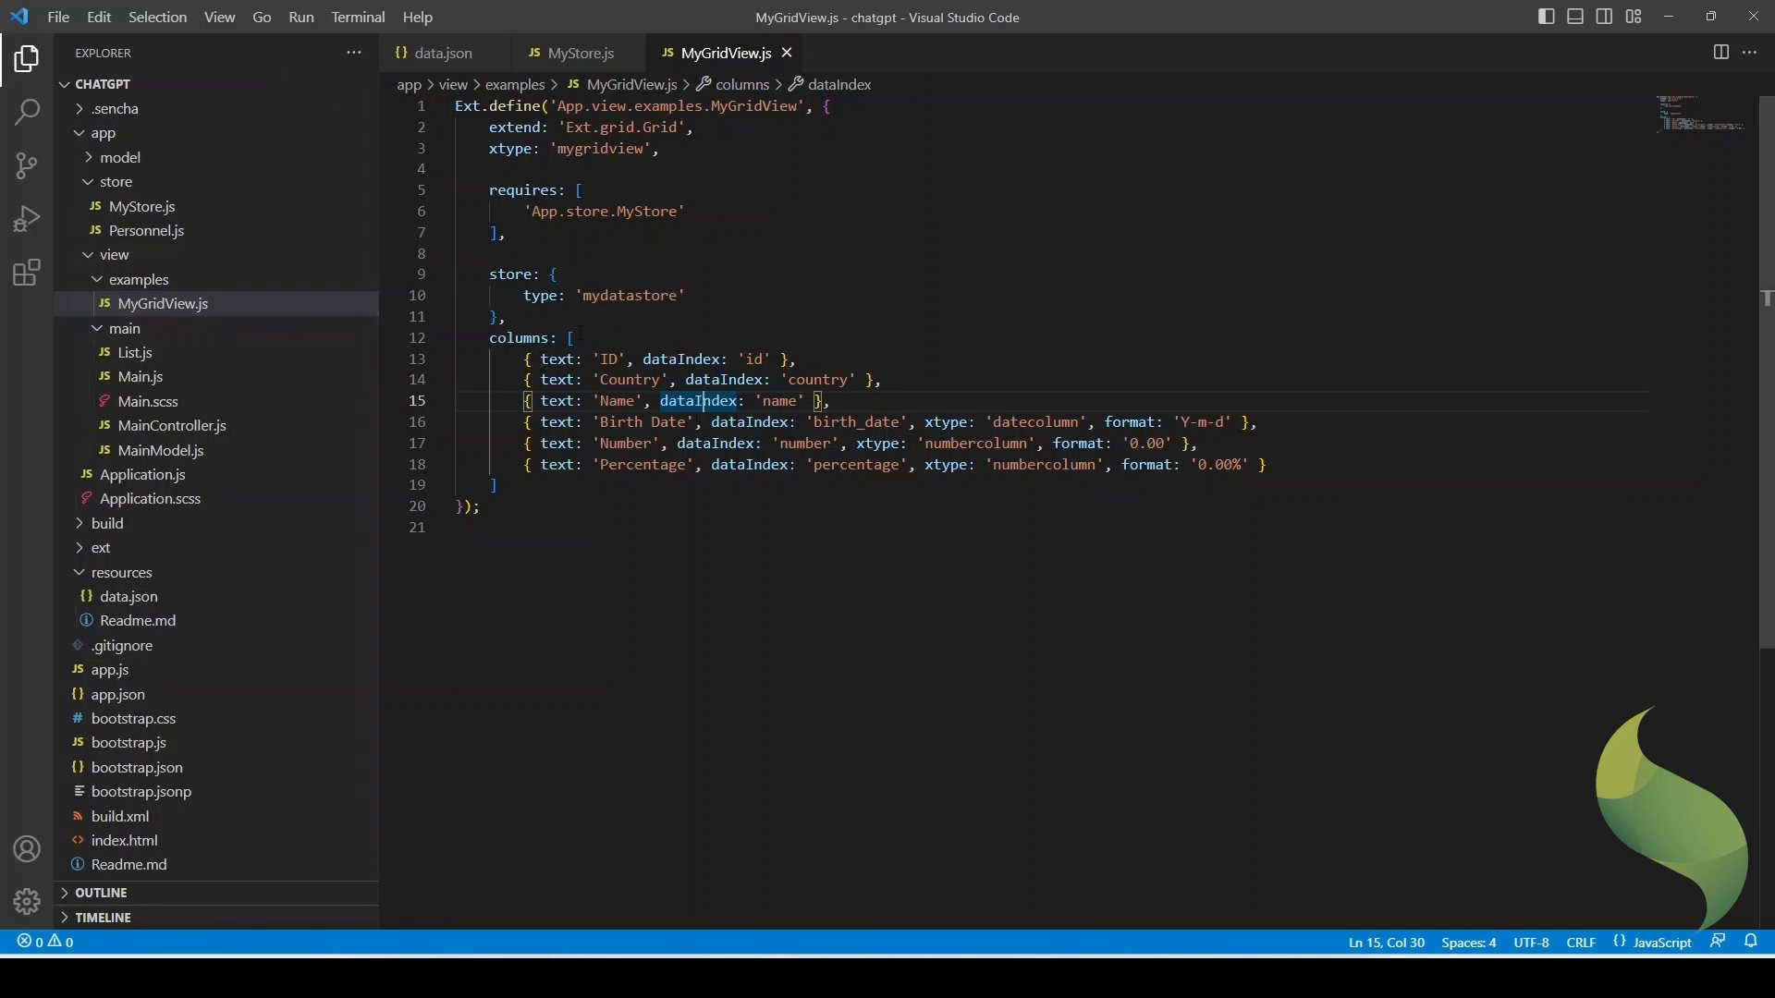
- In Main.js keep one tab with xtype 'mygridview' and require 'App.view.examples.MyGridView'
click(140, 376)
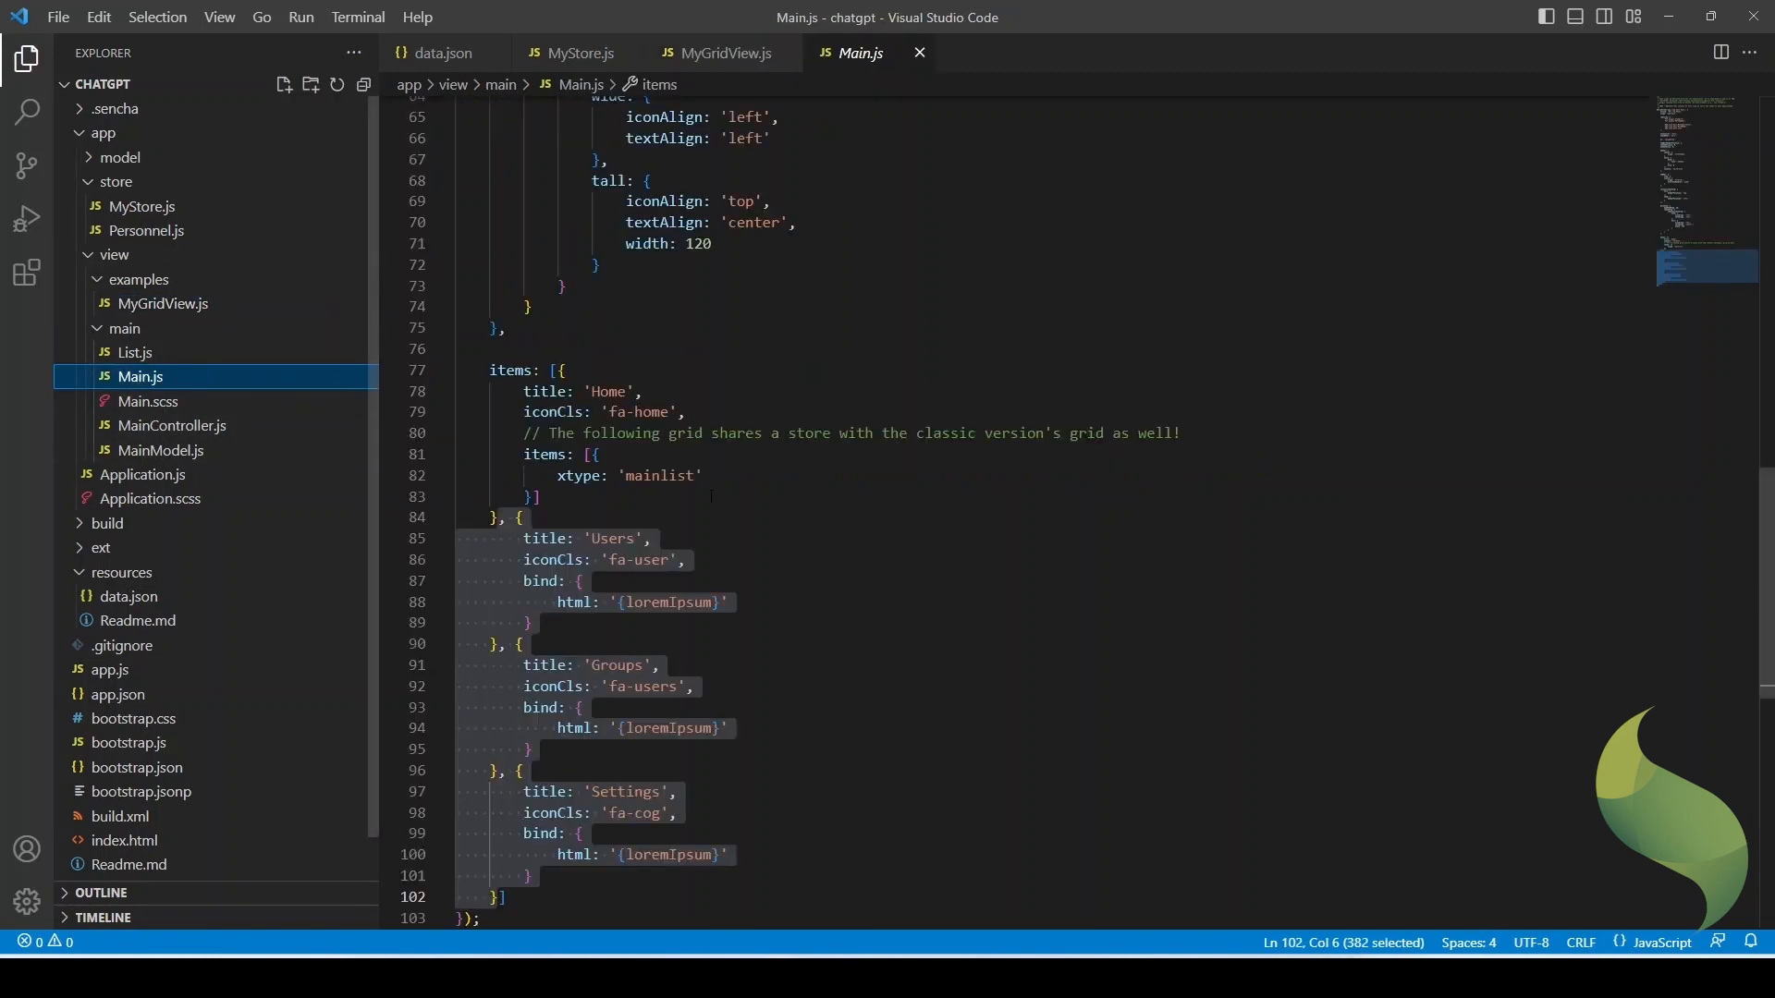
click(541, 496)
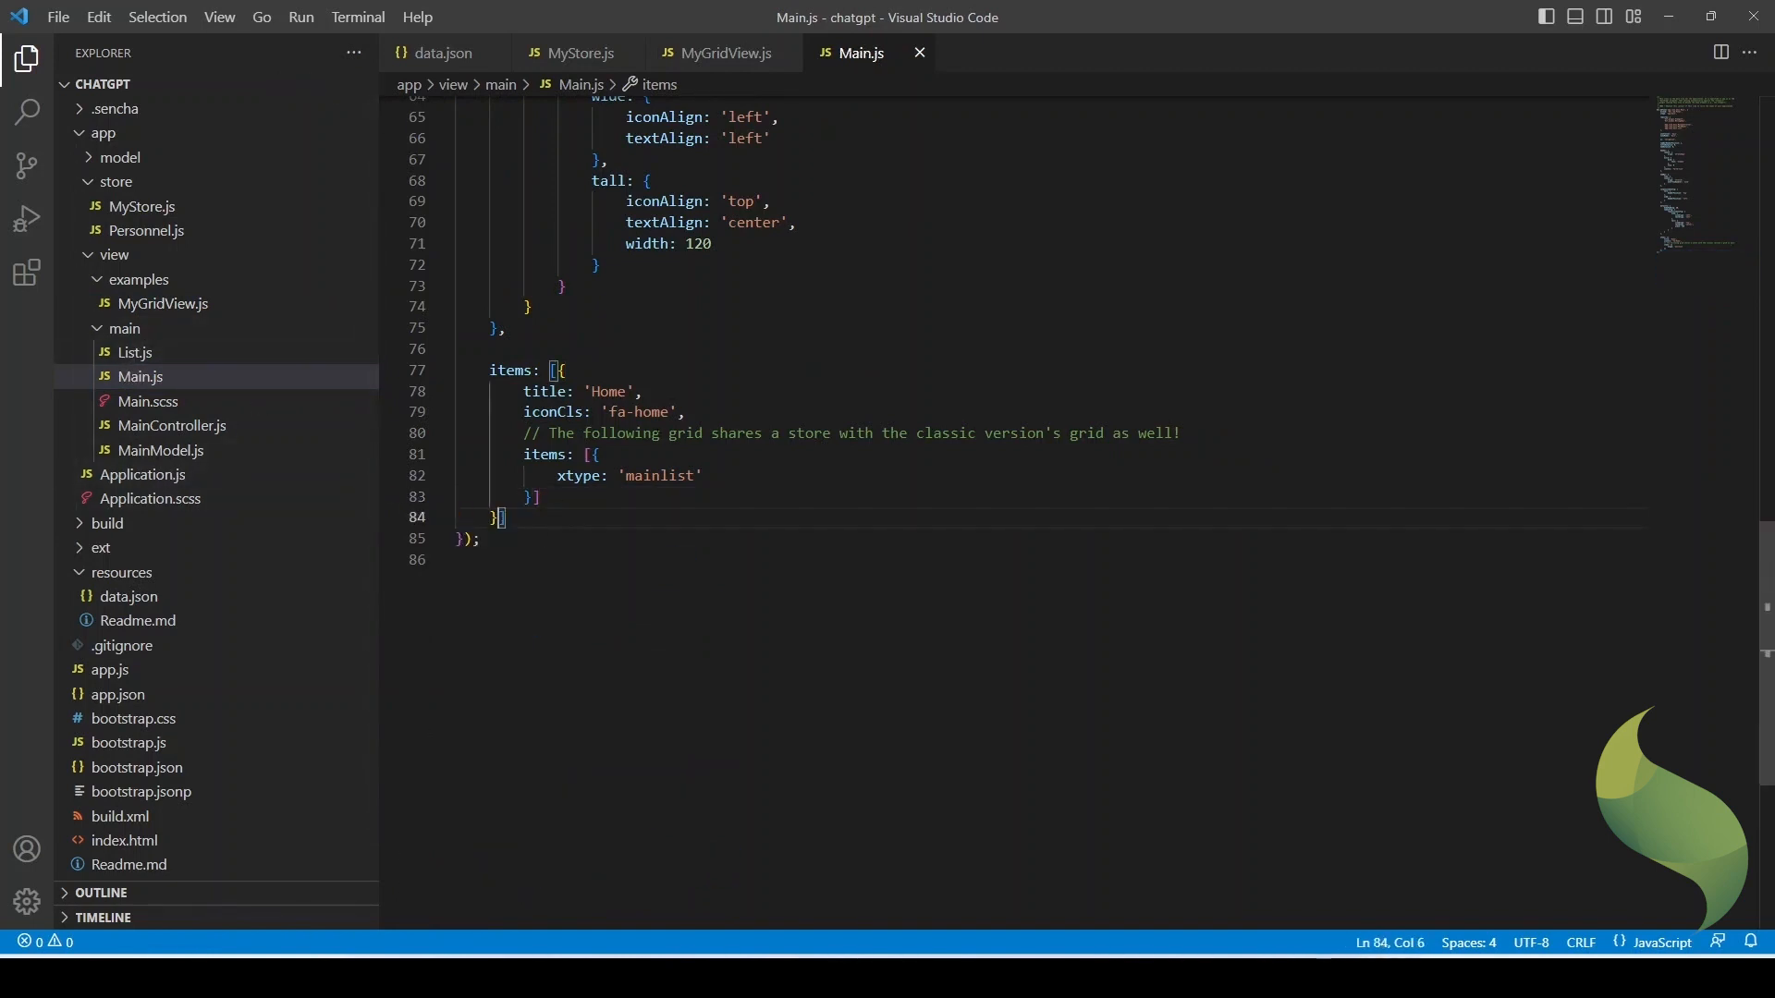
double_click(662, 475)
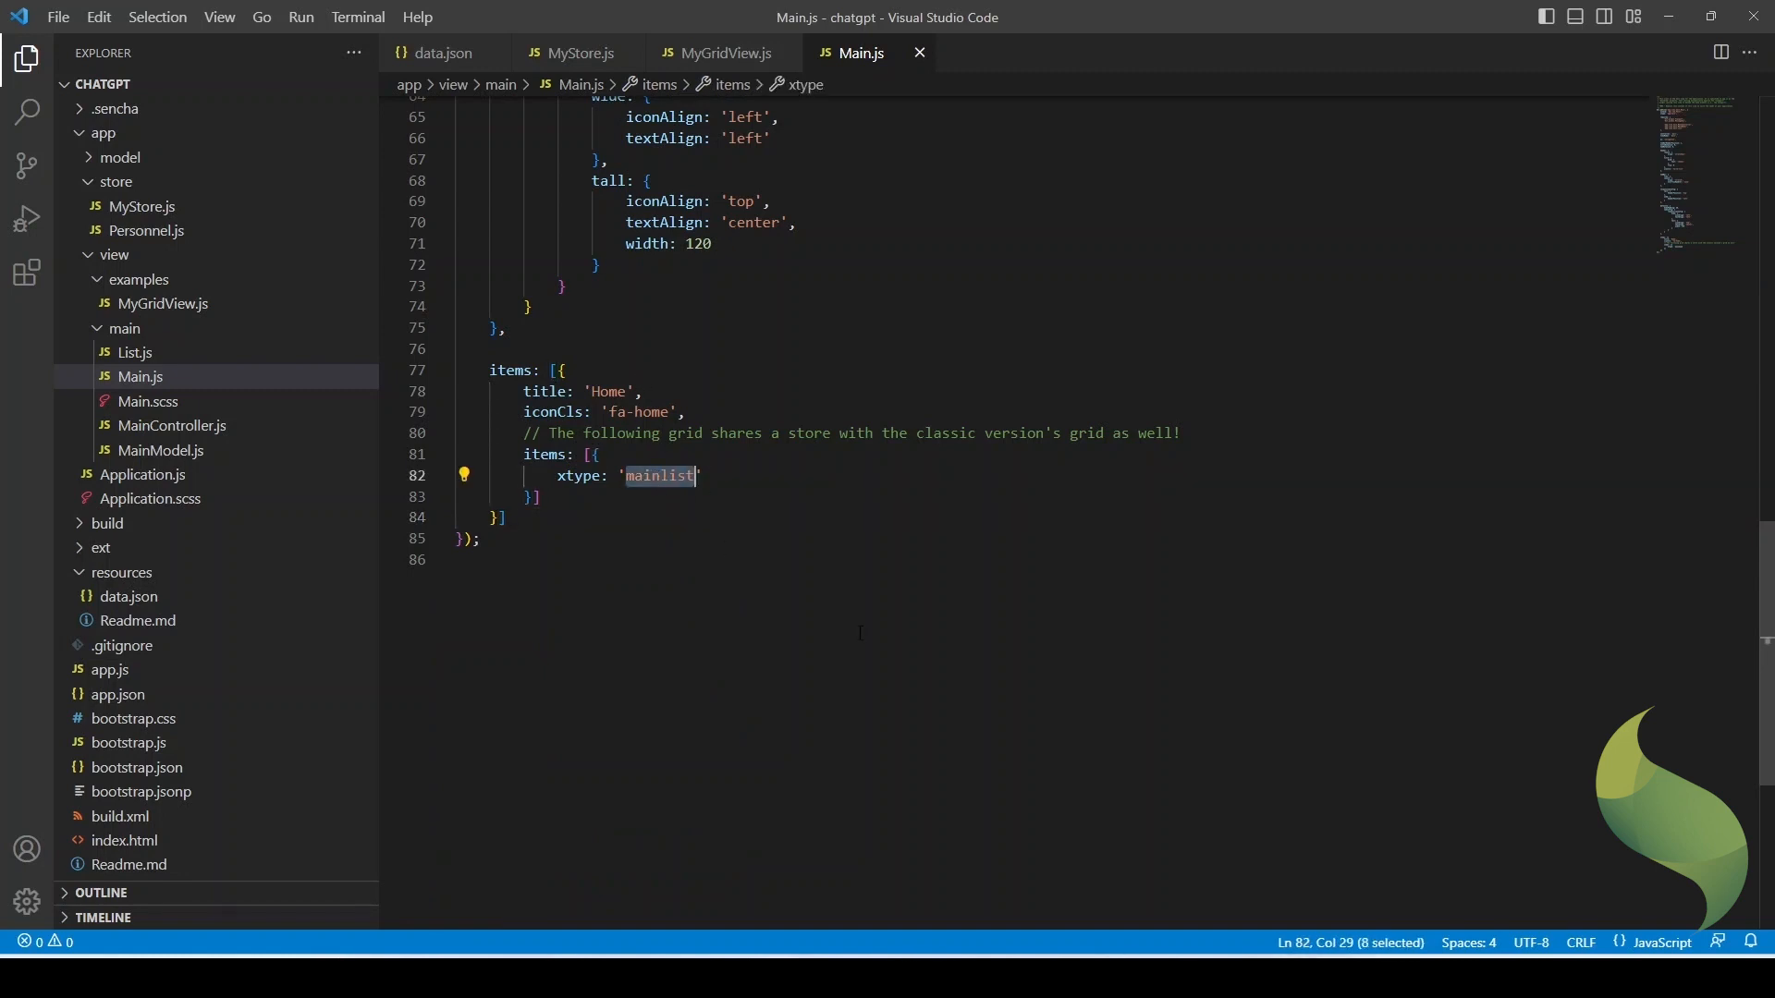
click(718, 52)
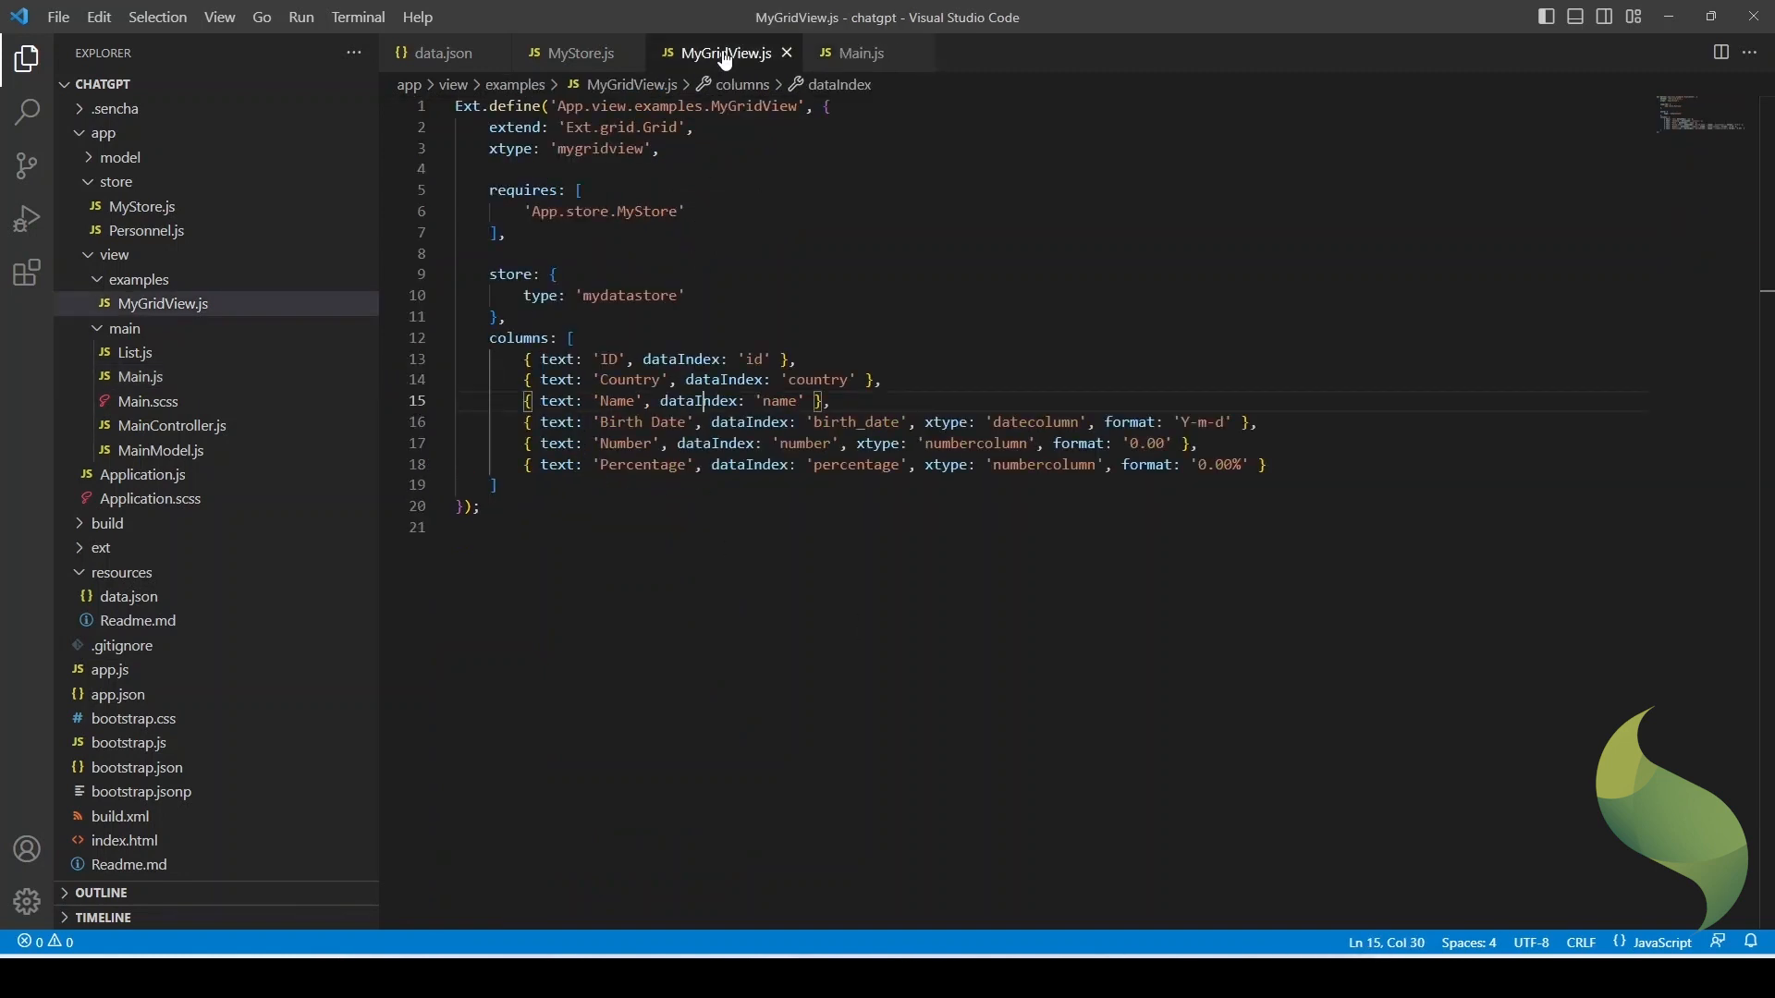
click(860, 52)
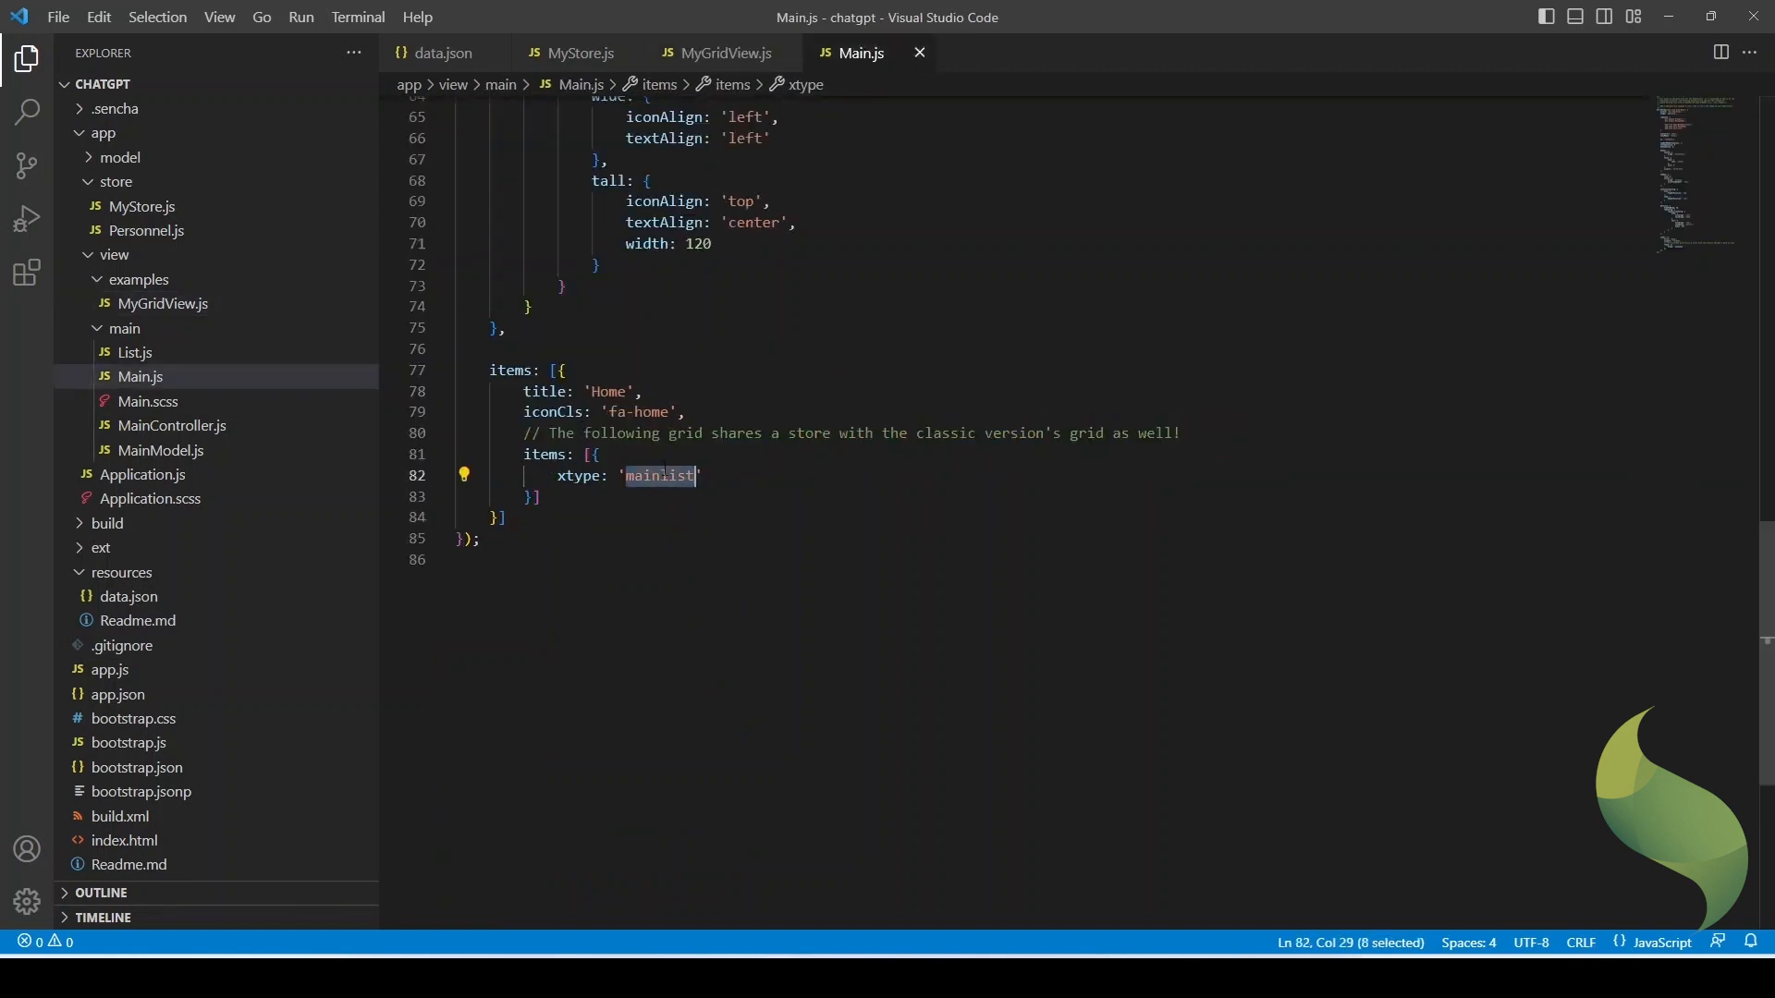
text(mygridview)
text('App)
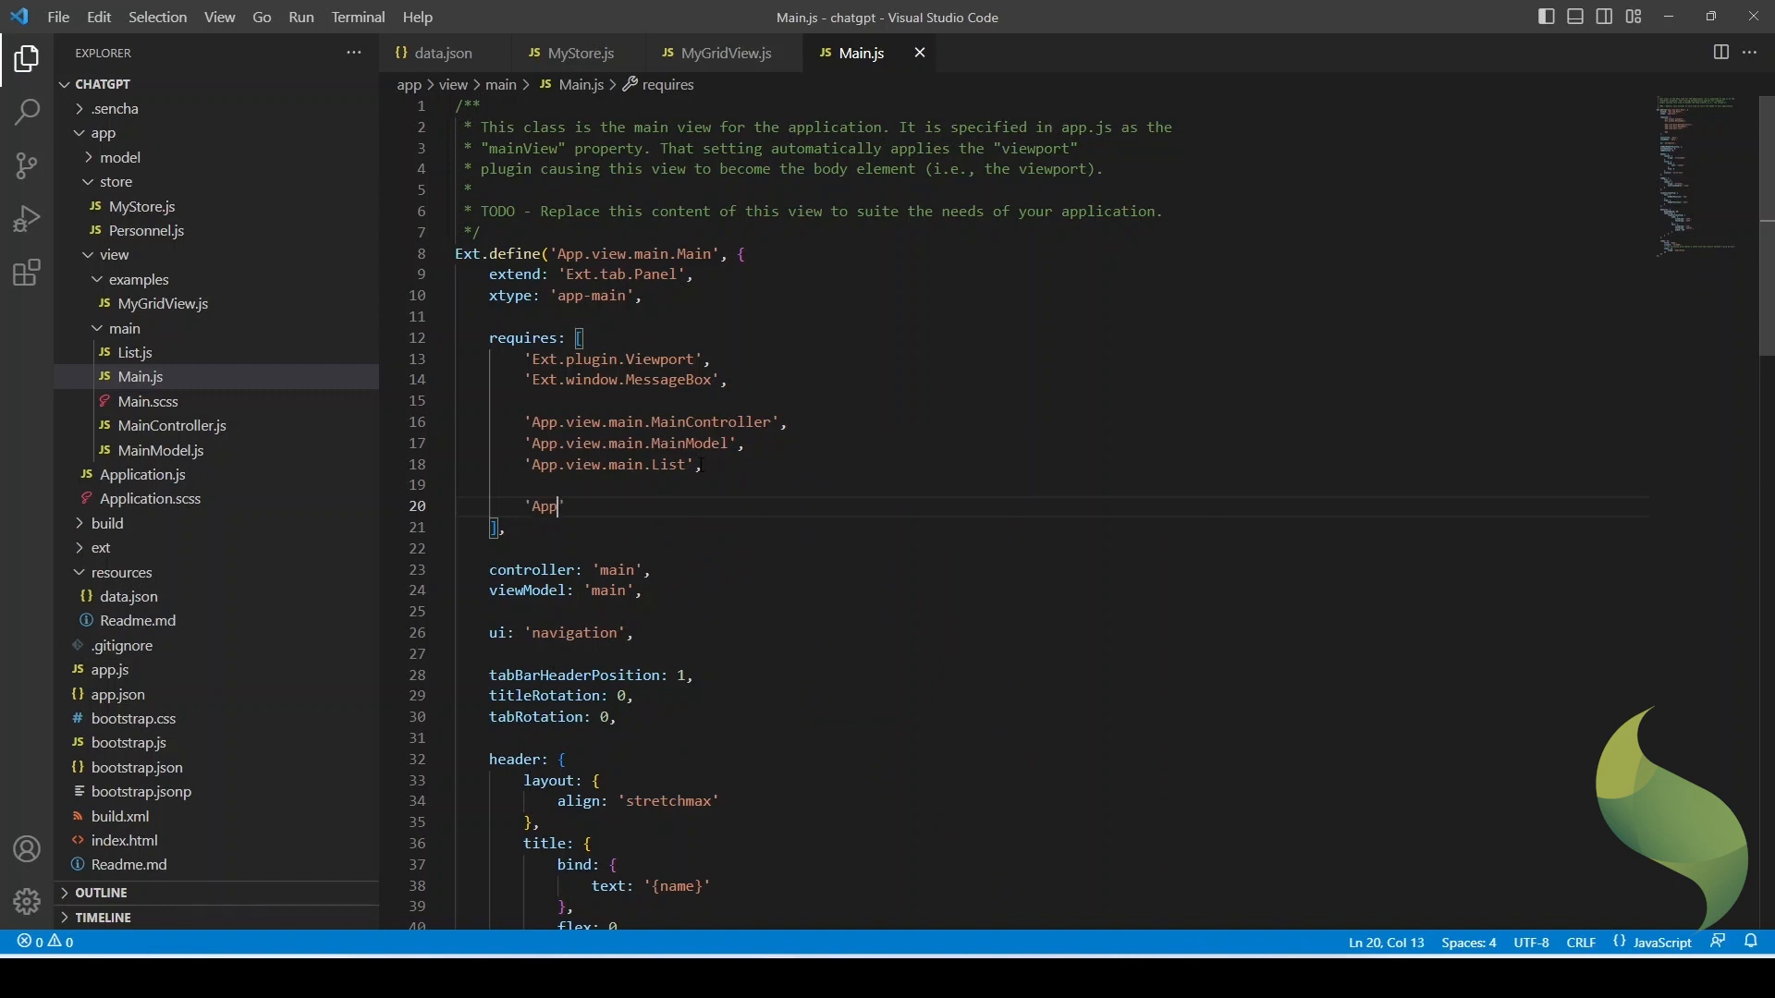
text(.view.examples.MyGrid)
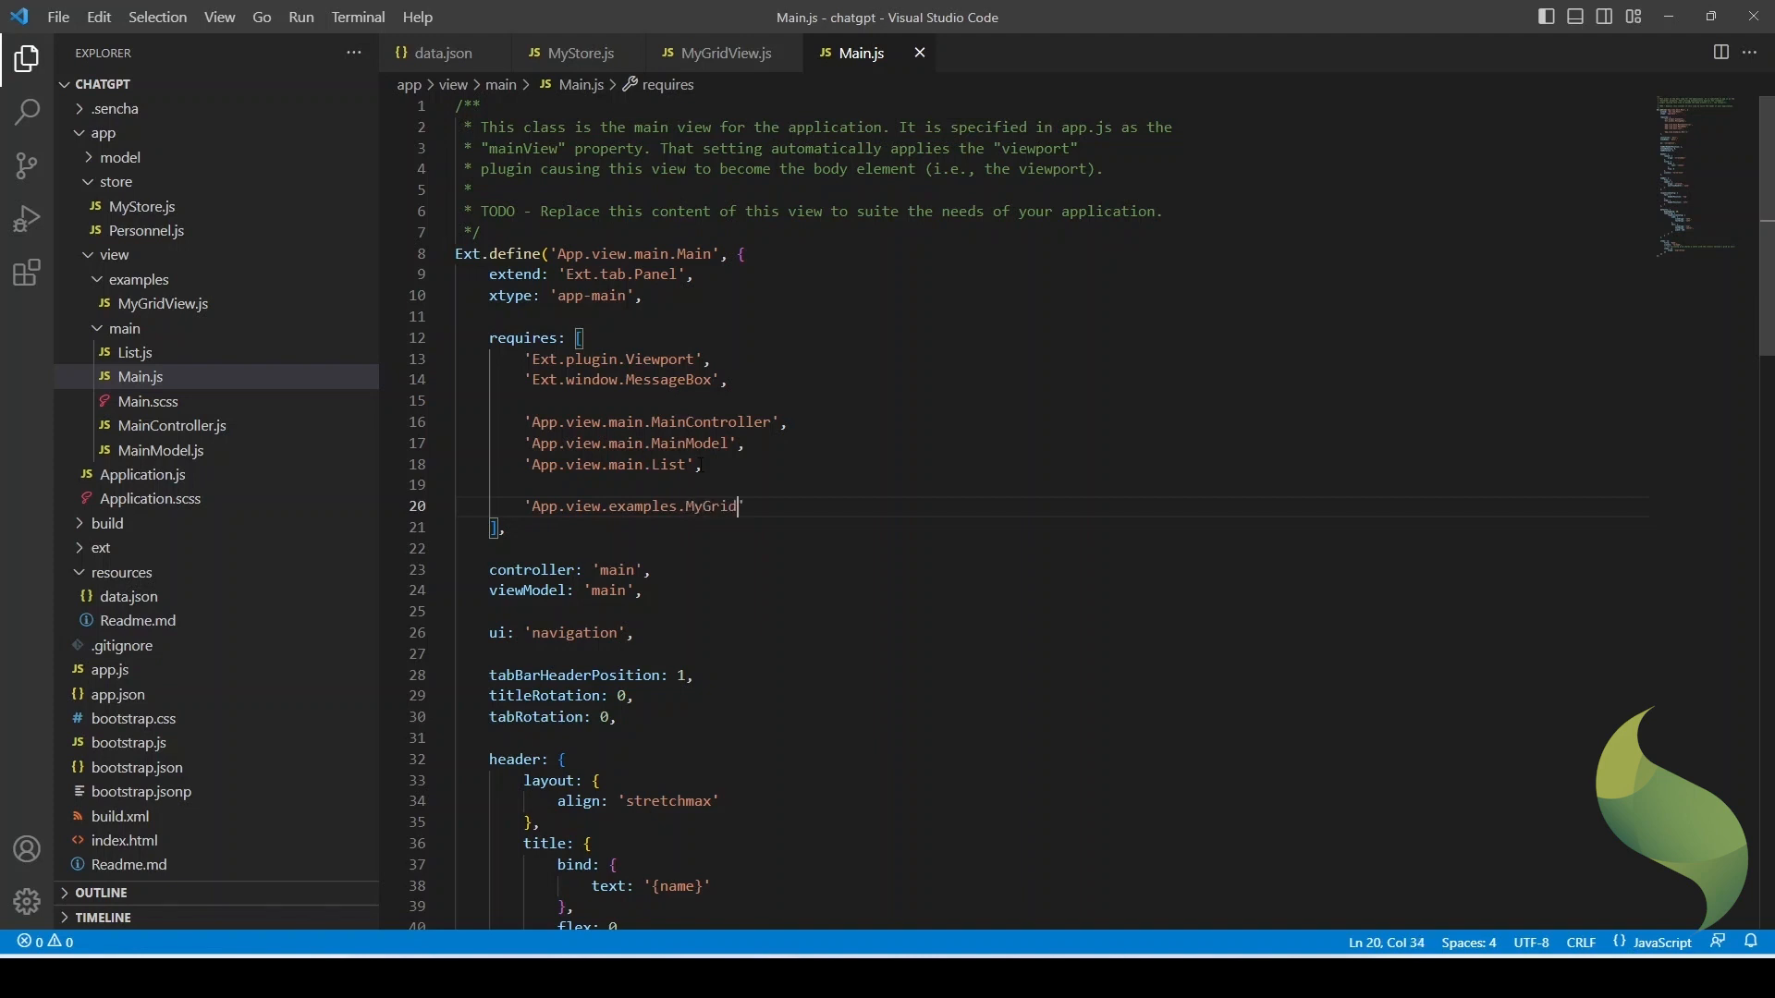
- Change the grid view to extend Ext.grid.Panel
click(723, 54)
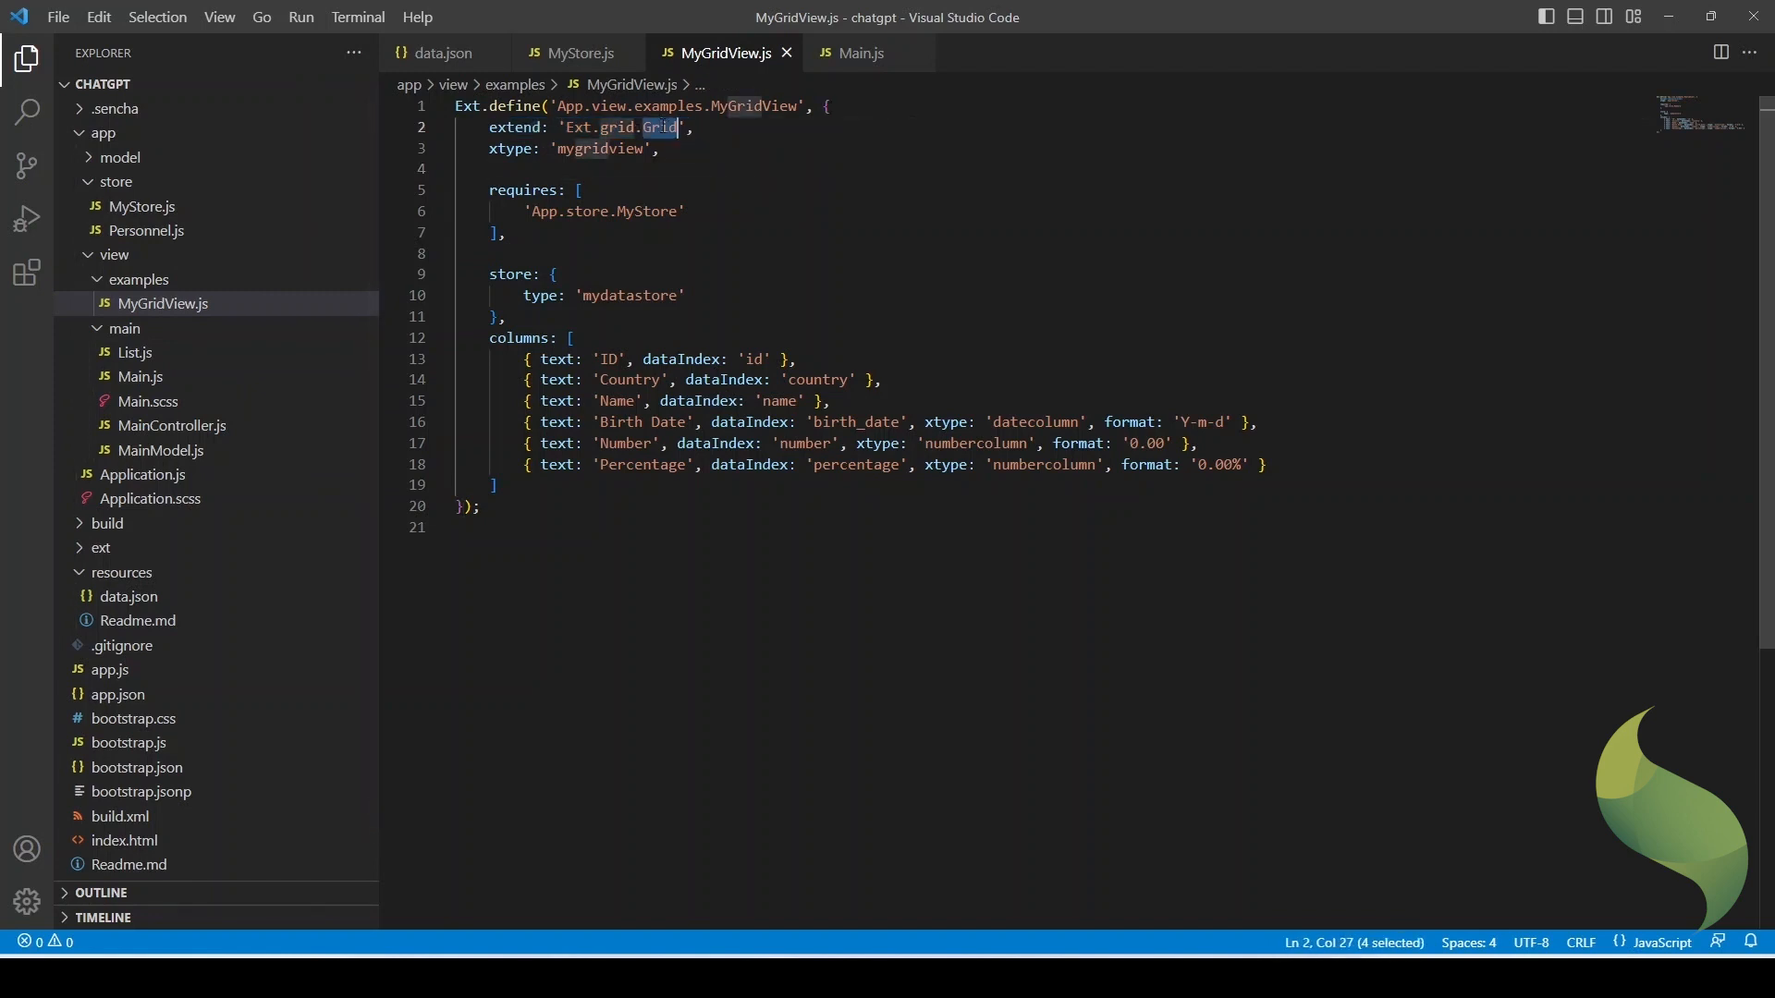
text(Panel)
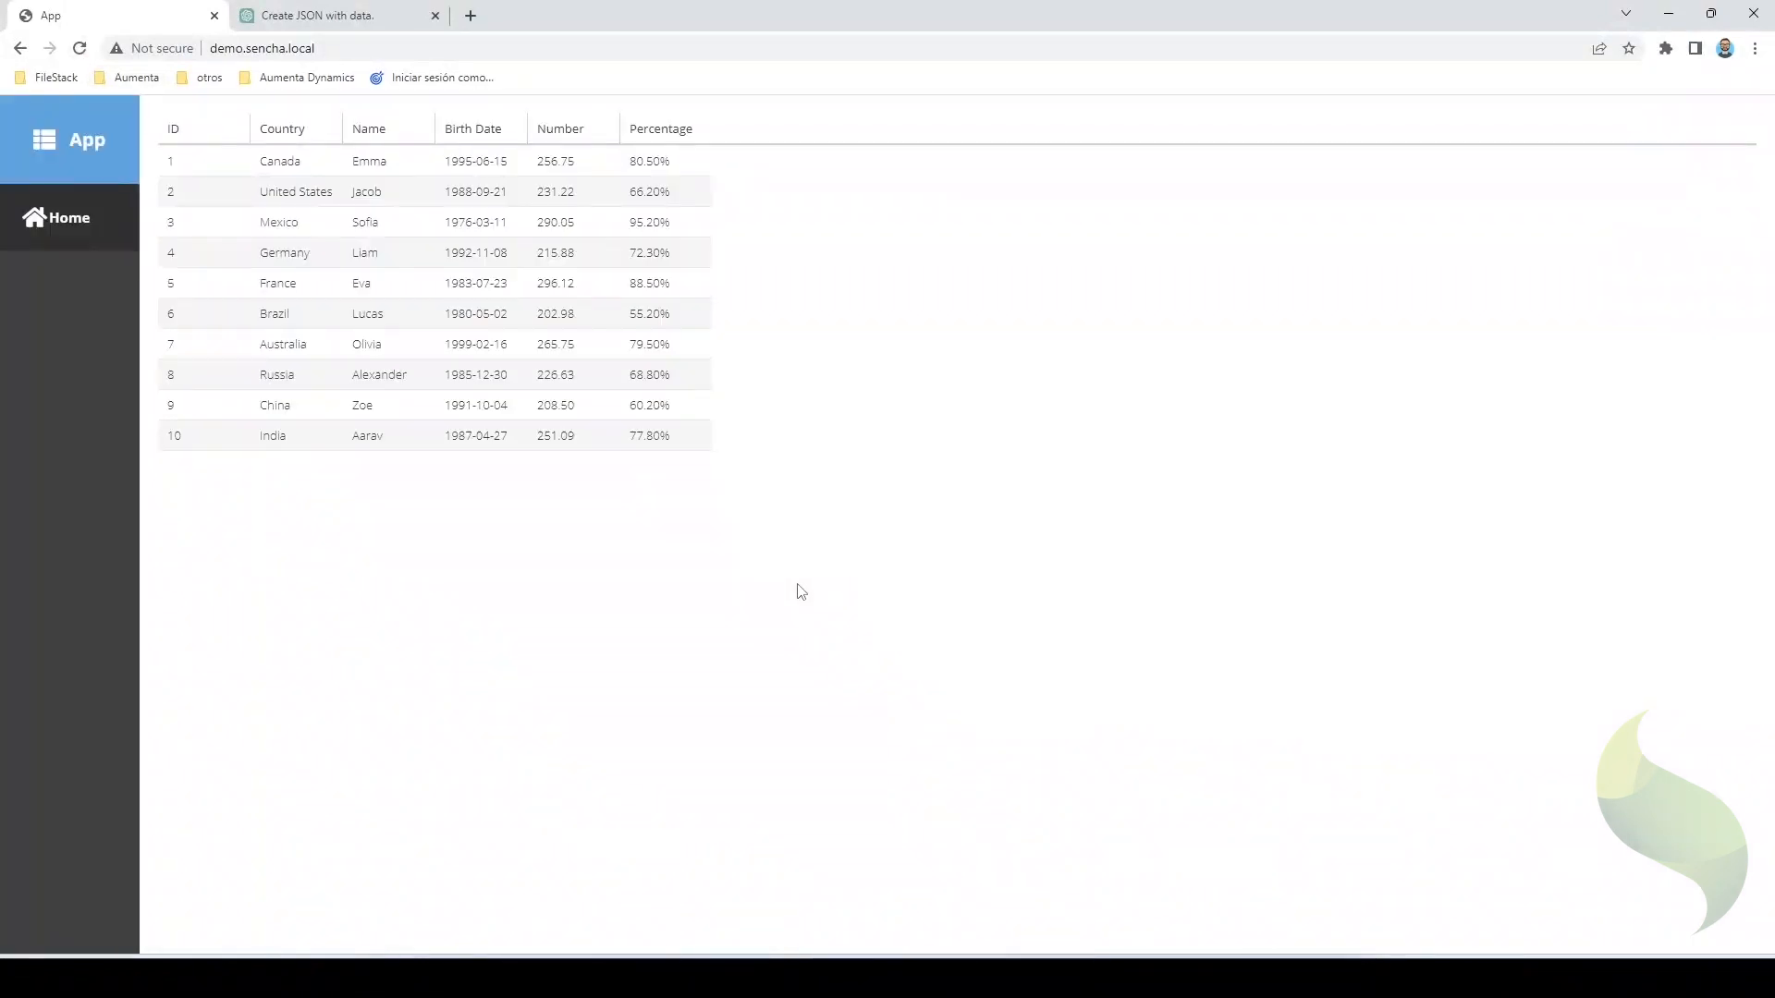
mouse_move(204, 128)
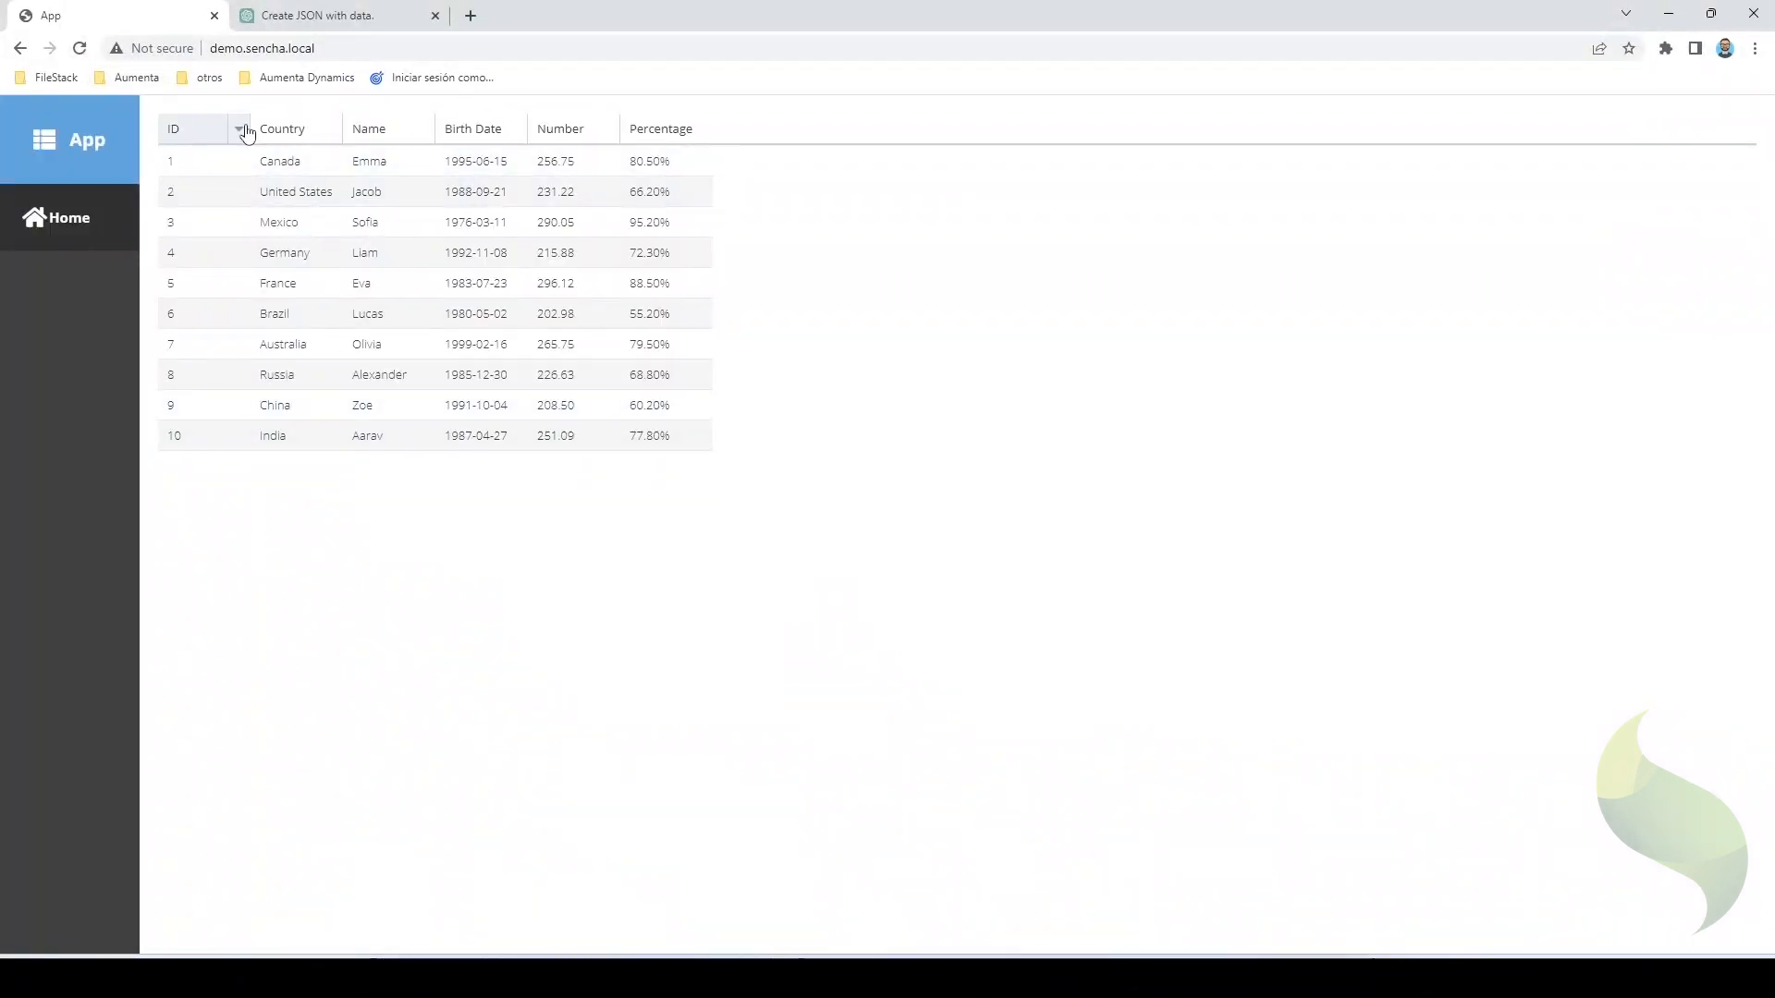
mouse_move(292, 122)
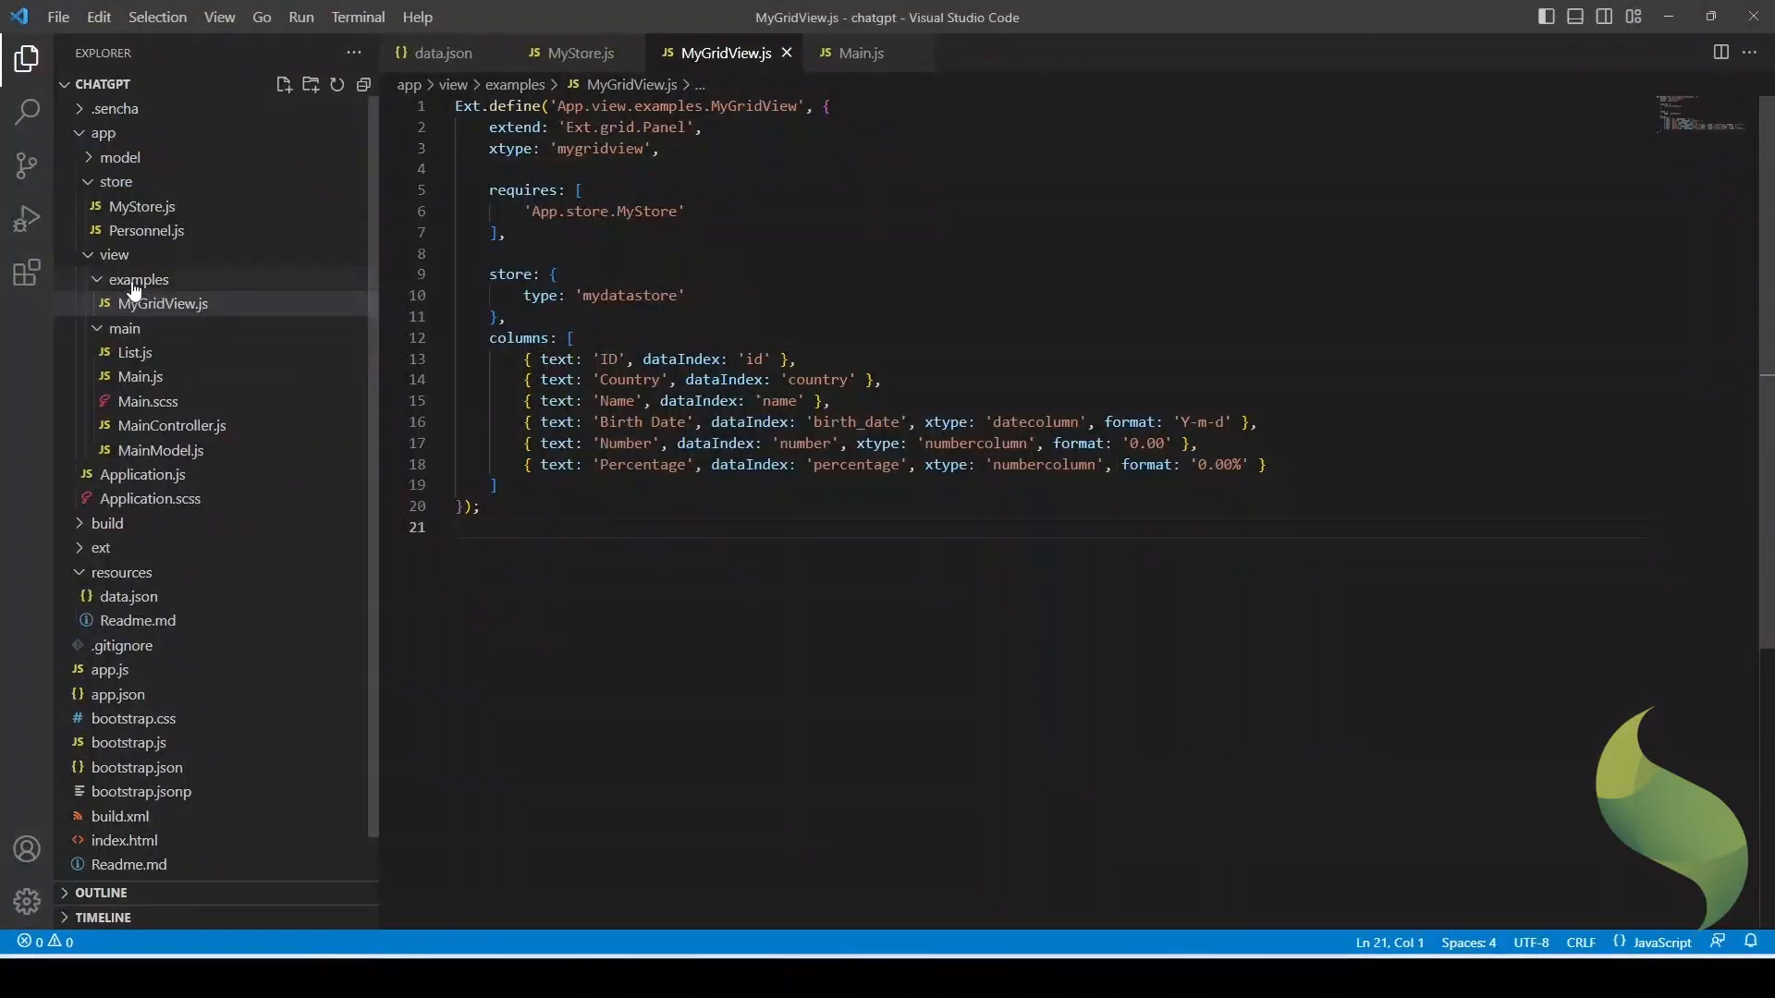
- Create MyPieChart.js under view/examples and paste in the generated polar pie chart code
click(285, 85)
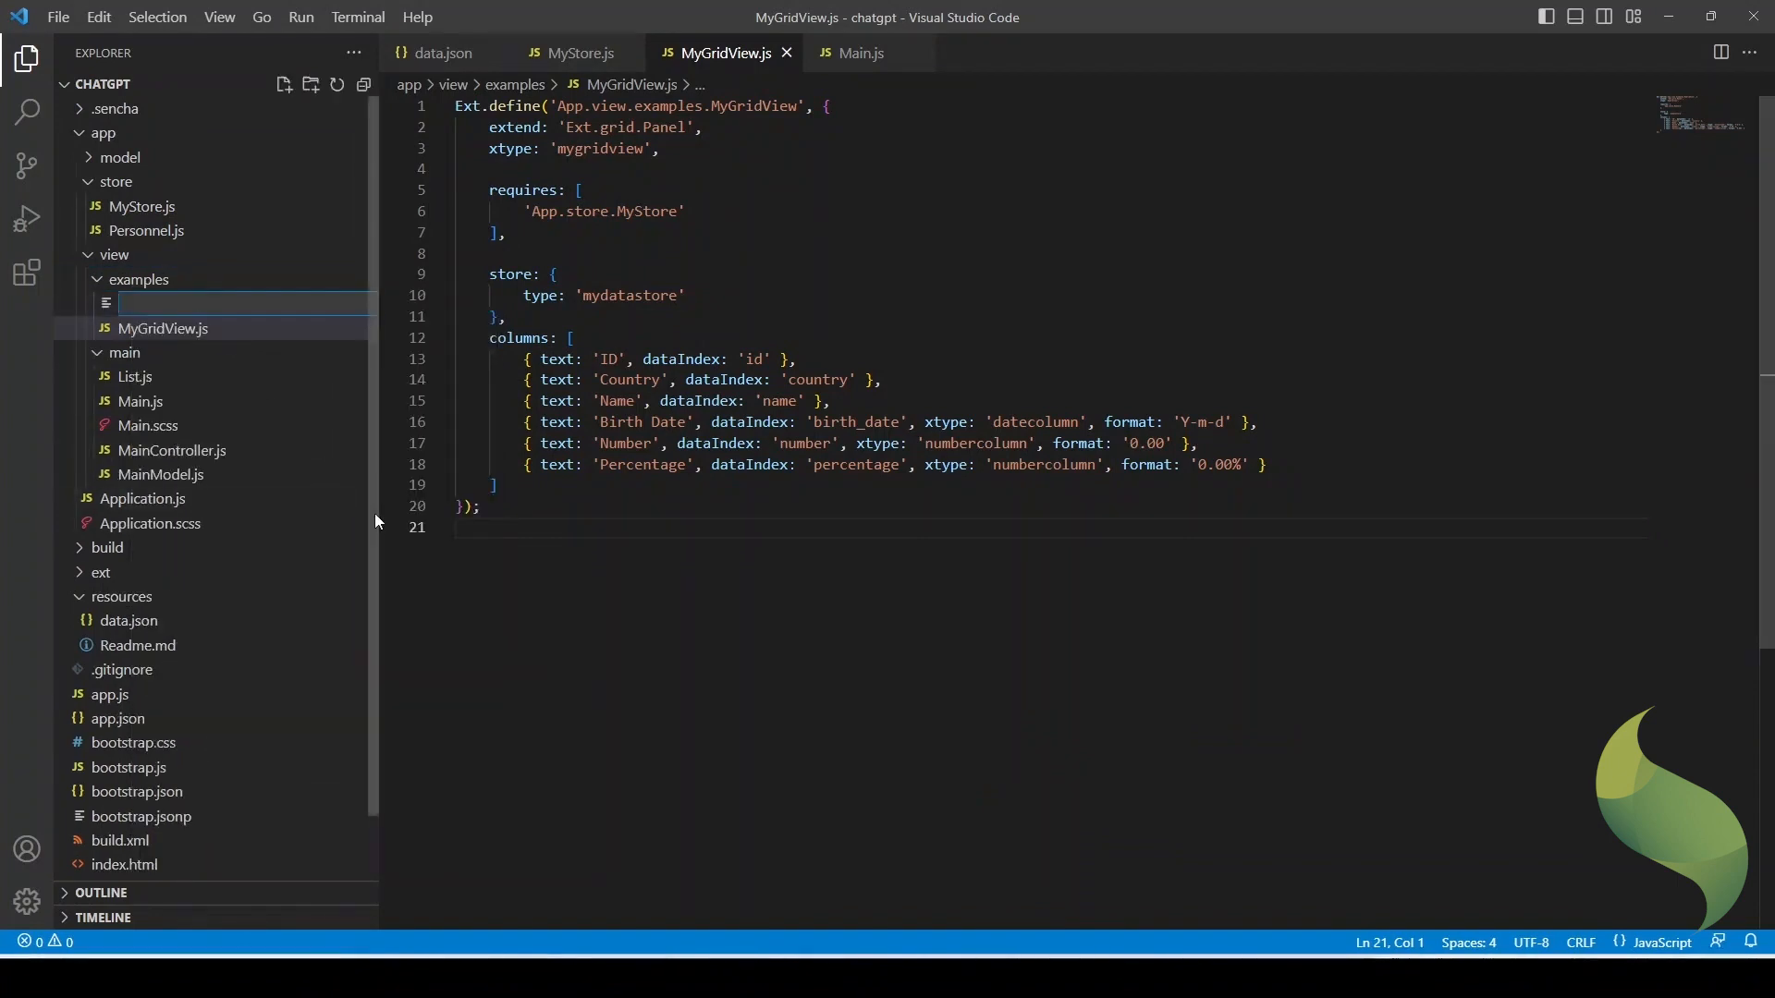
text(MyChart)
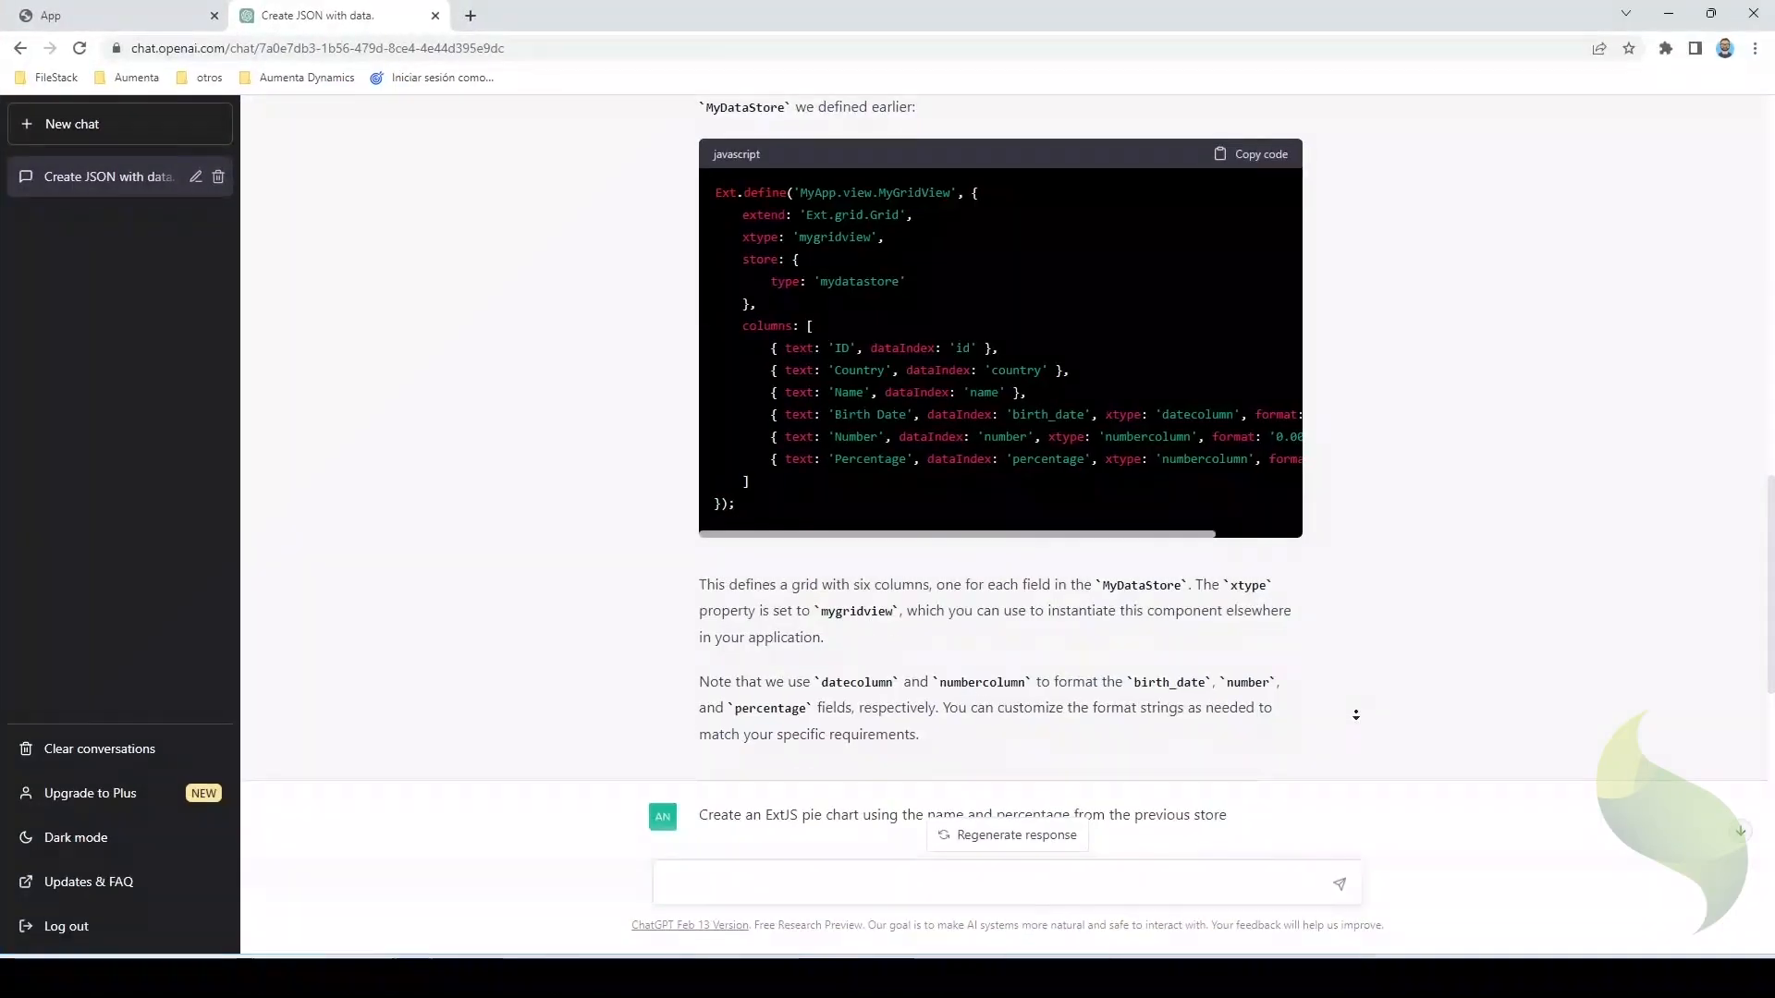
click(1251, 153)
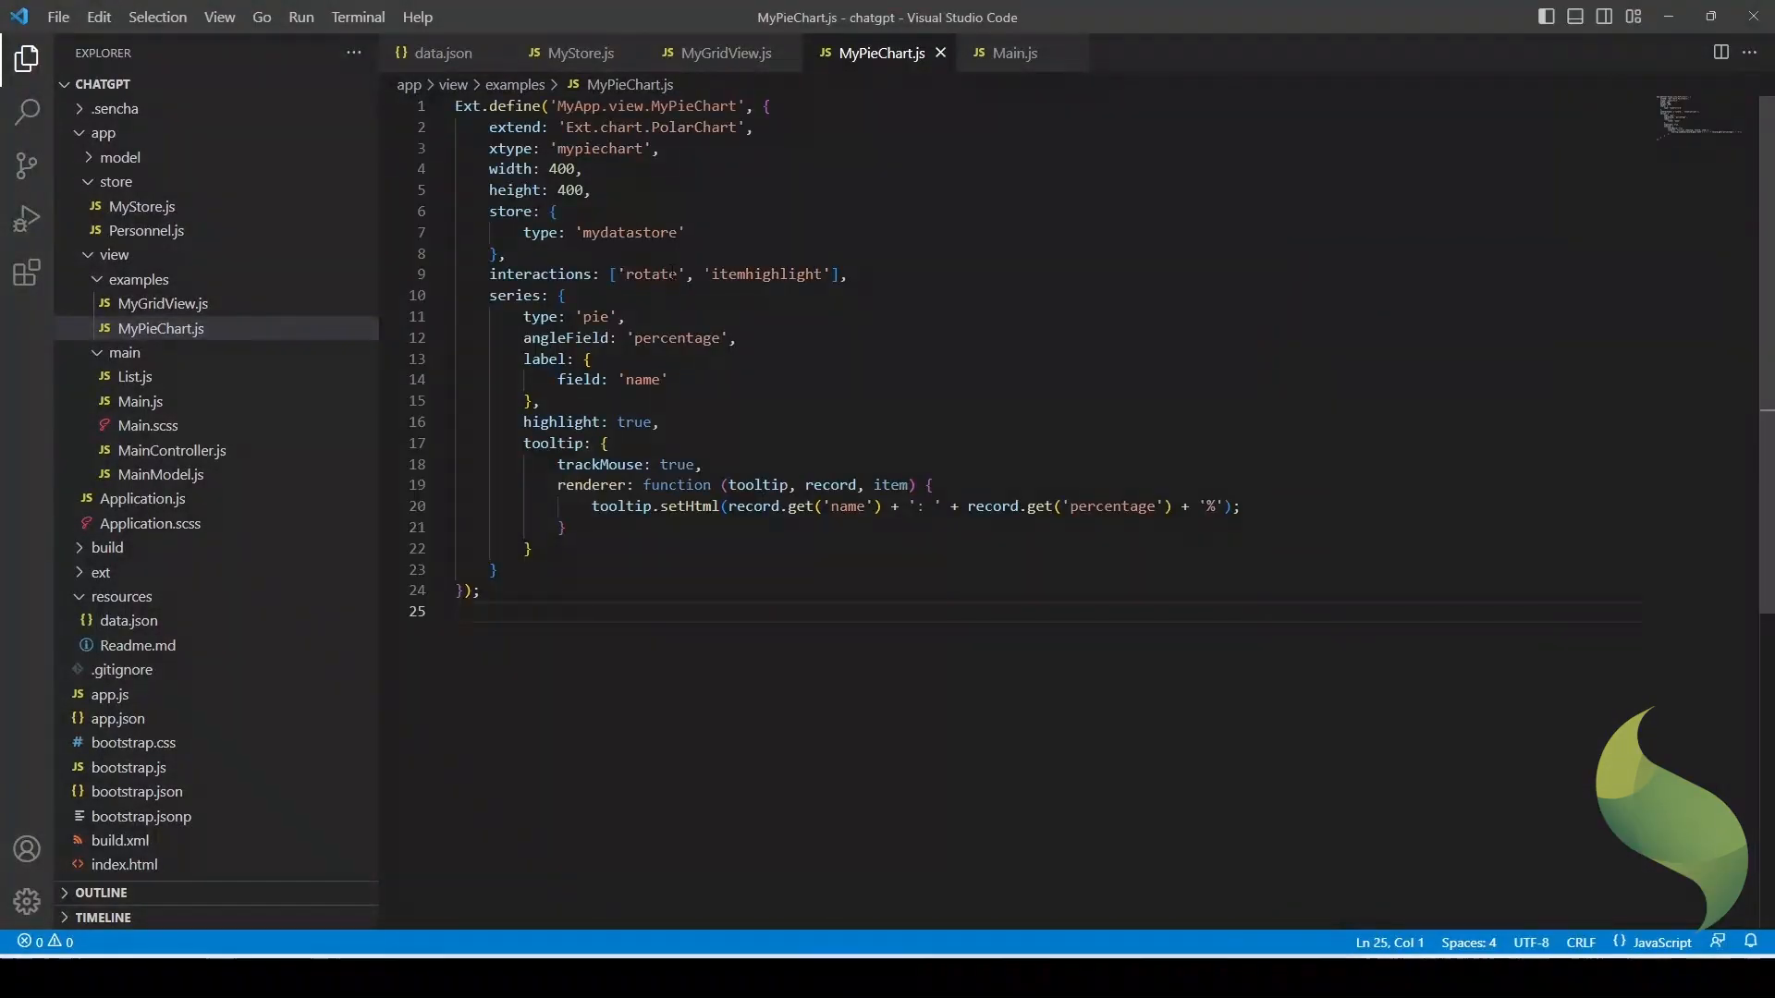
double_click(514, 105)
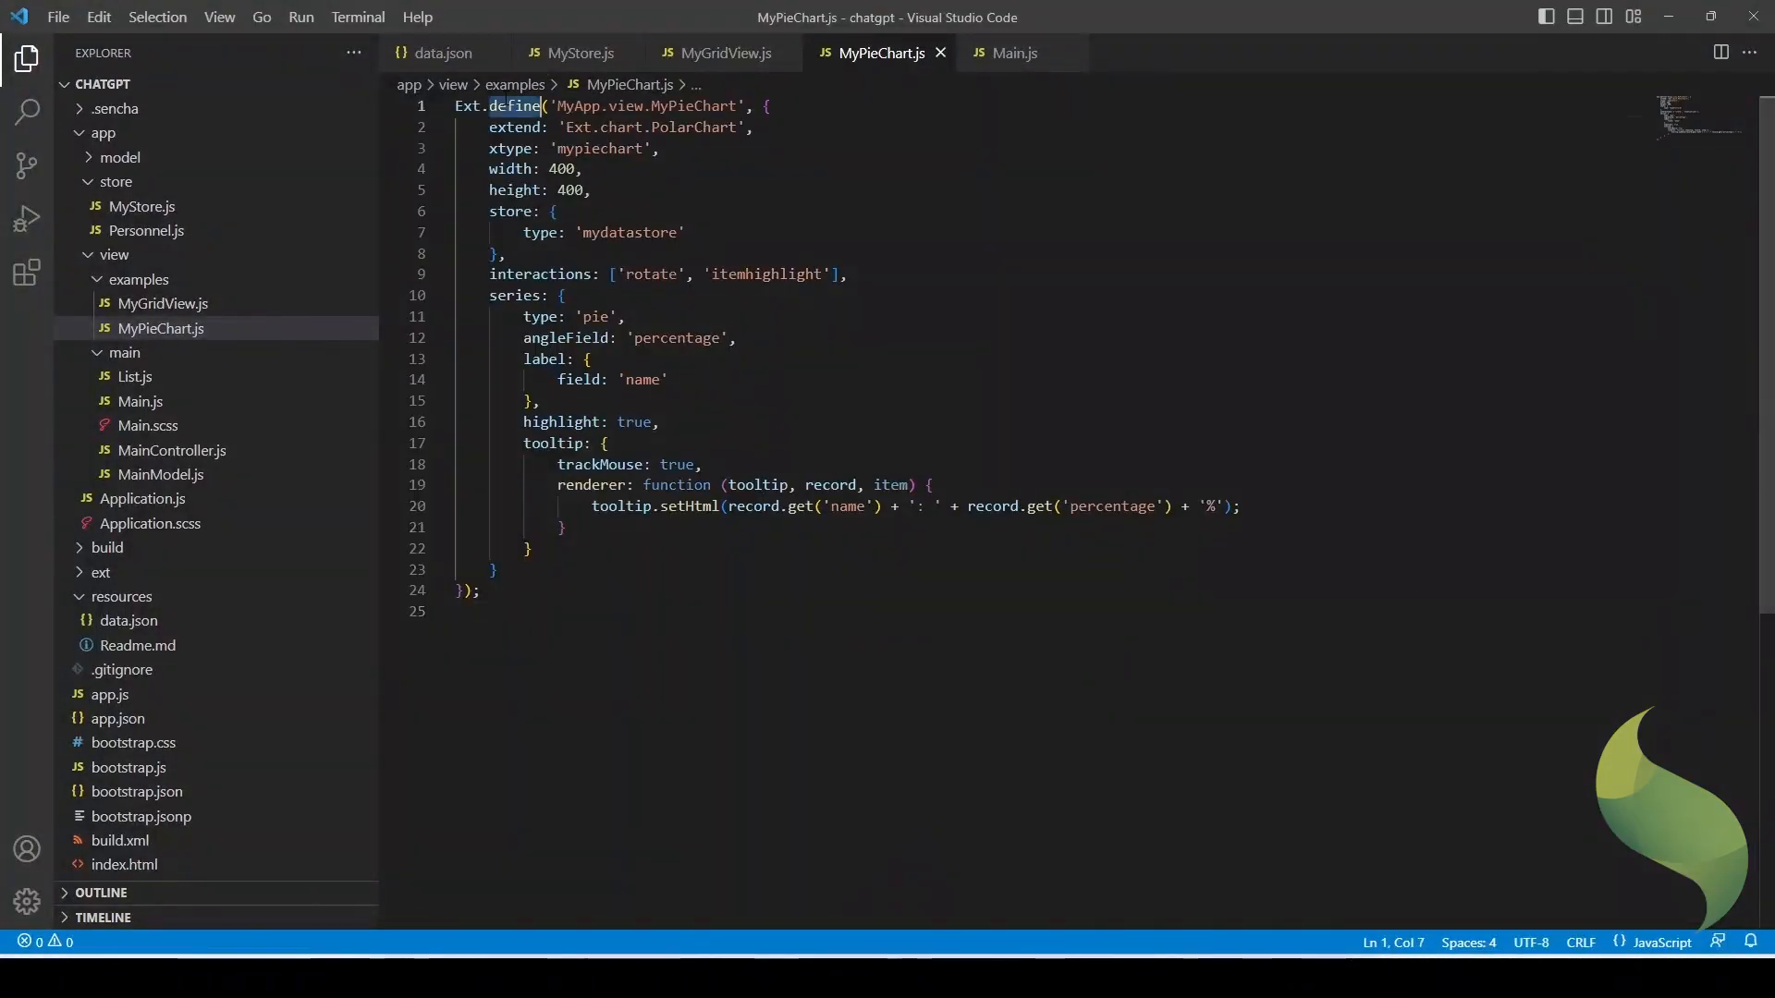
double_click(514, 105)
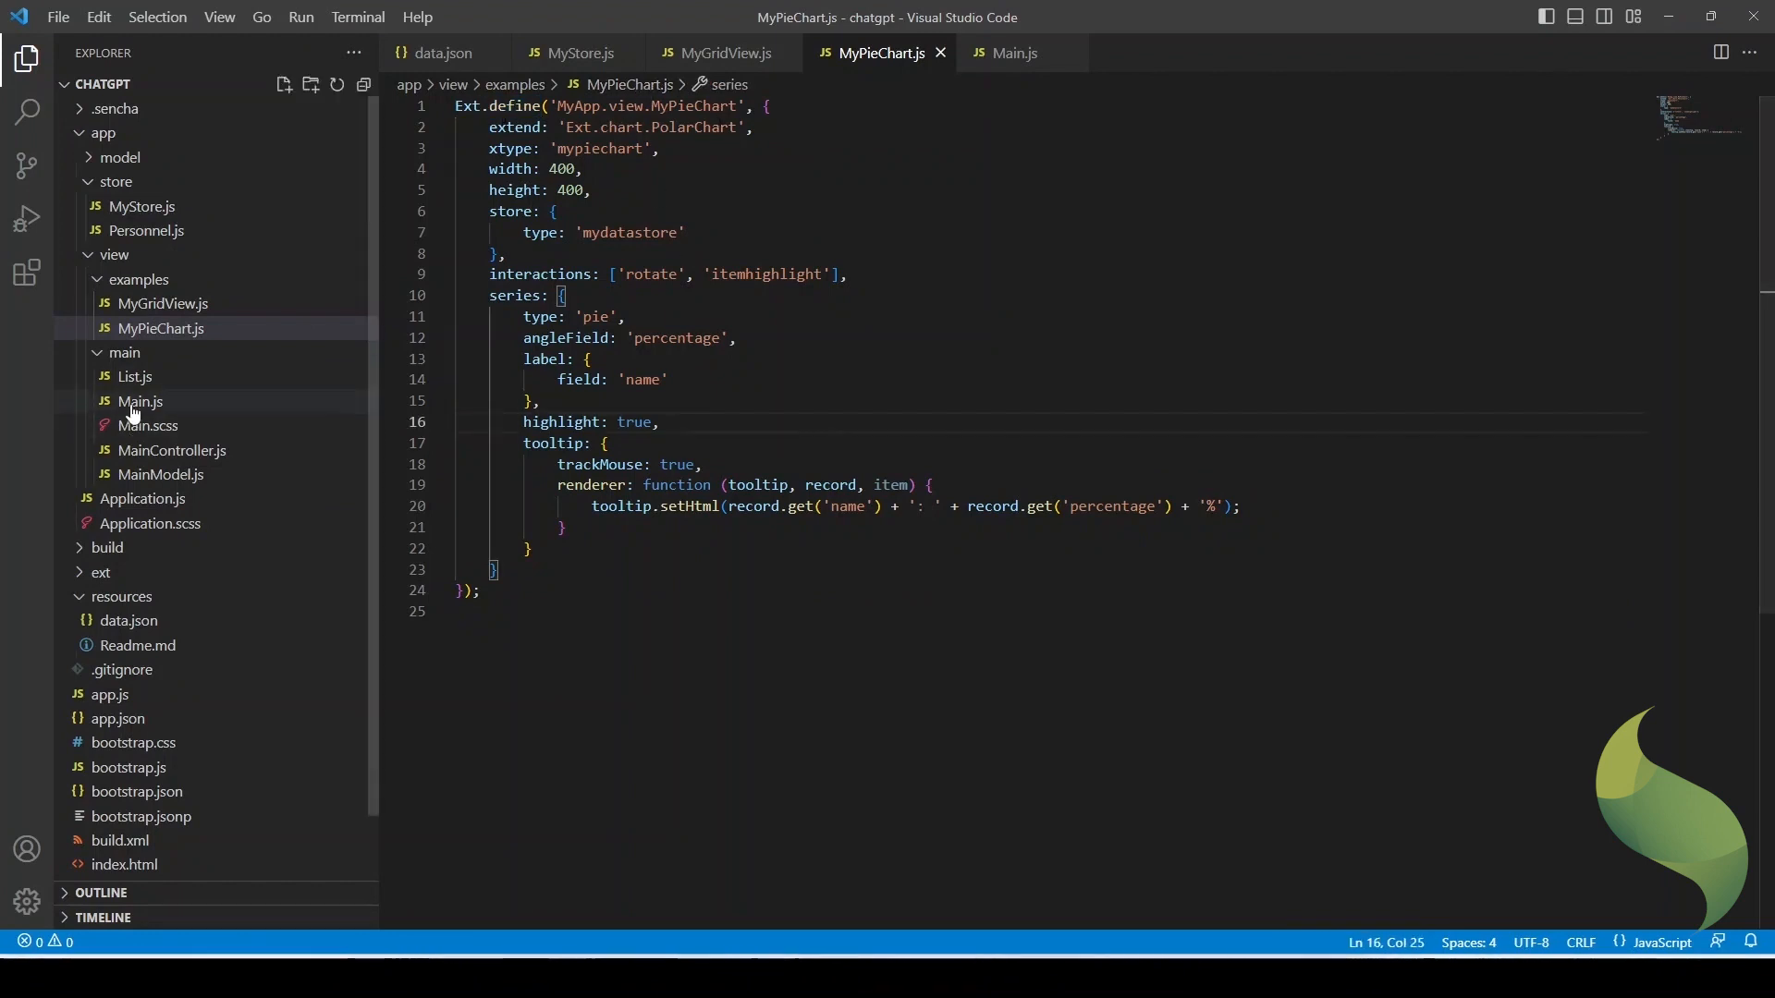
- Add 'App.view.examples.MyPieChart' to Main.js requires with a Chart tab, and rename the pie chart class to App.view.examples.MyPieChart
click(141, 401)
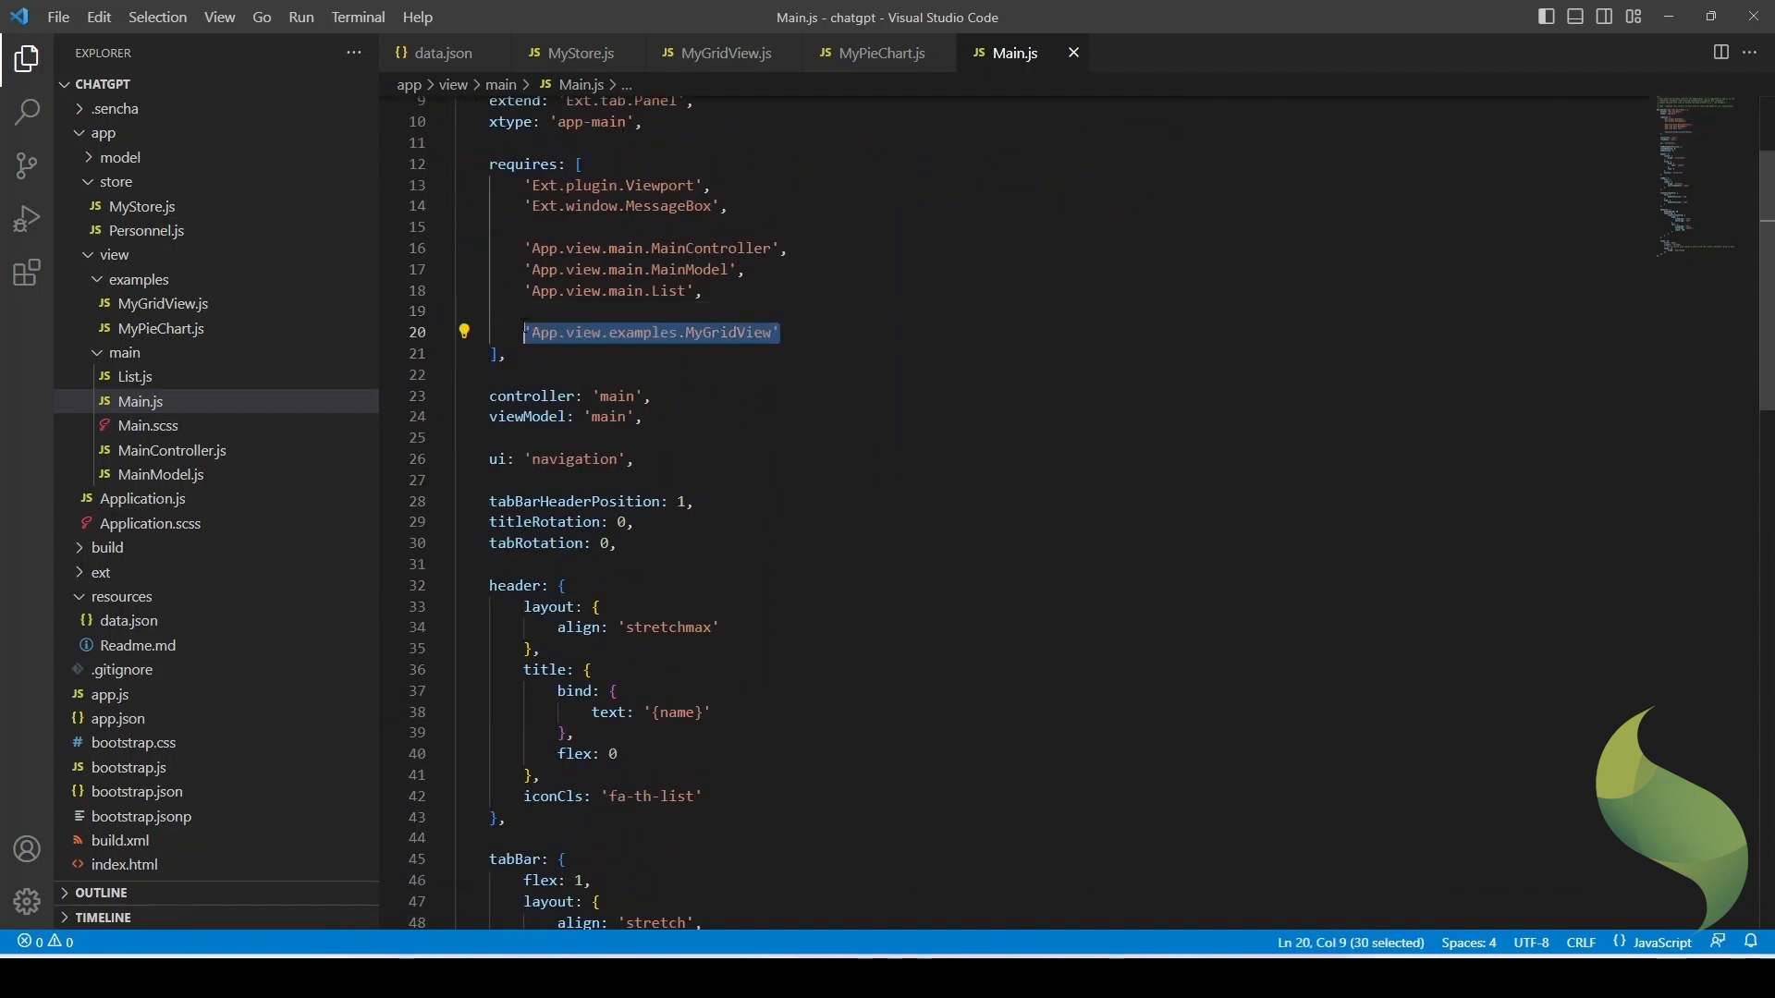
text('App.view.examples.MyPieChart)
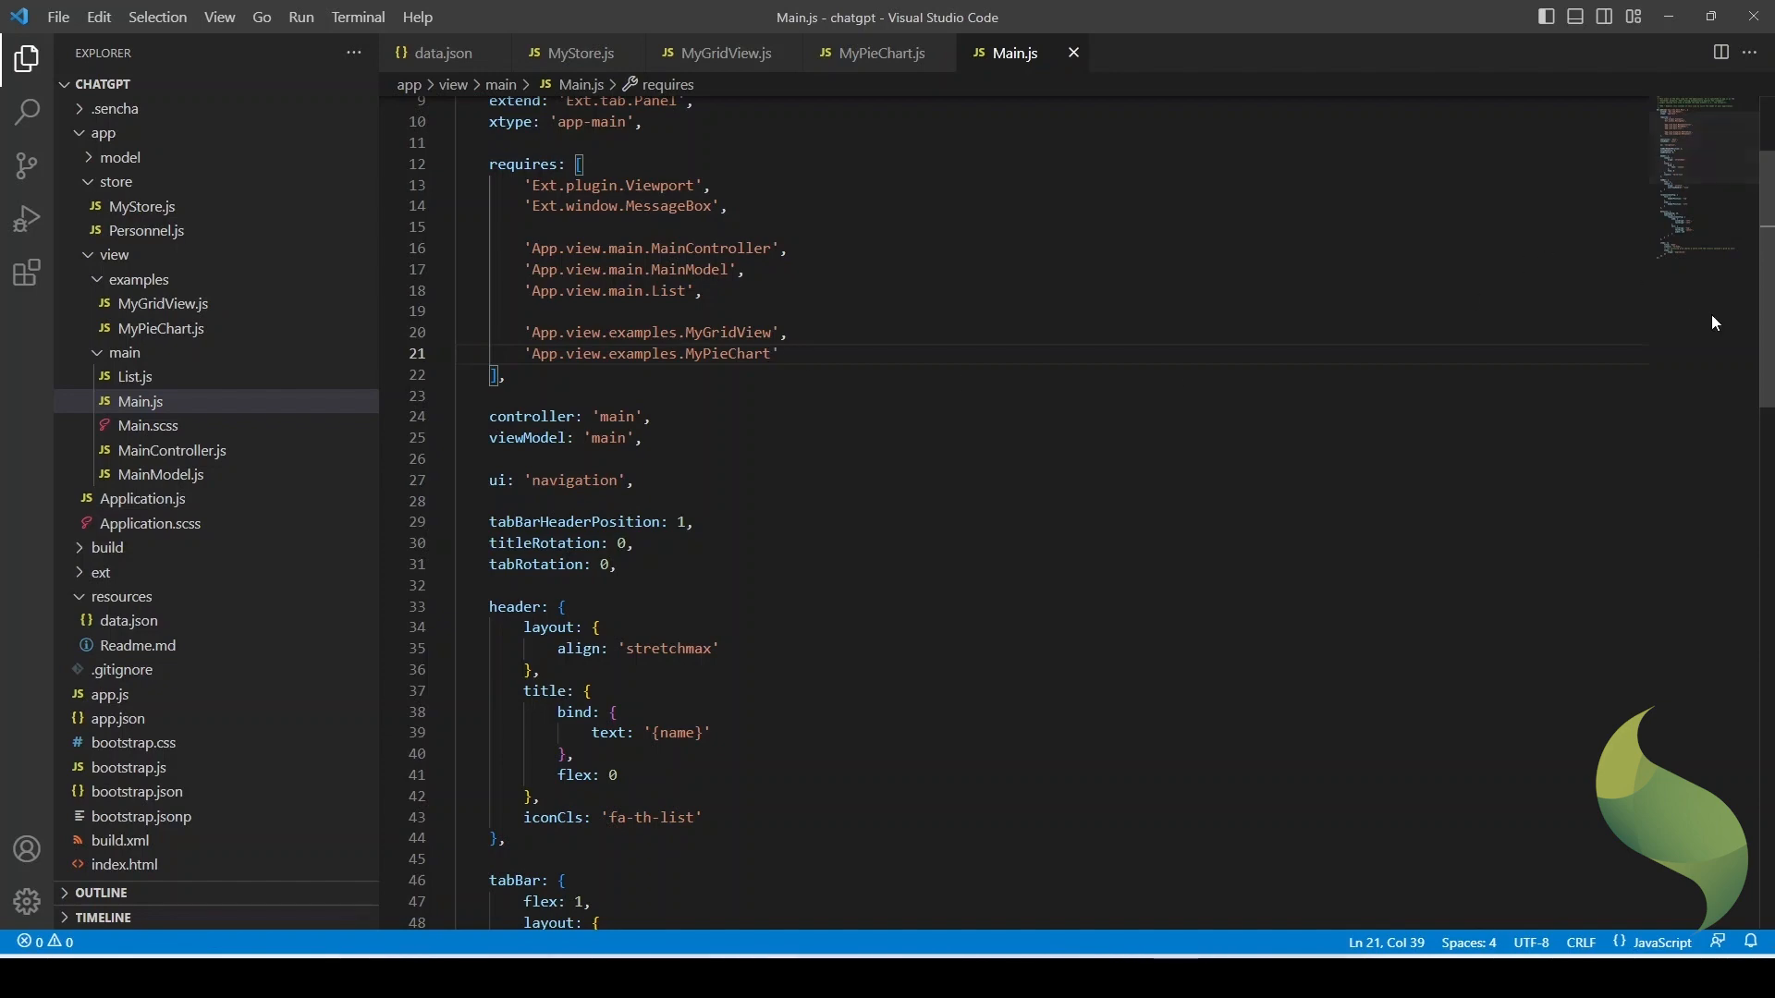
scroll(down, 3)
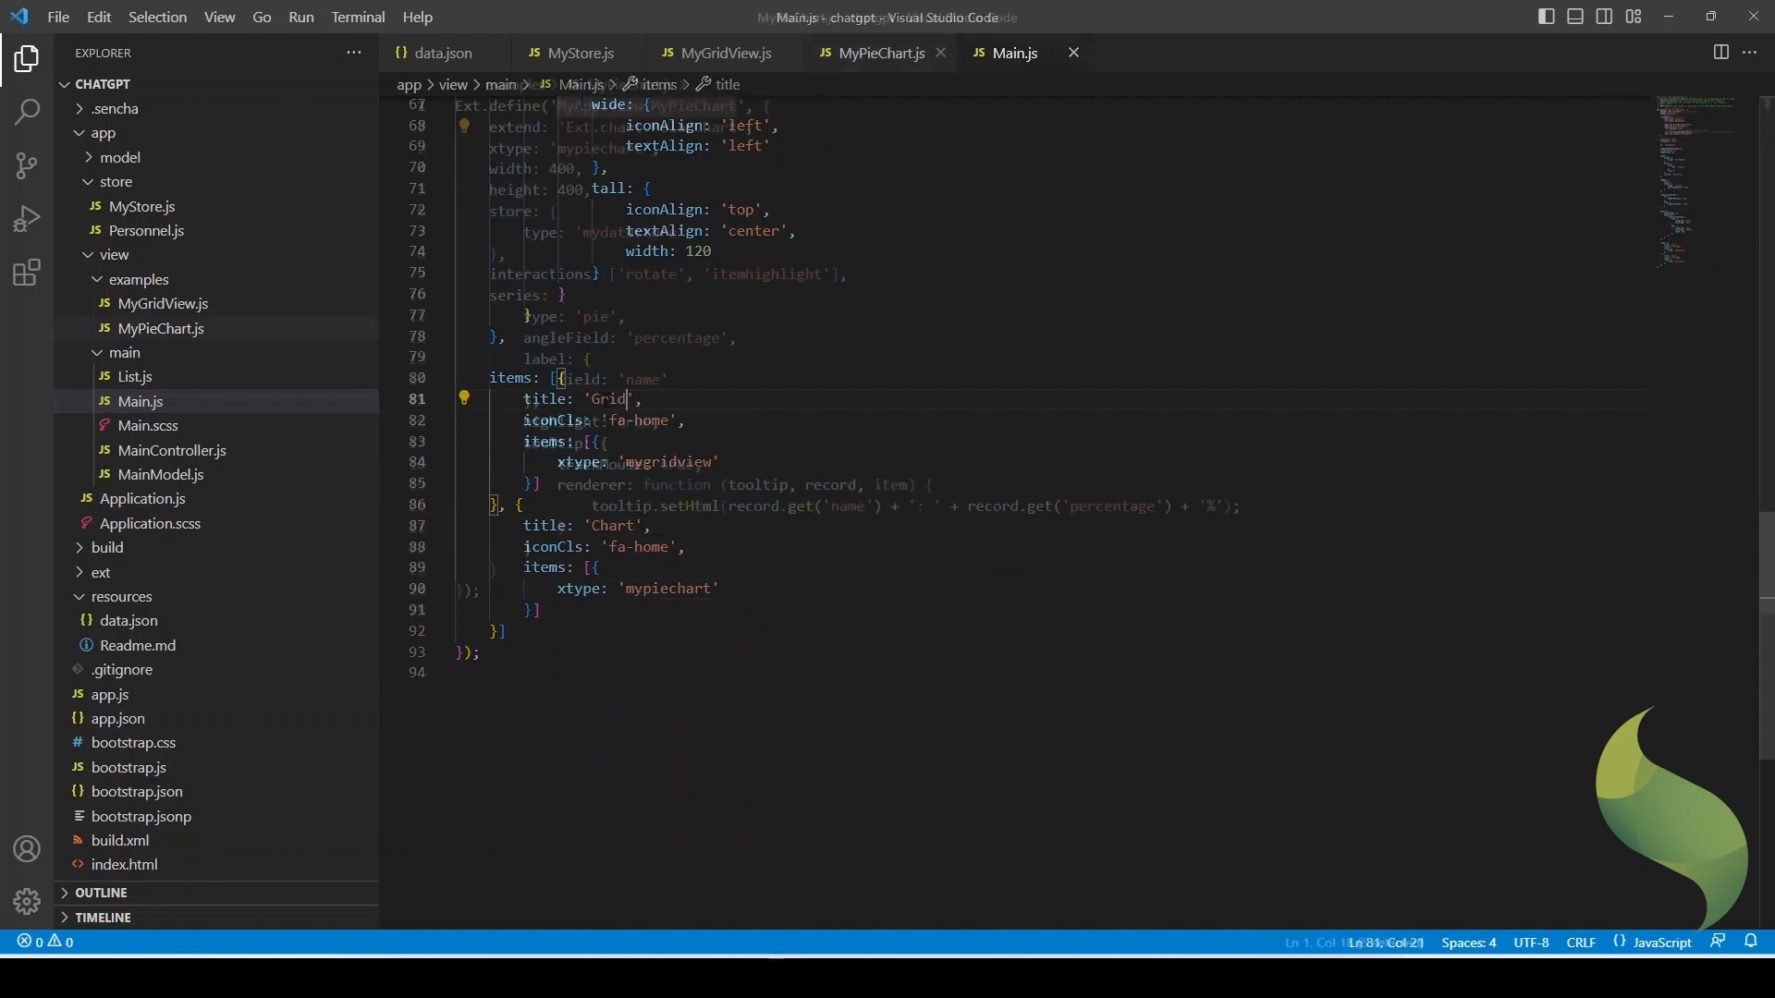
click(878, 52)
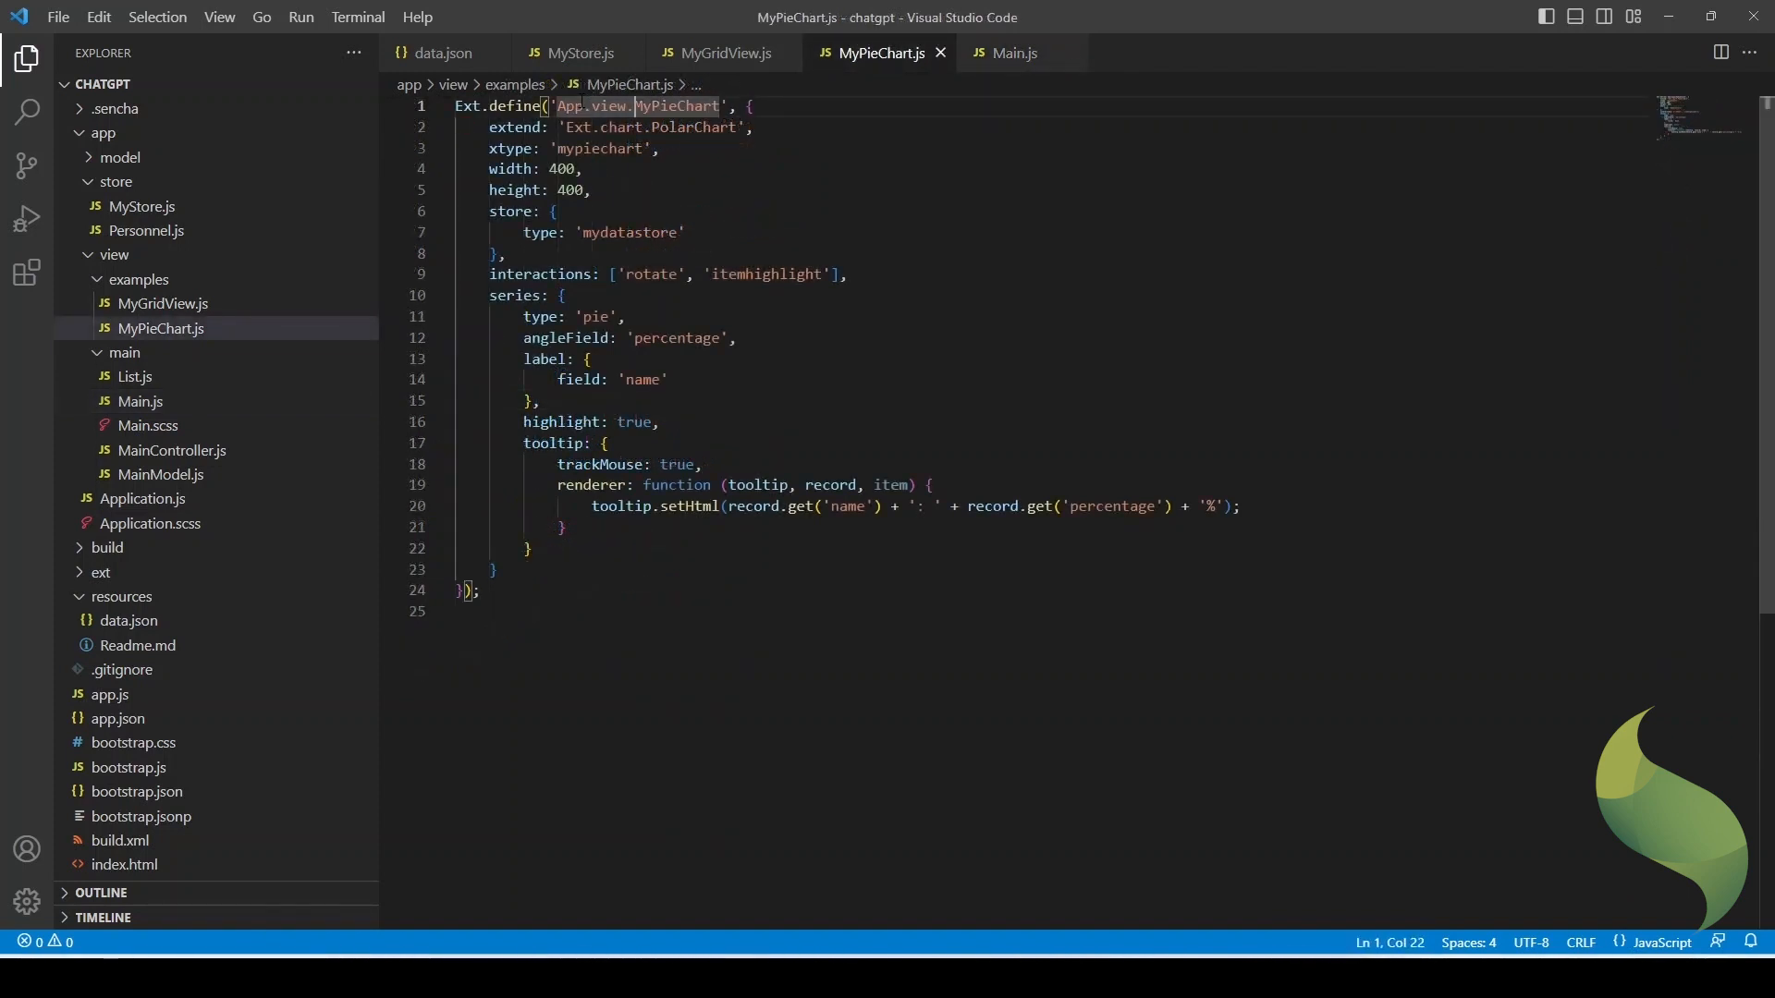
text(examples.)
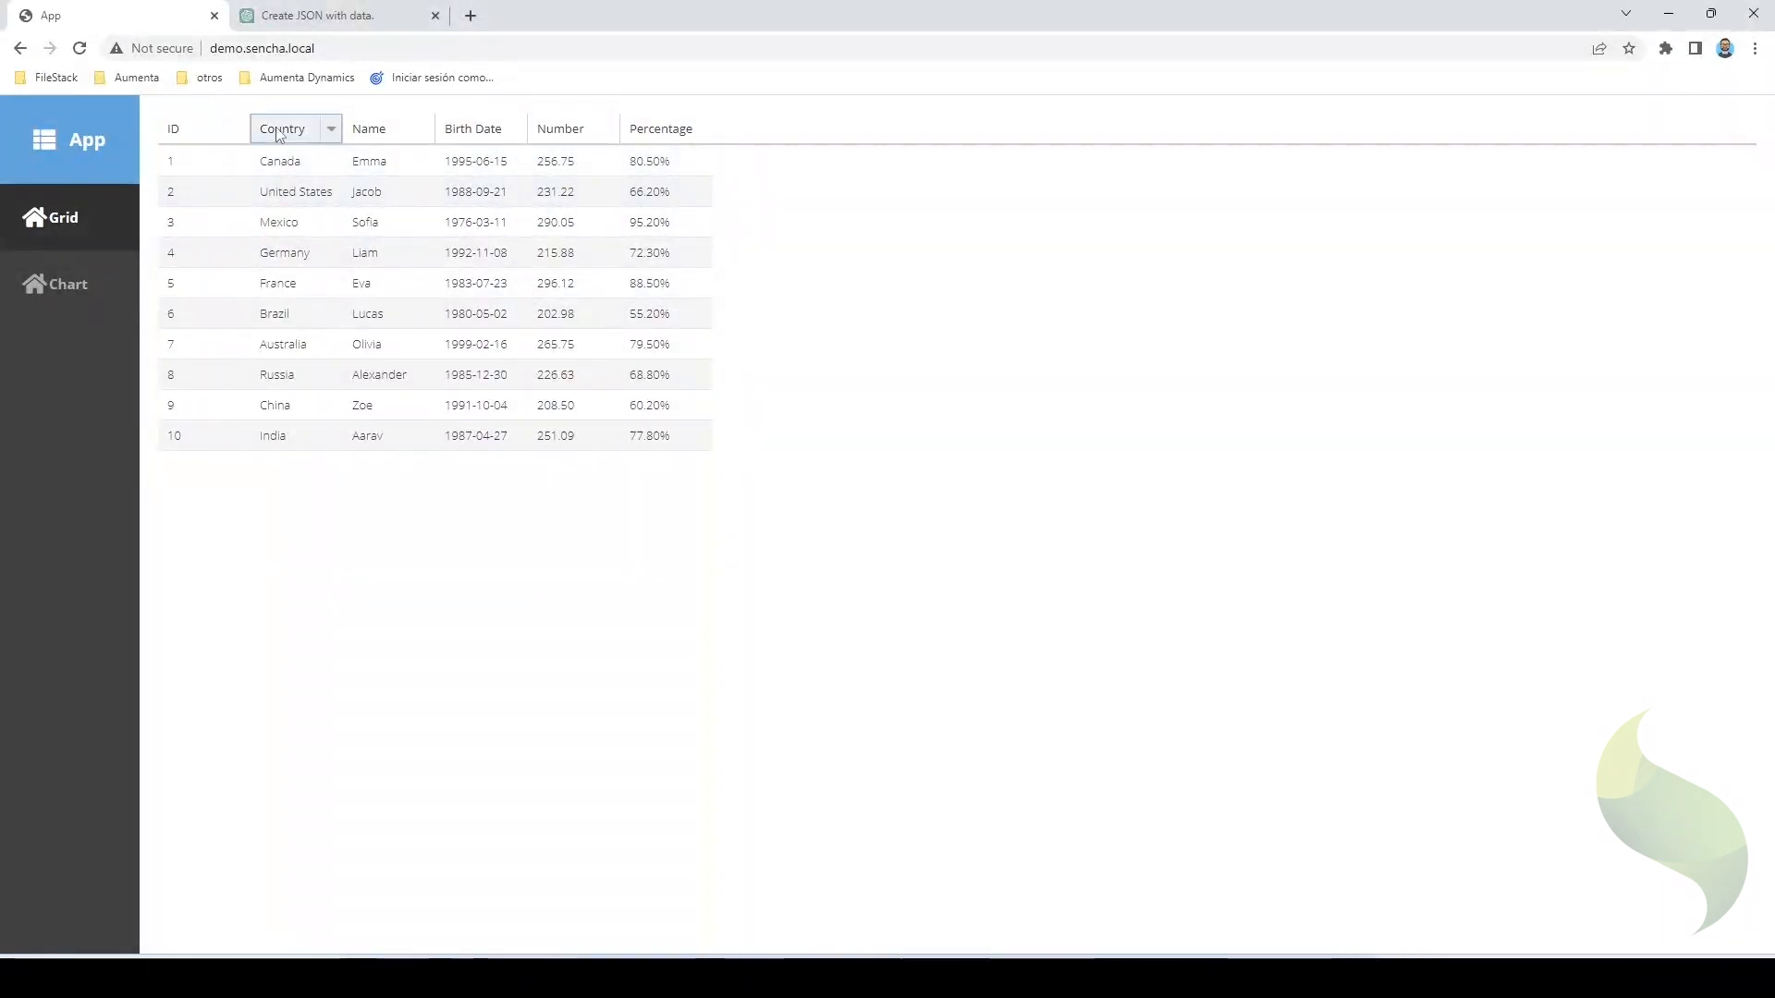
- View the rendered pie on the Chart page, then sort the grid's Country column alphabetically
click(67, 285)
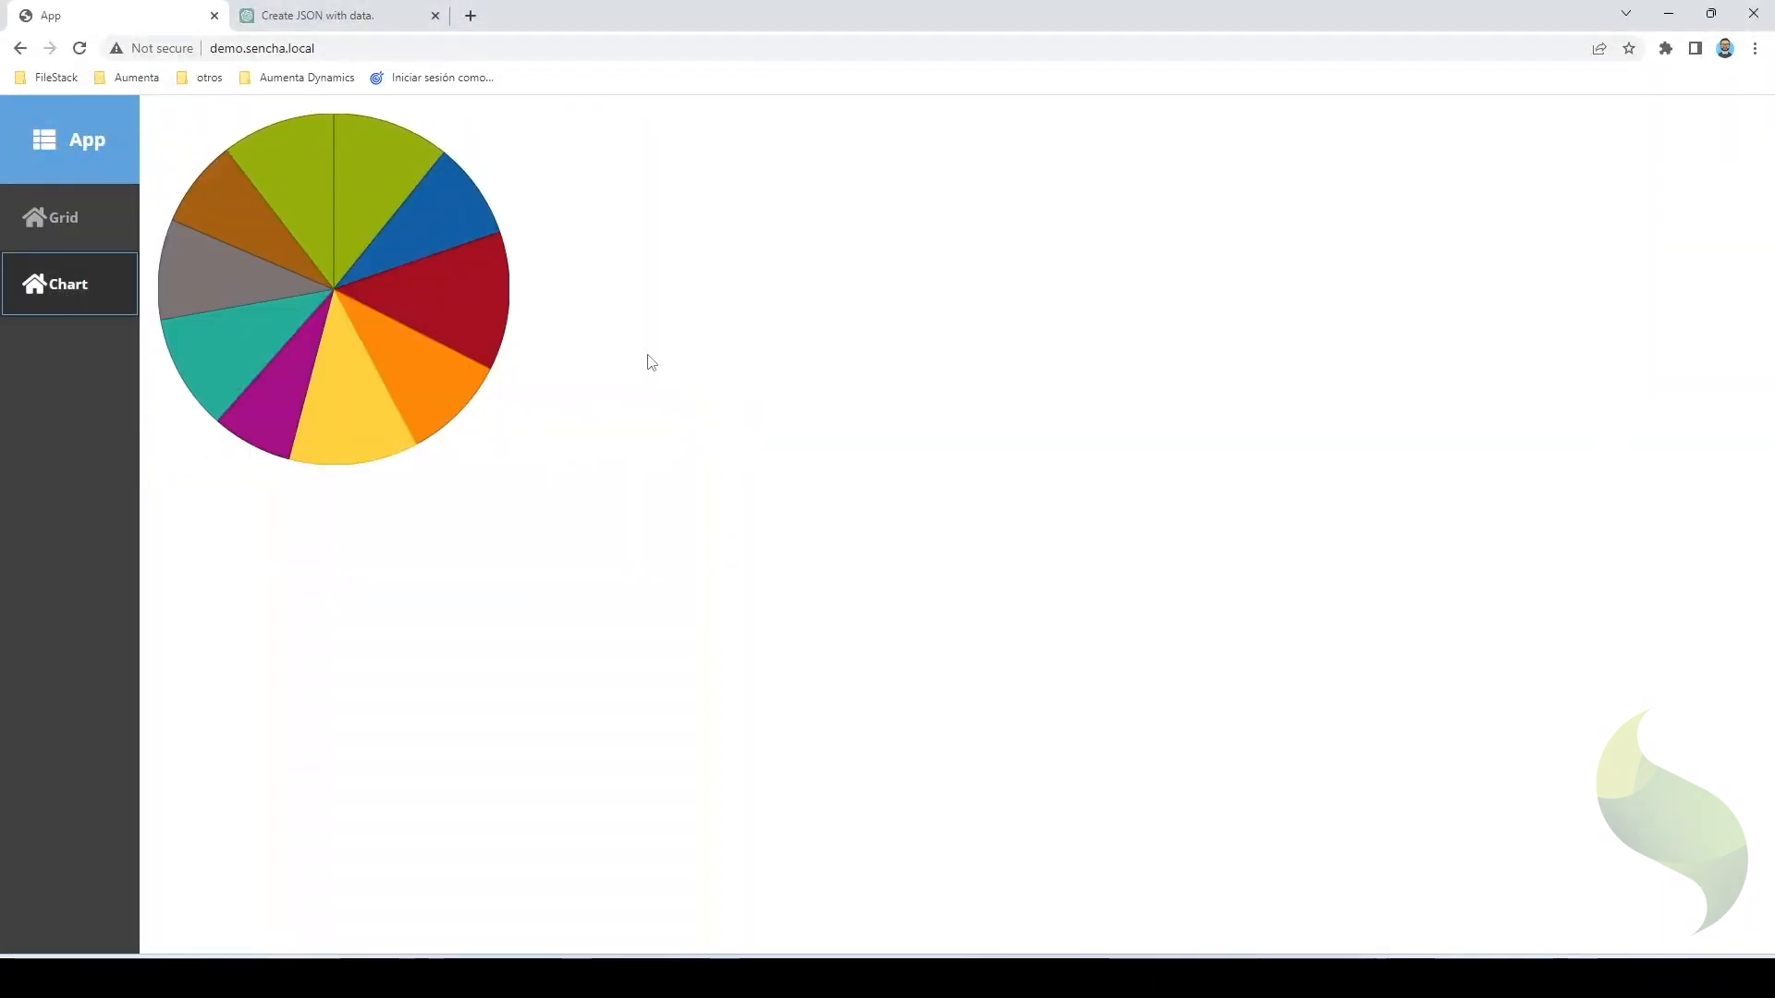
click(64, 218)
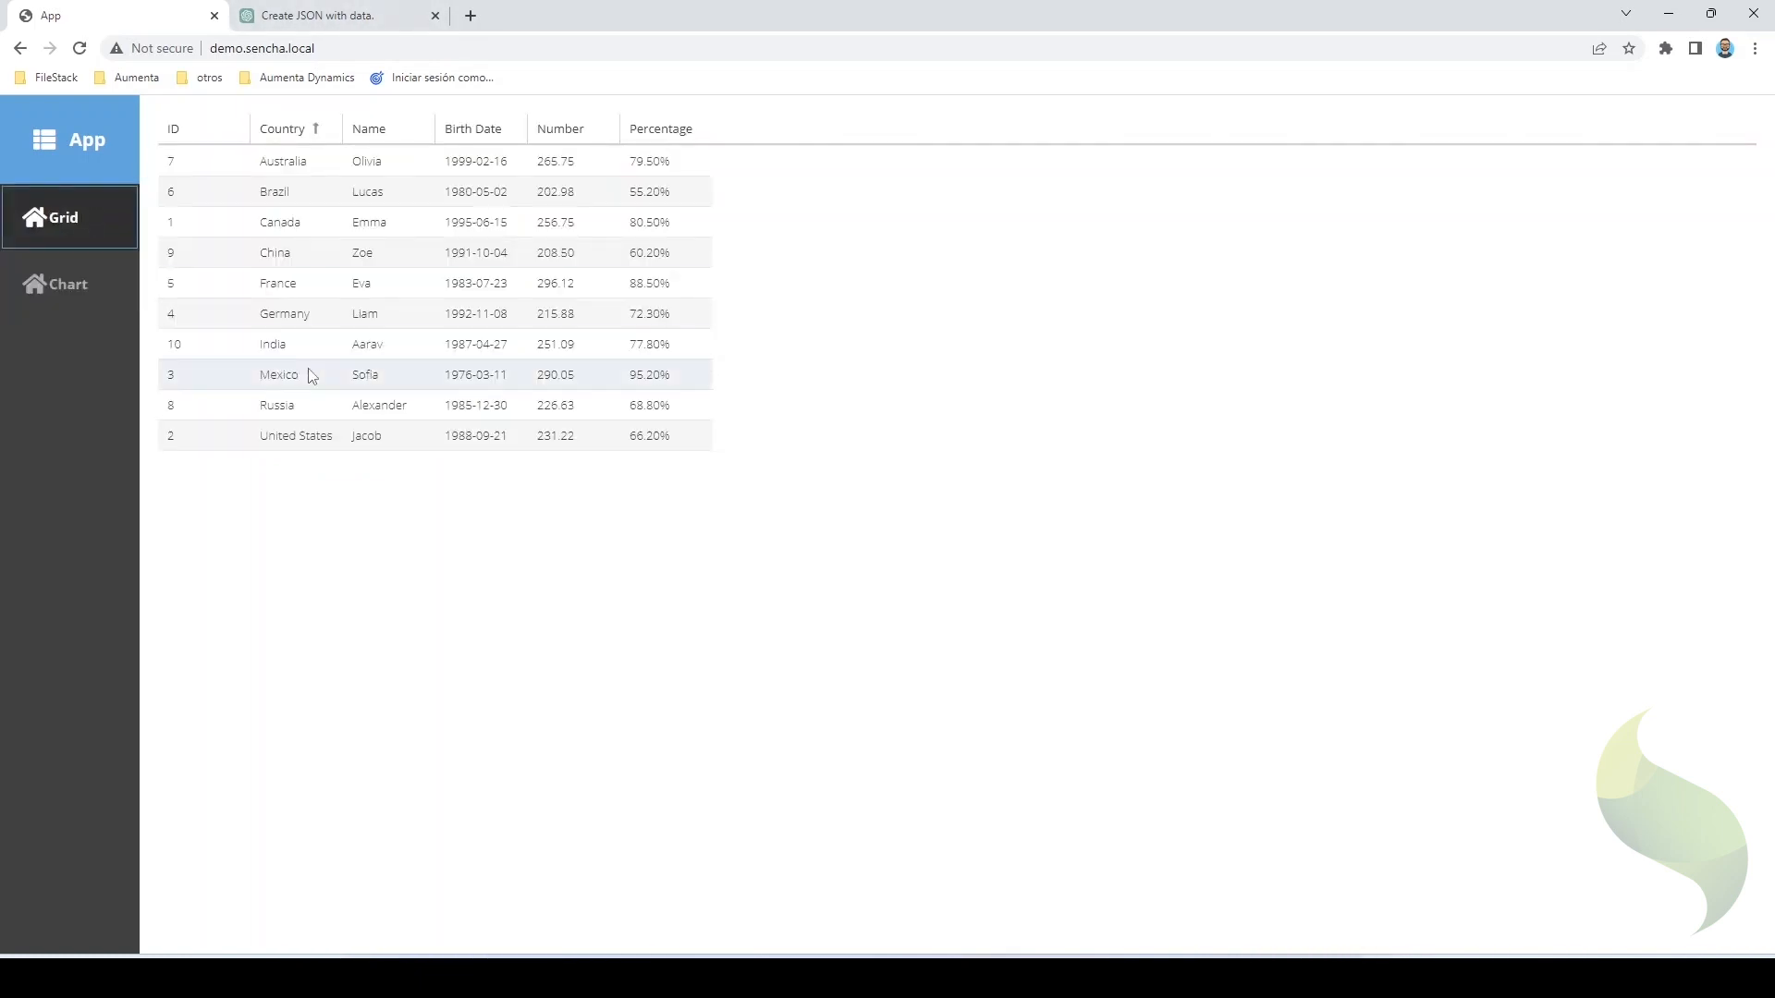